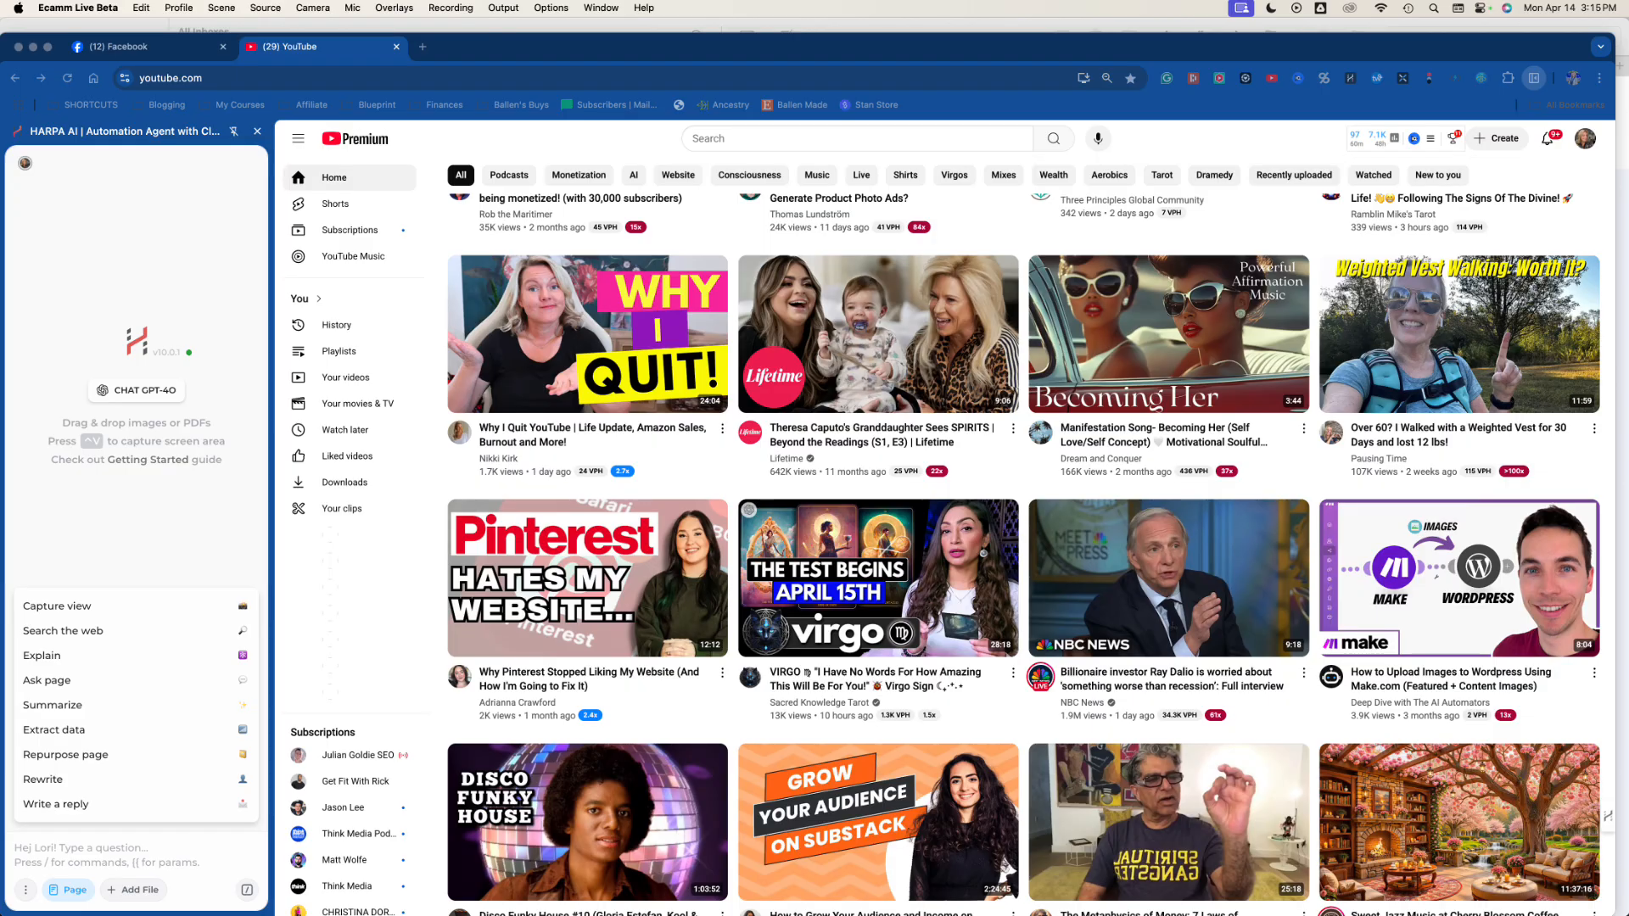
Switch from the YouTube tab to the Airtable home screen listing recent bases.
{"action": "left_click", "coordinate": [420, 48]}
{"action": "type", "text": "airtable.com"}
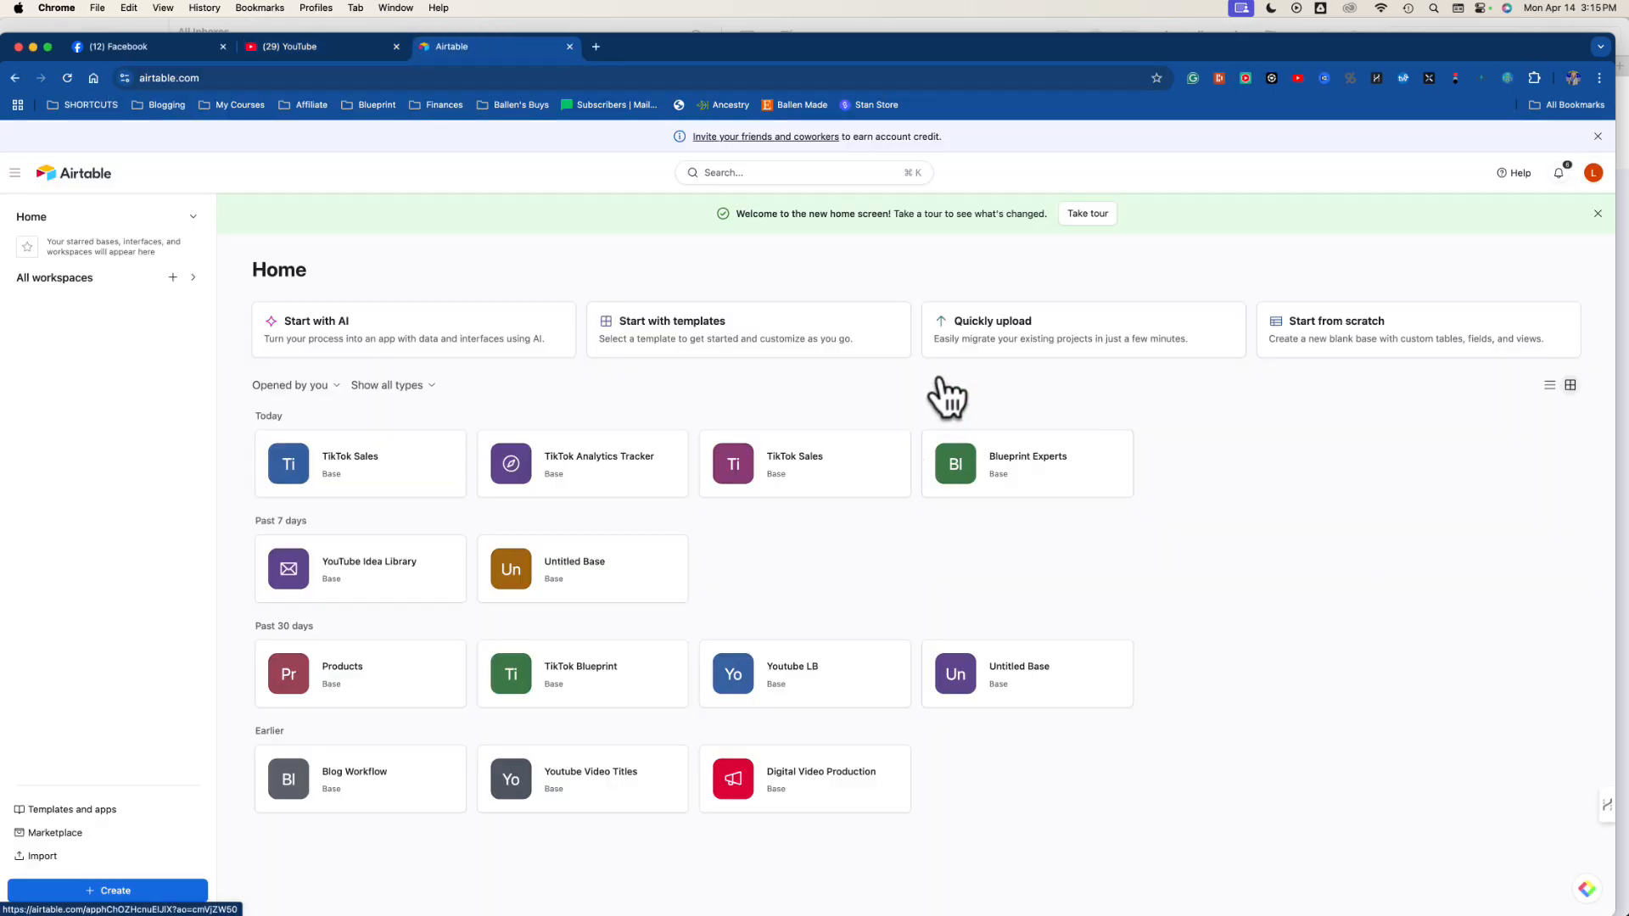
{"action": "mouse_move", "coordinate": [786, 348]}
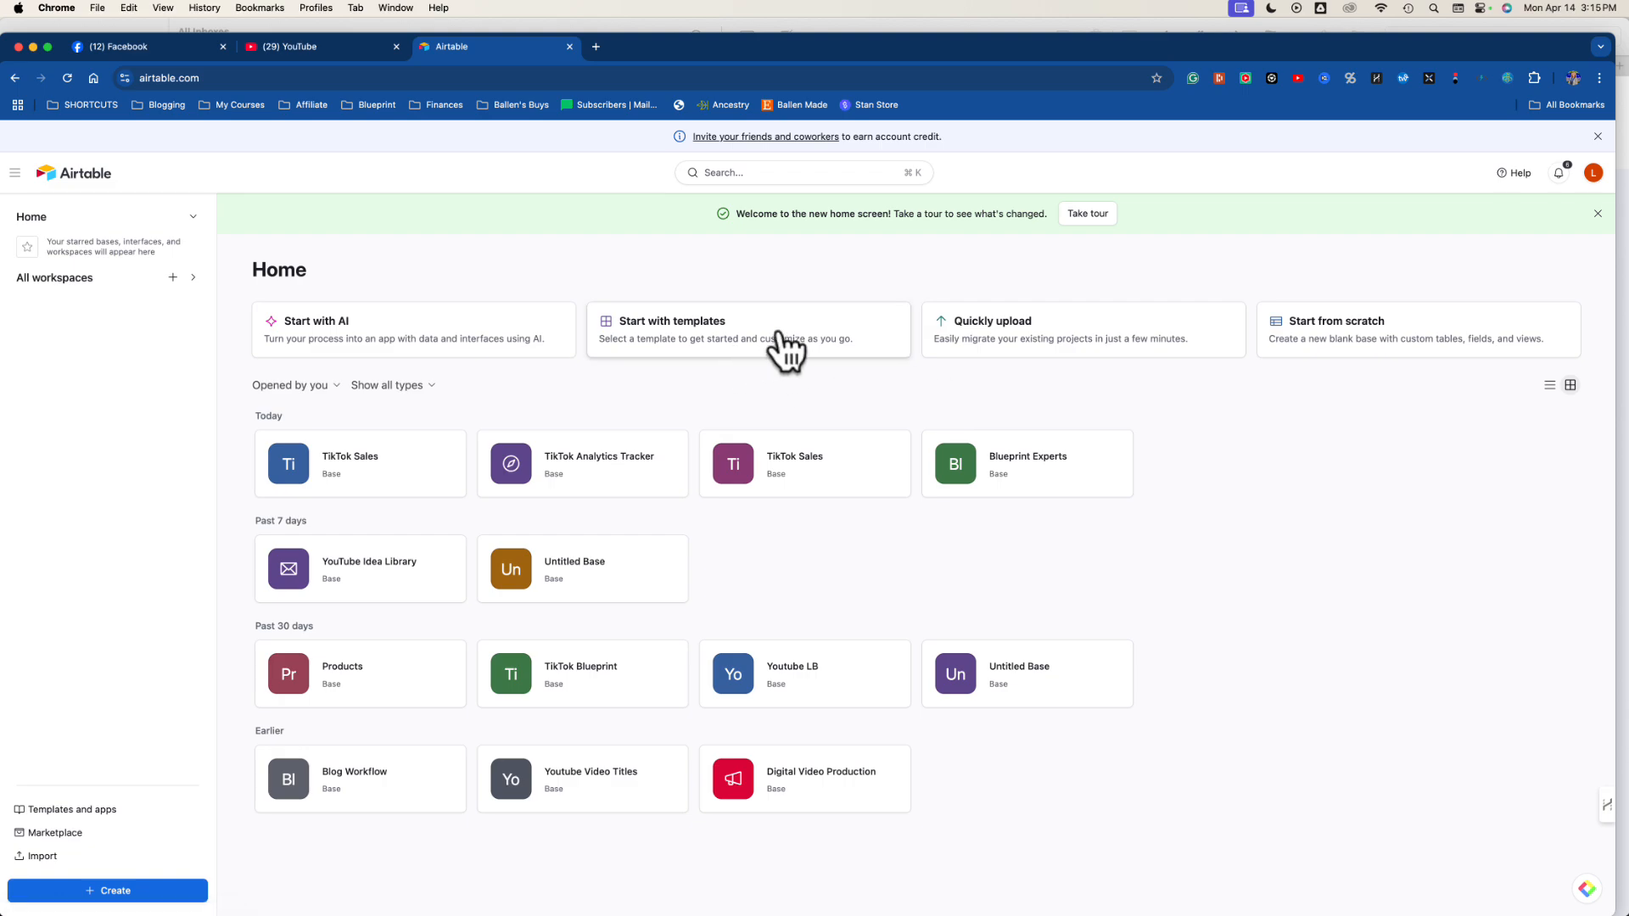
{"action": "mouse_move", "coordinate": [941, 335]}
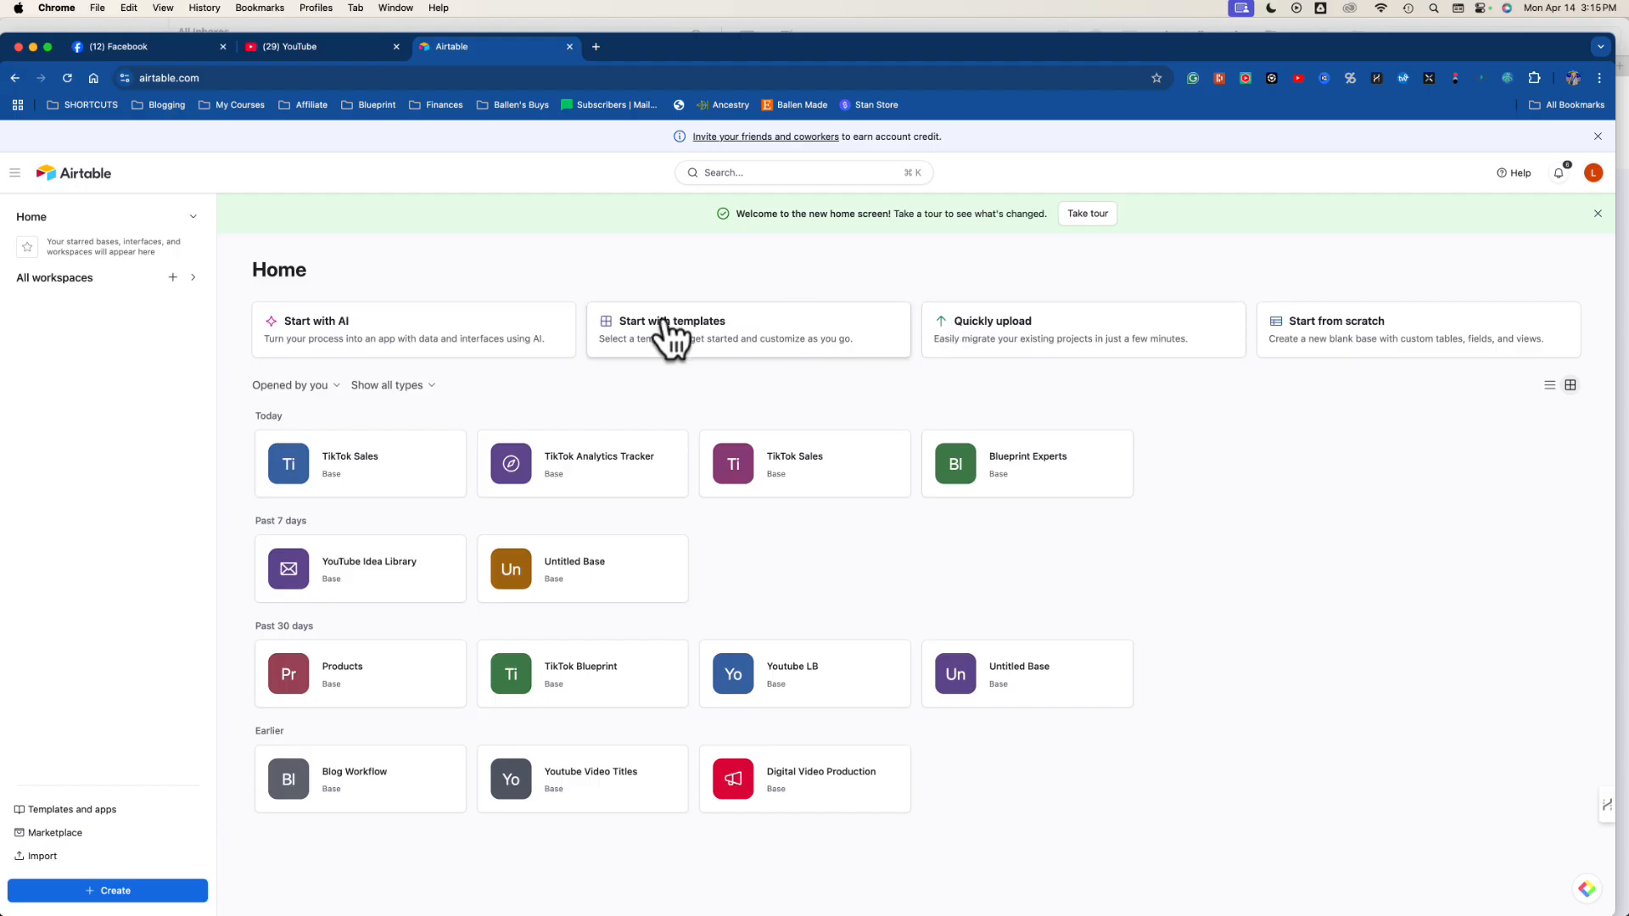
{"action": "mouse_move", "coordinate": [457, 217]}
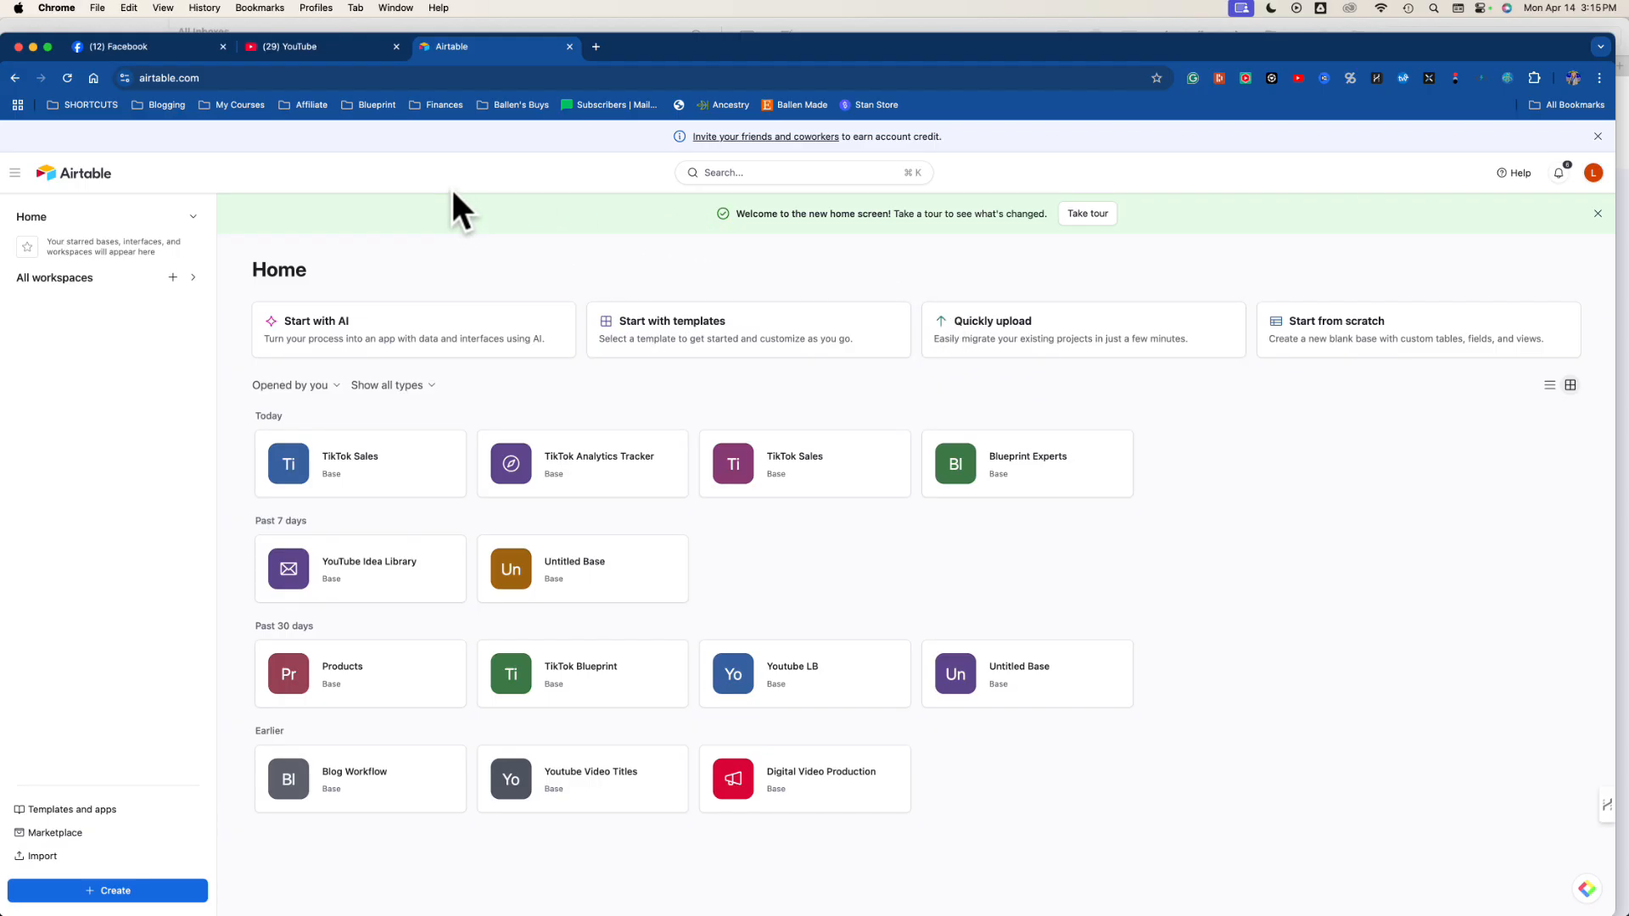
{"action": "mouse_move", "coordinate": [418, 232]}
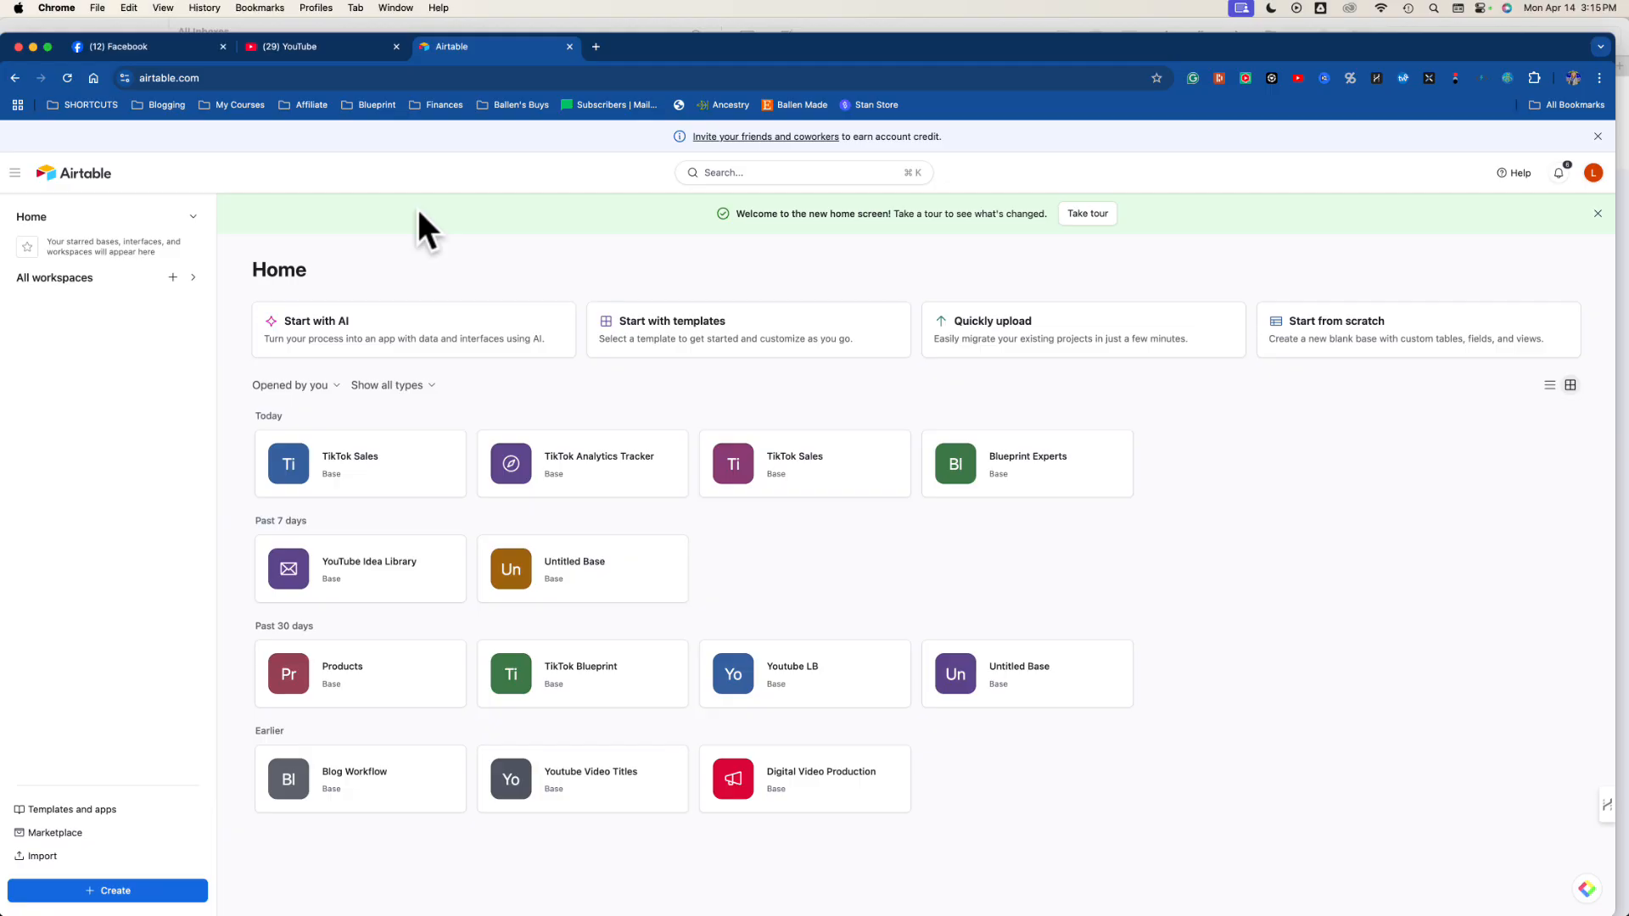
{"action": "mouse_move", "coordinate": [511, 94]}
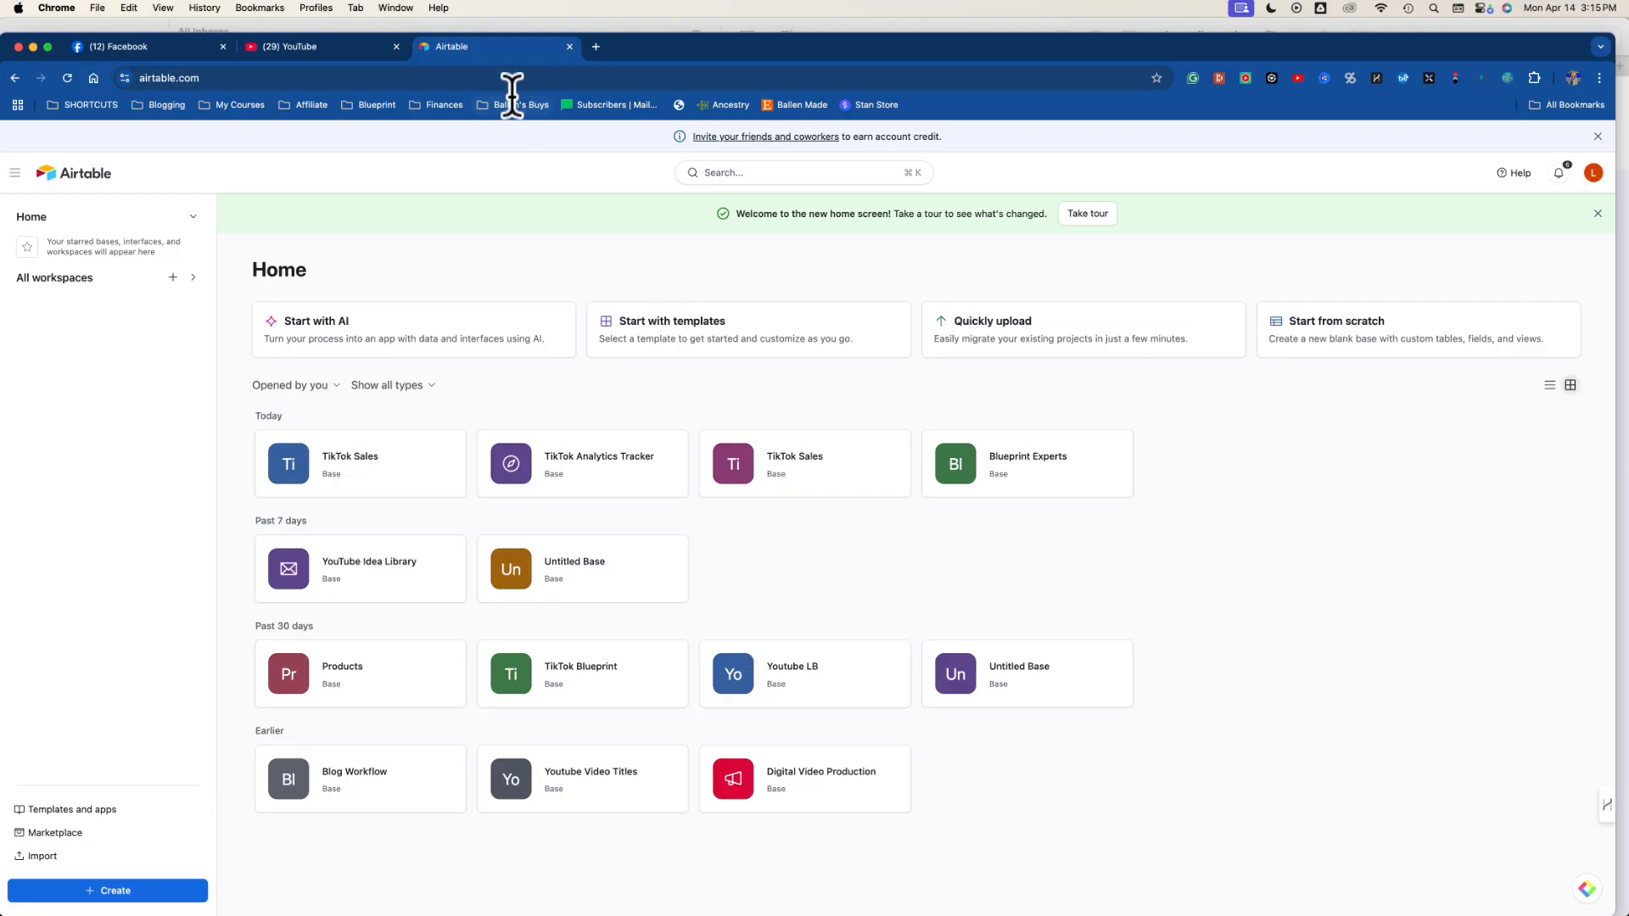
{"action": "mouse_move", "coordinate": [586, 238]}
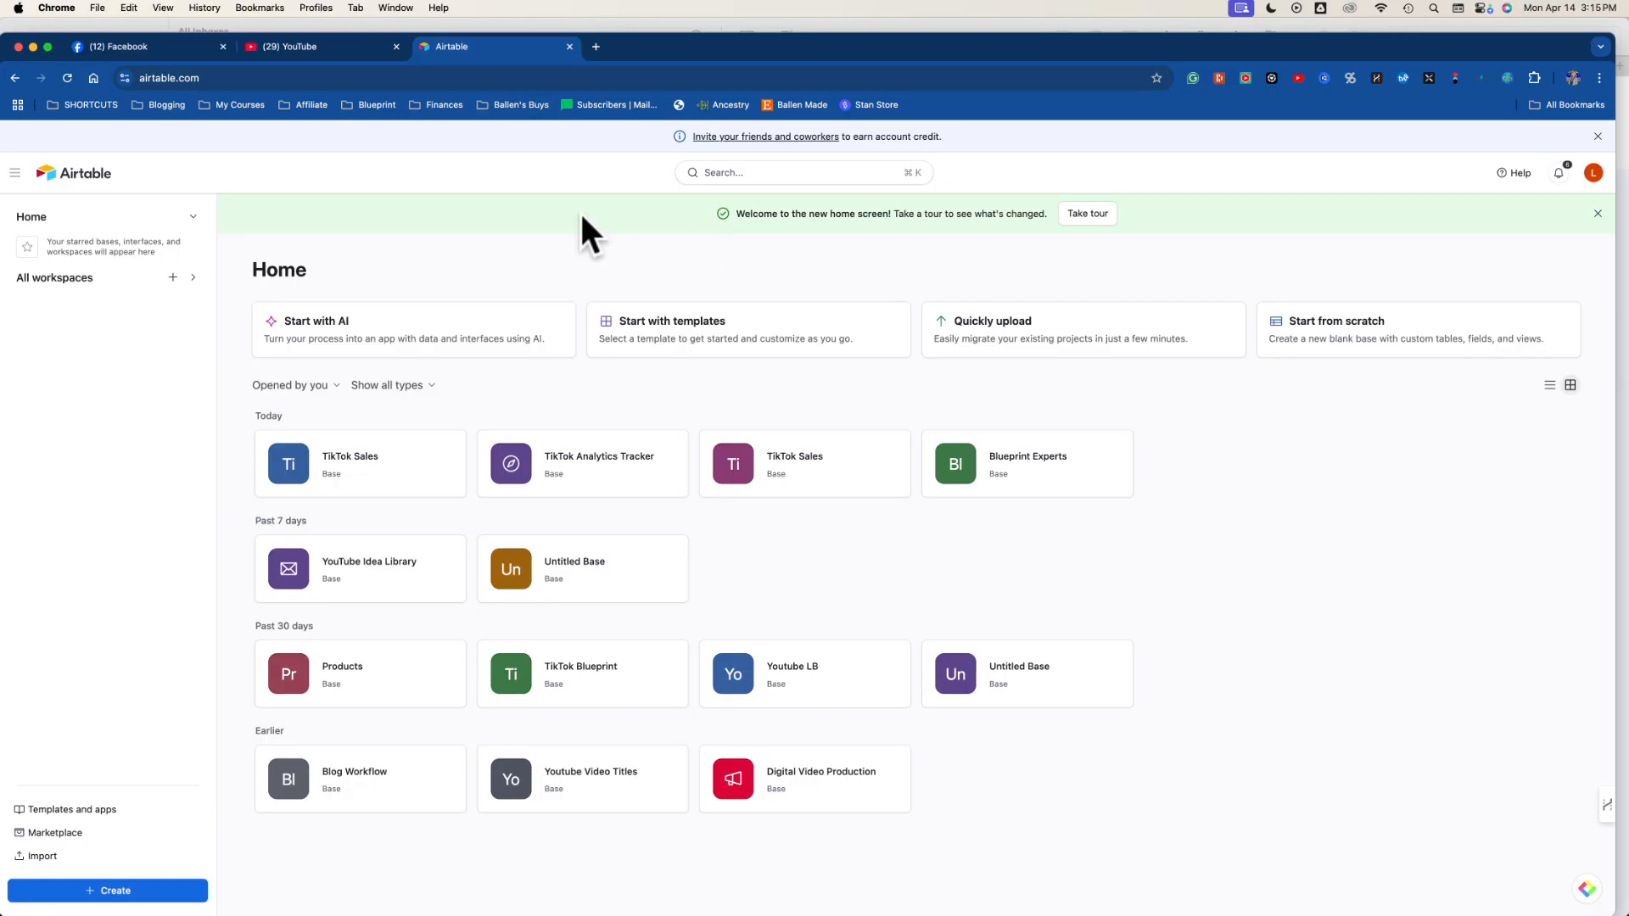
Return to the YouTube home feed with the HARPA side panel alongside it.
{"action": "left_click", "coordinate": [288, 48]}
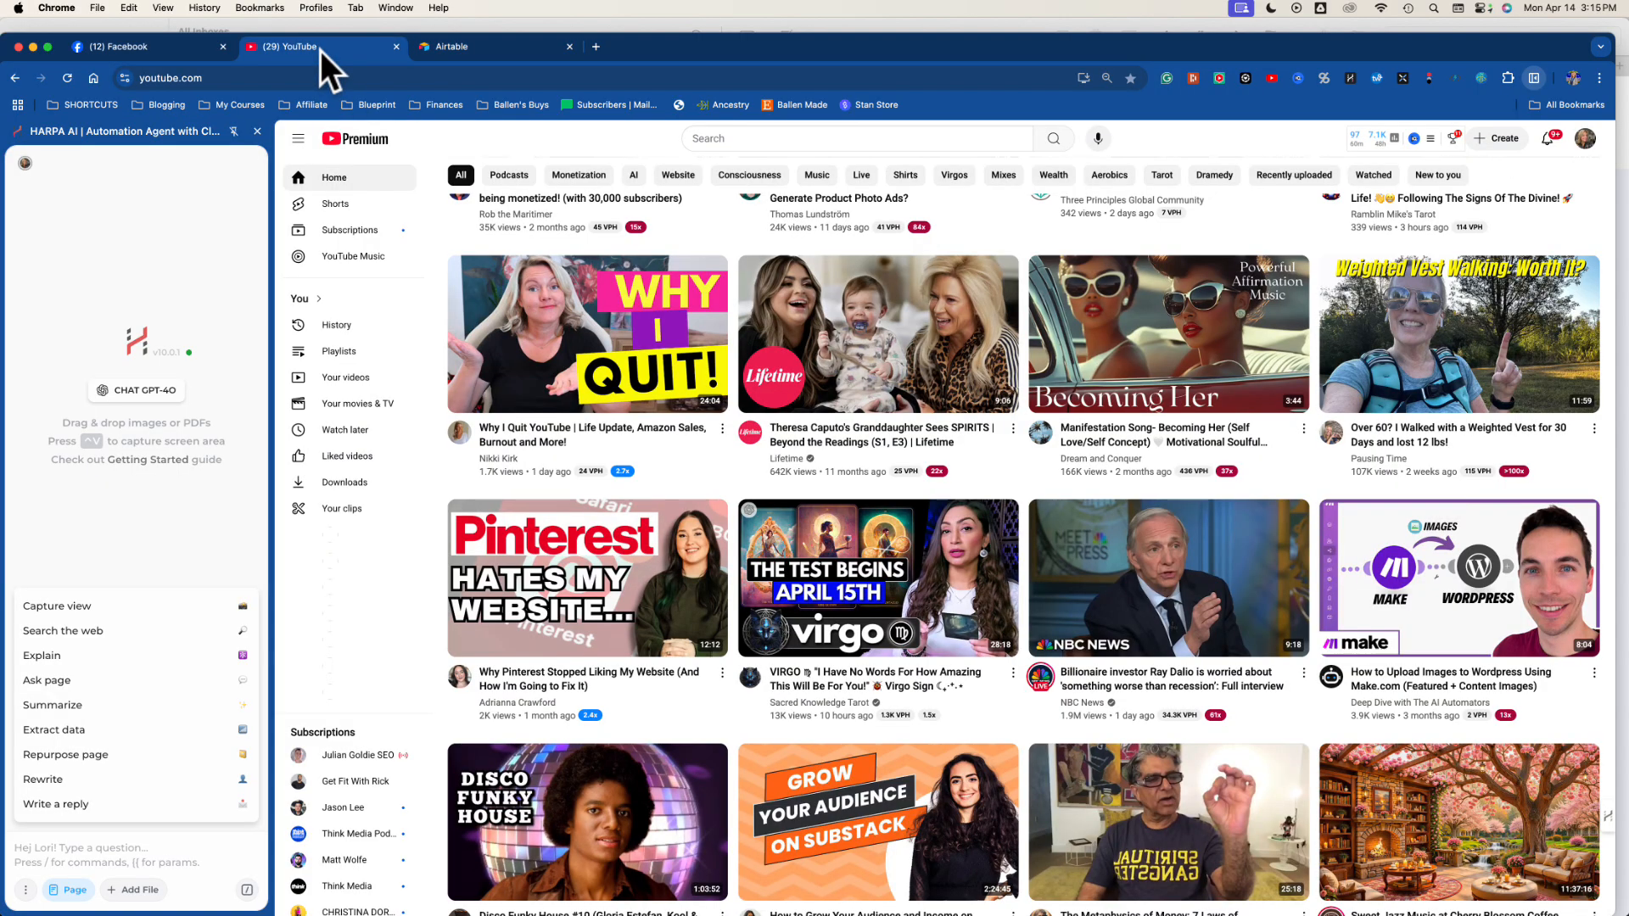
{"action": "mouse_move", "coordinate": [957, 297]}
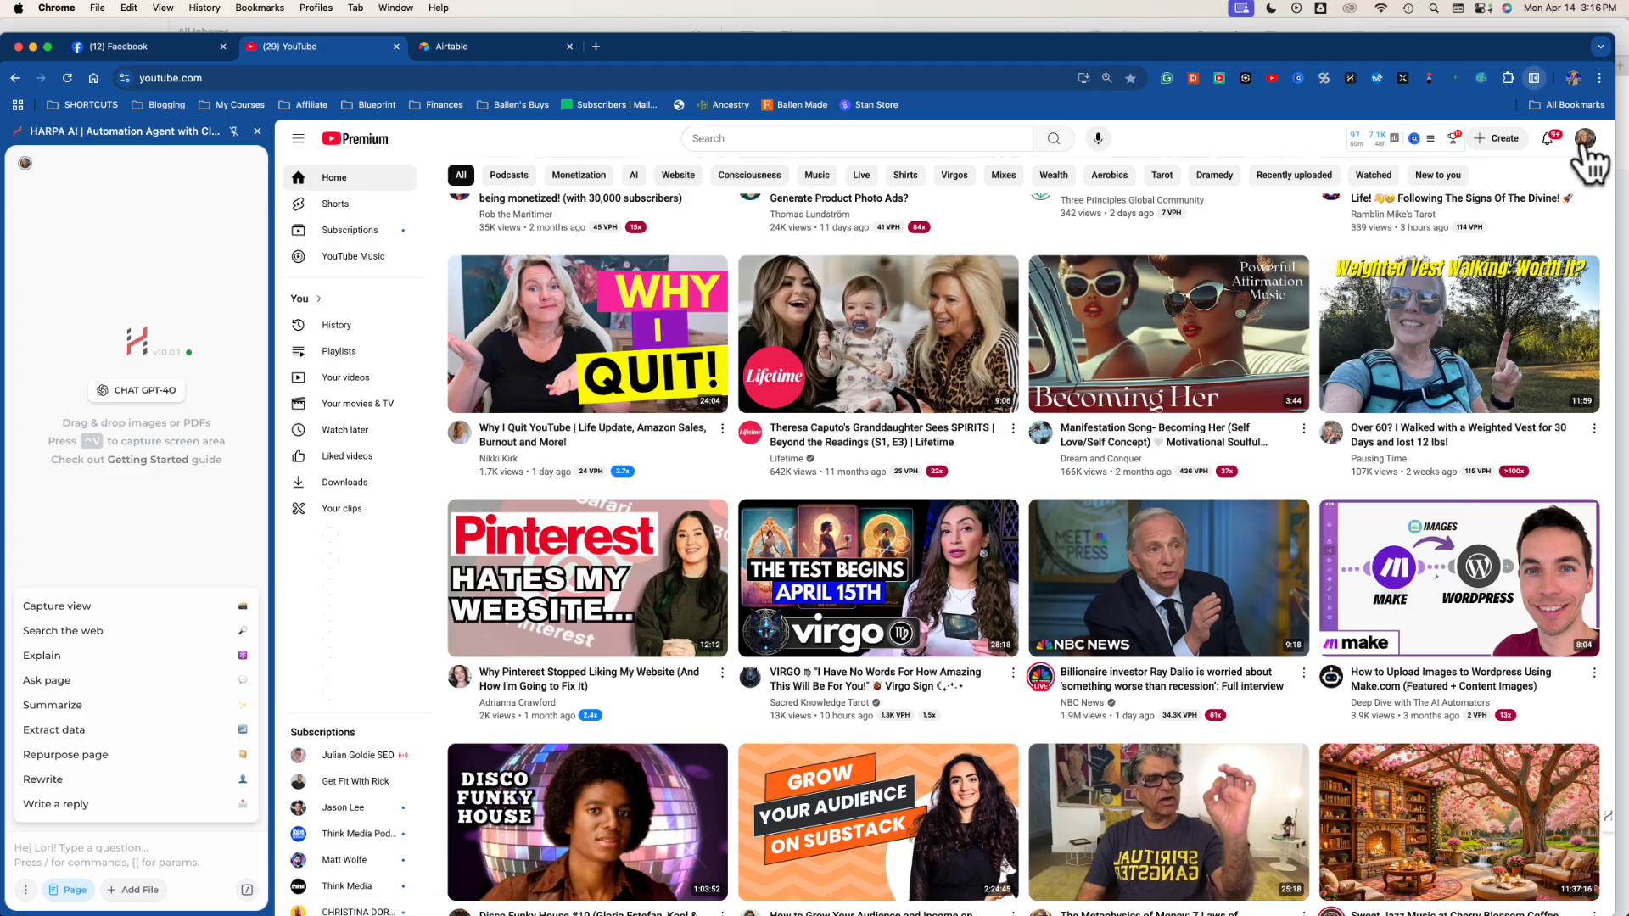
{"action": "mouse_move", "coordinate": [270, 506]}
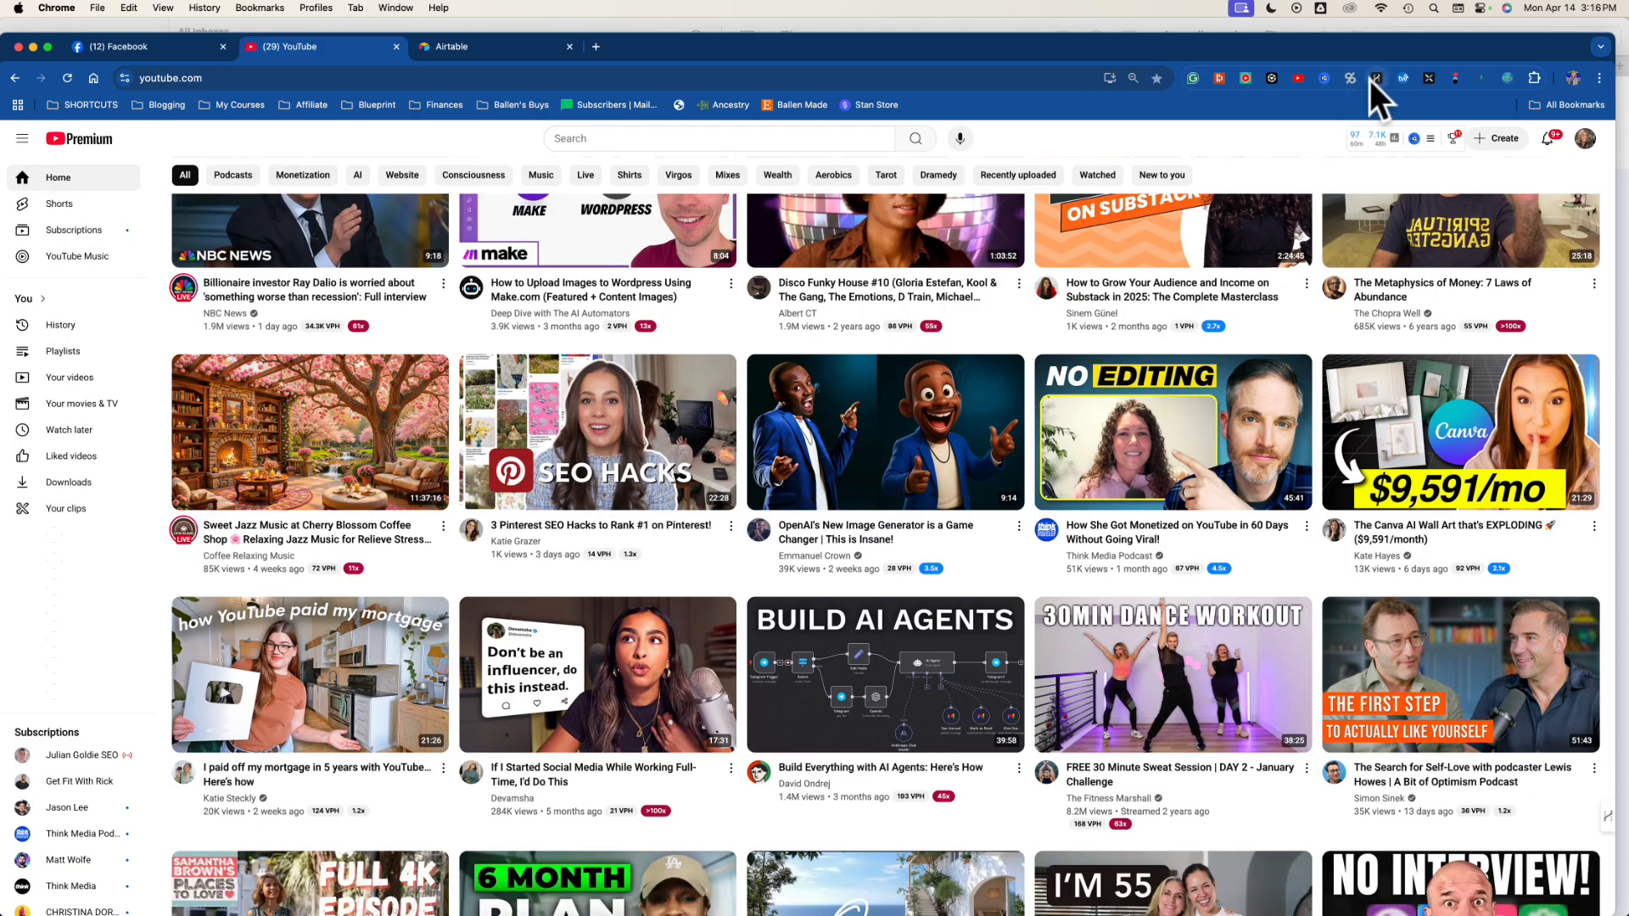
{"action": "mouse_move", "coordinate": [1378, 78]}
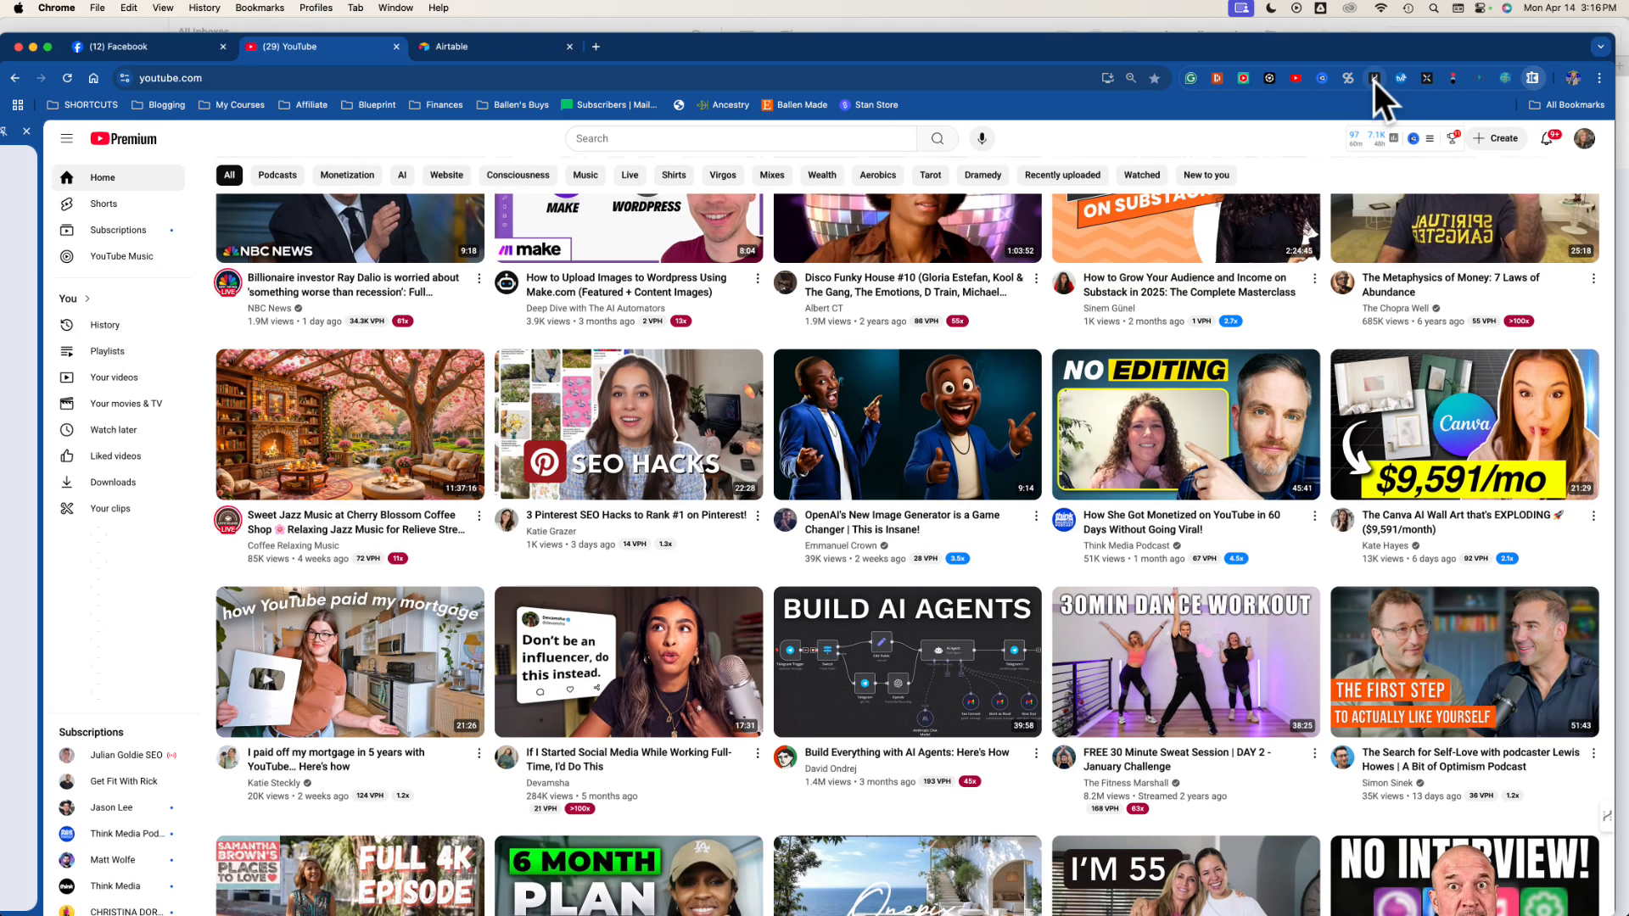
Ask HARPA 'how do i create a youtube channel. I'm a creator' for setup steps.
{"action": "left_click", "coordinate": [1375, 76]}
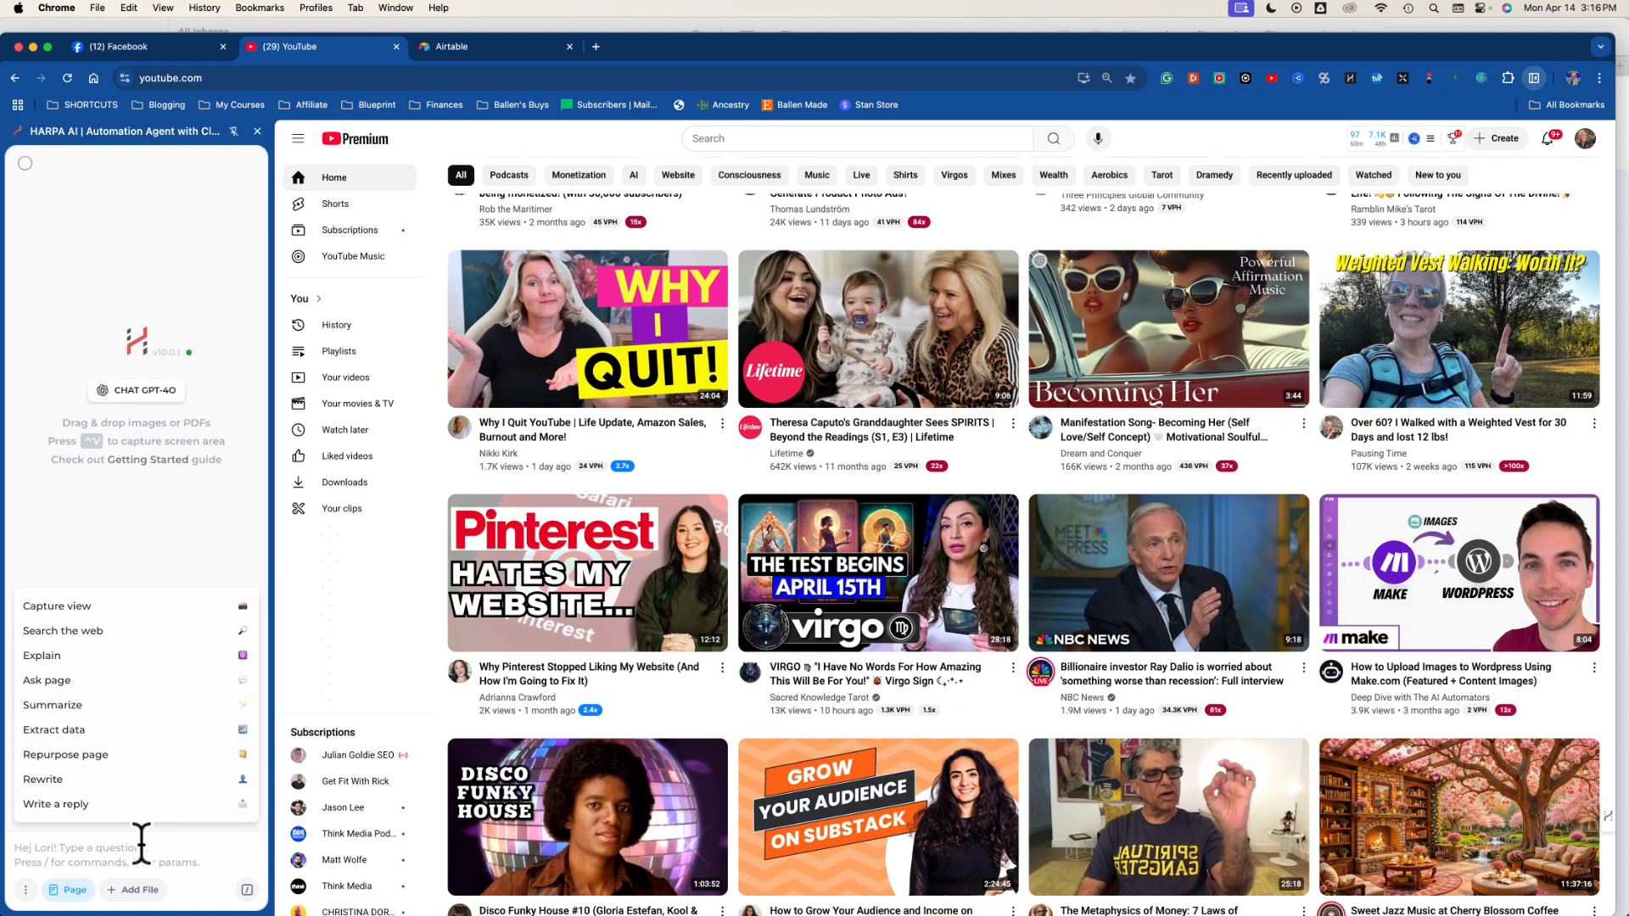
{"action": "type", "text": "how do i create"}
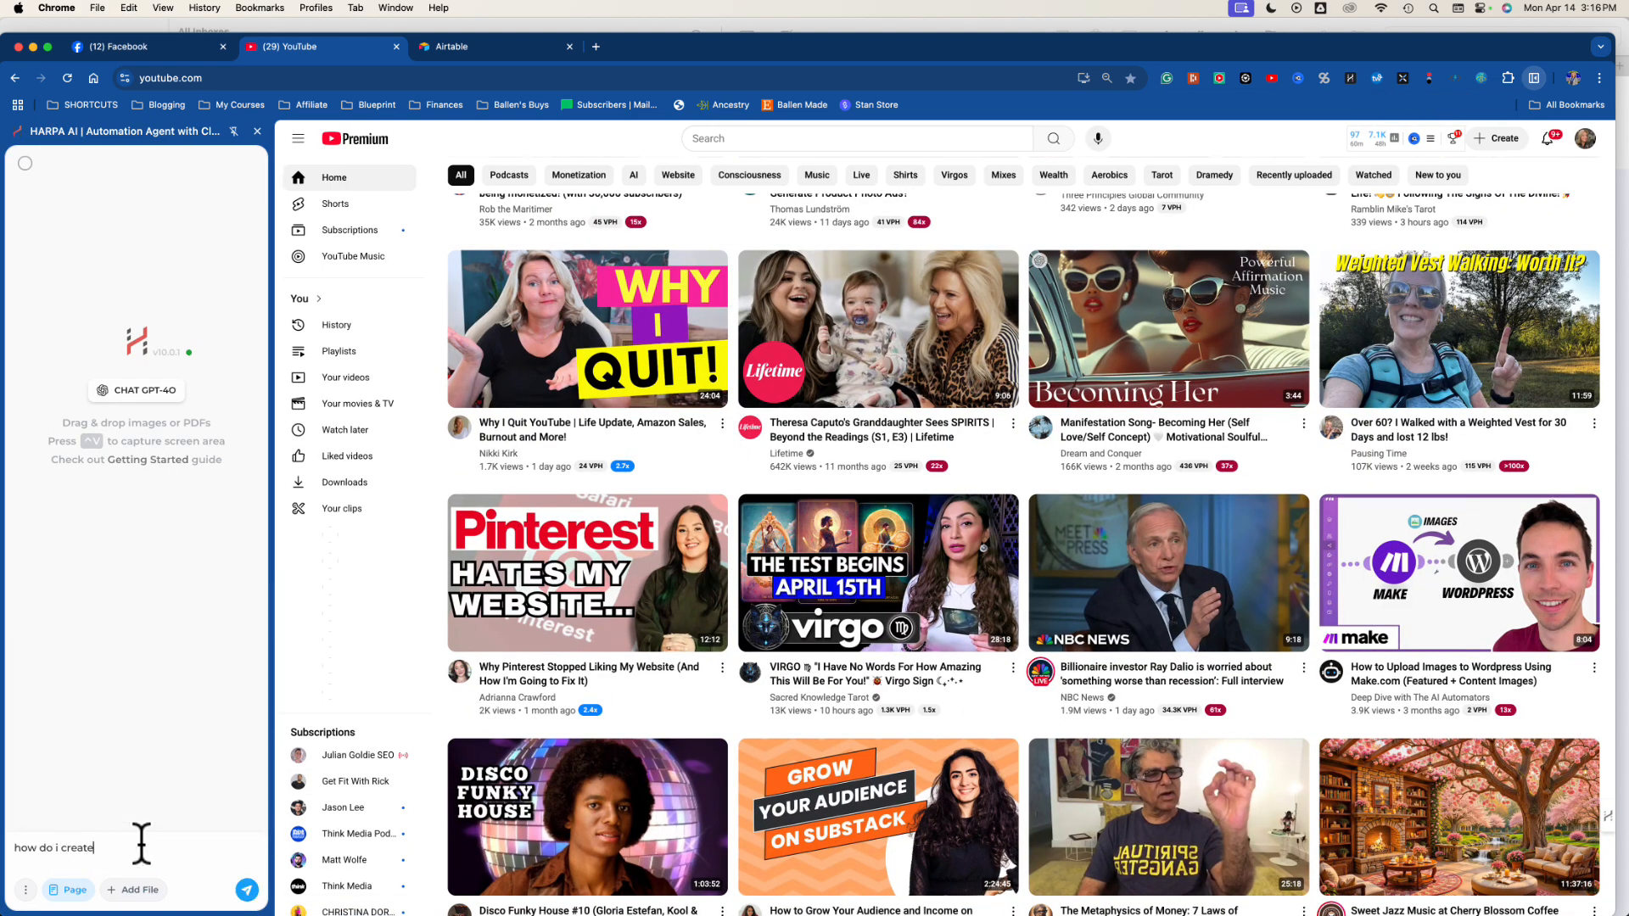
{"action": "type", "text": "a youtube channel"}
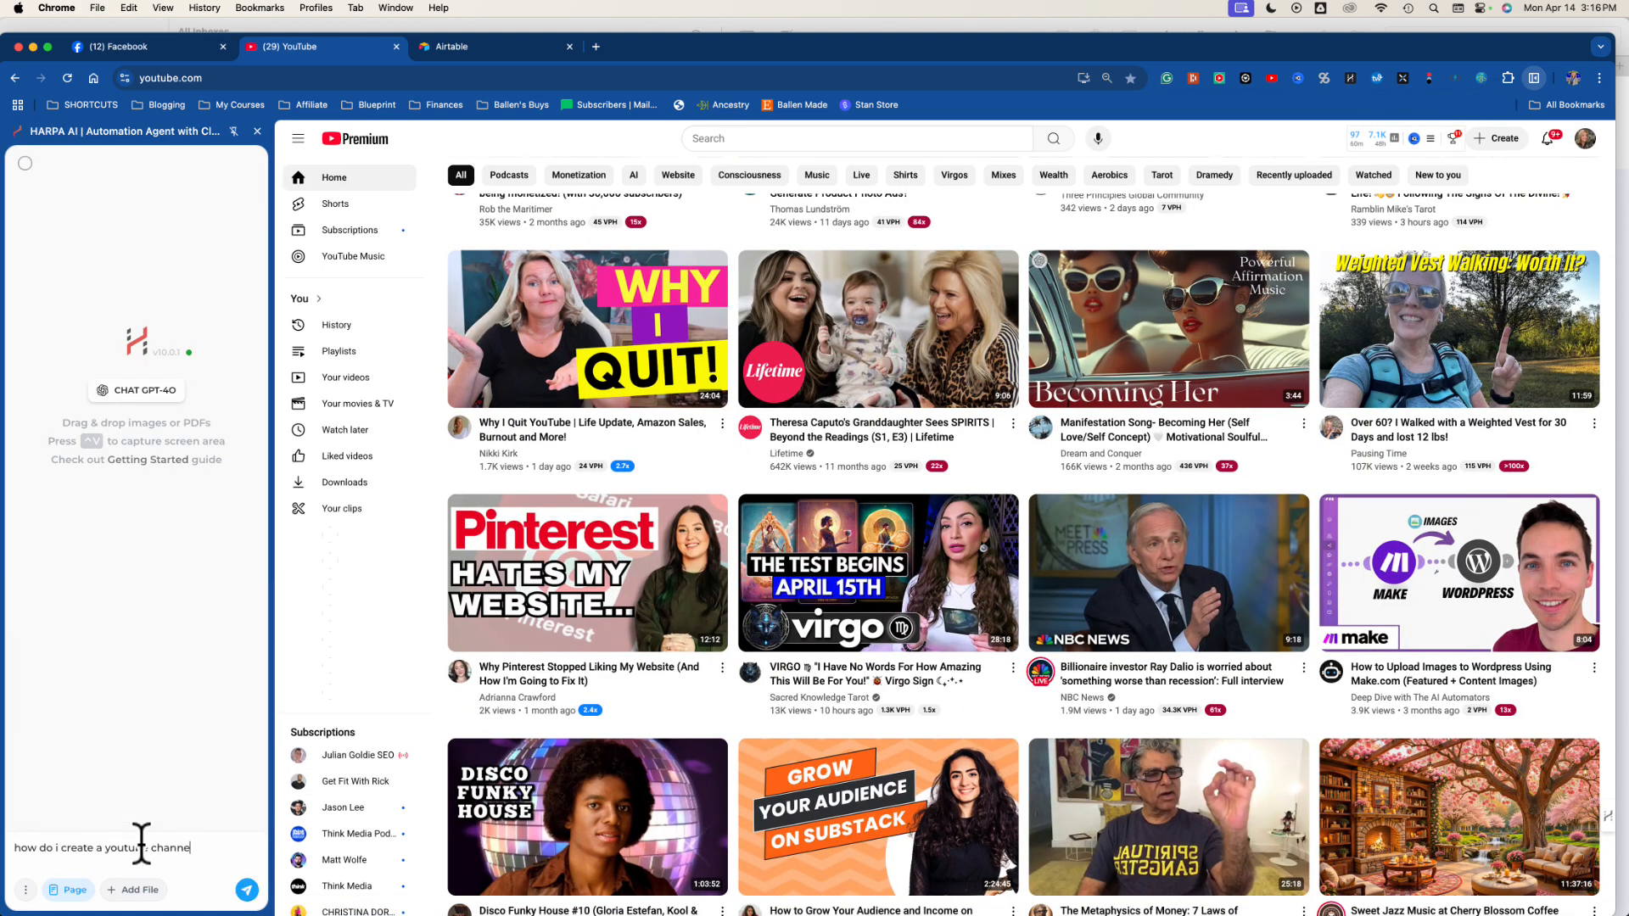
{"action": "type", "text": ". I'm a creato"}
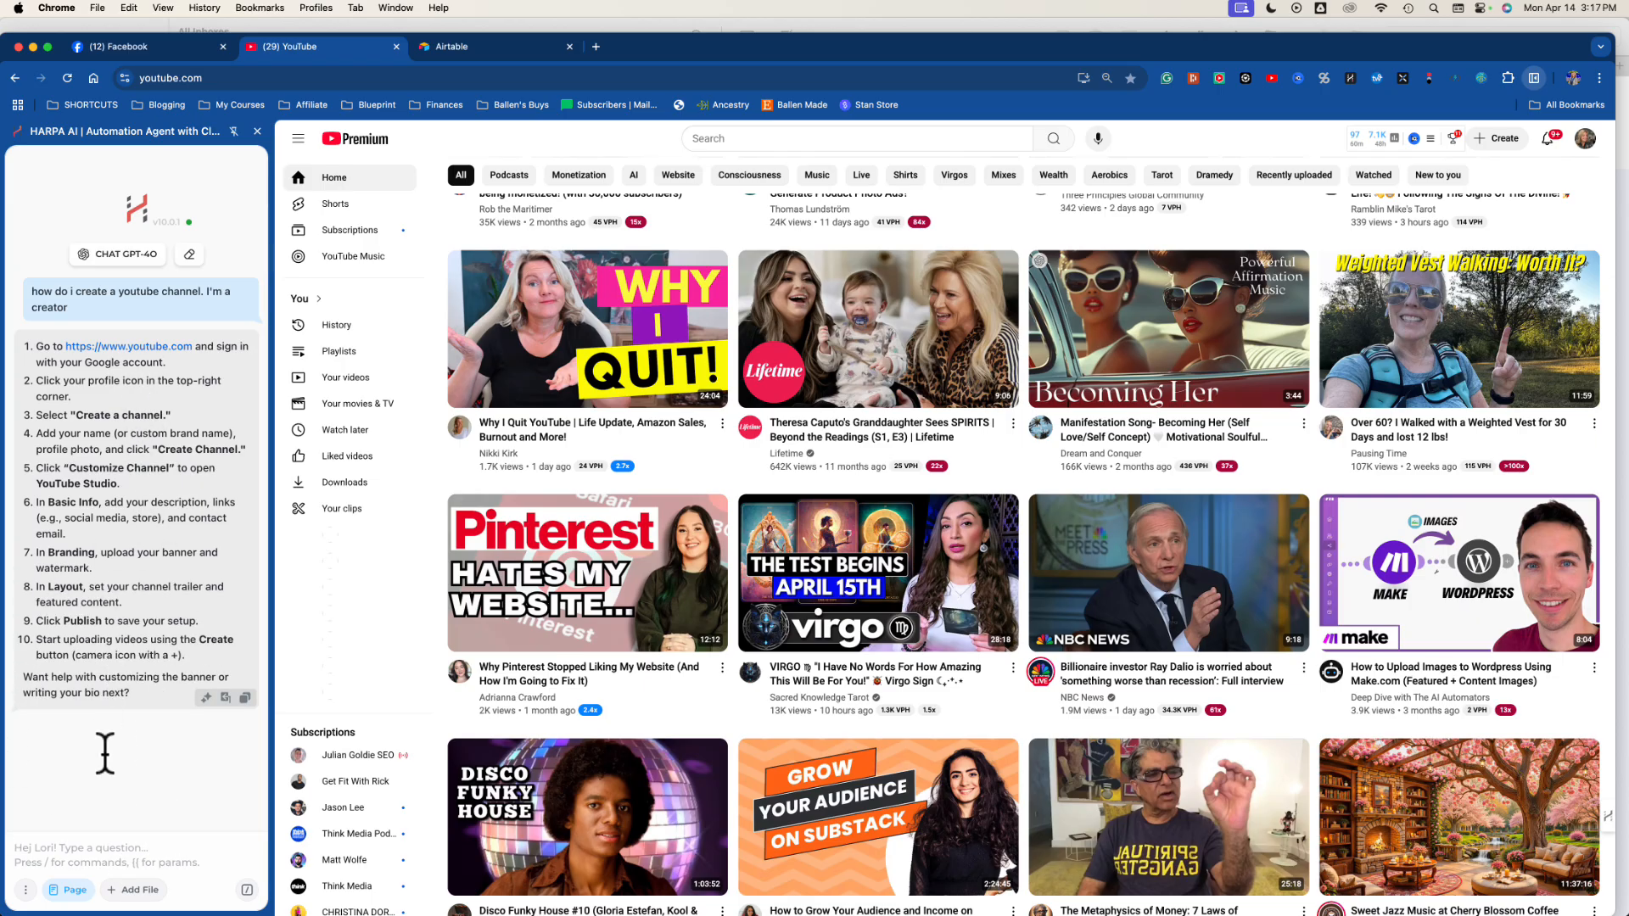
Ask HARPA for the next setup step, then how to upload a video, and read the reply.
{"action": "type", "text": "/"}
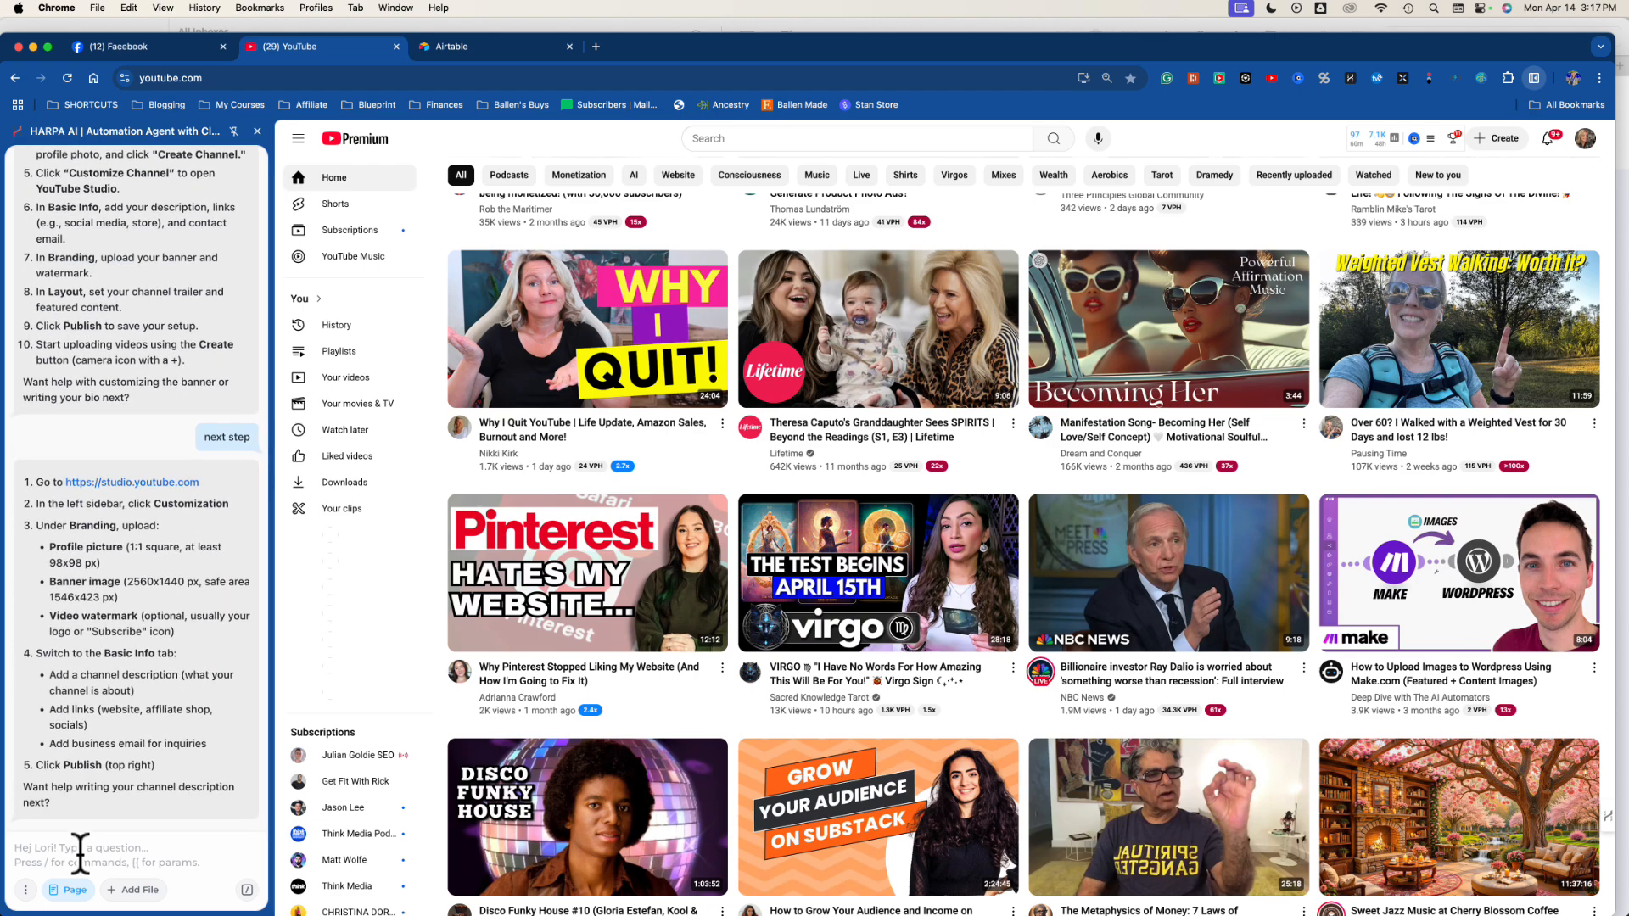
{"action": "mouse_move", "coordinate": [126, 859]}
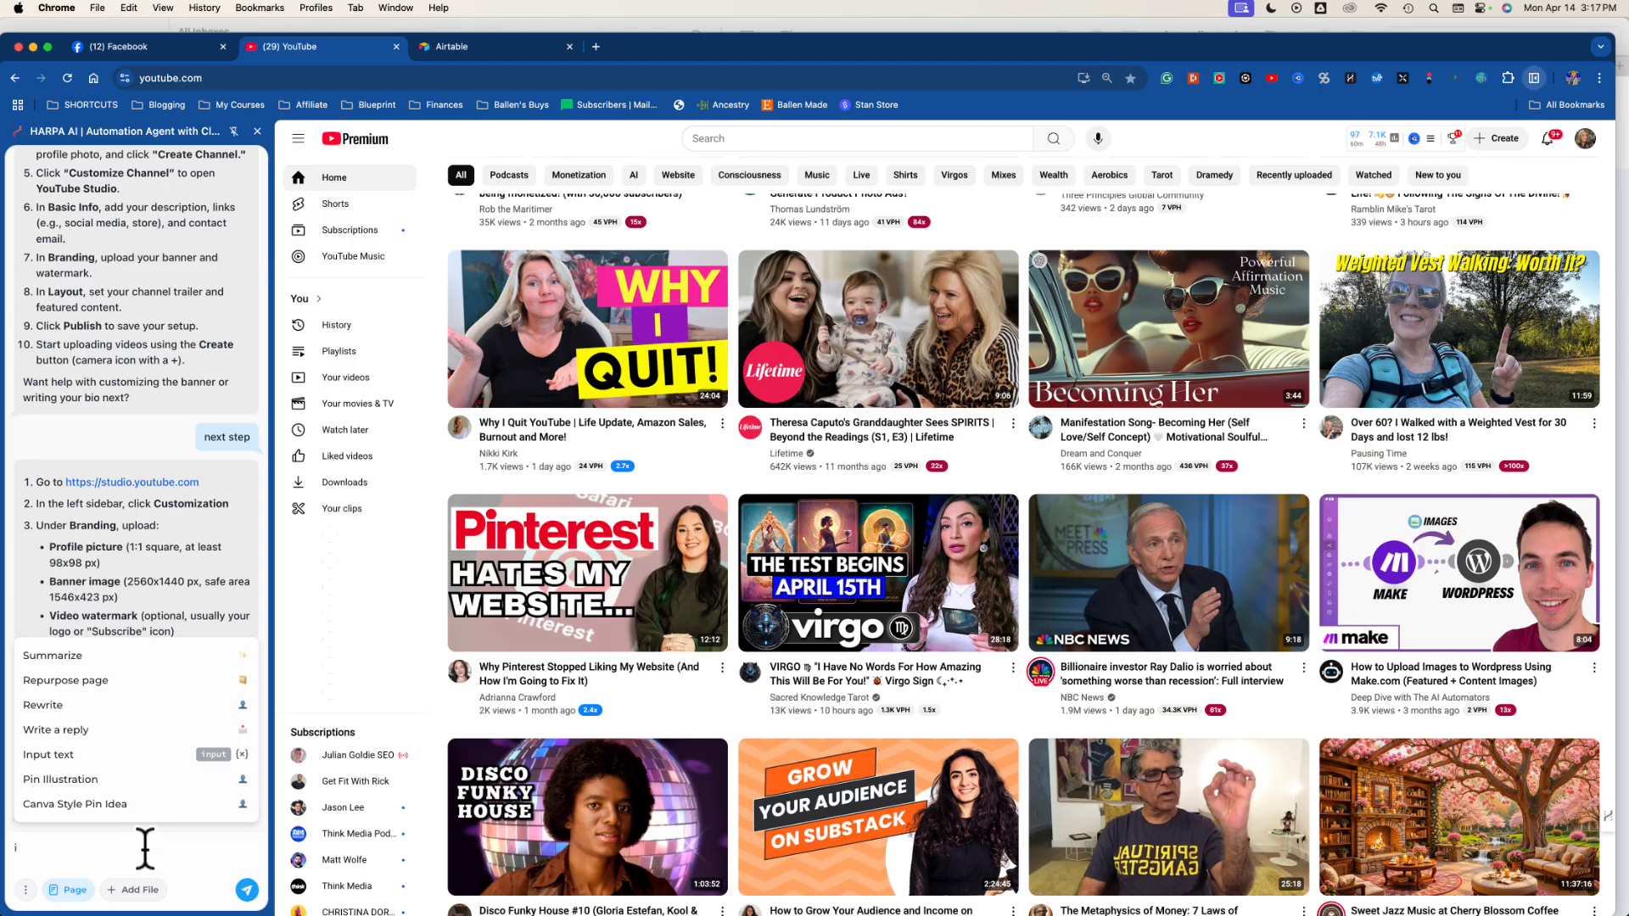
{"action": "type", "text": "i've done all that how do i upload"}
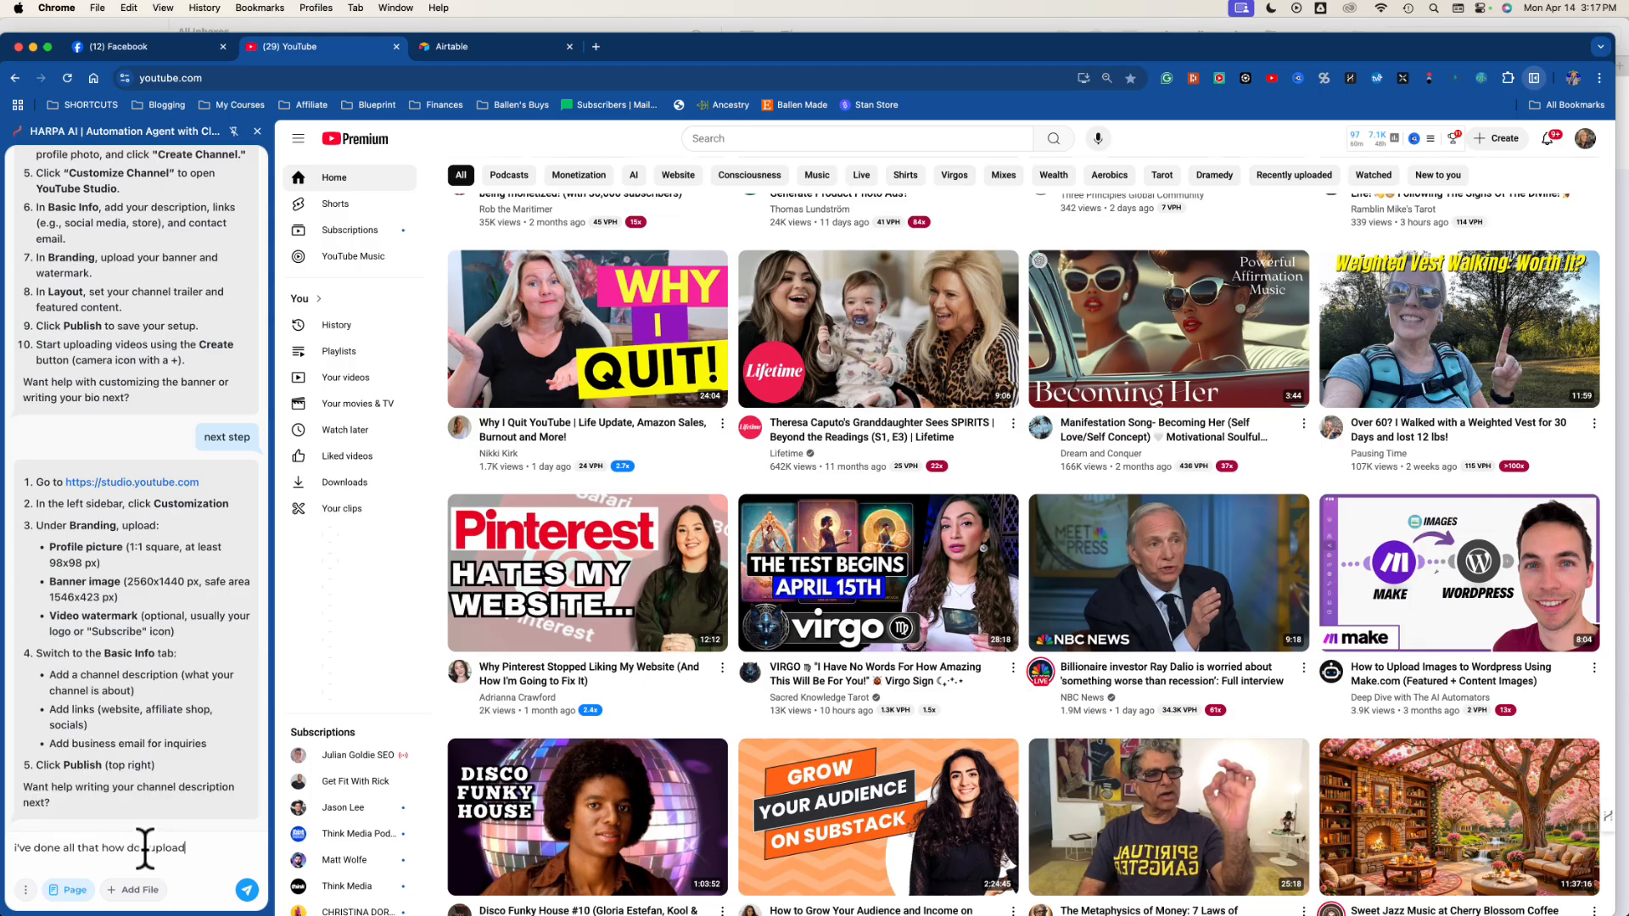
{"action": "type", "text": "a video"}
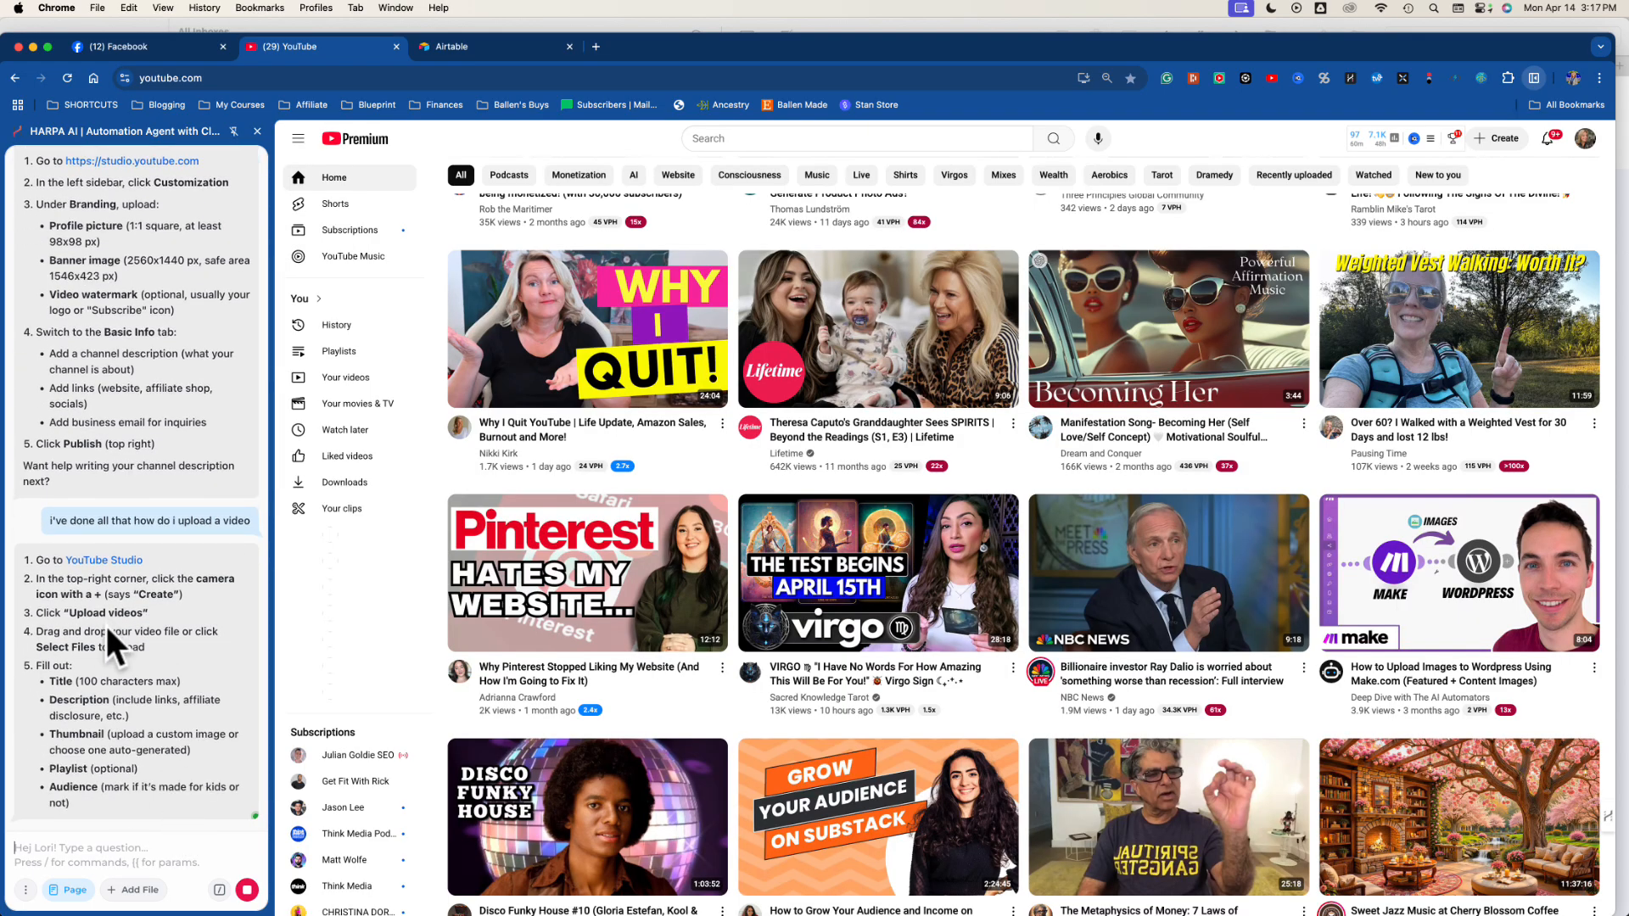
{"action": "scroll", "scroll_direction": "down", "scroll_amount": 3}
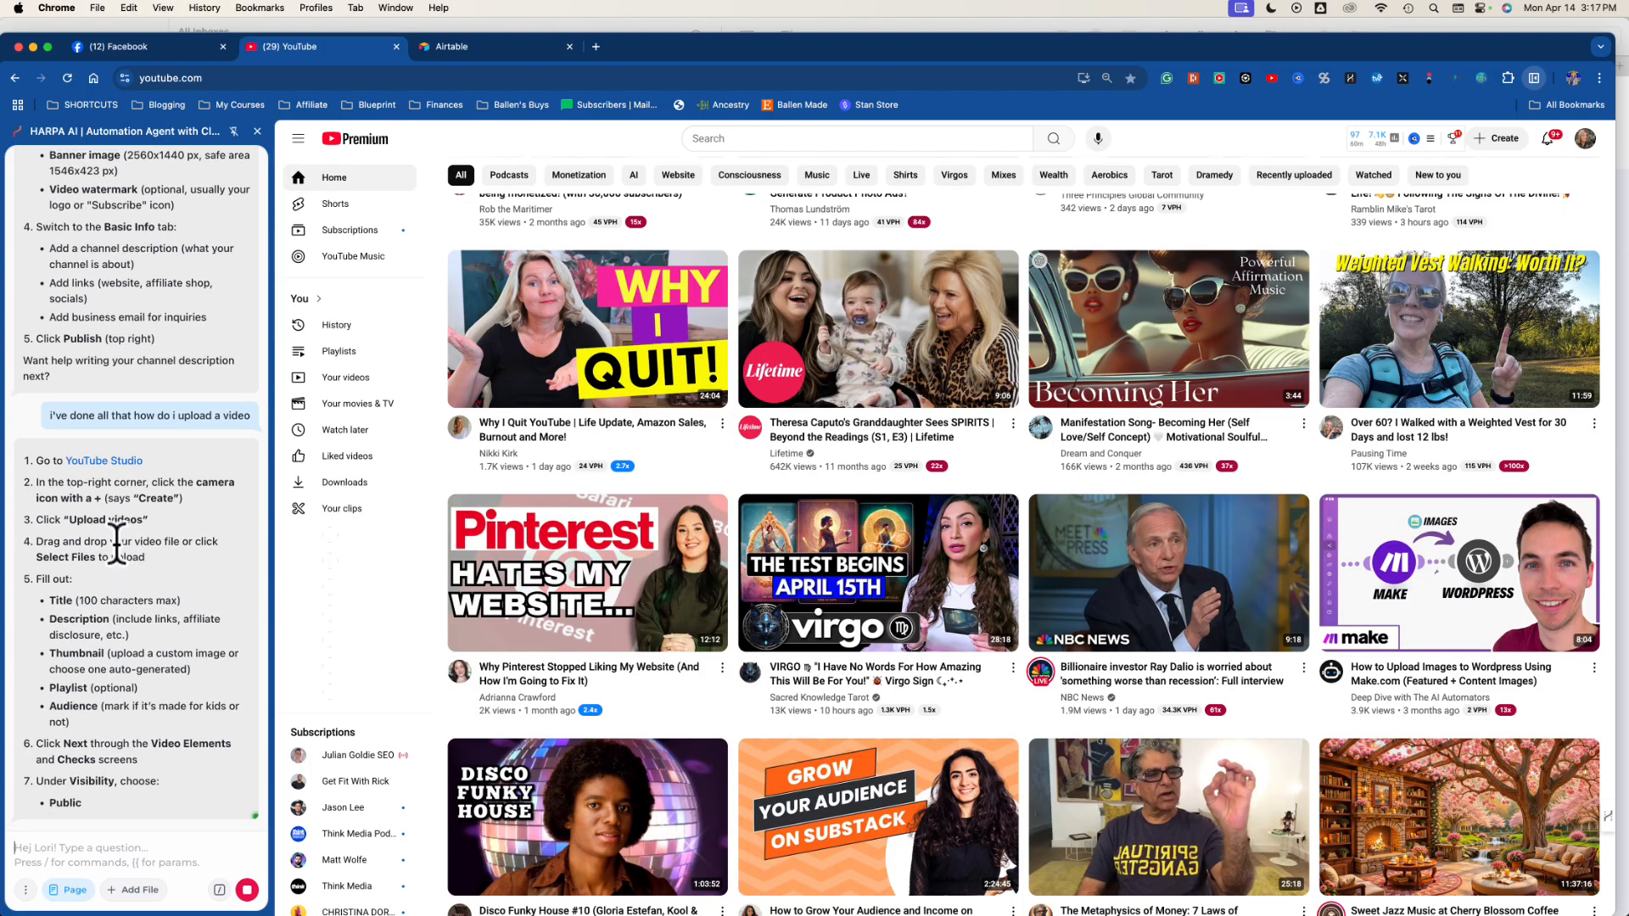
{"action": "scroll", "scroll_direction": "down", "scroll_amount": 3}
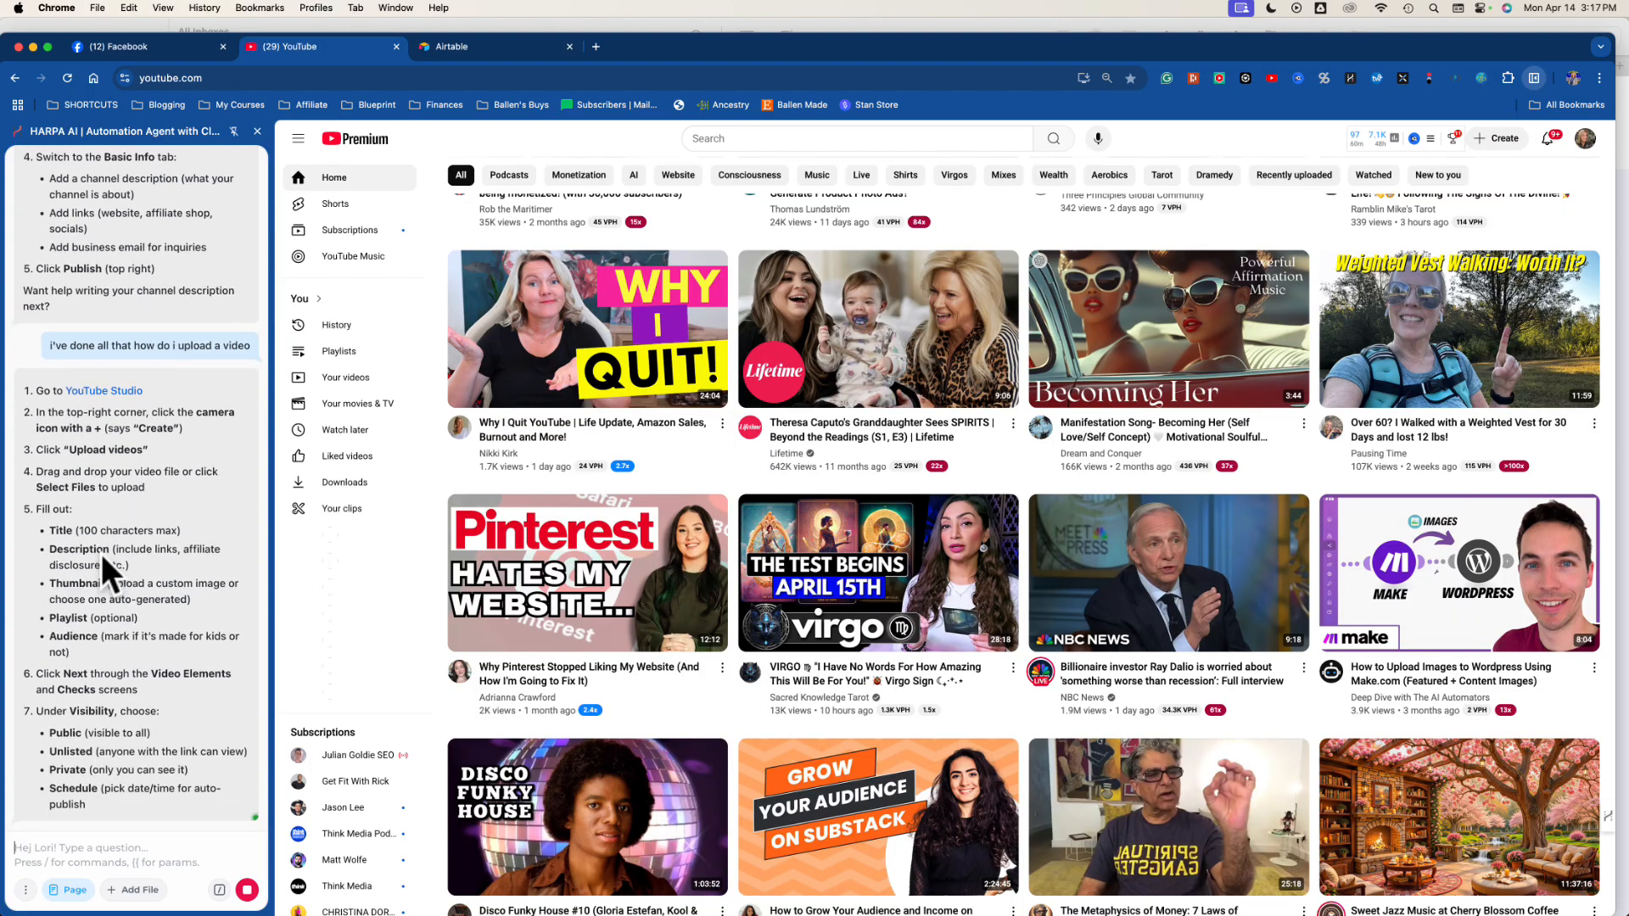
{"action": "scroll", "scroll_direction": "down", "scroll_amount": 3}
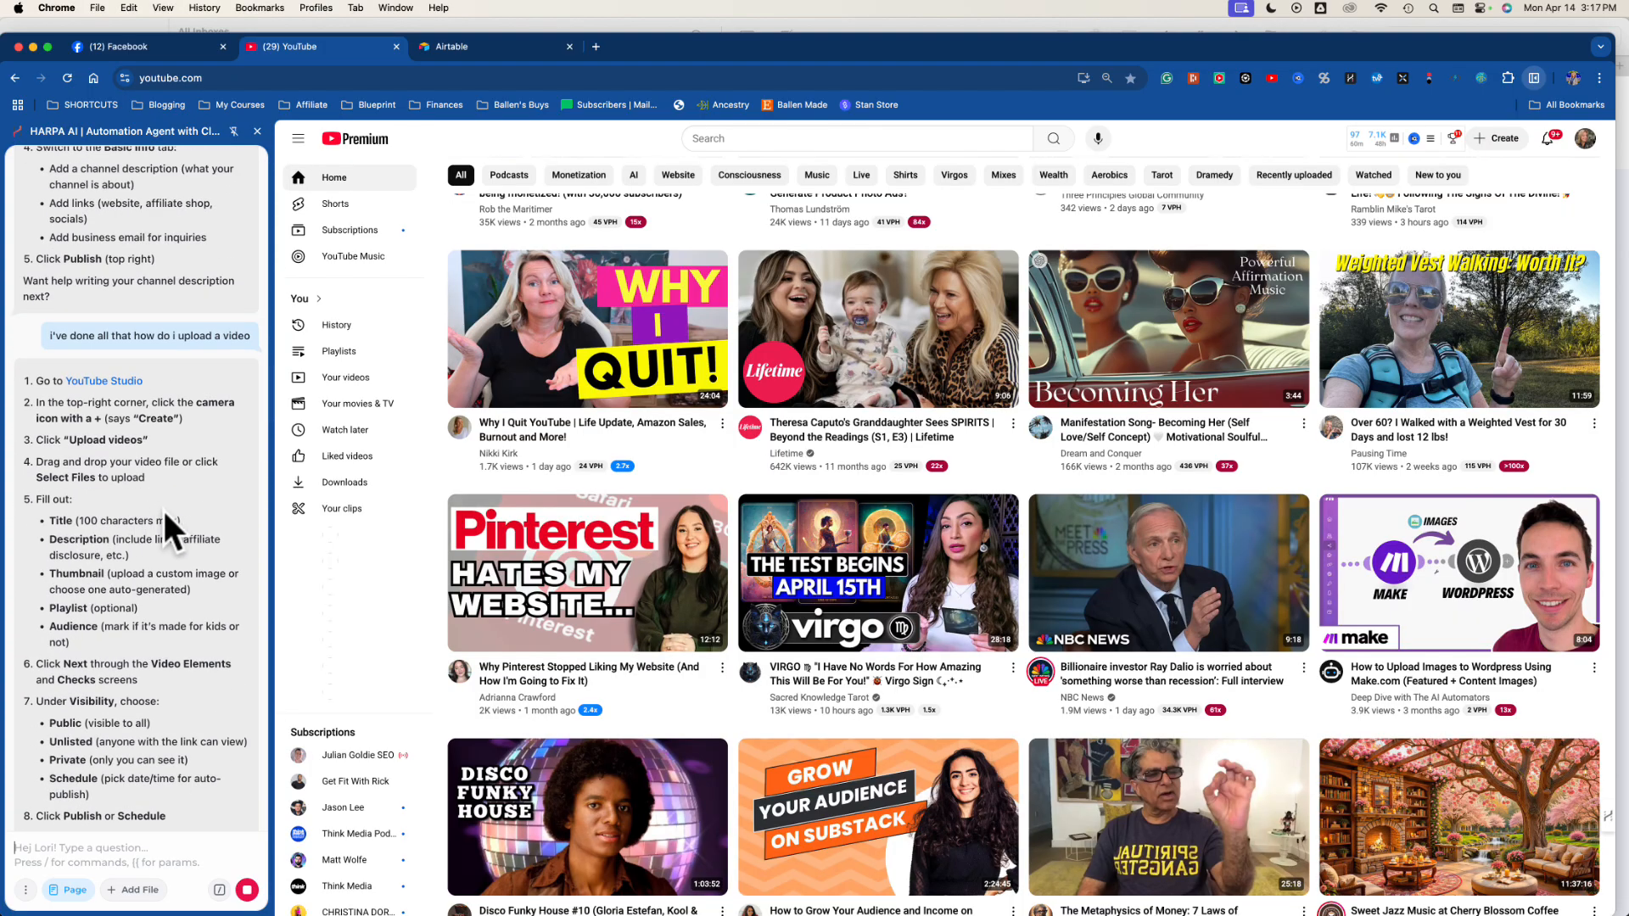
{"action": "mouse_move", "coordinate": [1273, 350]}
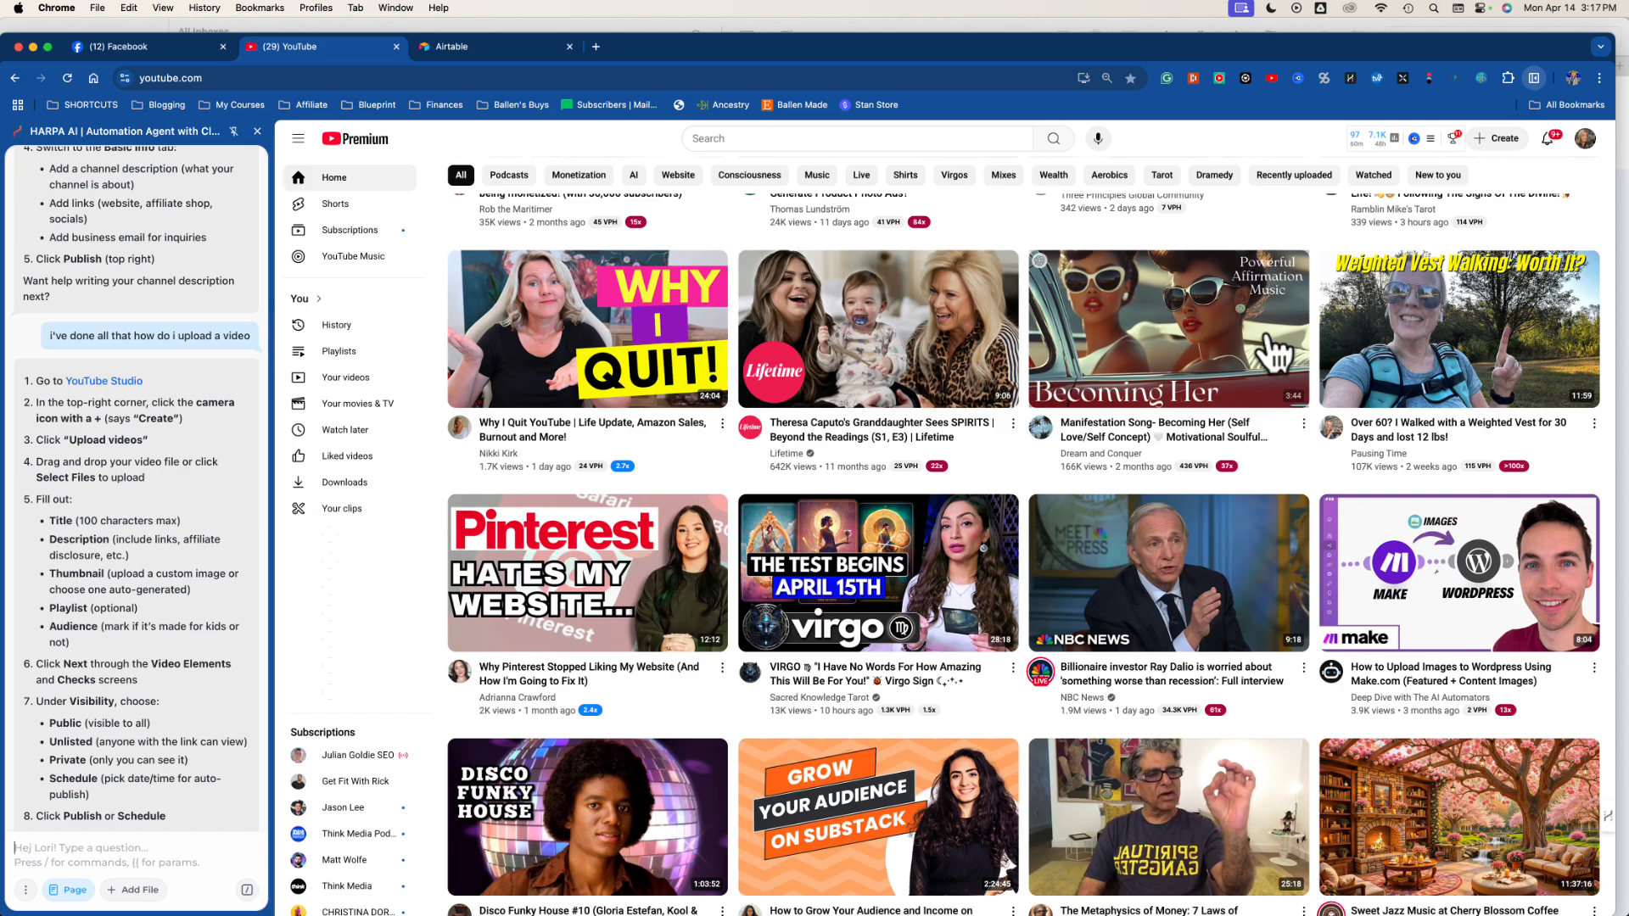
Start a new video upload from YouTube Studio's Create menu.
{"action": "left_click", "coordinate": [1497, 139]}
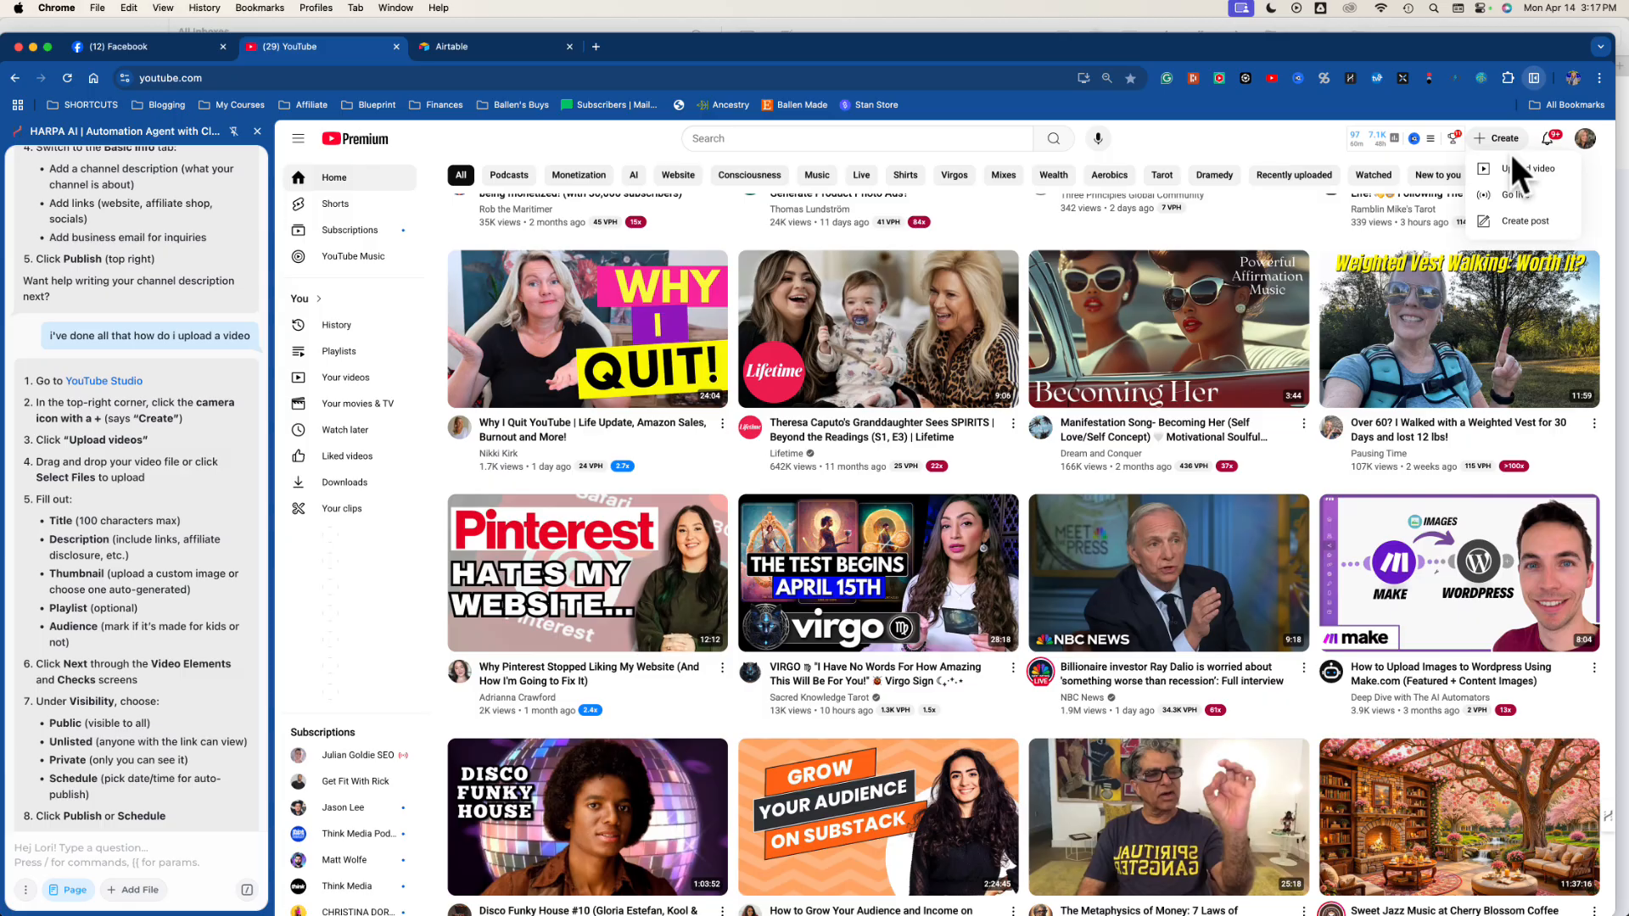
{"action": "left_click", "coordinate": [1521, 168]}
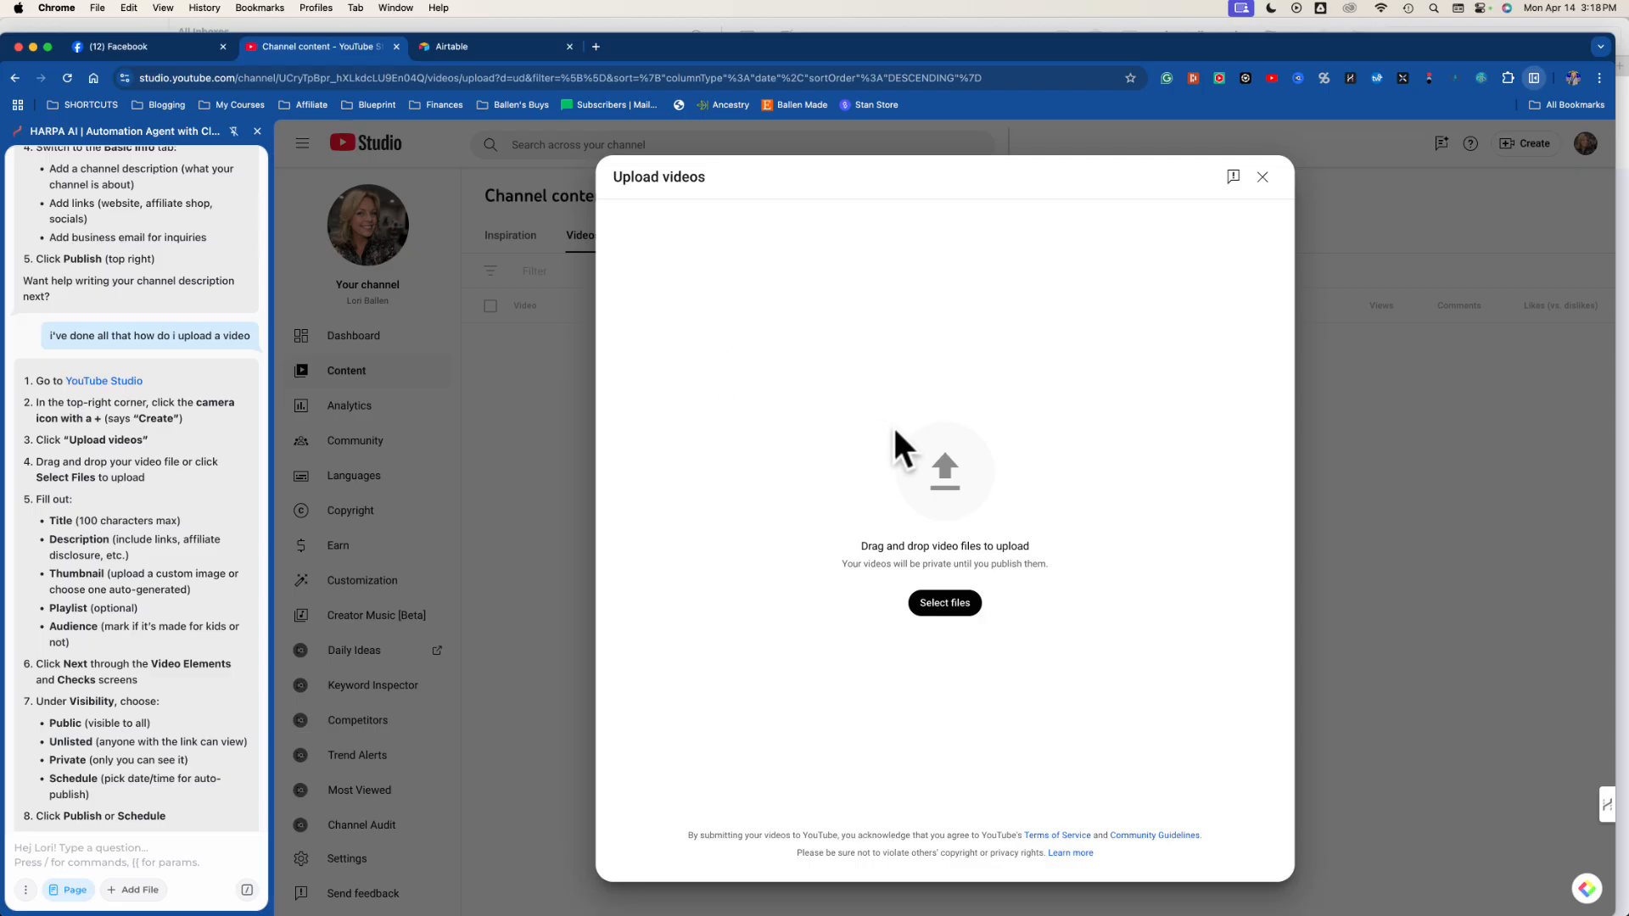
{"action": "mouse_move", "coordinate": [66, 889]}
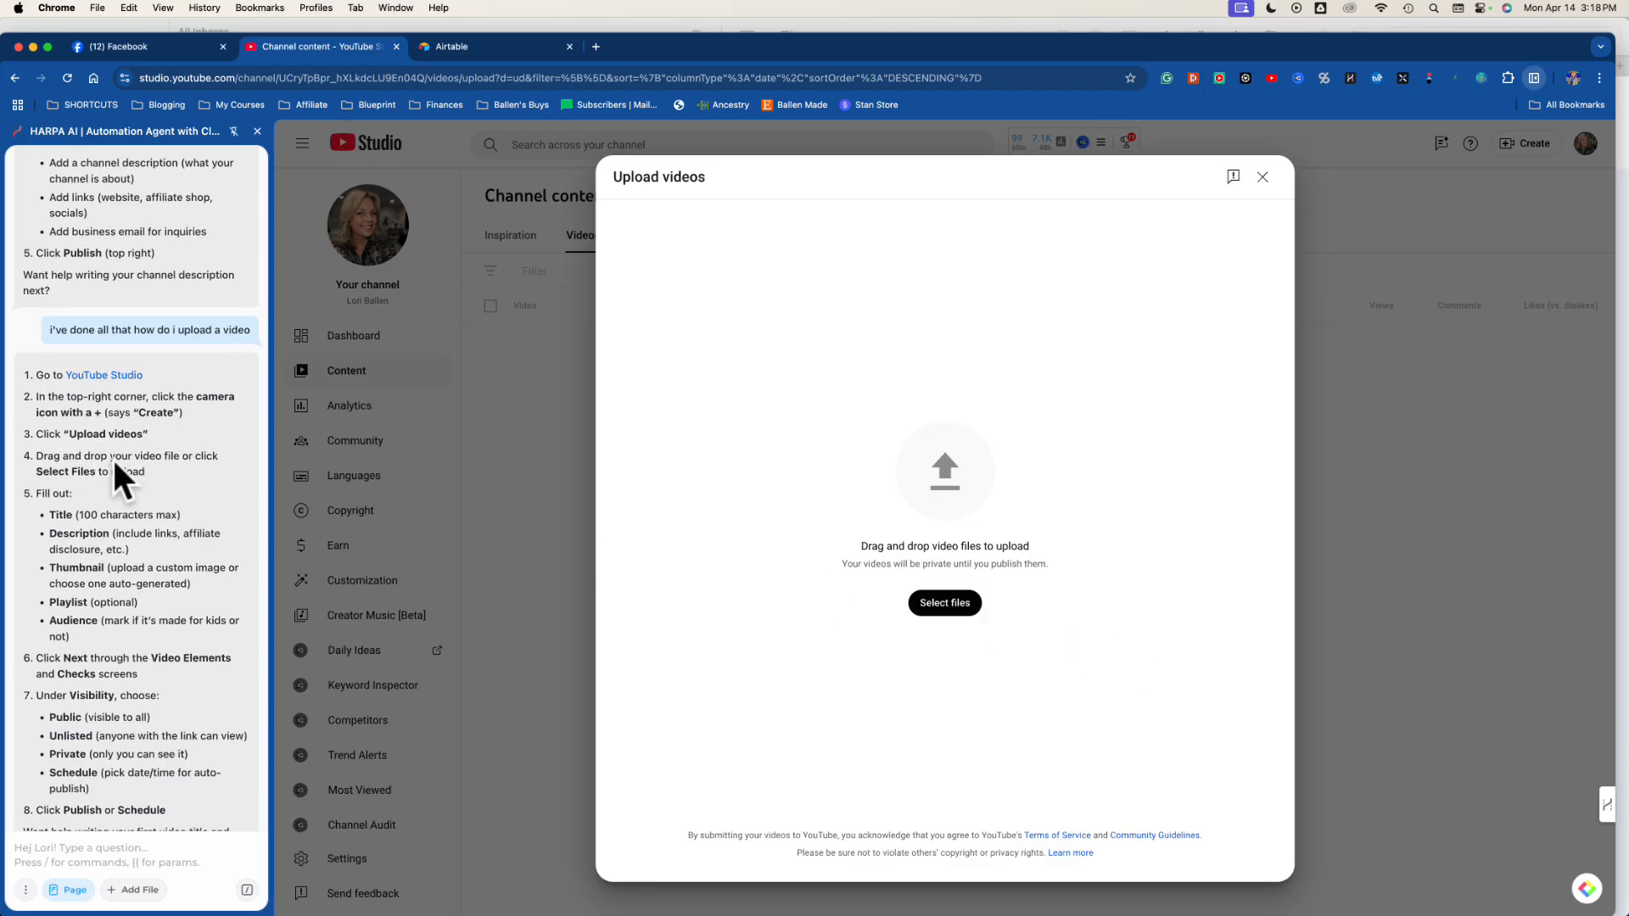
{"action": "mouse_move", "coordinate": [66, 522]}
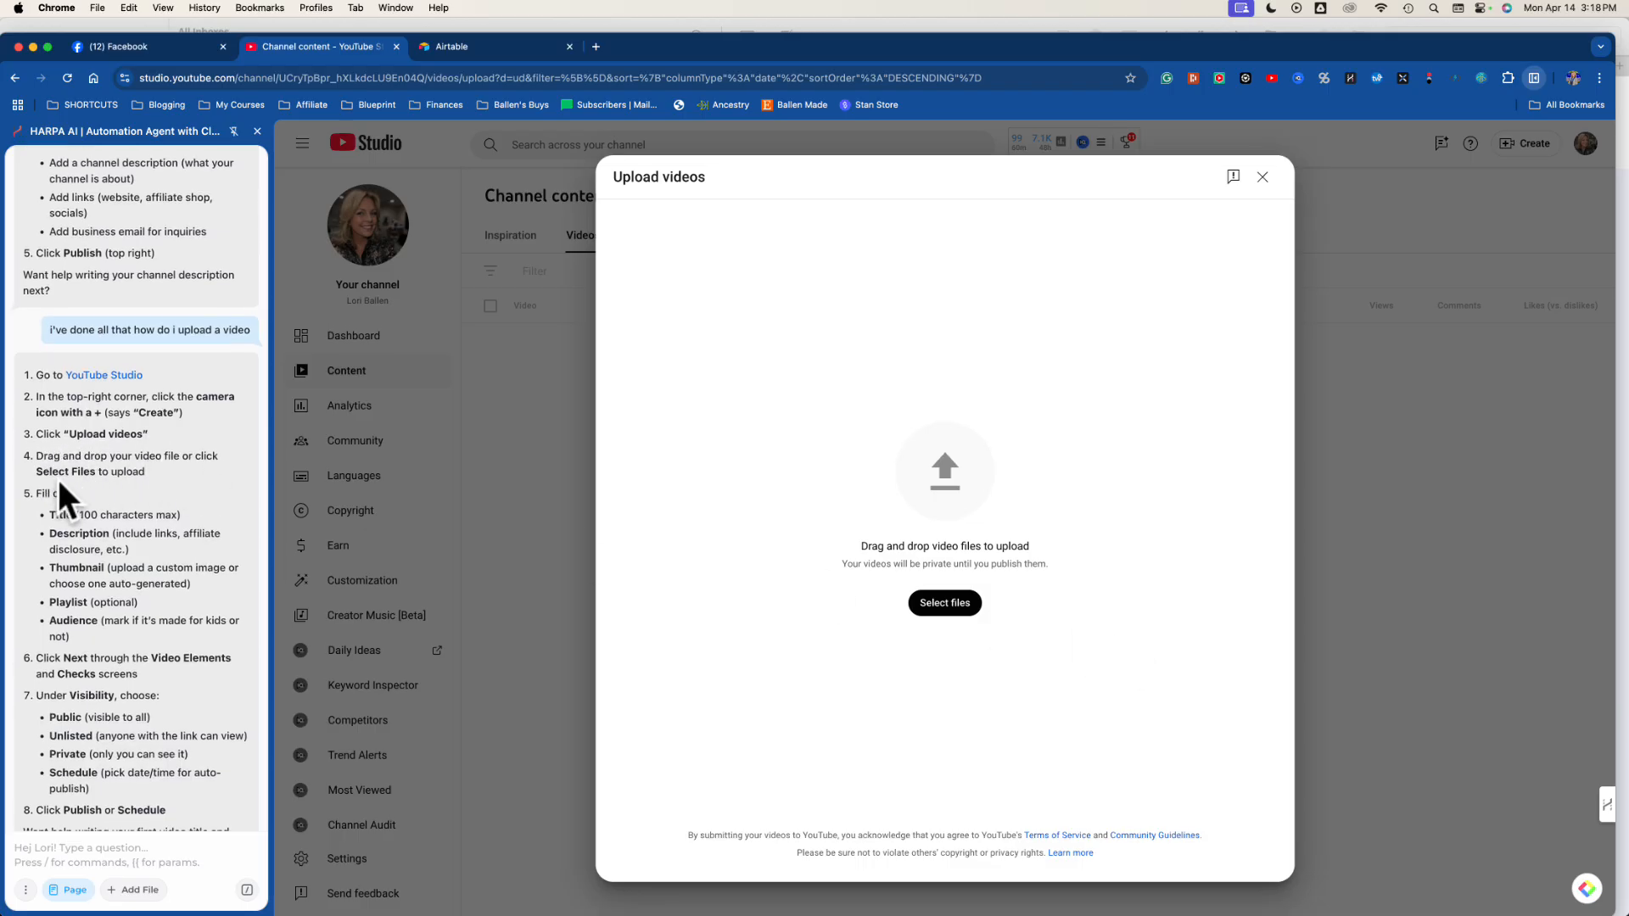
{"action": "mouse_move", "coordinate": [169, 516]}
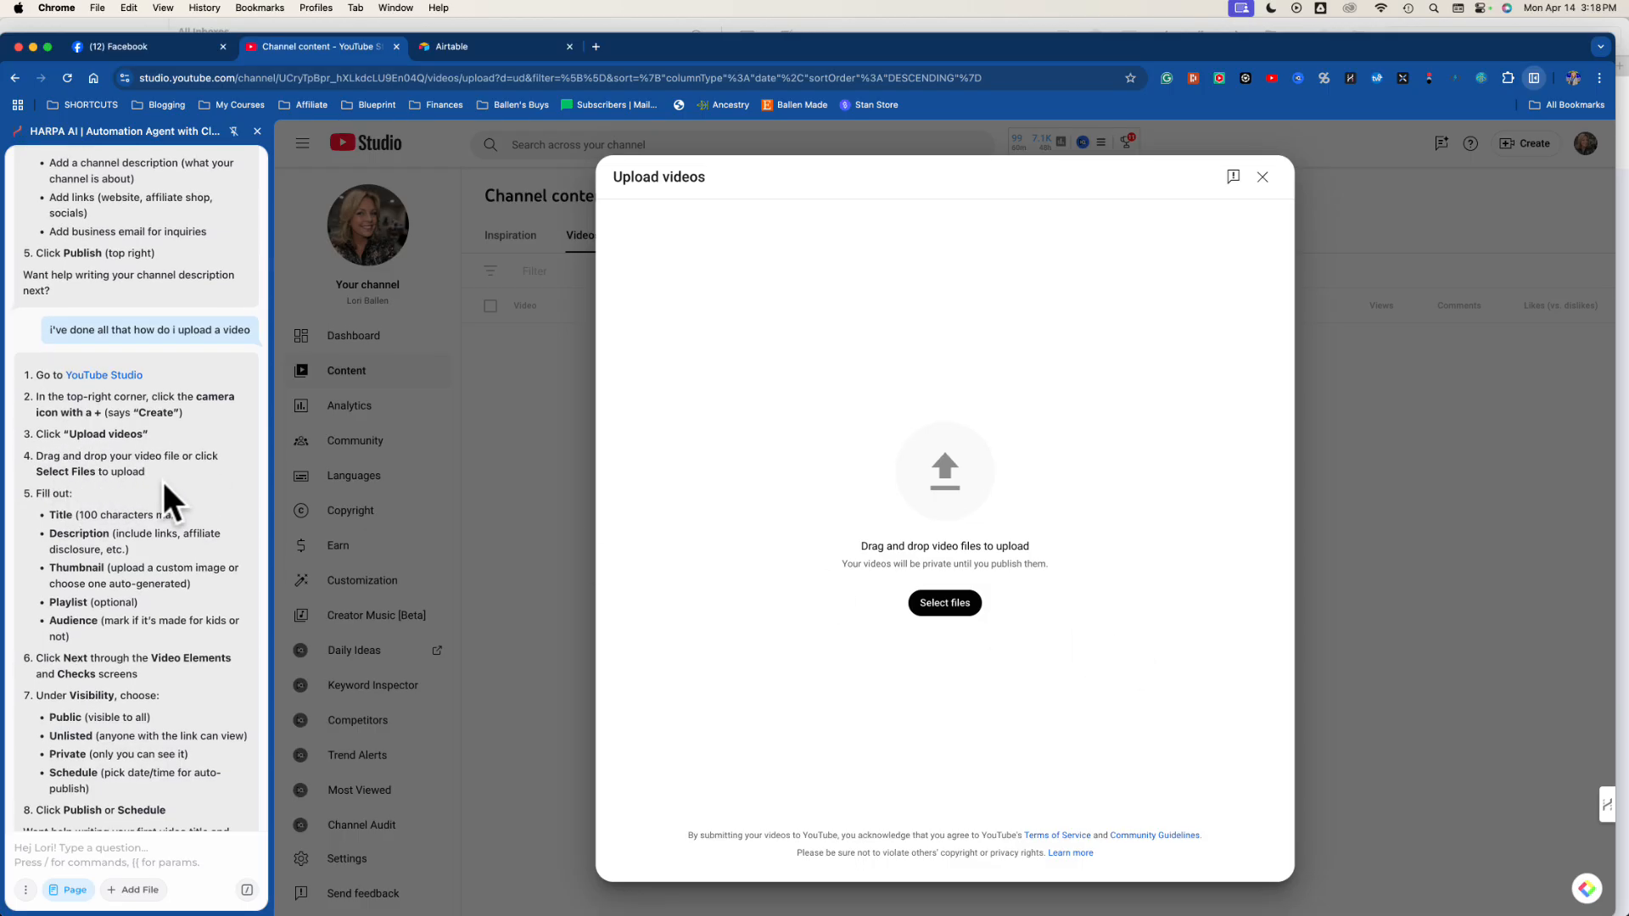
{"action": "mouse_move", "coordinate": [98, 801]}
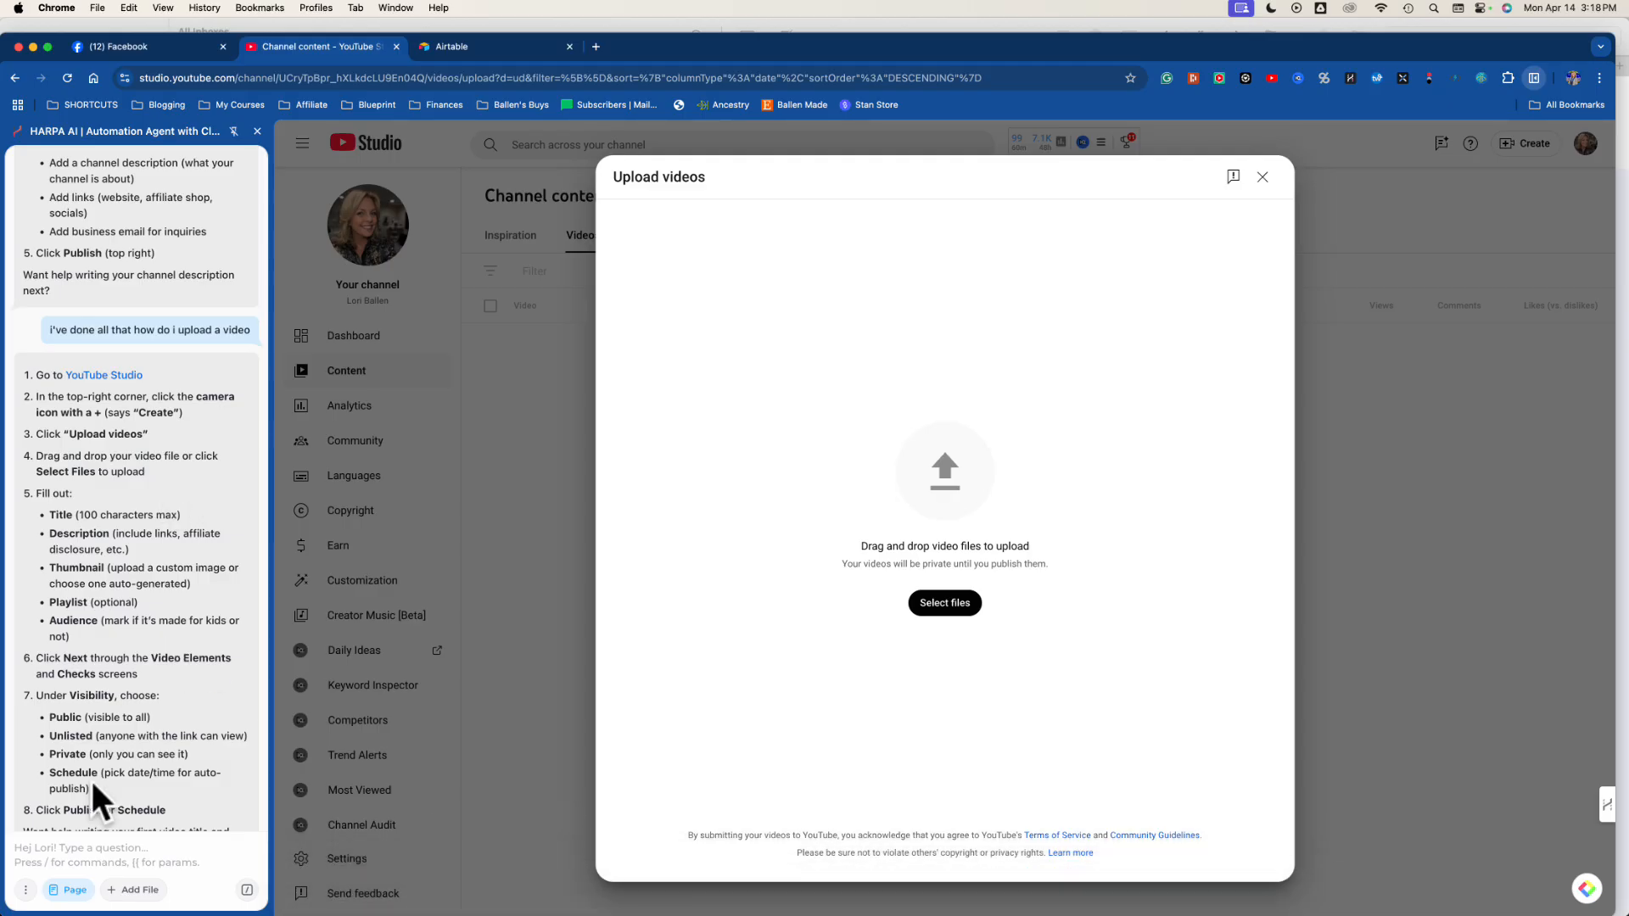
Tell HARPA you can't find Select files and ask what to look for.
{"action": "type", "text": "i don't"}
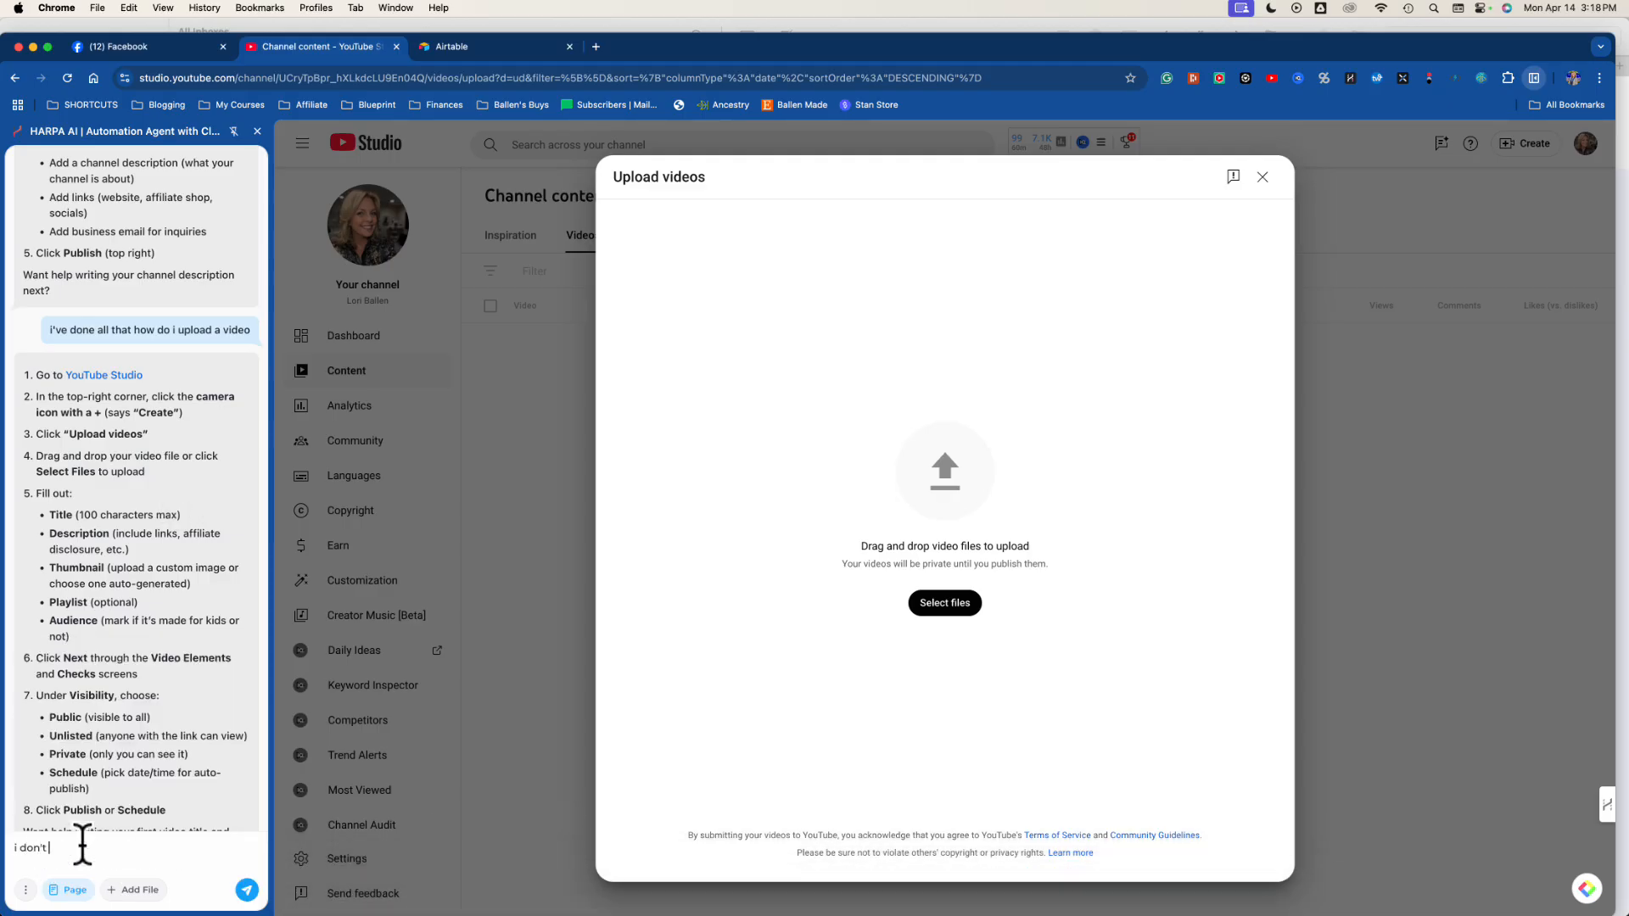
{"action": "type", "text": "understand"}
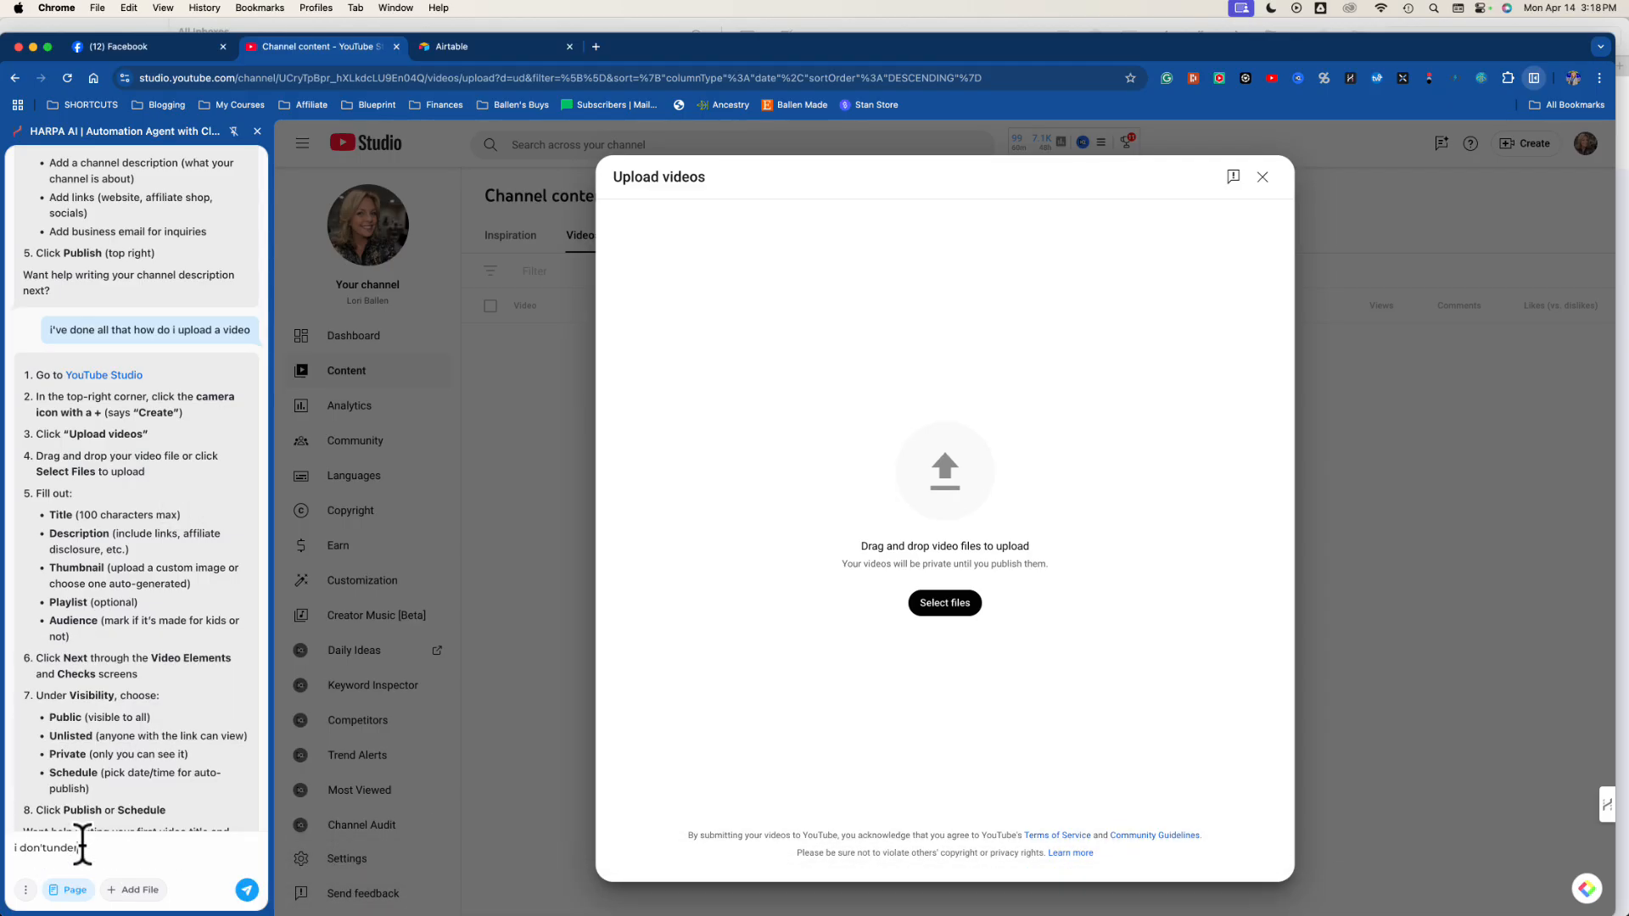
{"action": "type", "text": "and where is see"}
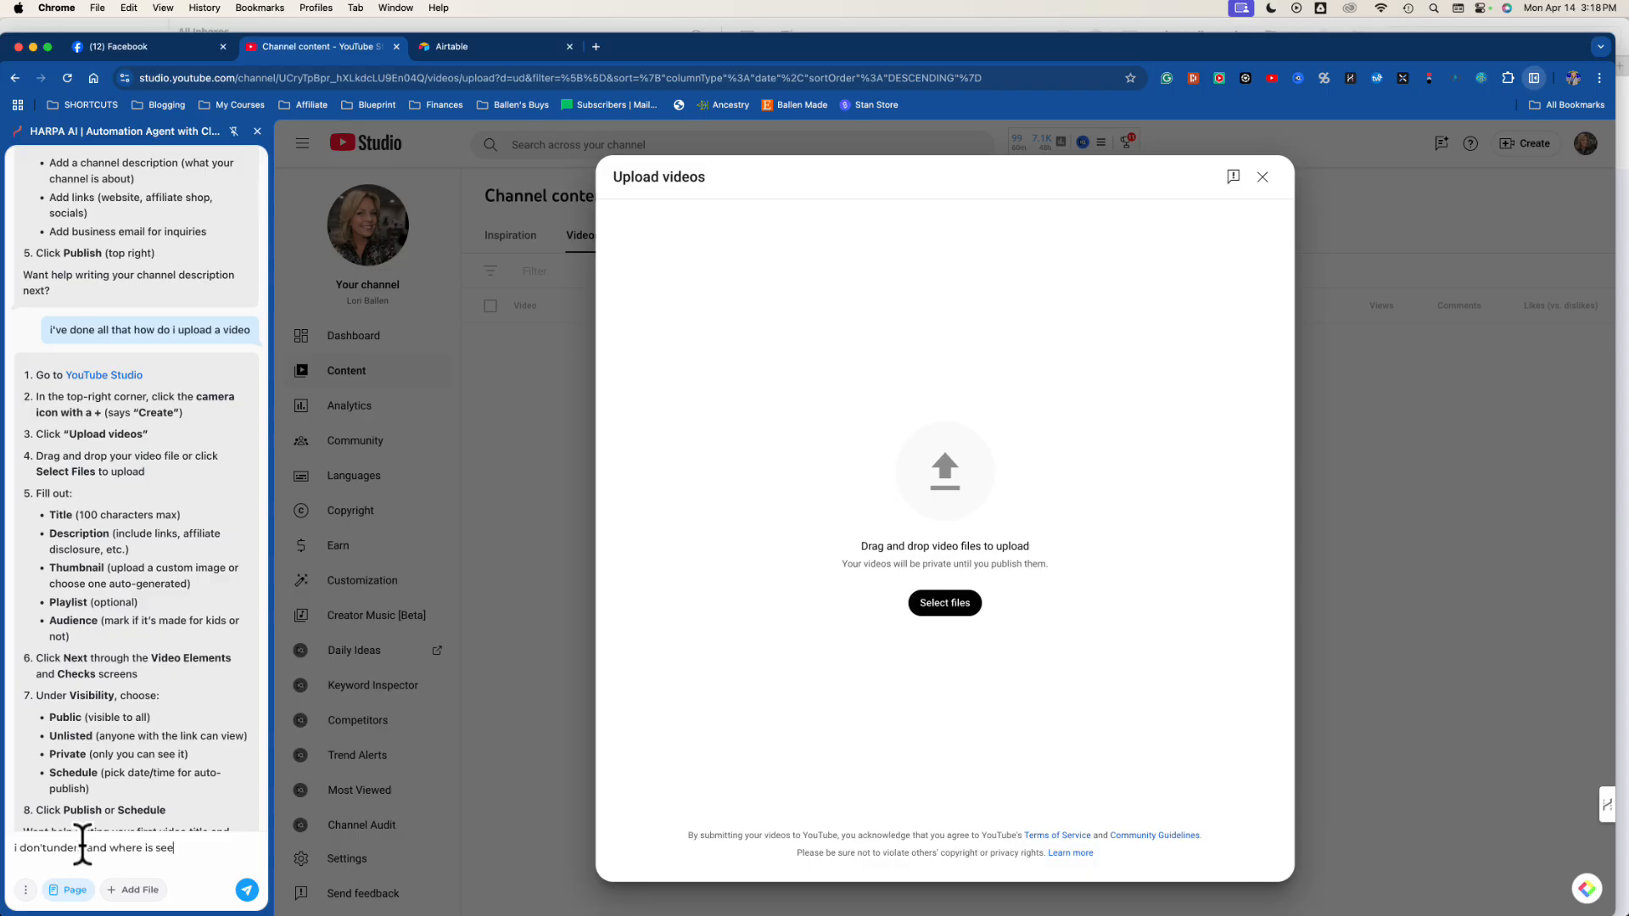
{"action": "type", "text": "select files"}
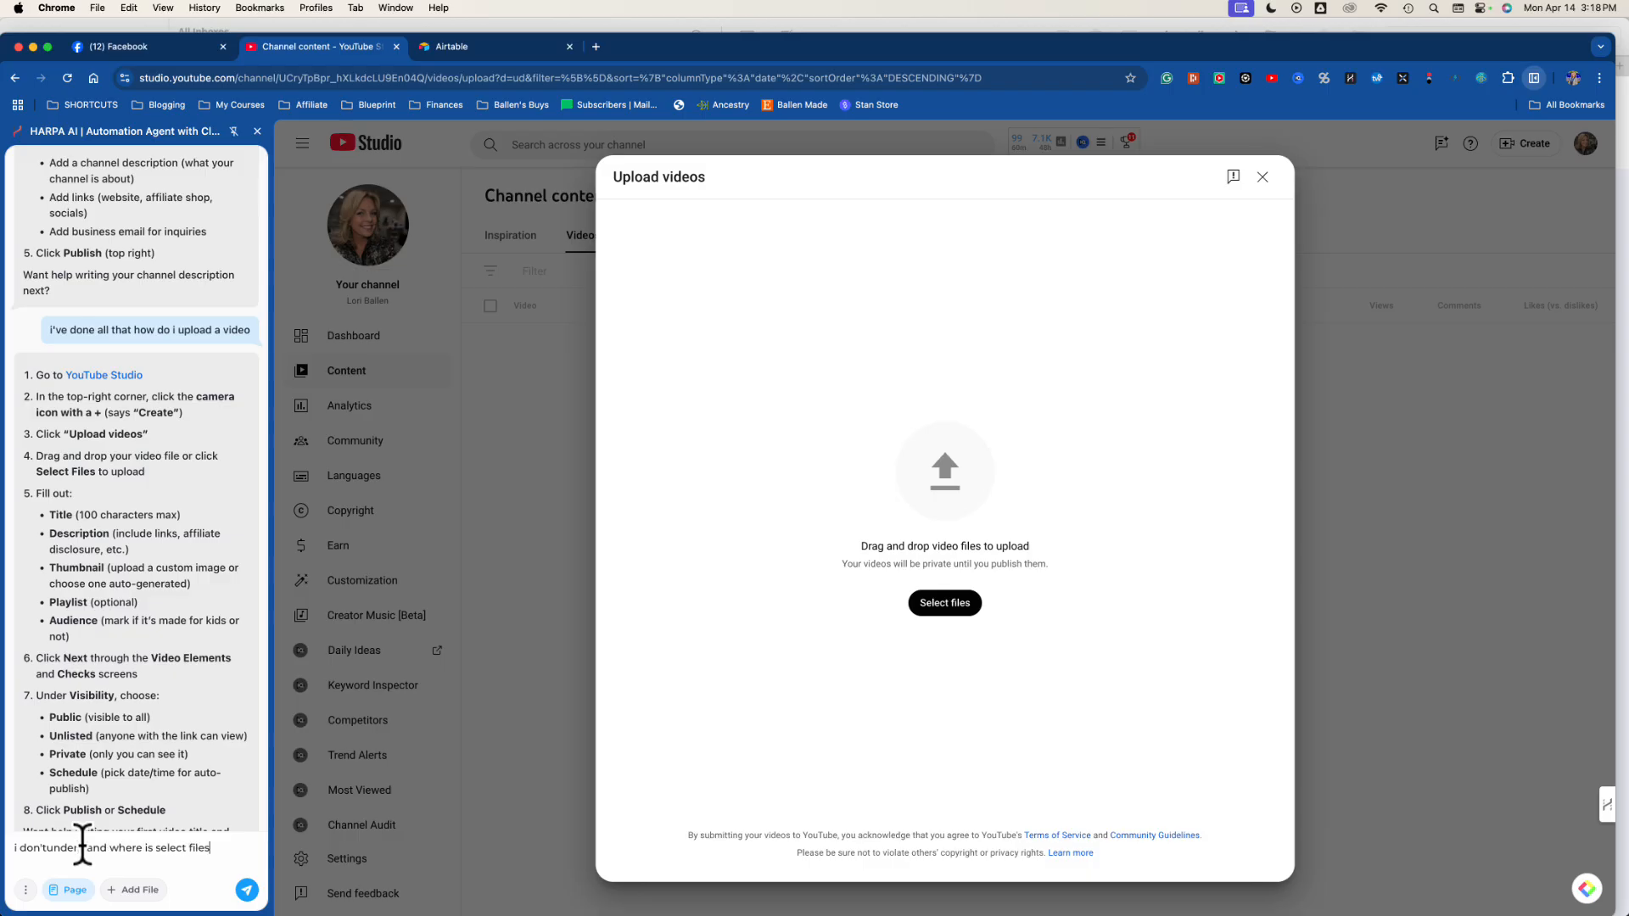
{"action": "type", "text": "what am i lo"}
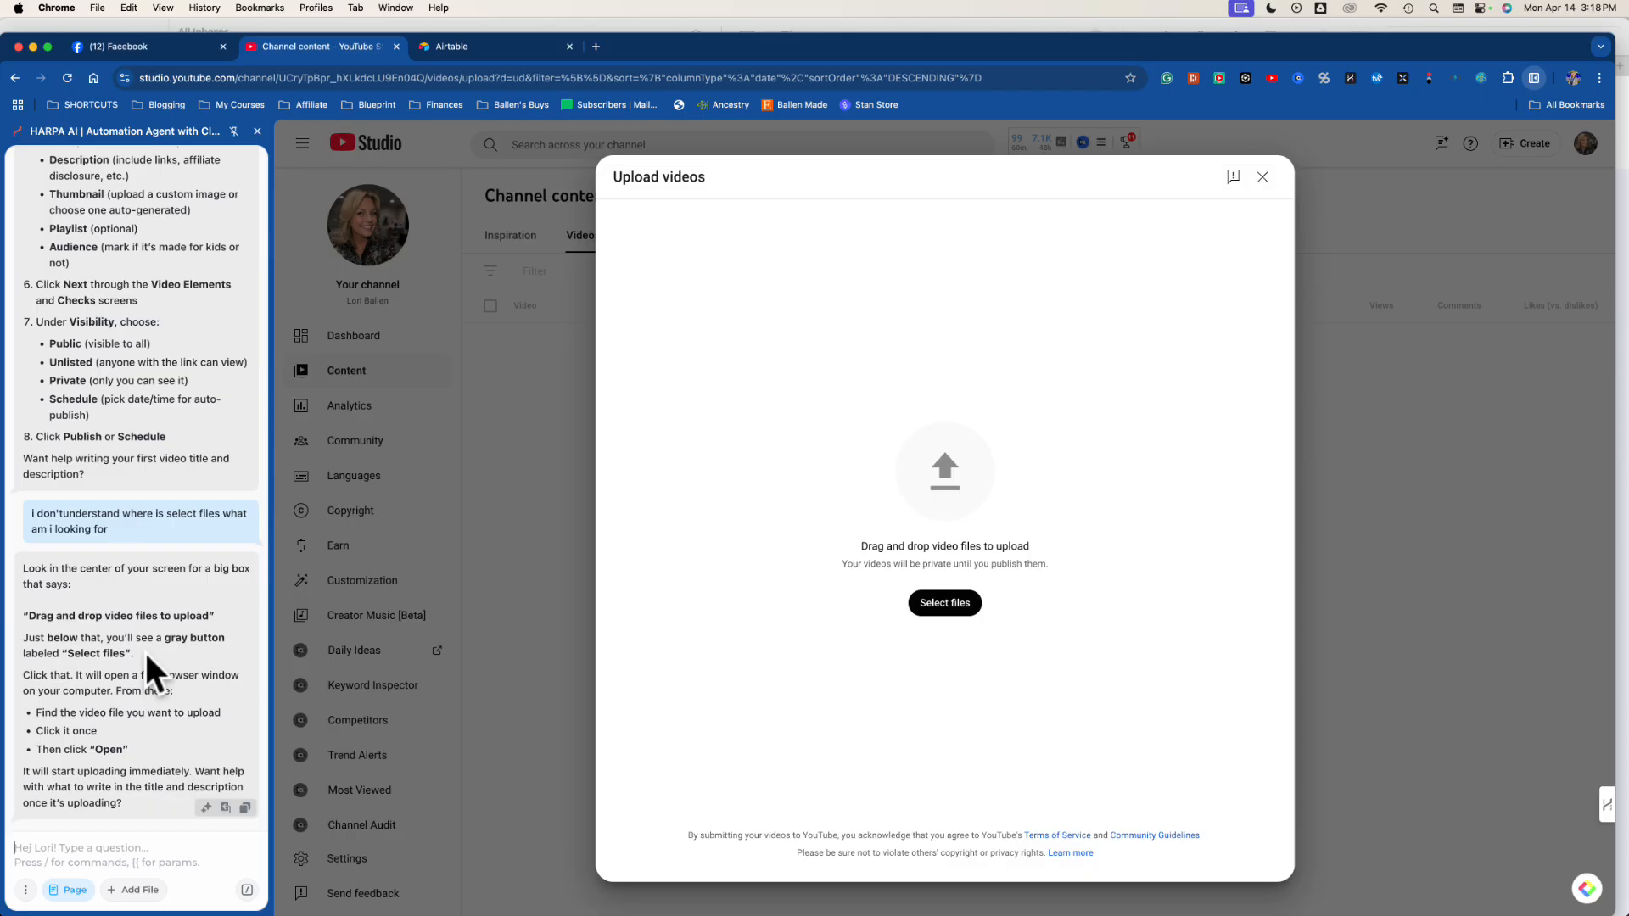
{"action": "mouse_move", "coordinate": [119, 645]}
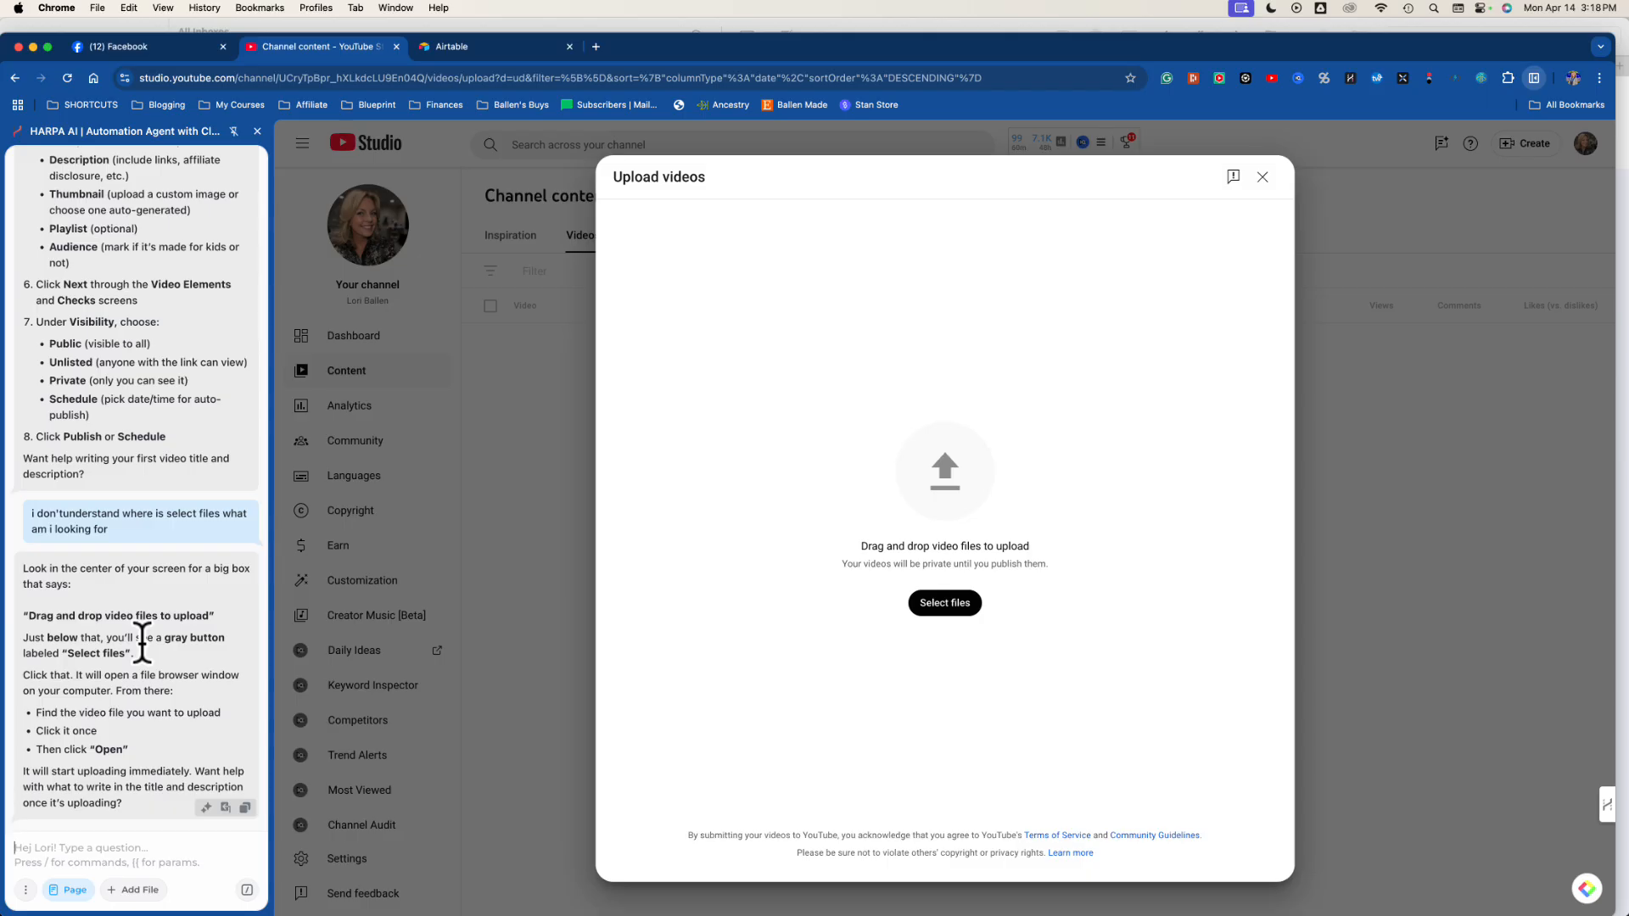
{"action": "mouse_move", "coordinate": [53, 584]}
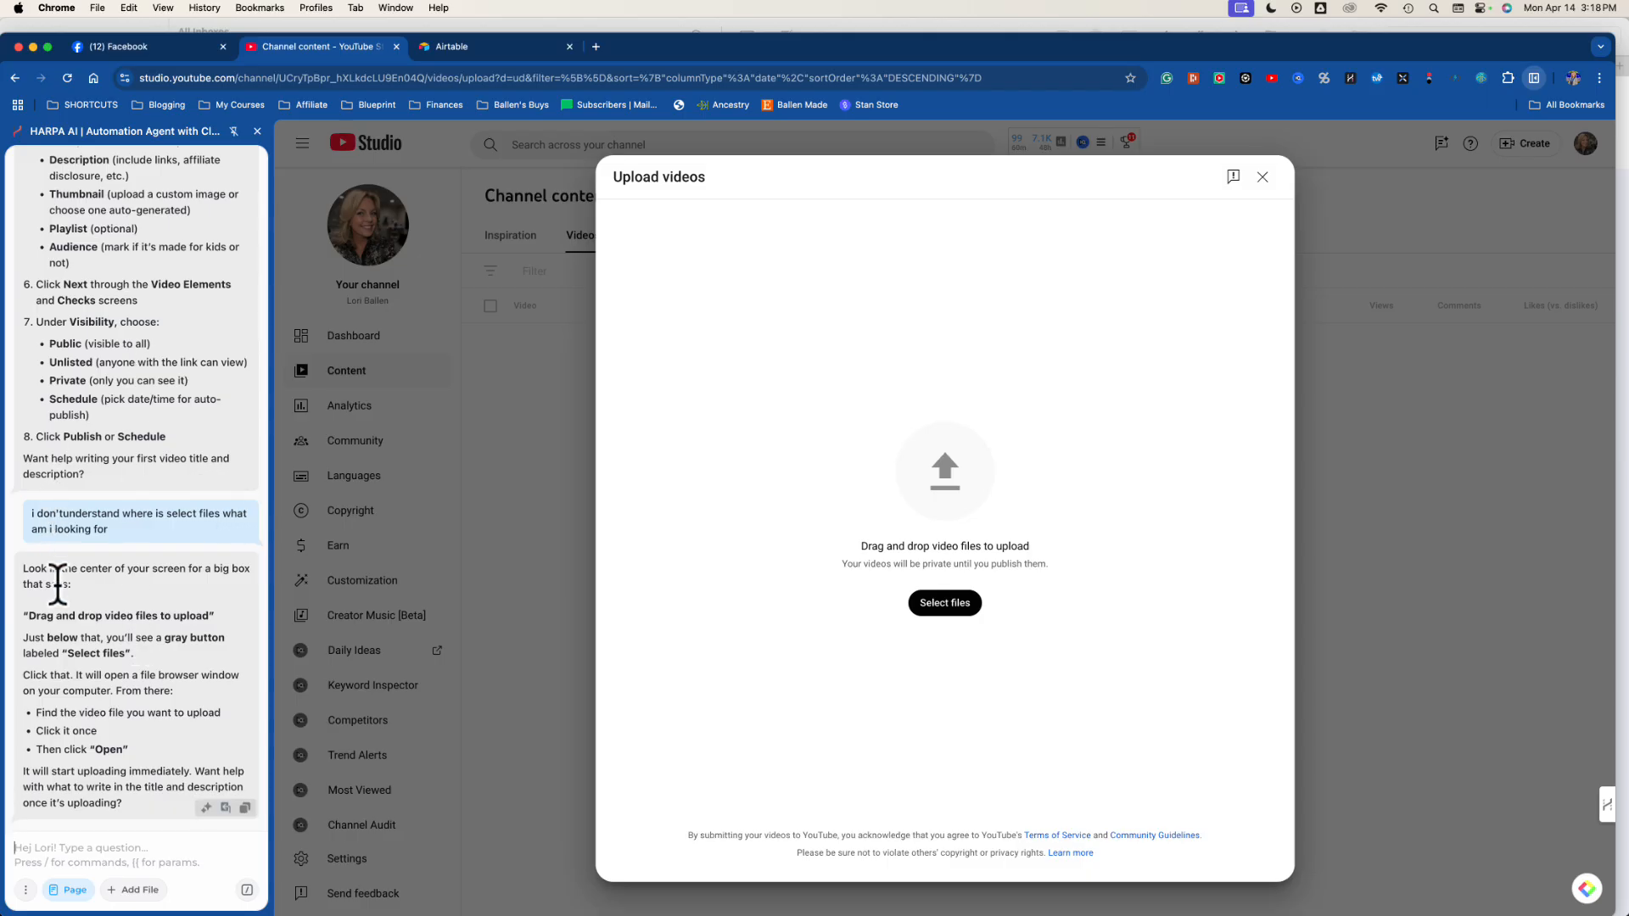
{"action": "mouse_move", "coordinate": [1232, 906]}
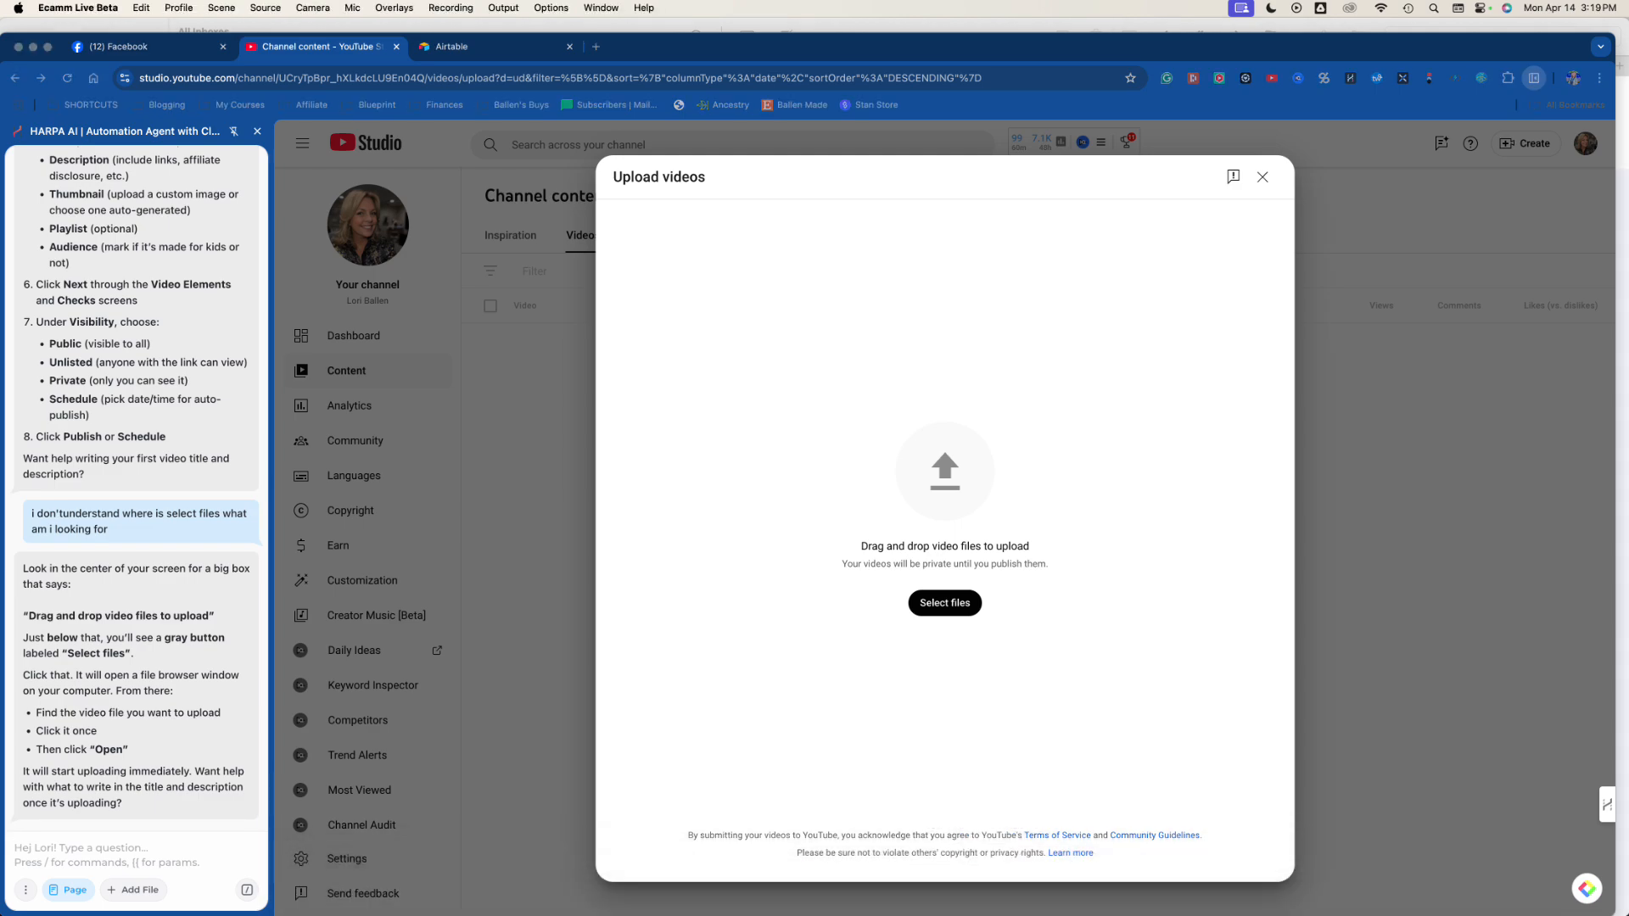
Ask HARPA how to drag and drop the video and read its answer.
{"action": "type", "text": "how do i drag and dro"}
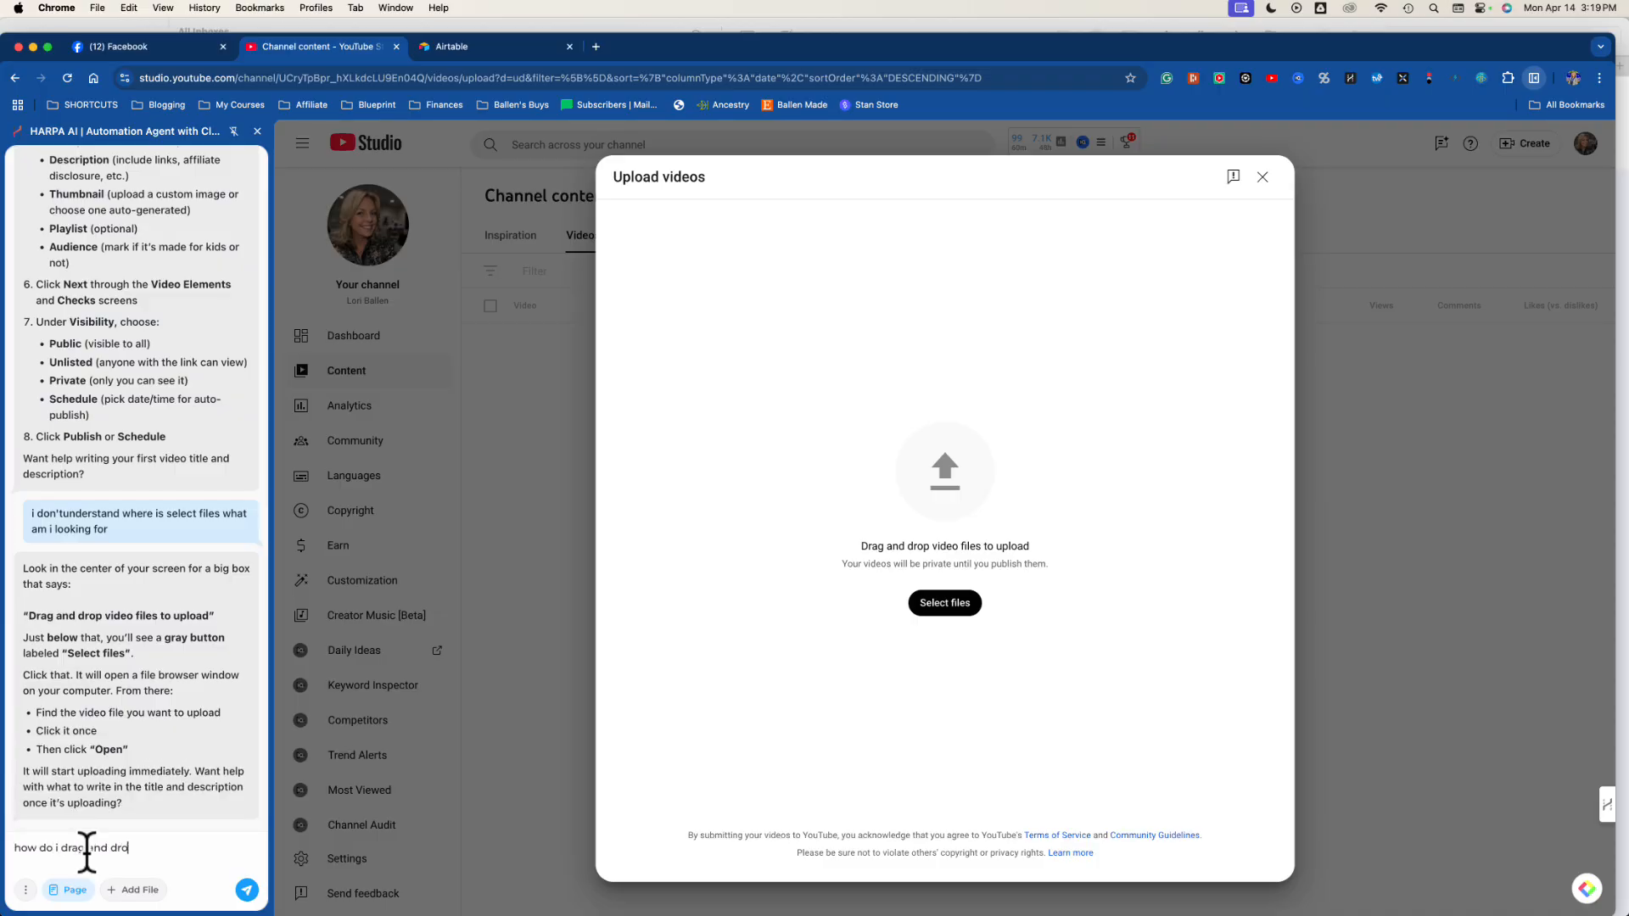
{"action": "key", "text": "Enter"}
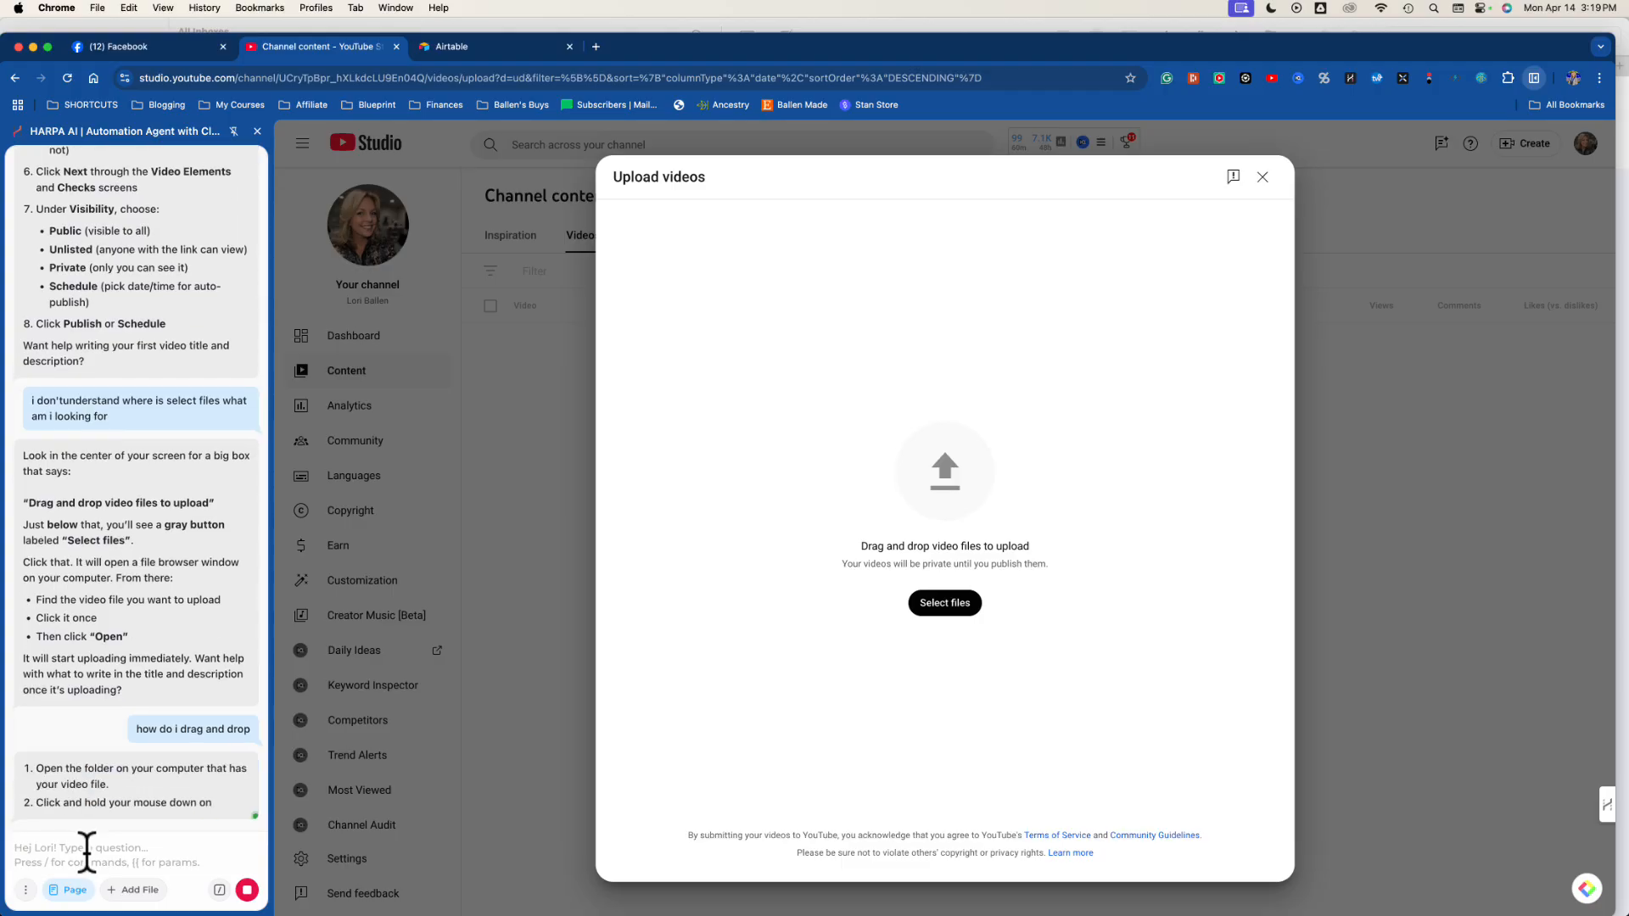
{"action": "scroll", "scroll_direction": "down", "scroll_amount": 3}
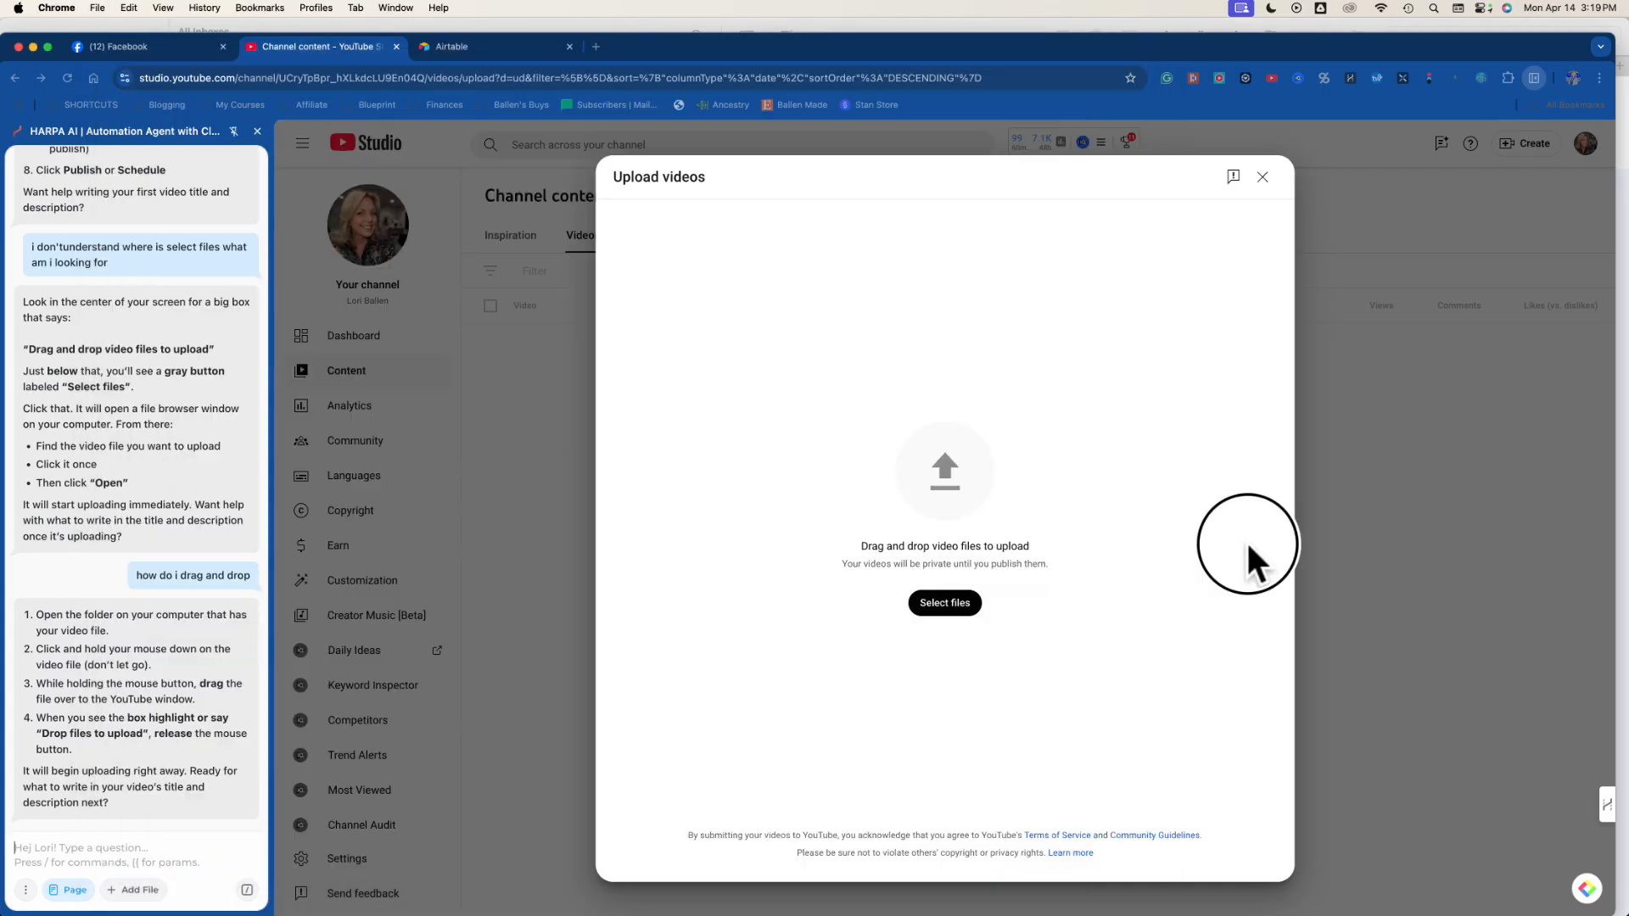
{"action": "mouse_move", "coordinate": [1029, 694]}
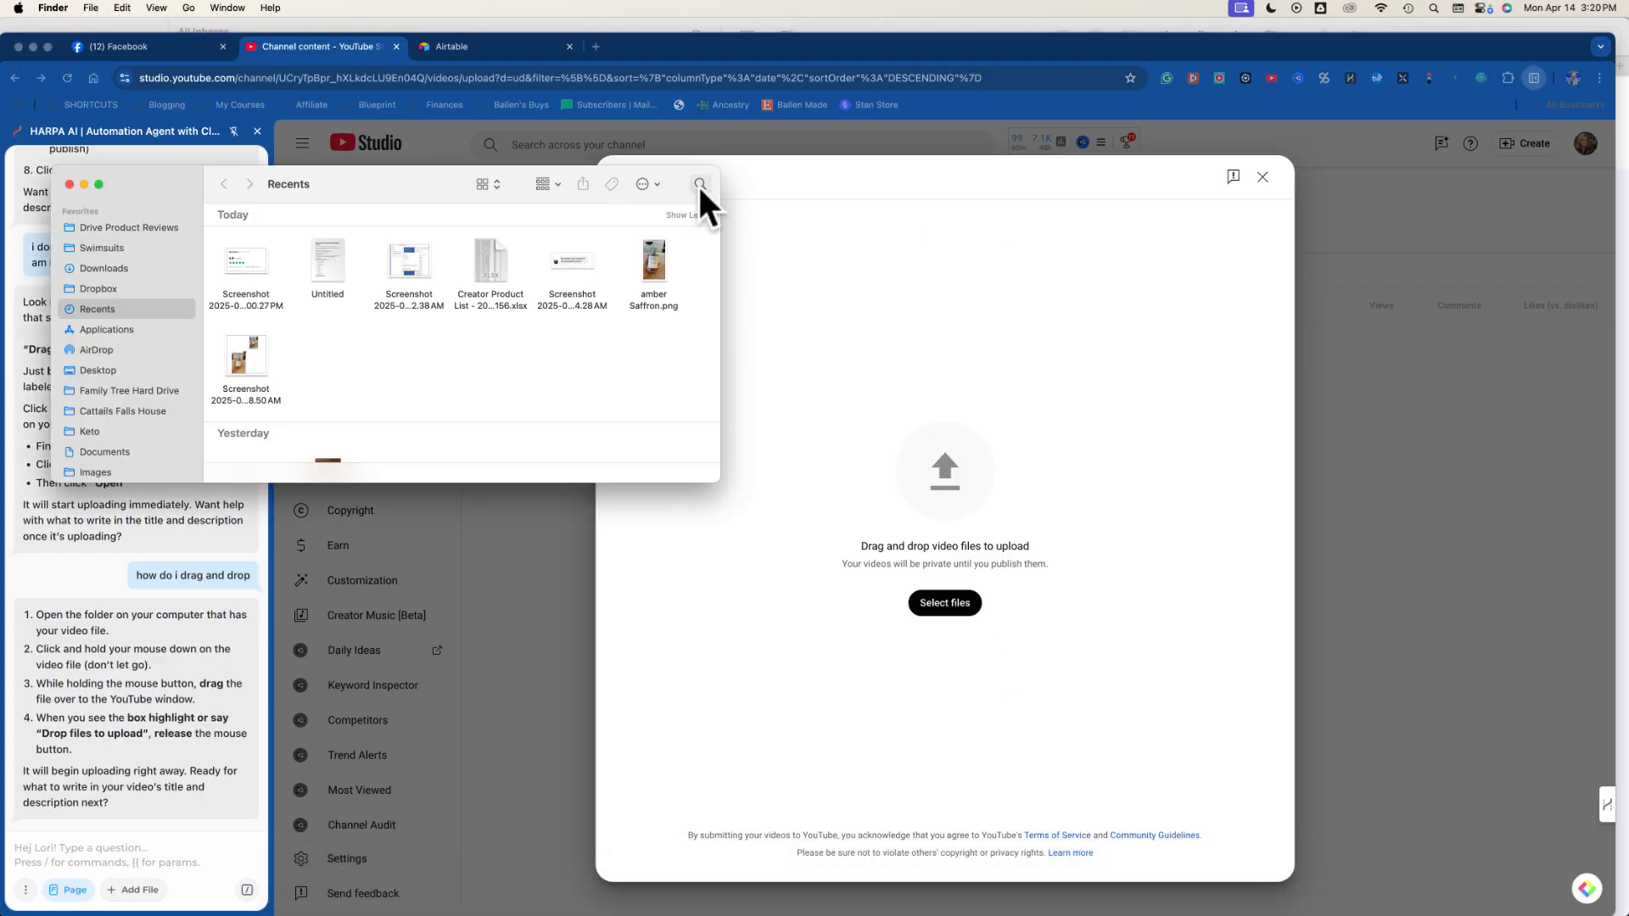
Search Finder for 'mov' and drop the newest Ecamm Live recording onto the upload dialog.
{"action": "type", "text": "m"}
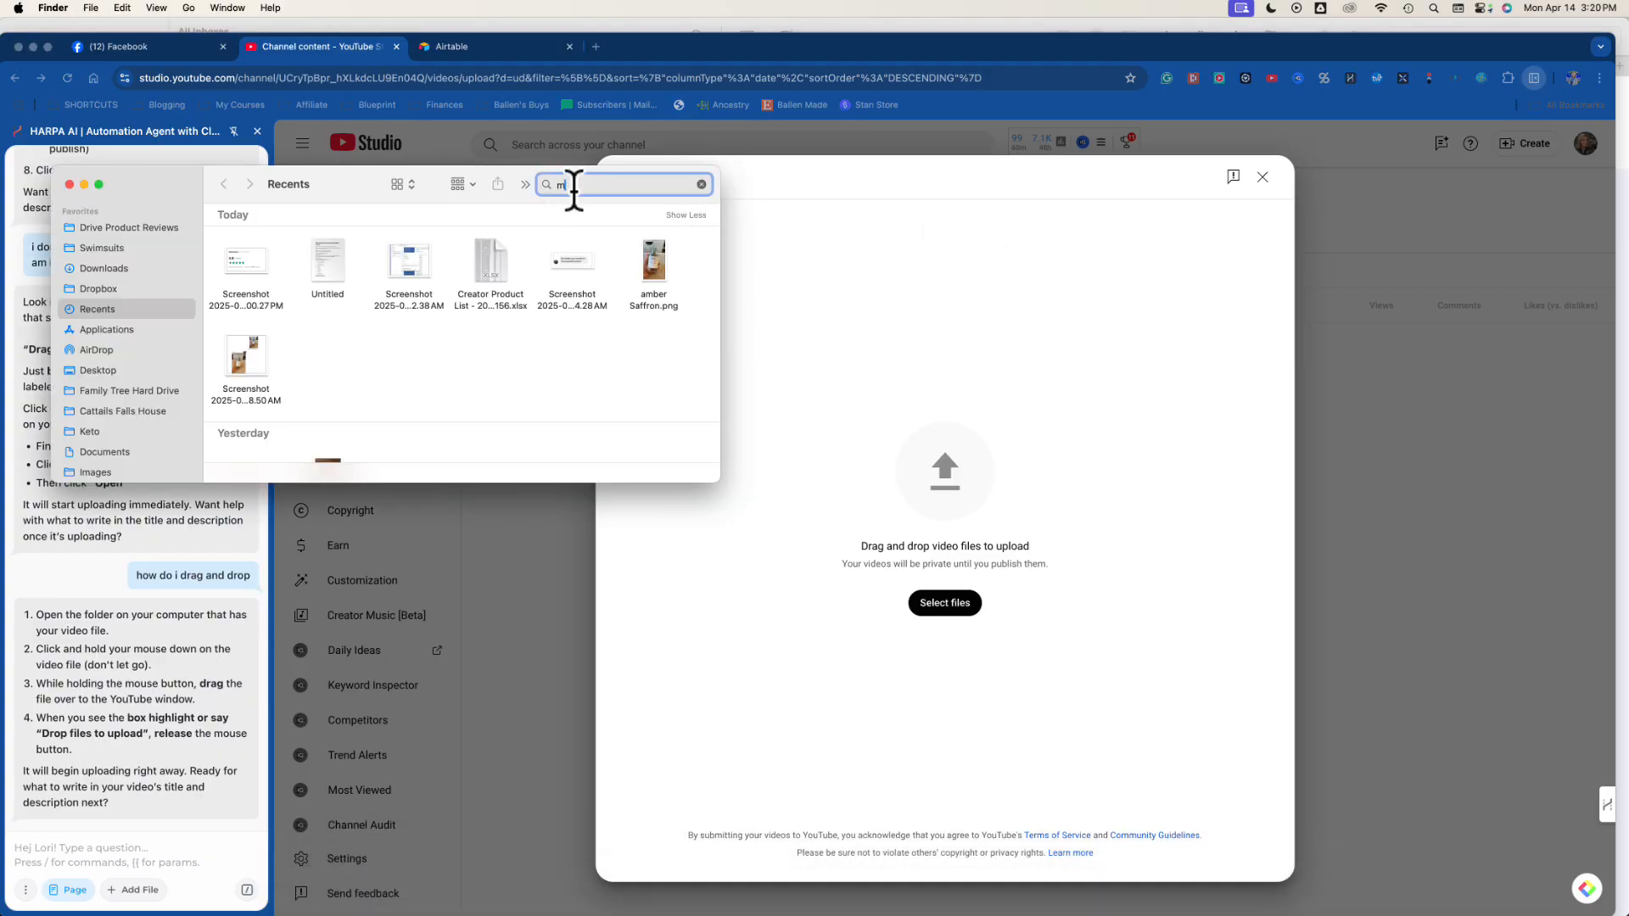
{"action": "type", "text": "ov"}
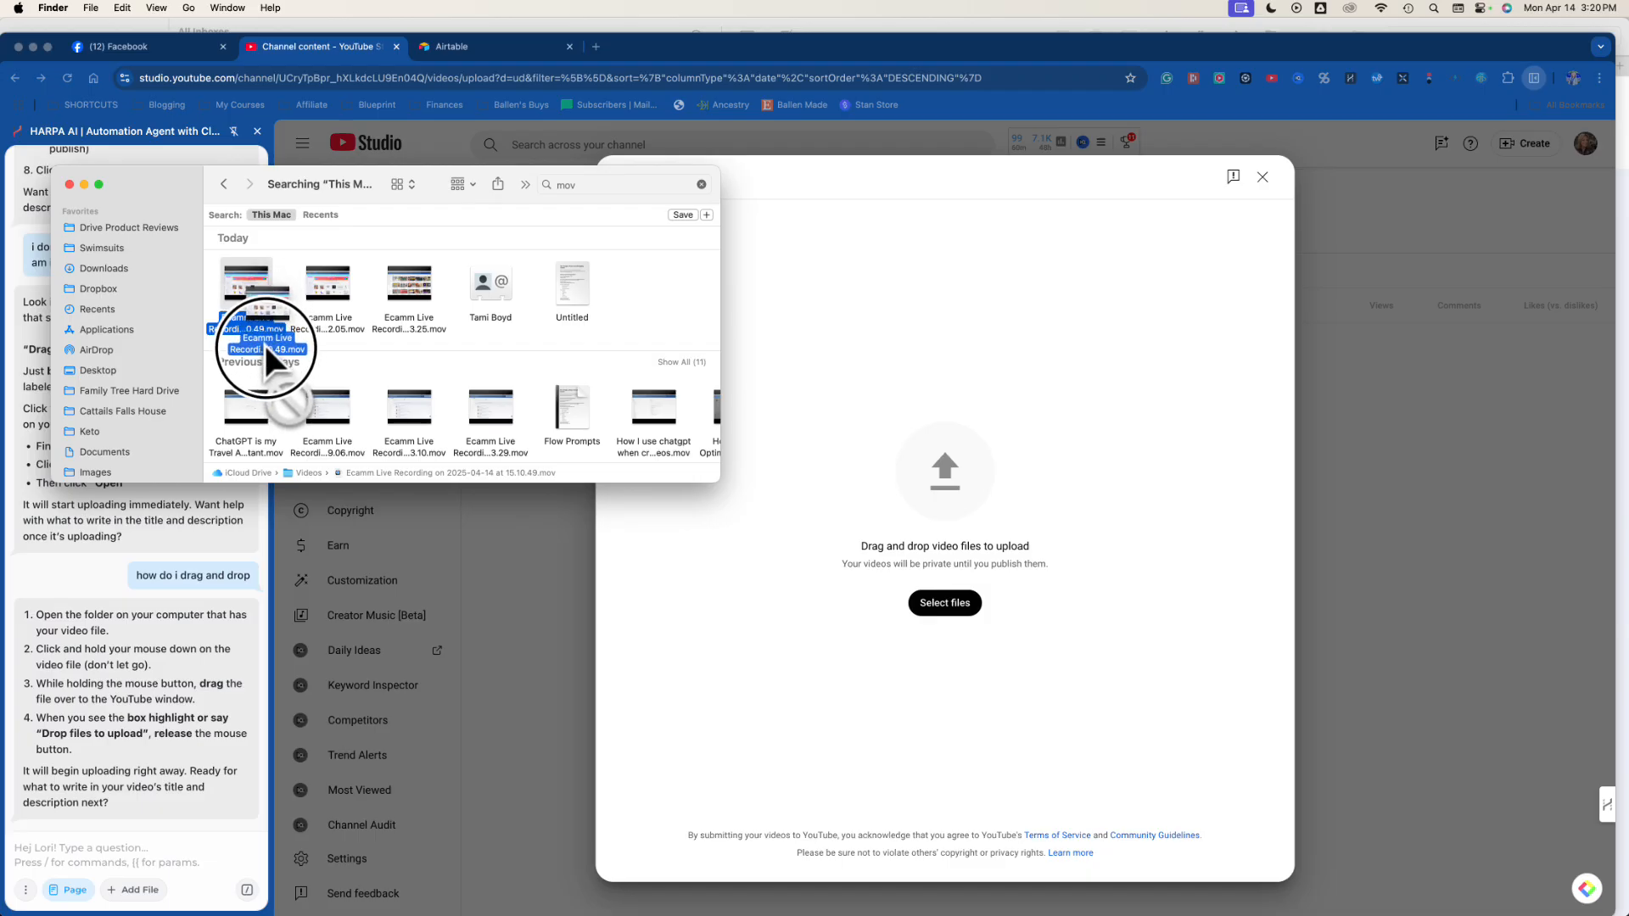
{"action": "left_click_drag", "start_coordinate": [265, 348], "coordinate": [639, 655]}
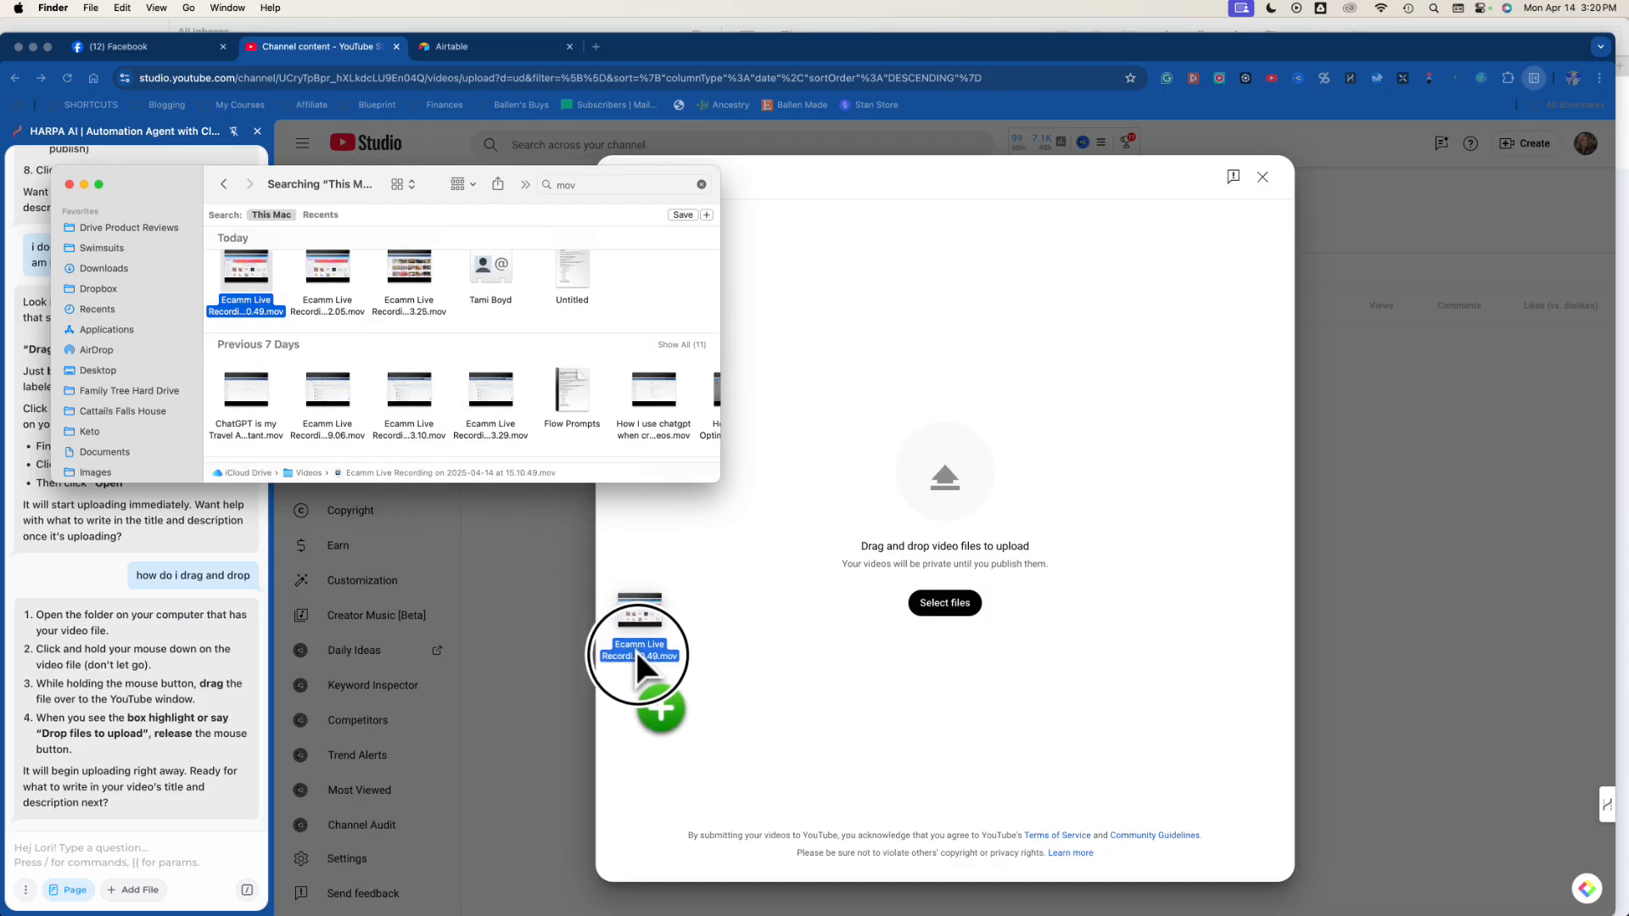
{"action": "left_click_drag", "start_coordinate": [640, 655], "coordinate": [956, 499]}
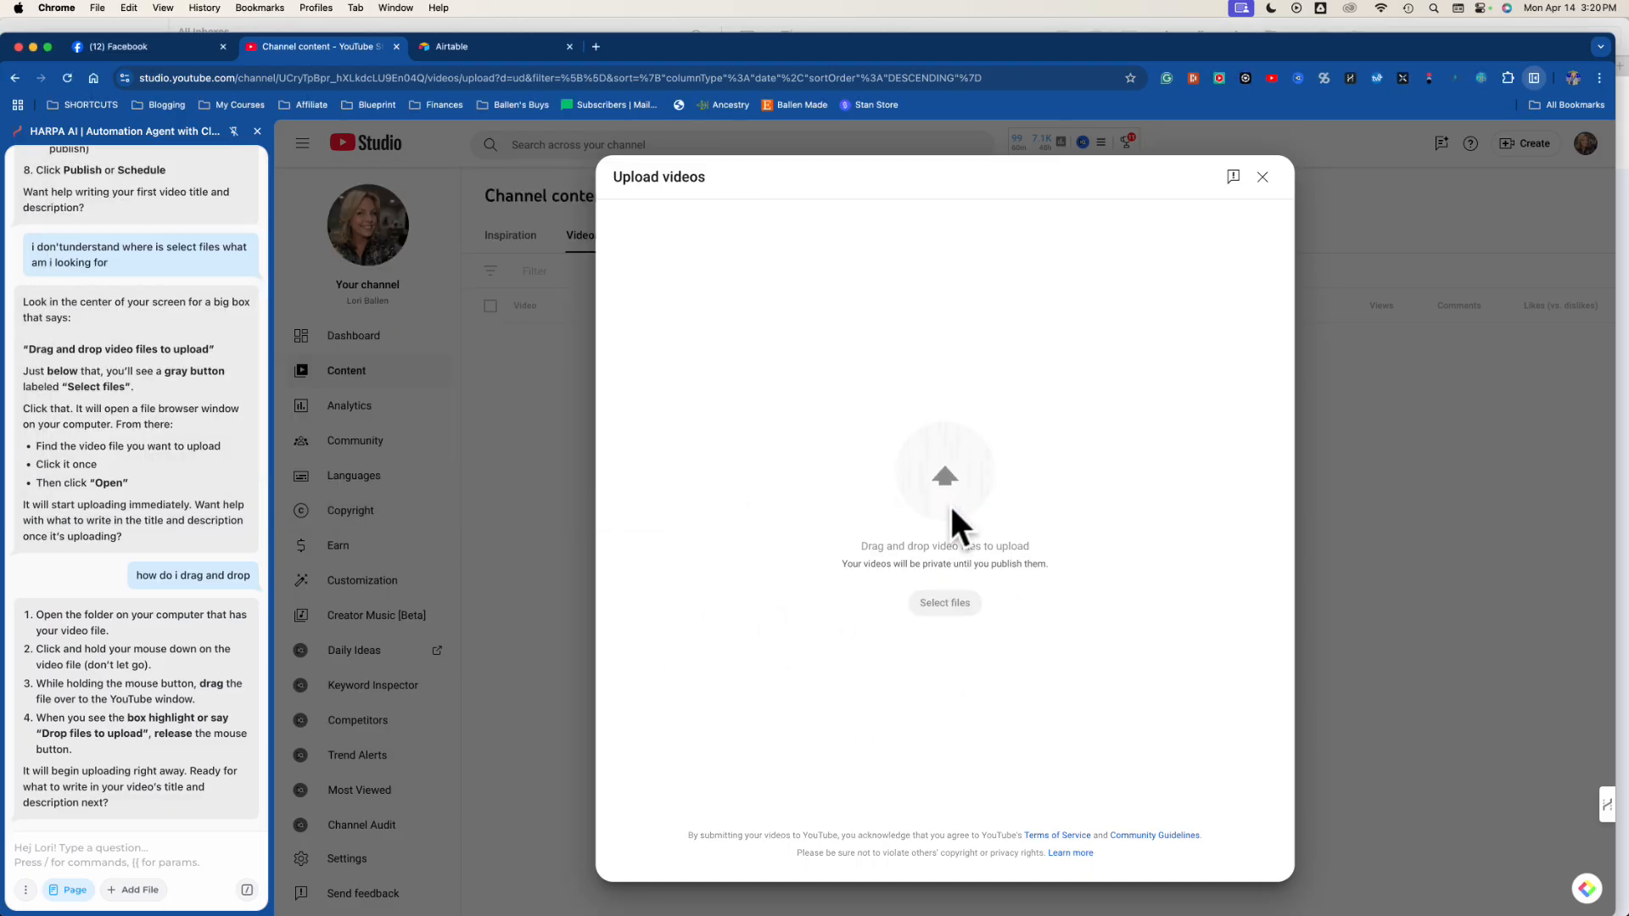
Tell HARPA the upload is done, ask what's next, and start asking about the title screen.
{"action": "left_click", "coordinate": [944, 603]}
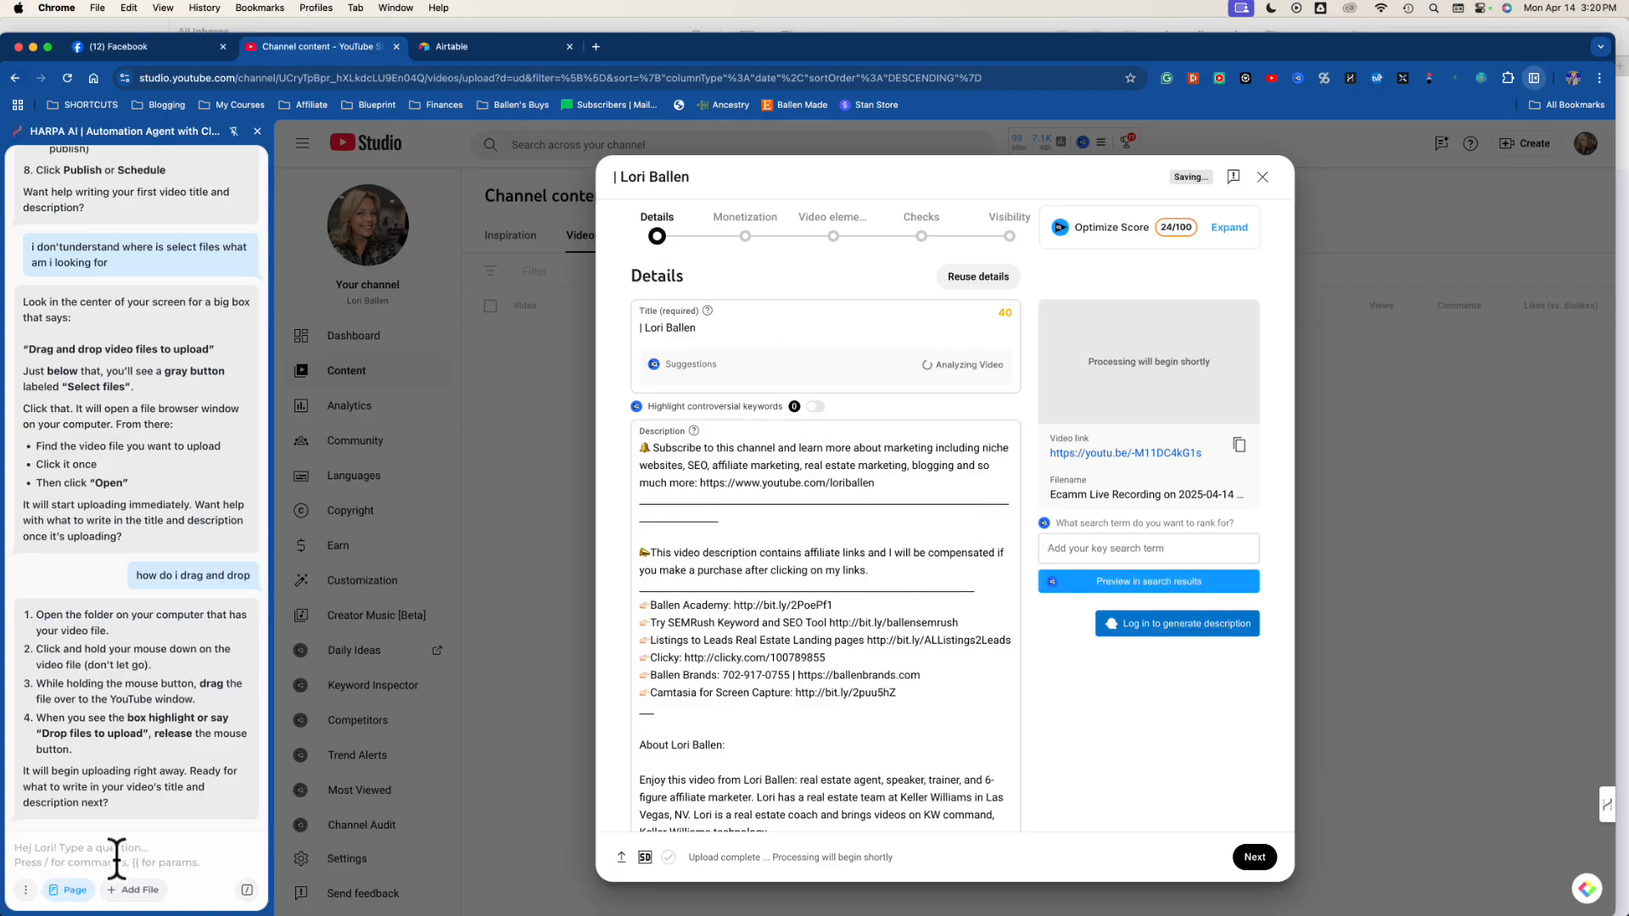
{"action": "type", "text": "ok i did that w"}
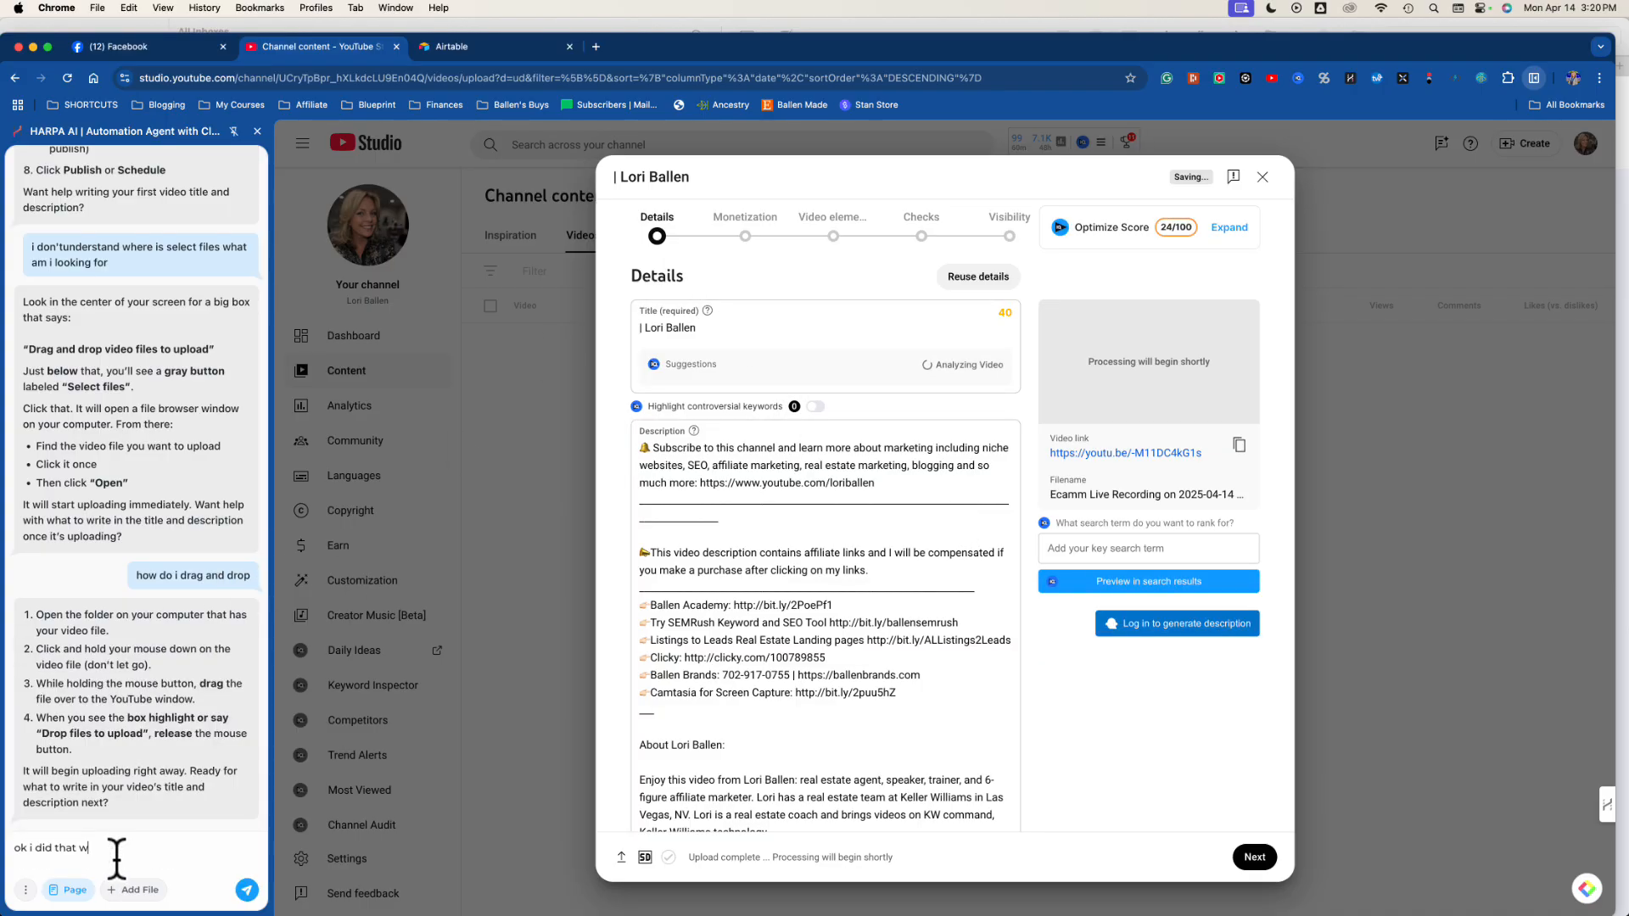
{"action": "key", "text": "Enter"}
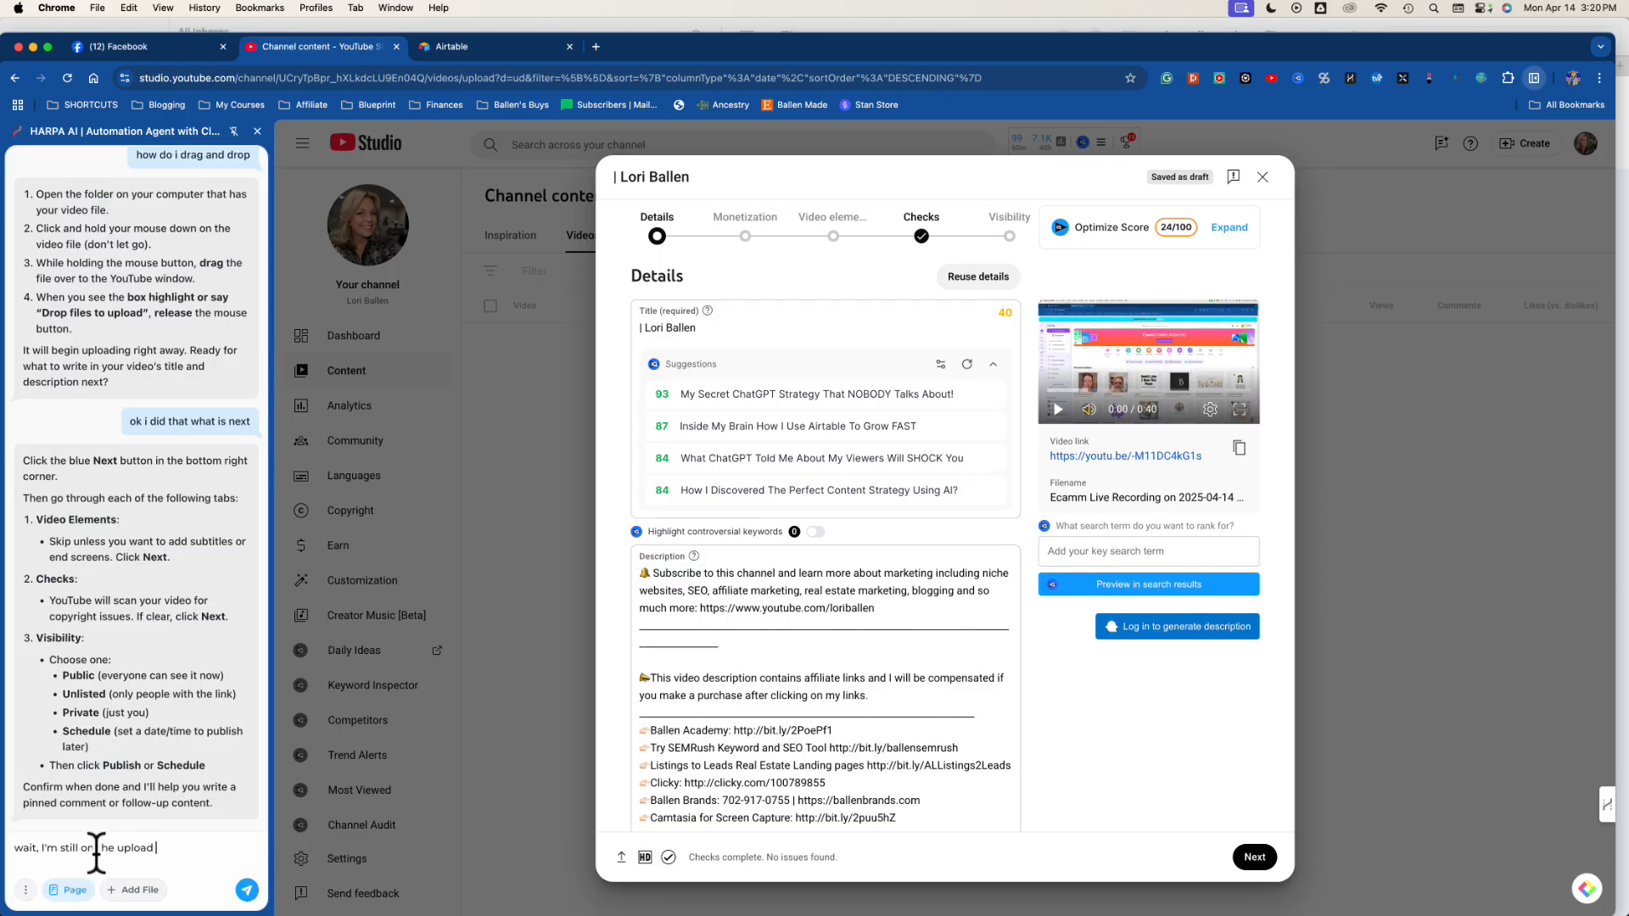
{"action": "type", "text": "screen title"}
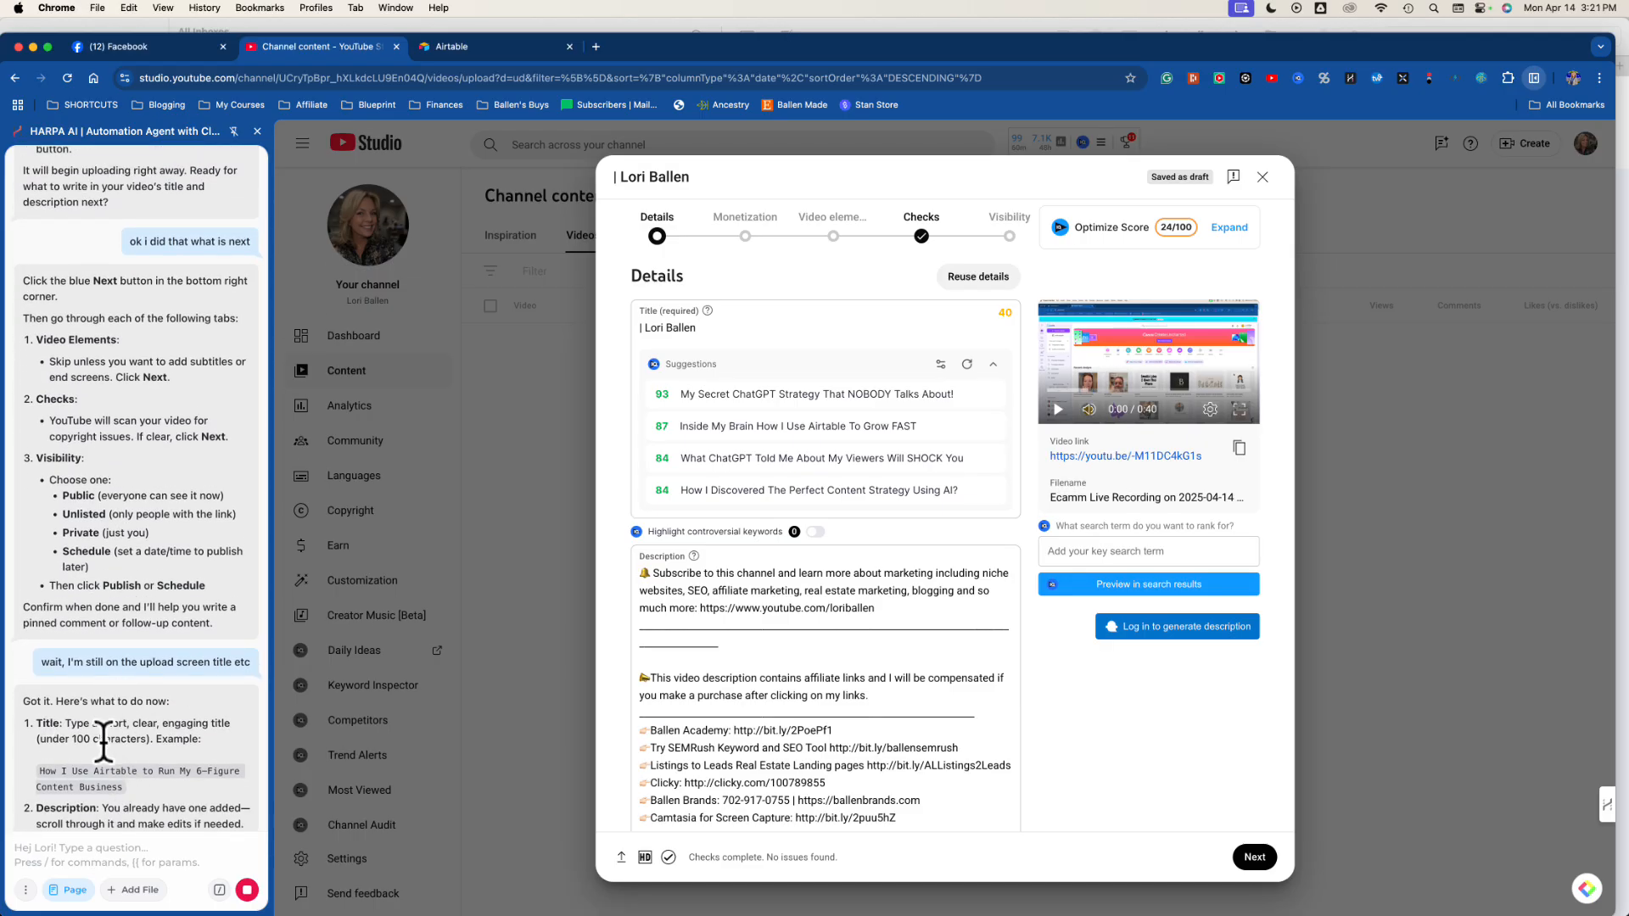
{"action": "mouse_move", "coordinate": [146, 774]}
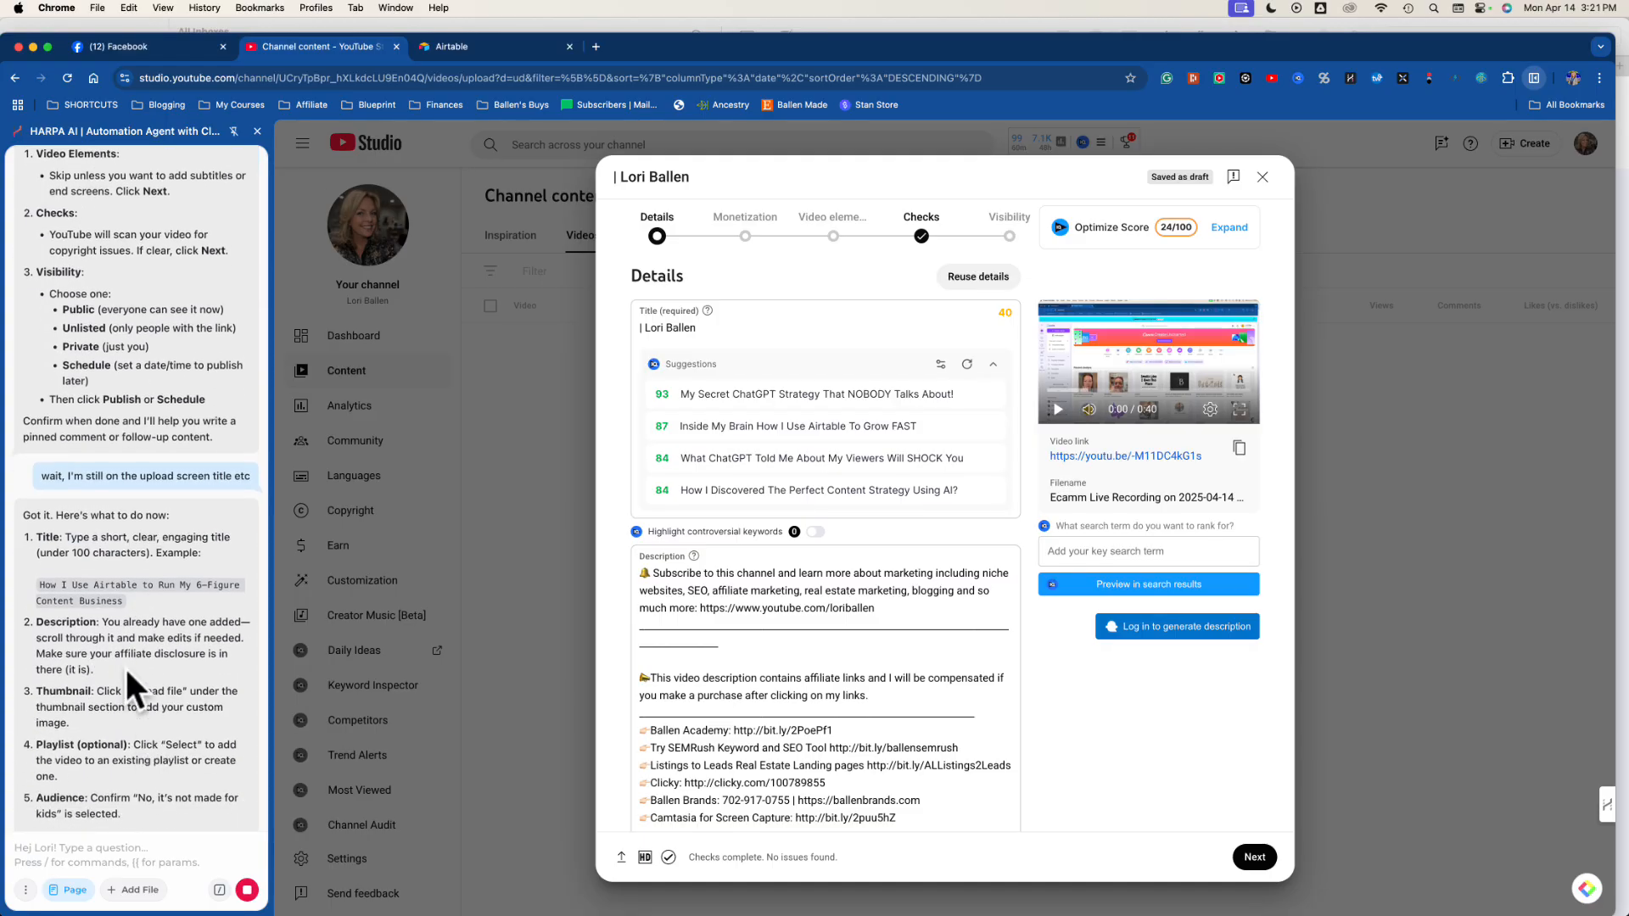
{"action": "mouse_move", "coordinate": [57, 852]}
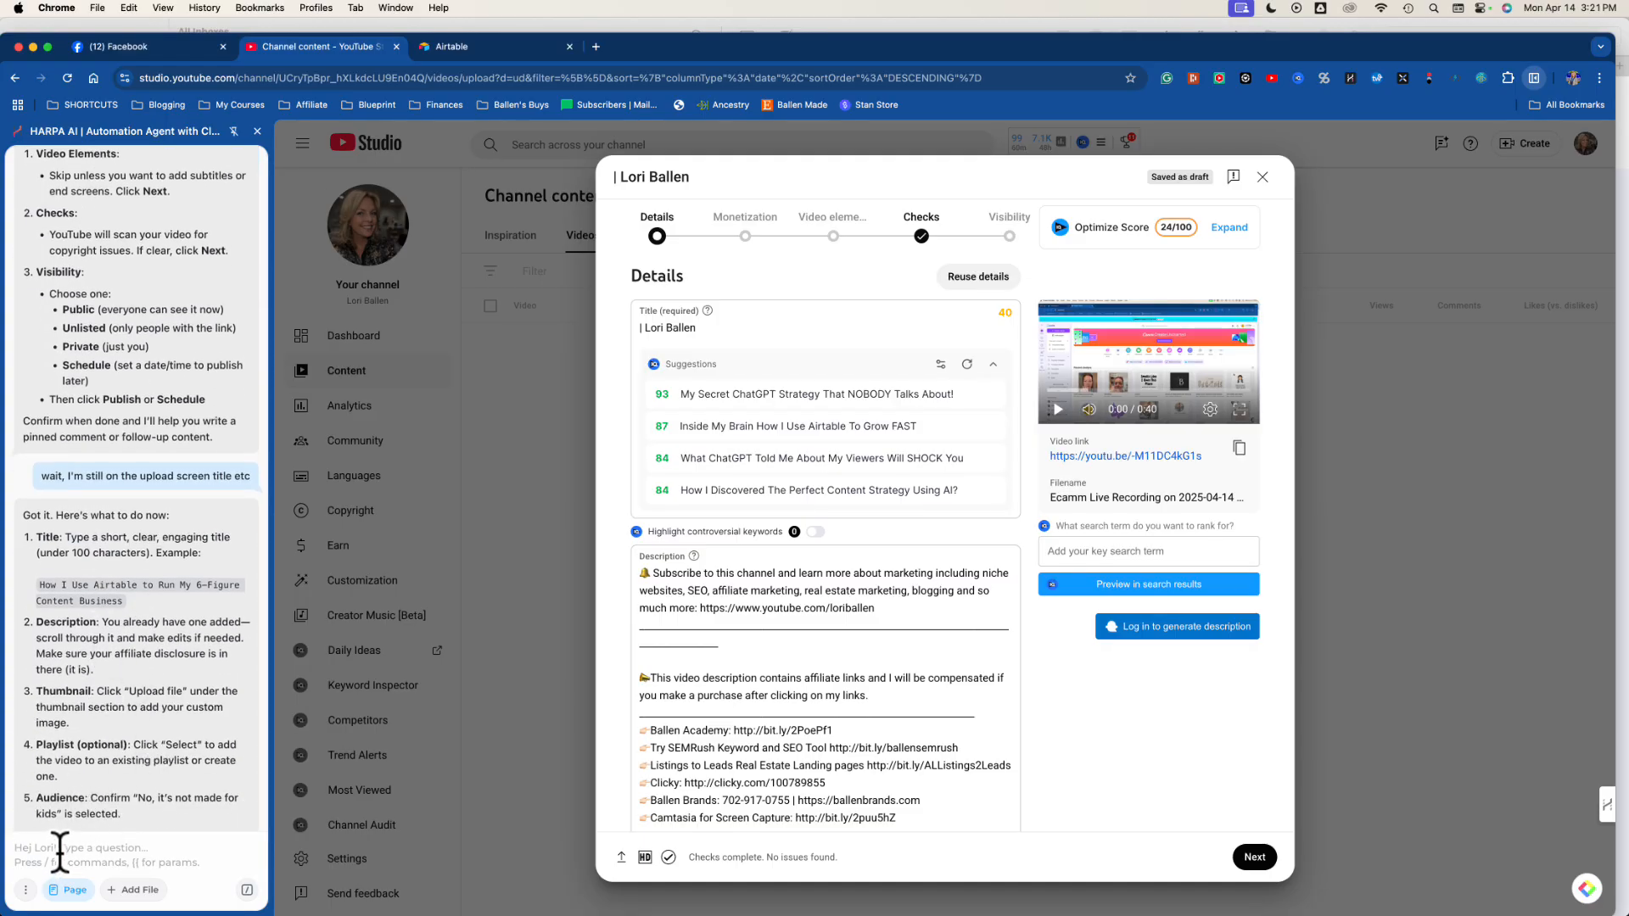
Ask HARPA for a title for a how-to-tie-a-tie video and read its suggestion.
{"action": "type", "text": "ok, my video is about how to tie a tie, gi"}
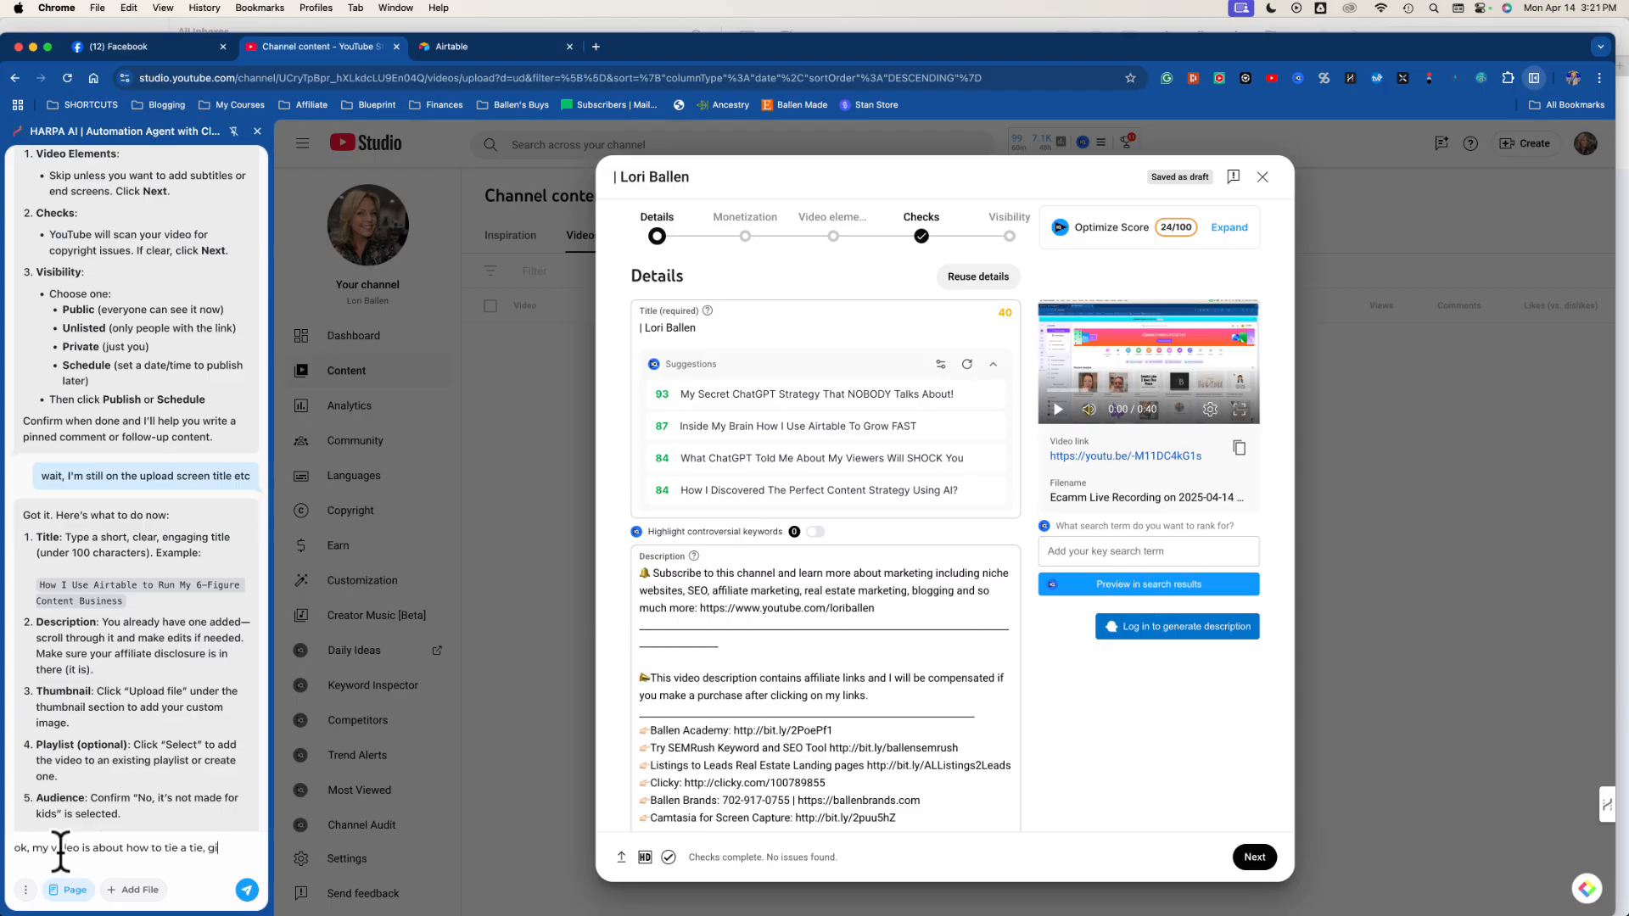
{"action": "key", "text": "Enter"}
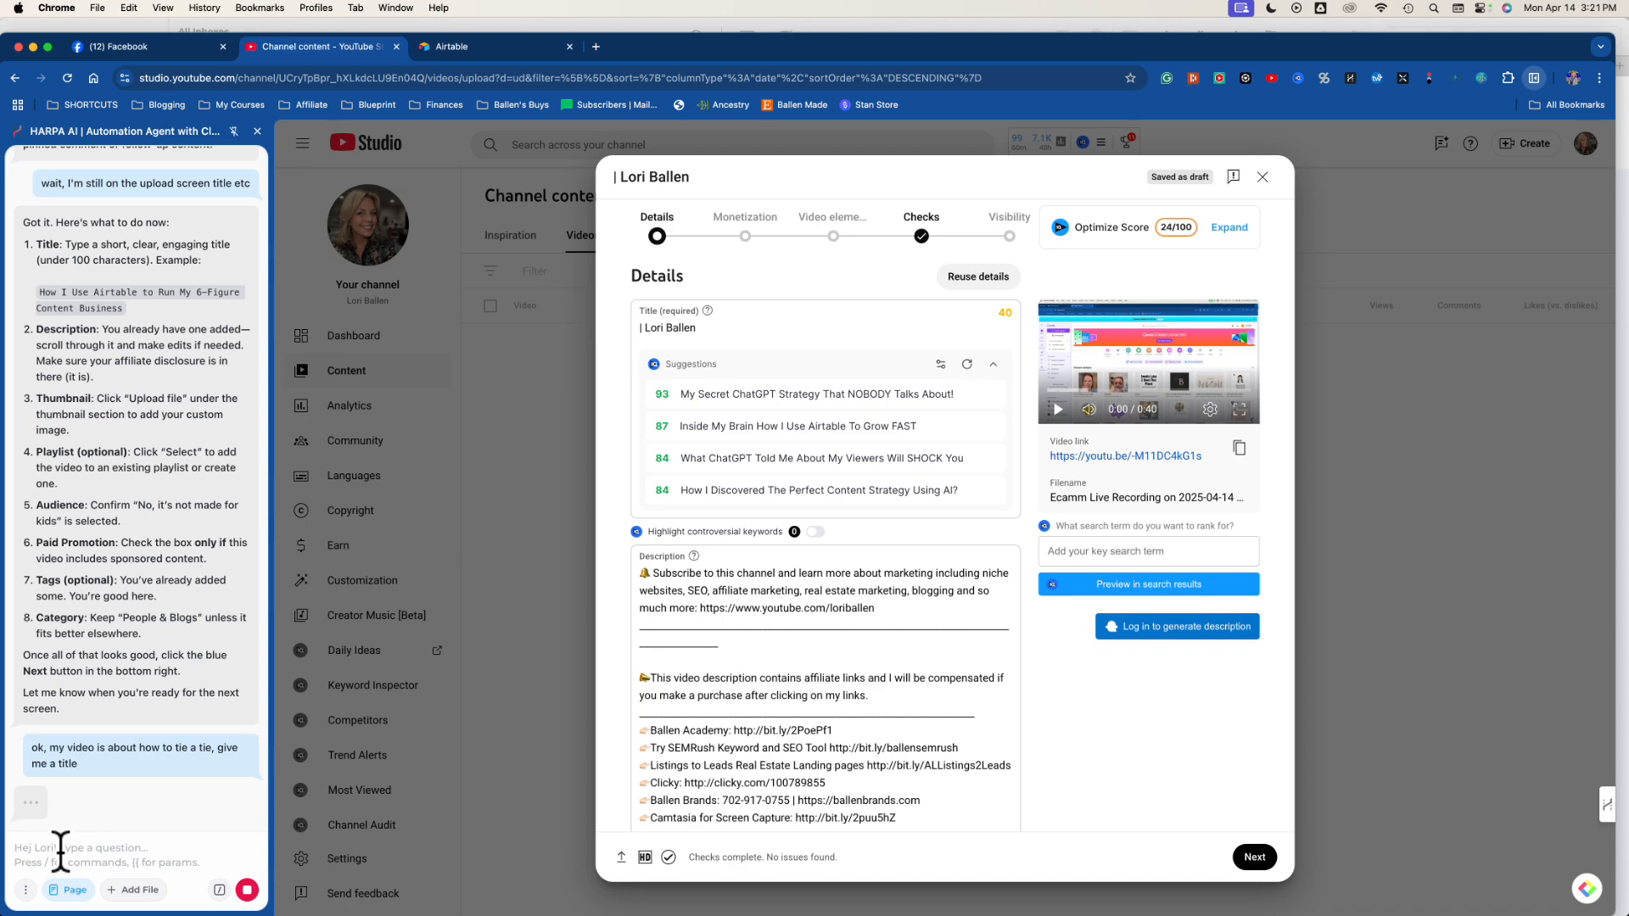
{"action": "mouse_move", "coordinate": [59, 703]}
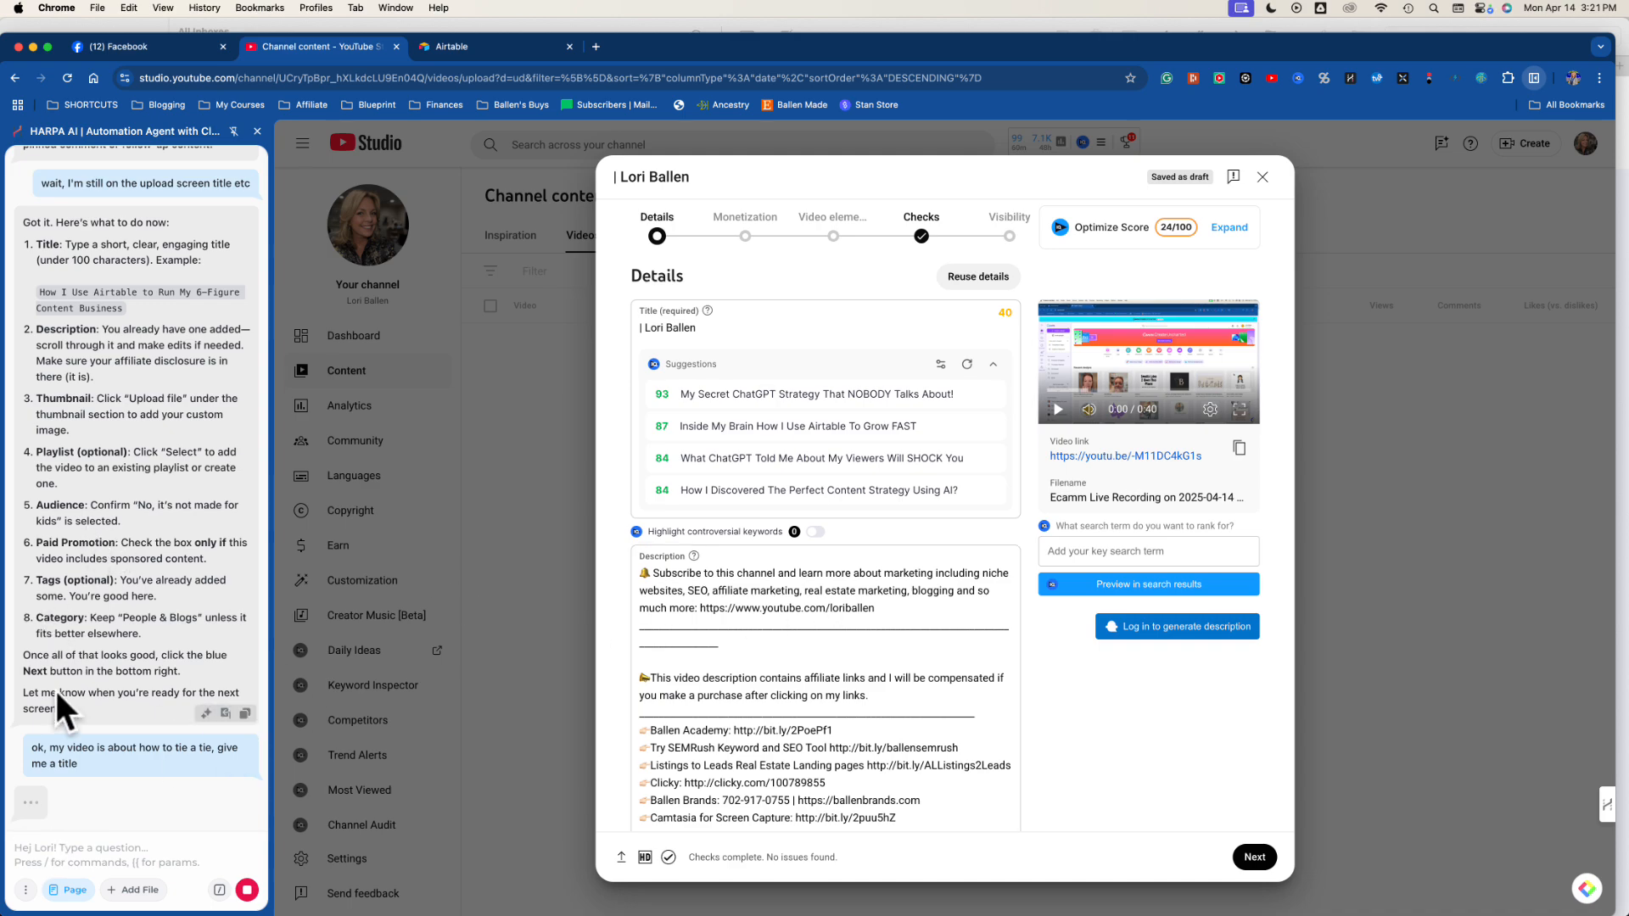
{"action": "scroll", "scroll_direction": "down", "scroll_amount": 3}
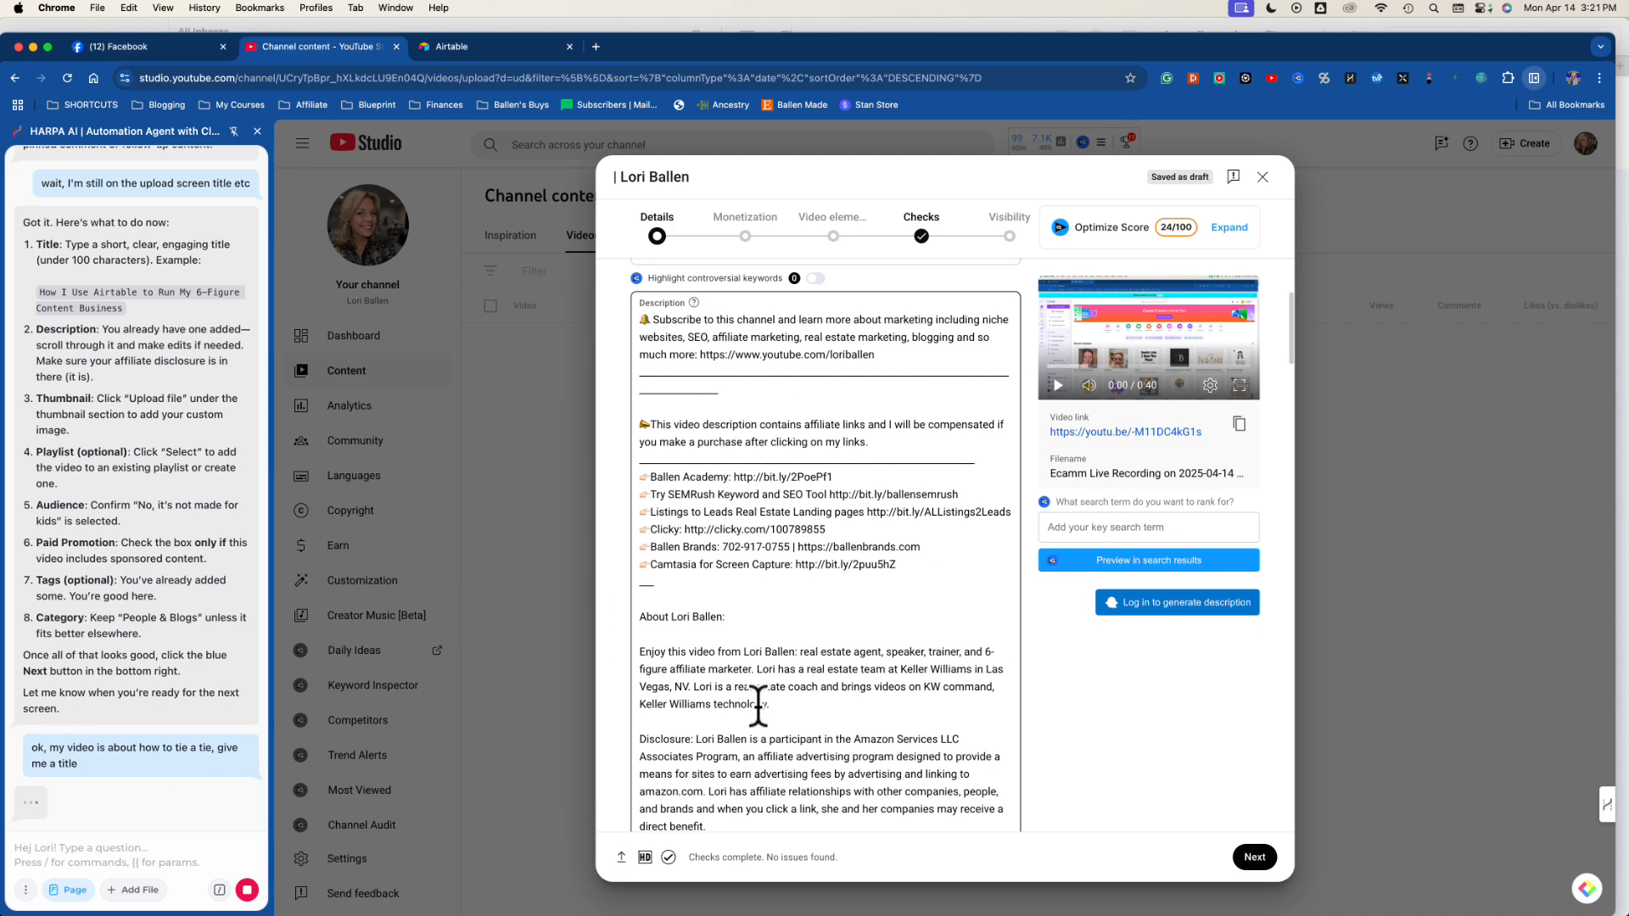
{"action": "scroll", "scroll_direction": "down", "scroll_amount": 3}
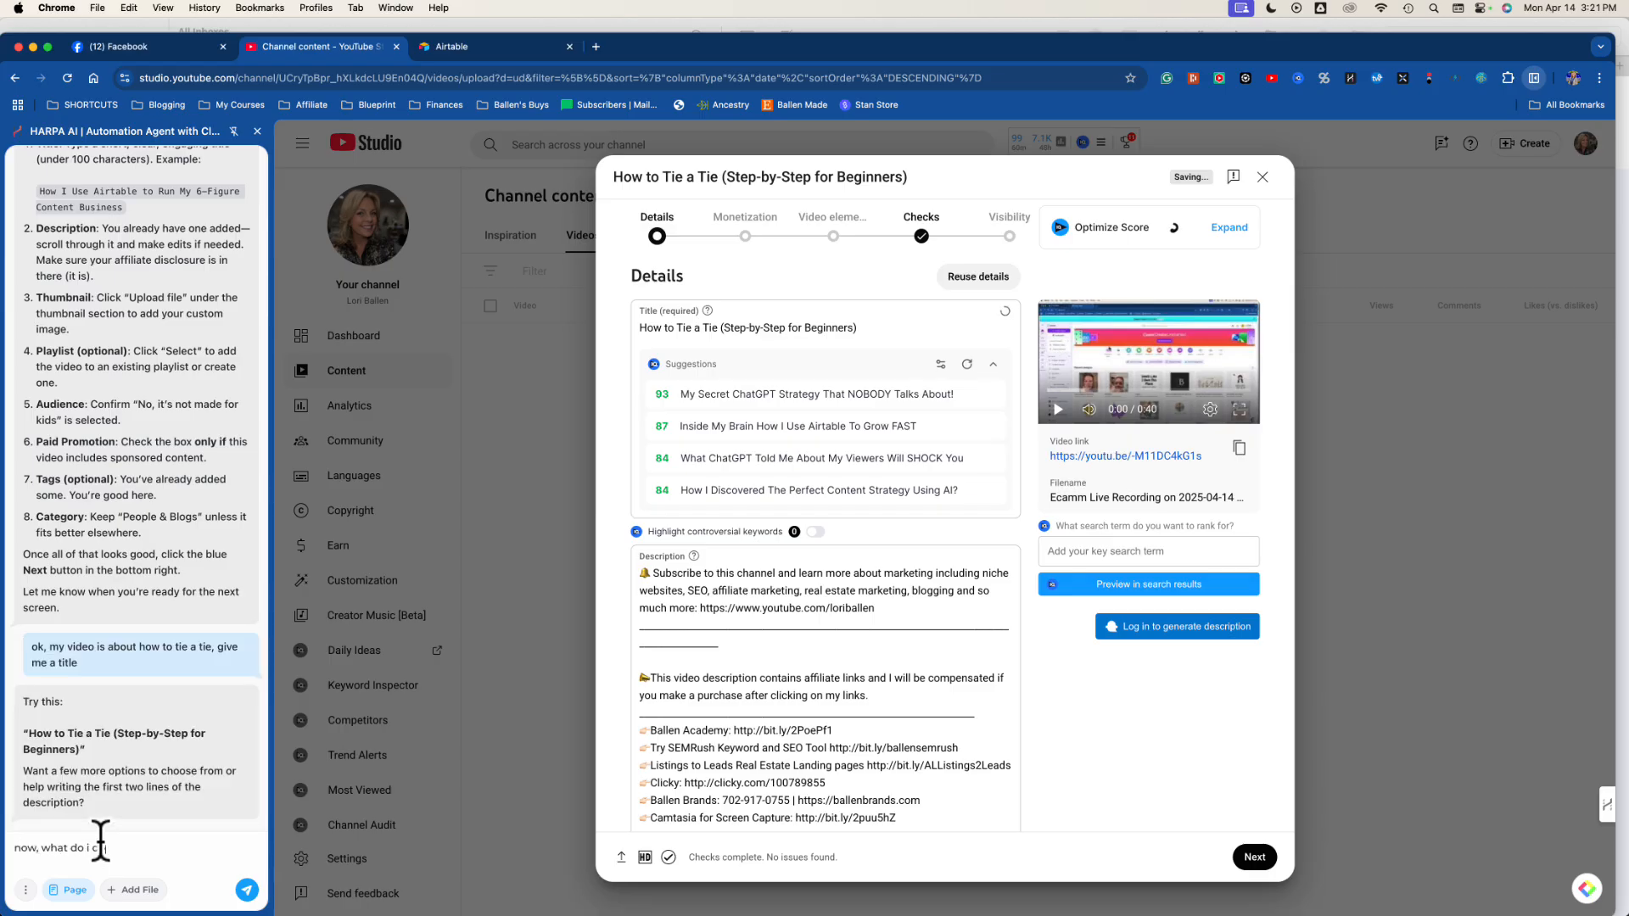
Ask HARPA what to put in the description box for the tie video.
{"action": "type", "text": "with the descr"}
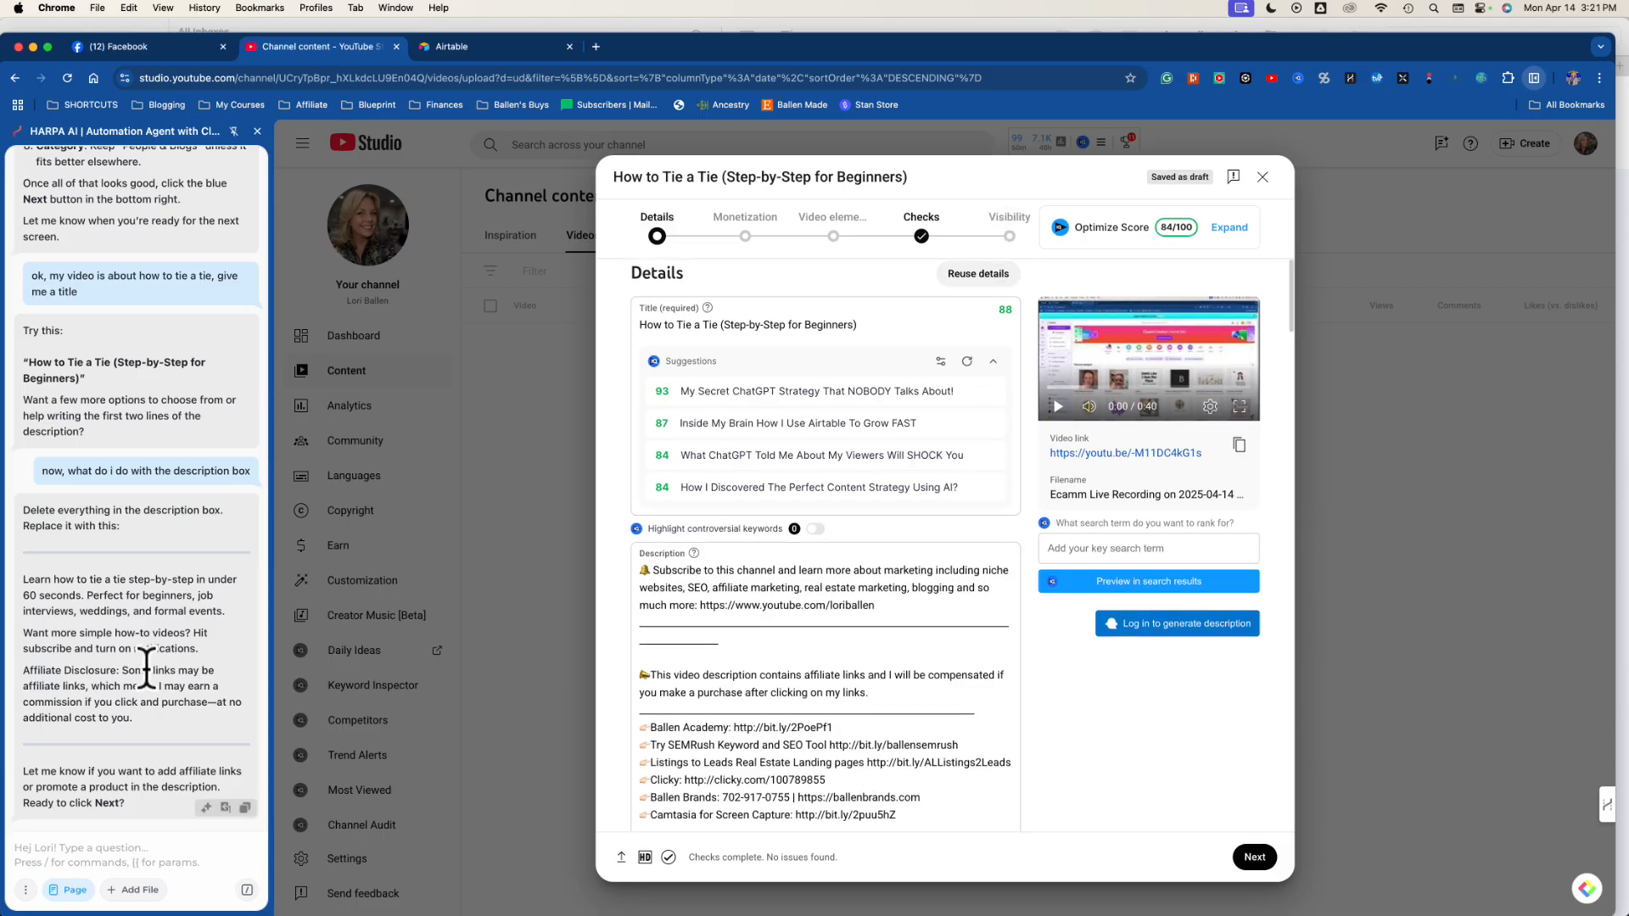
{"action": "mouse_move", "coordinate": [241, 665]}
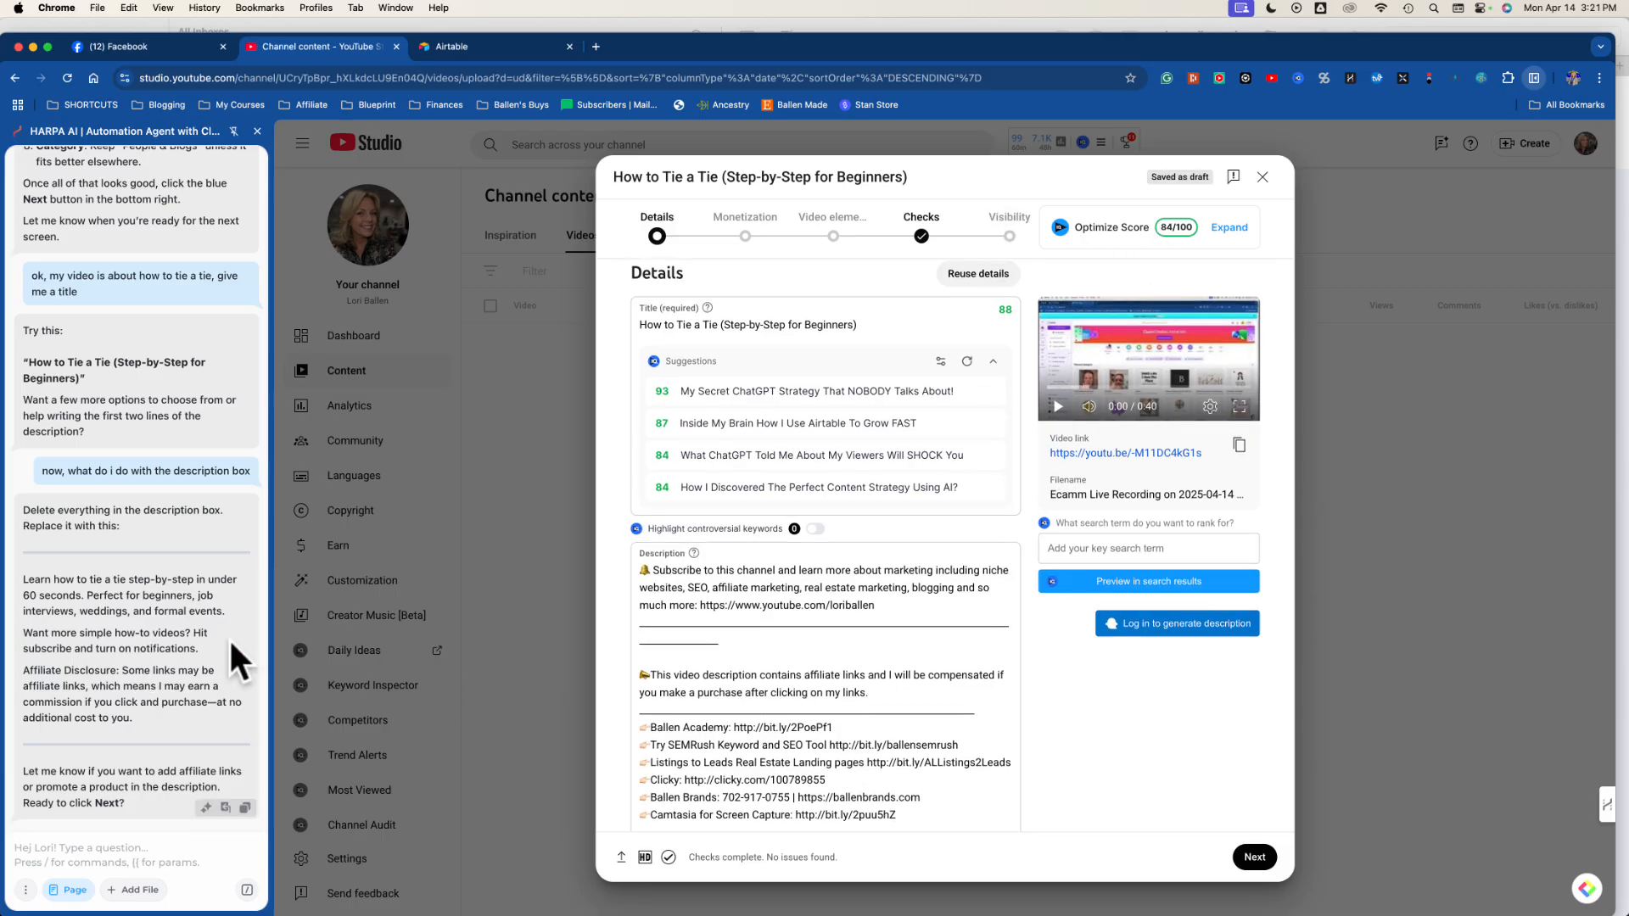
{"action": "mouse_move", "coordinate": [153, 902]}
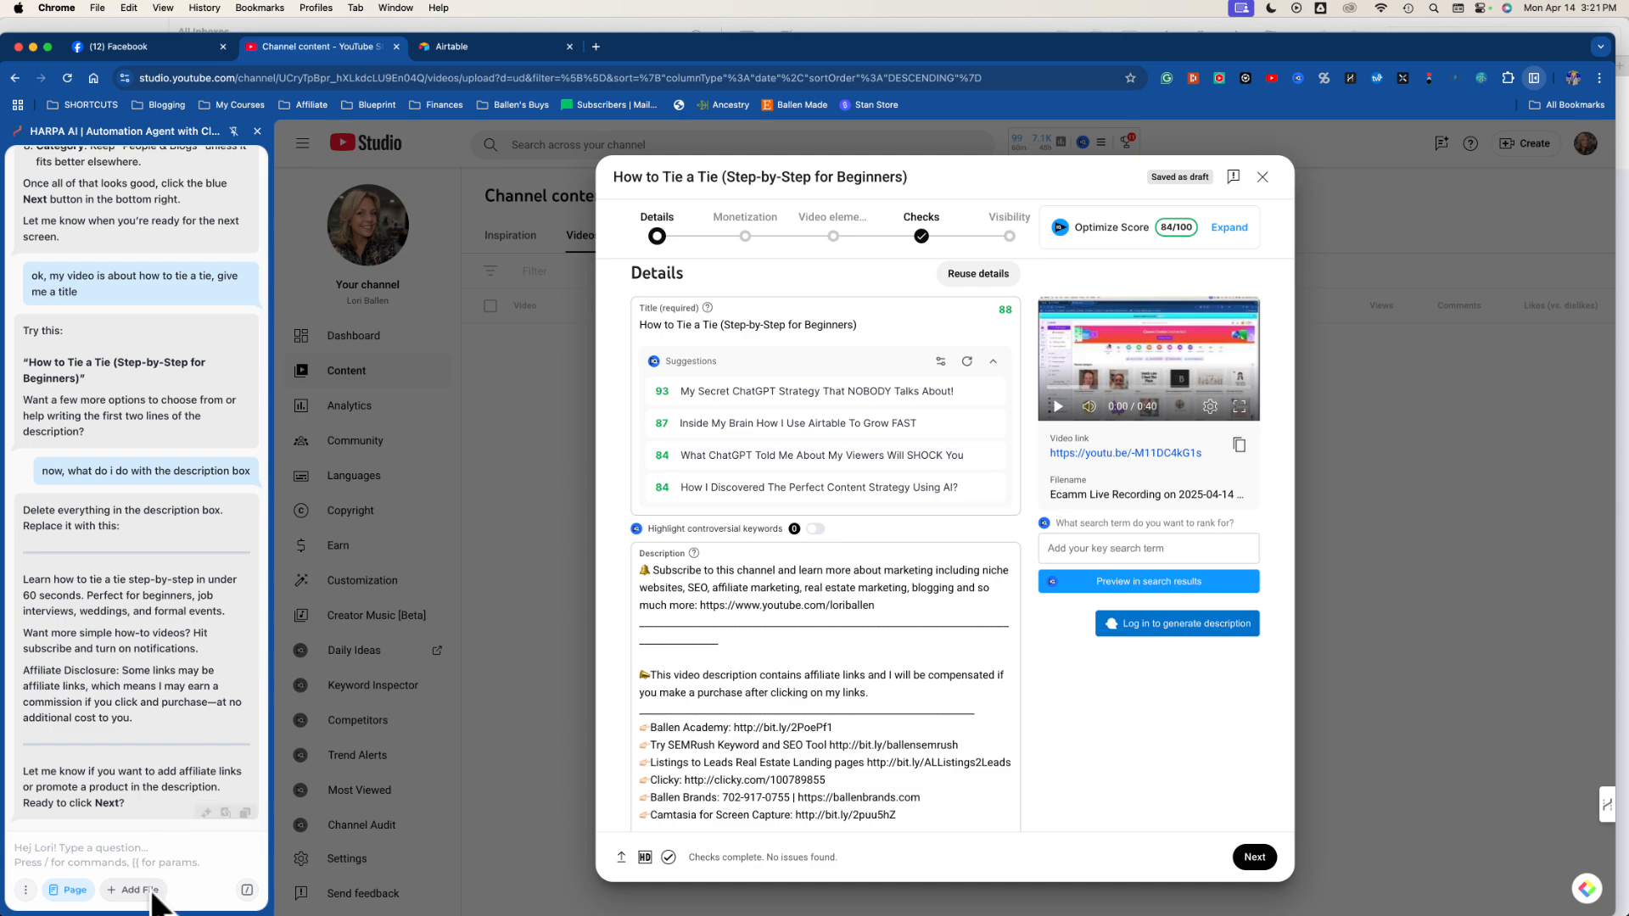
{"action": "mouse_move", "coordinate": [174, 862]}
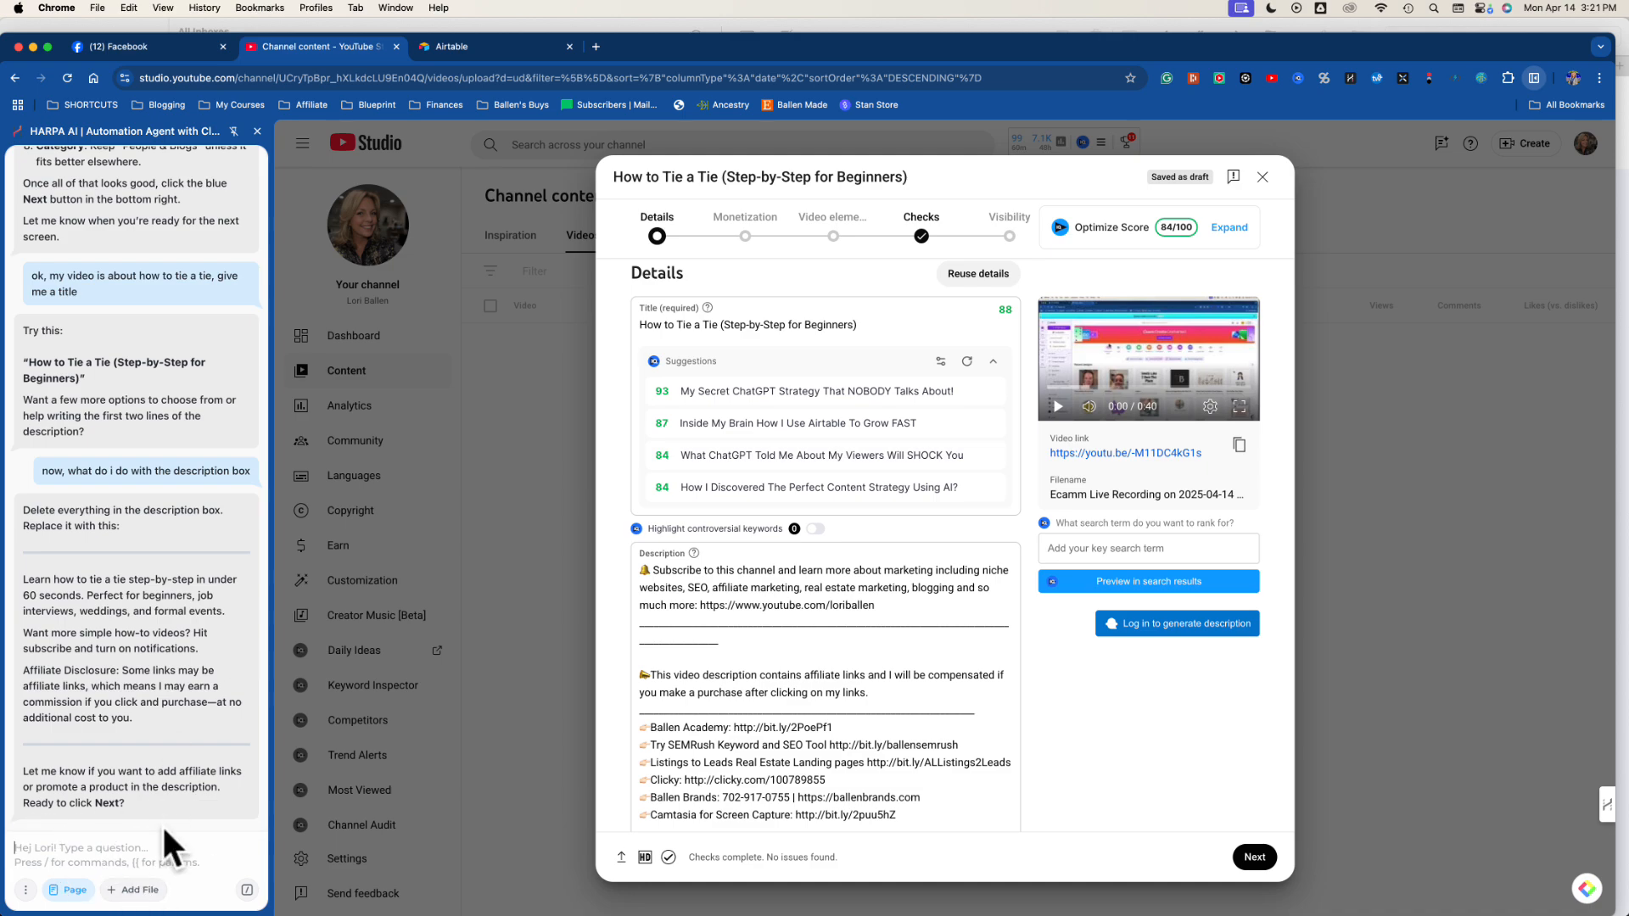
Ask HARPA whether it can see the vidIQ tools shown on the YouTube Studio page.
{"action": "type", "text": "do you see the vi"}
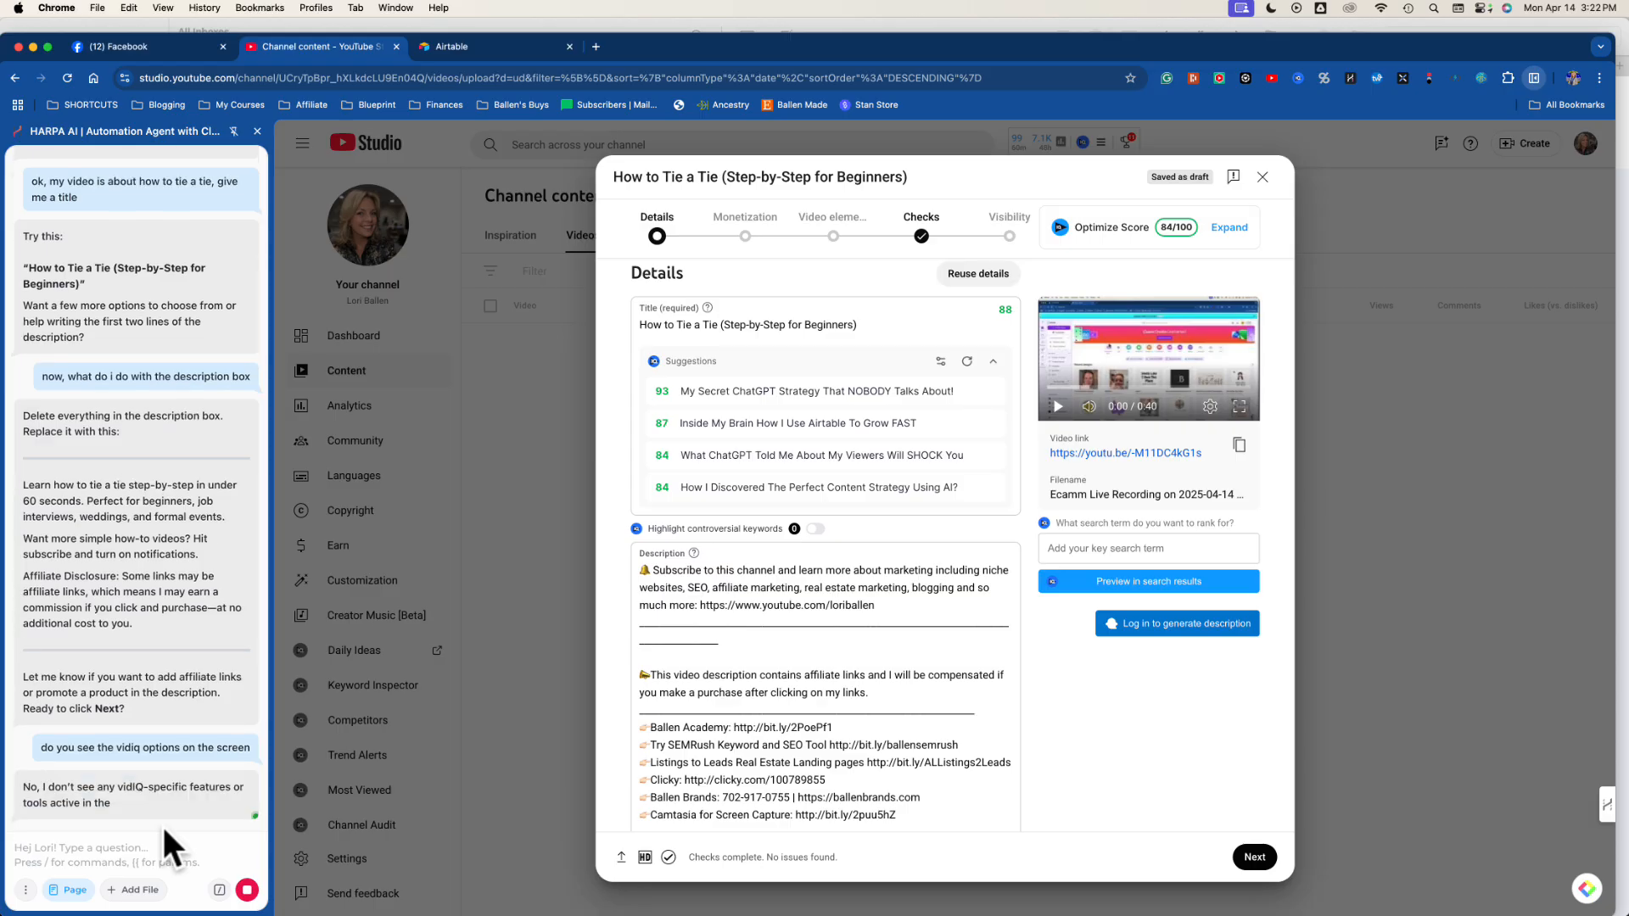
{"action": "scroll", "scroll_direction": "down", "scroll_amount": 3}
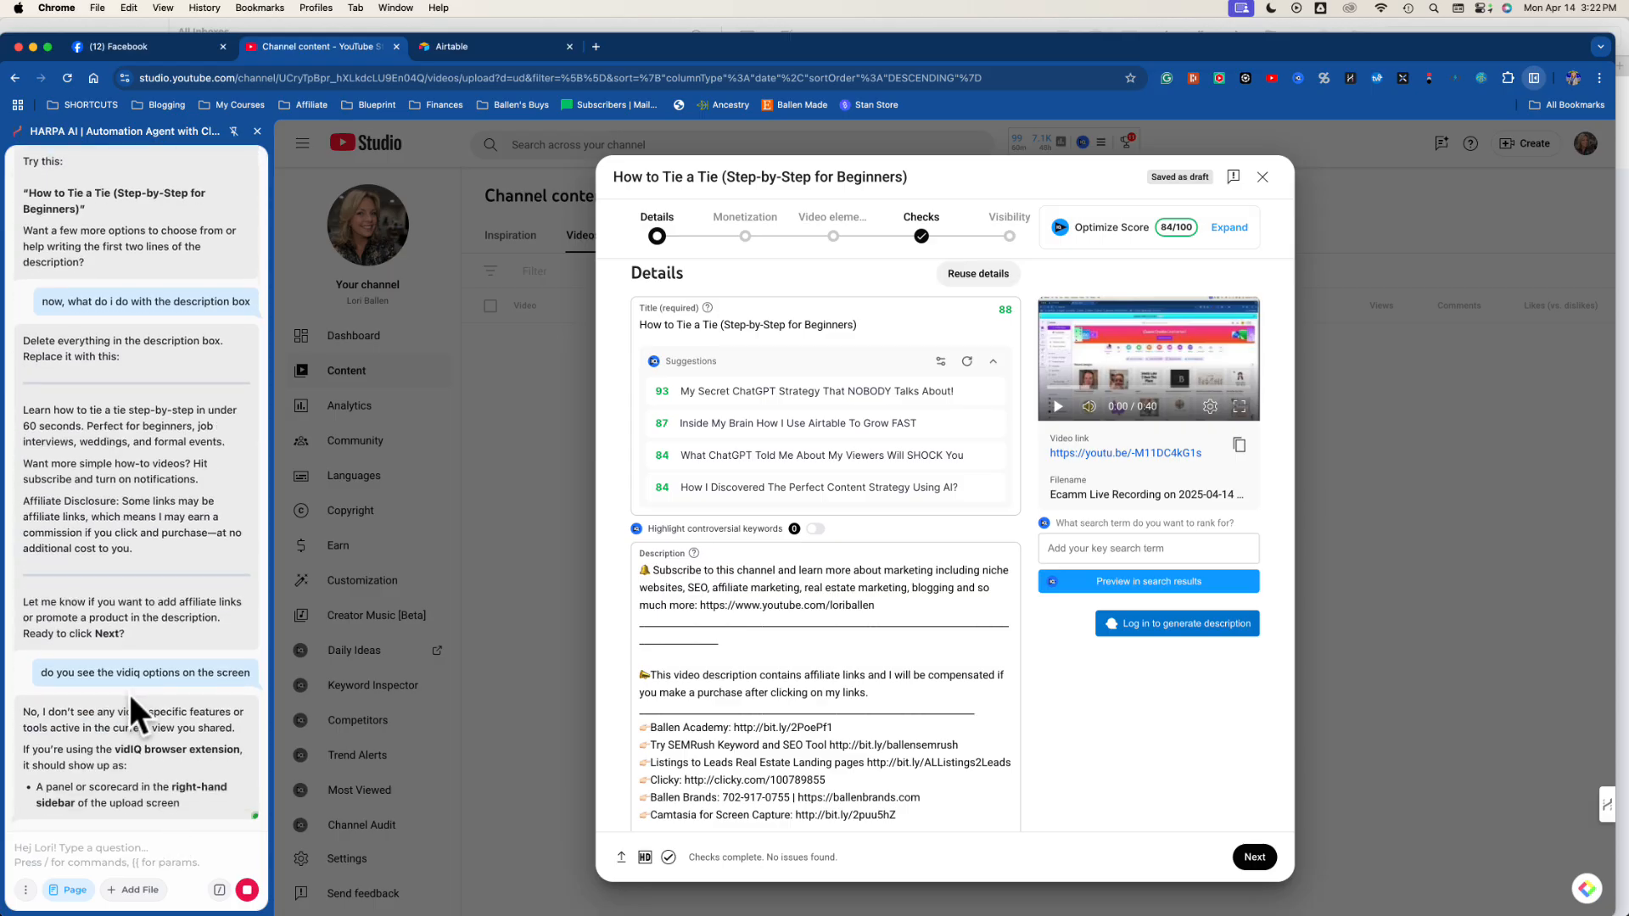
{"action": "scroll", "scroll_direction": "down", "scroll_amount": 3}
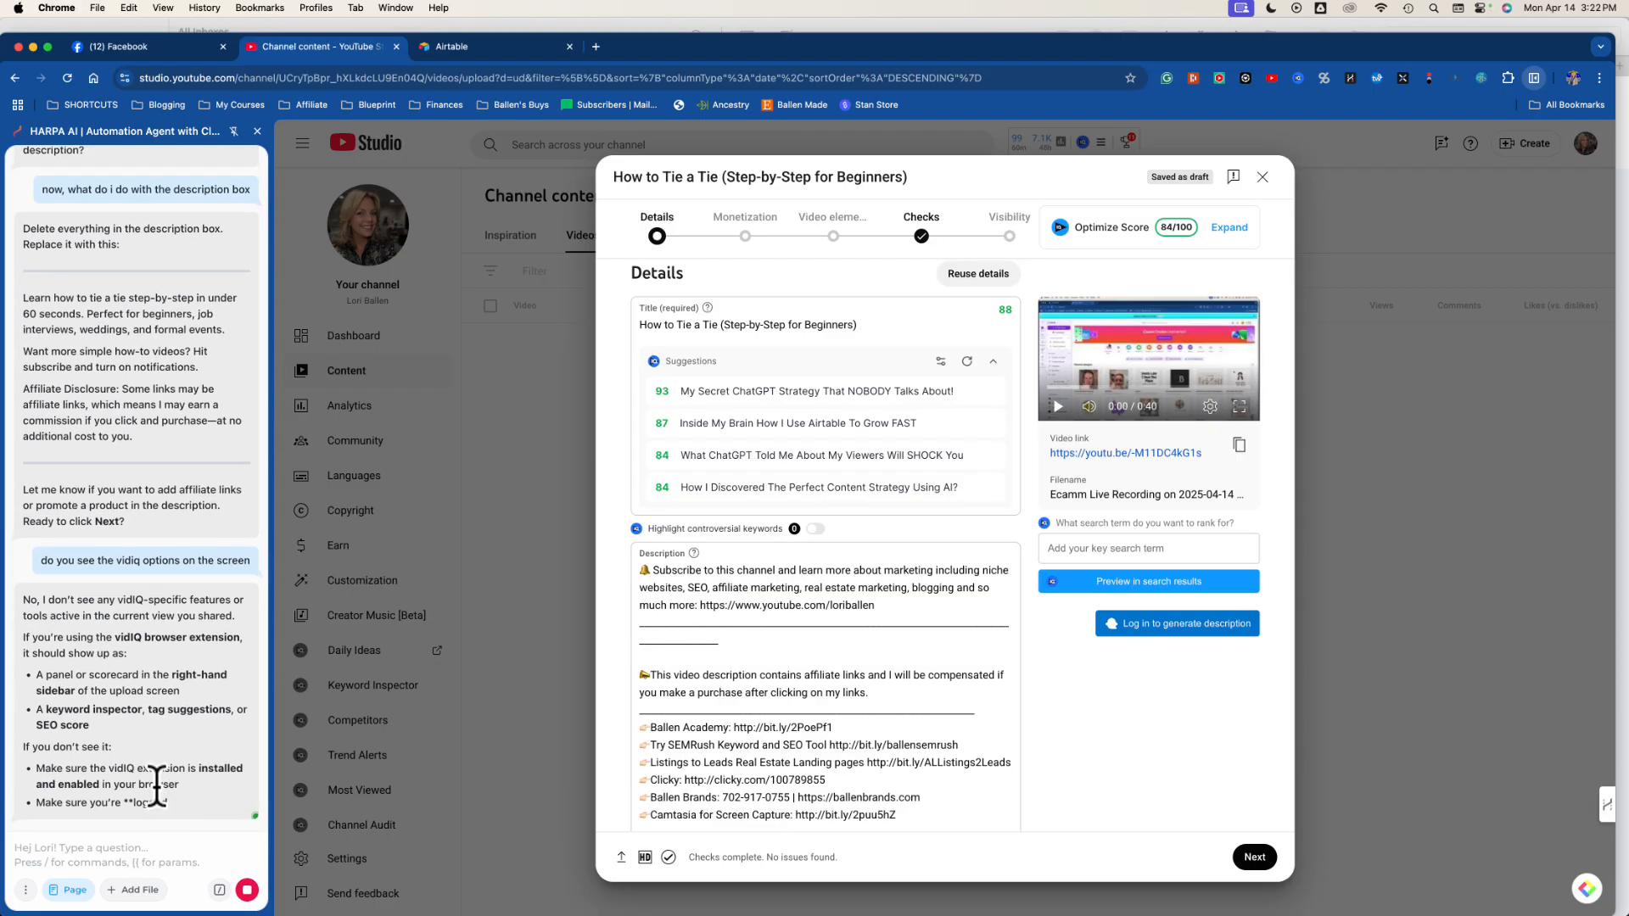
{"action": "scroll", "scroll_direction": "down", "scroll_amount": 3}
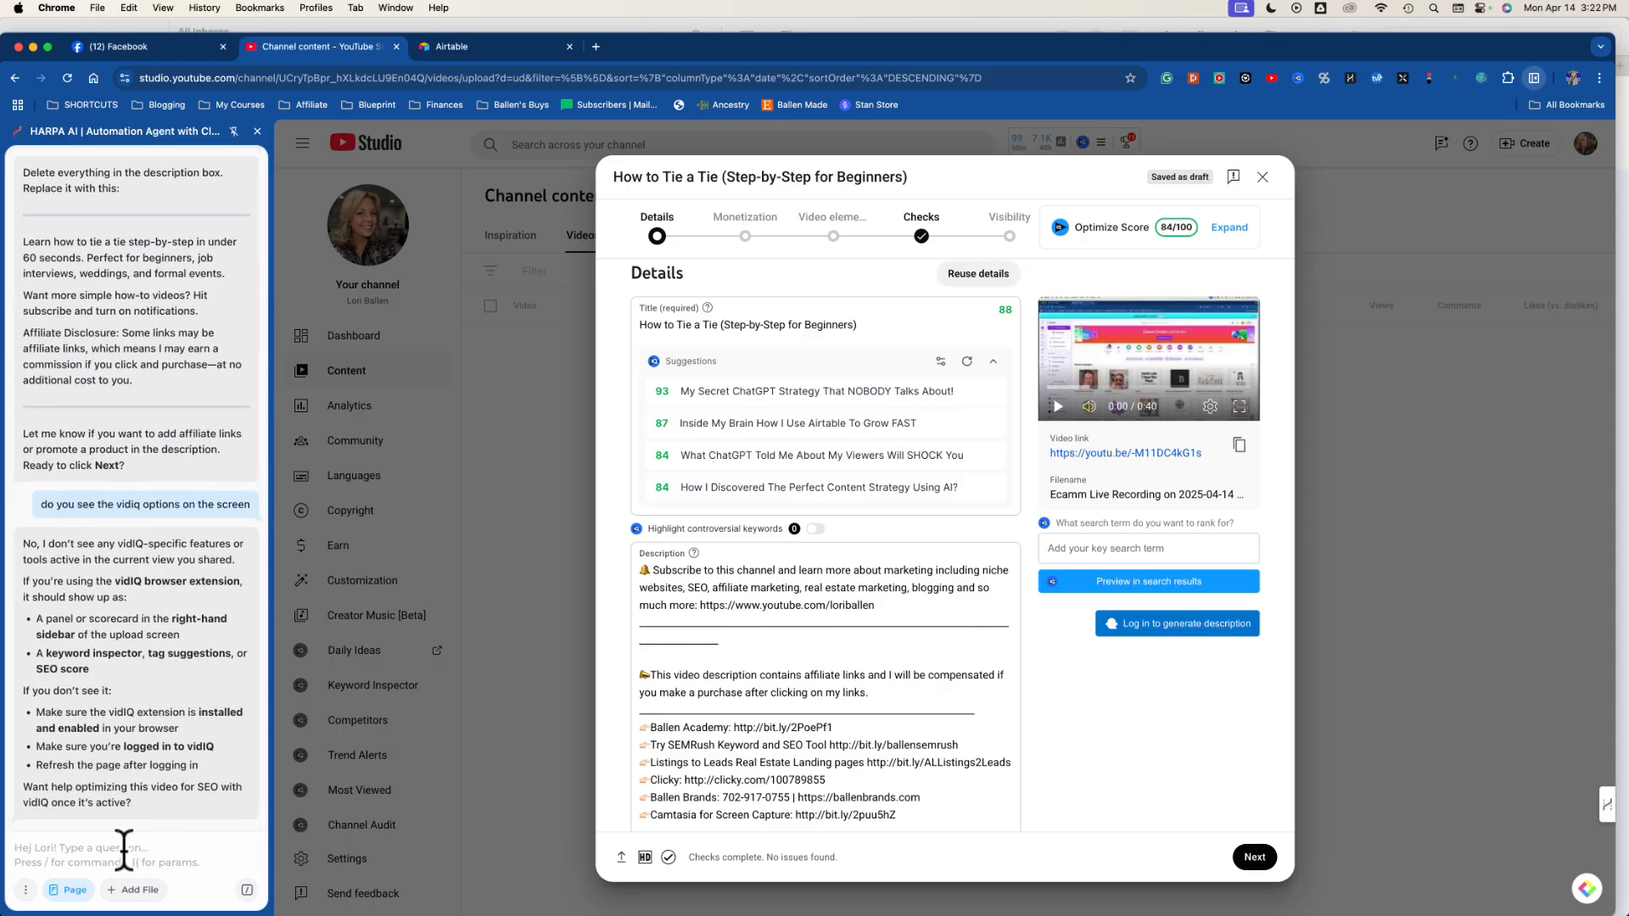
Ask what the 84/100 Optimize Score shown here means and read HARPA's vidIQ SEO explanation.
{"action": "type", "text": "what is the optimize score"}
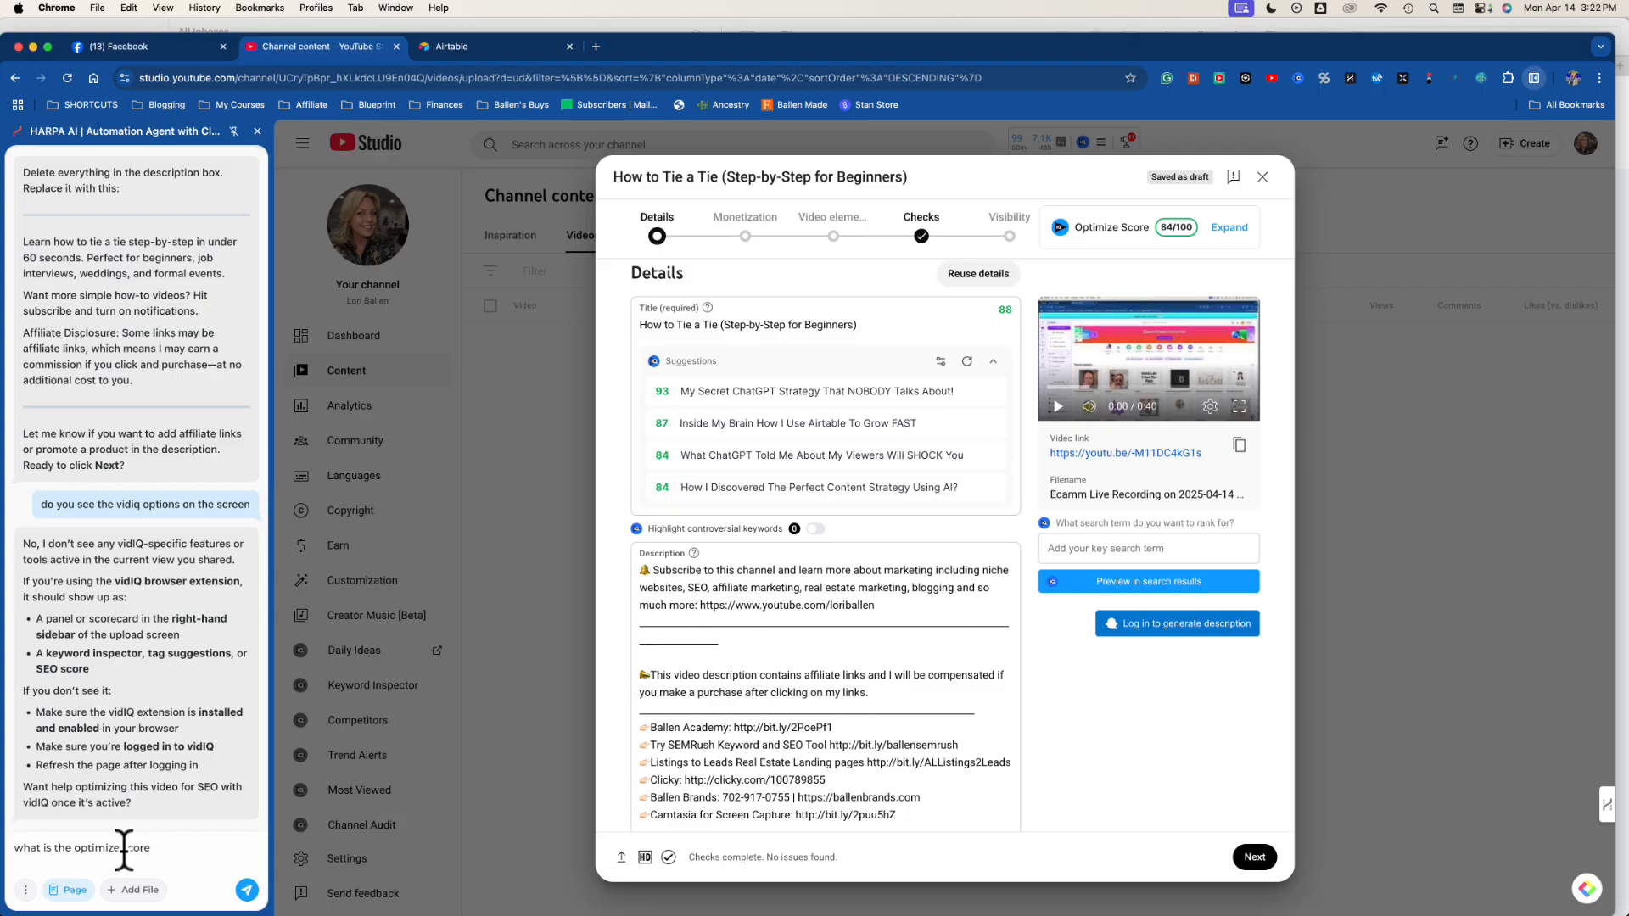
{"action": "type", "text": "shown here 84/"}
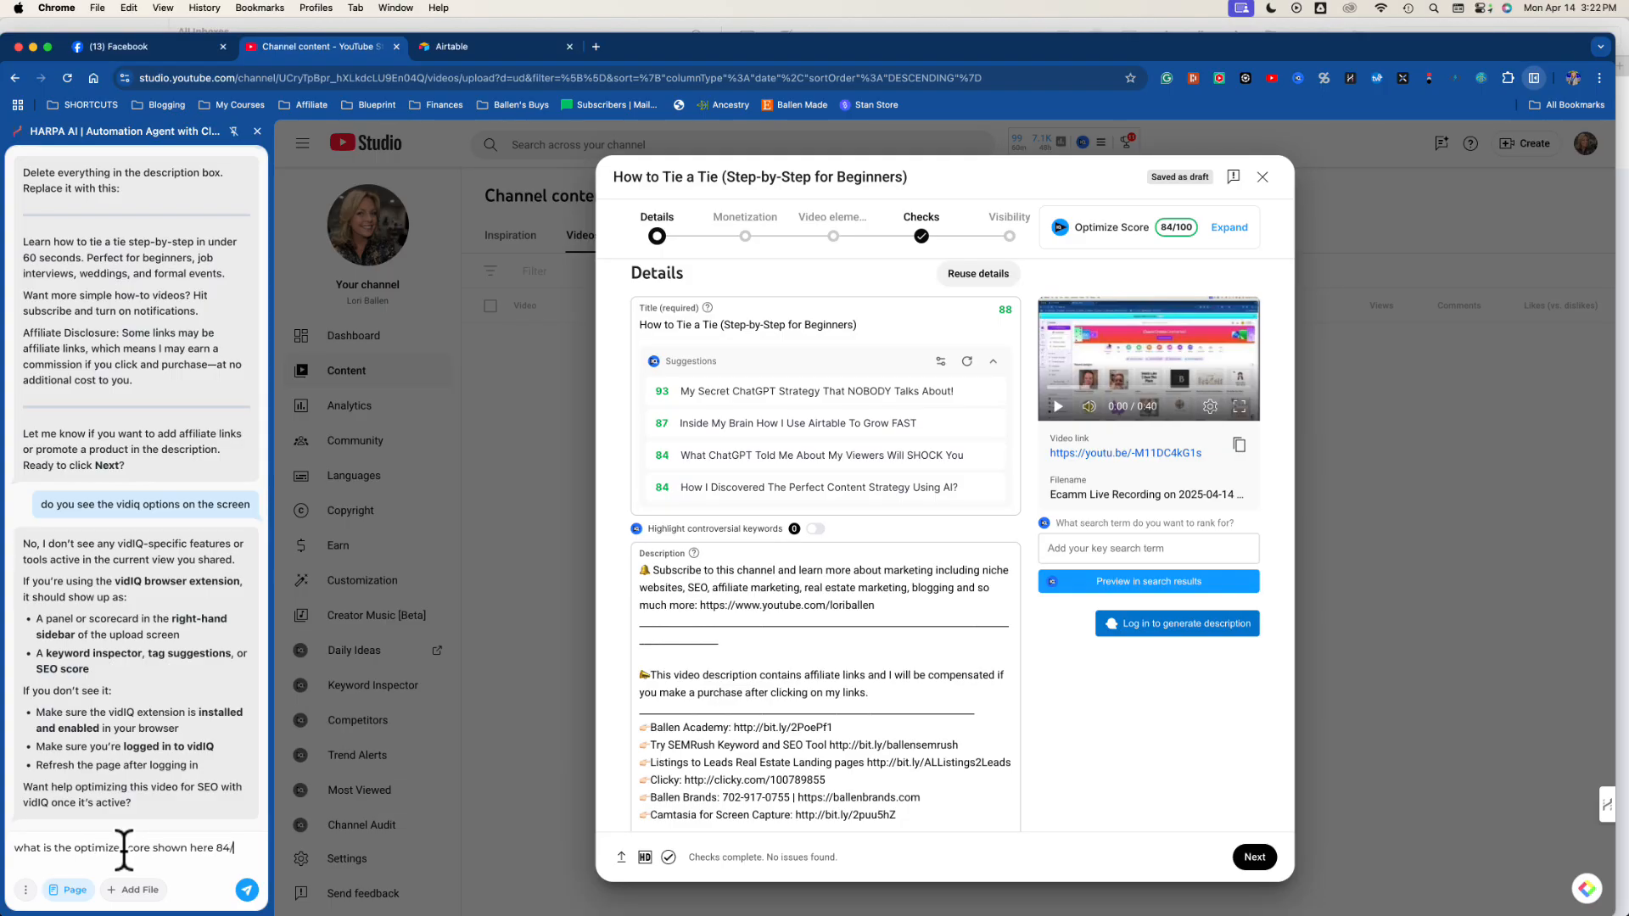
{"action": "left_click", "coordinate": [244, 889]}
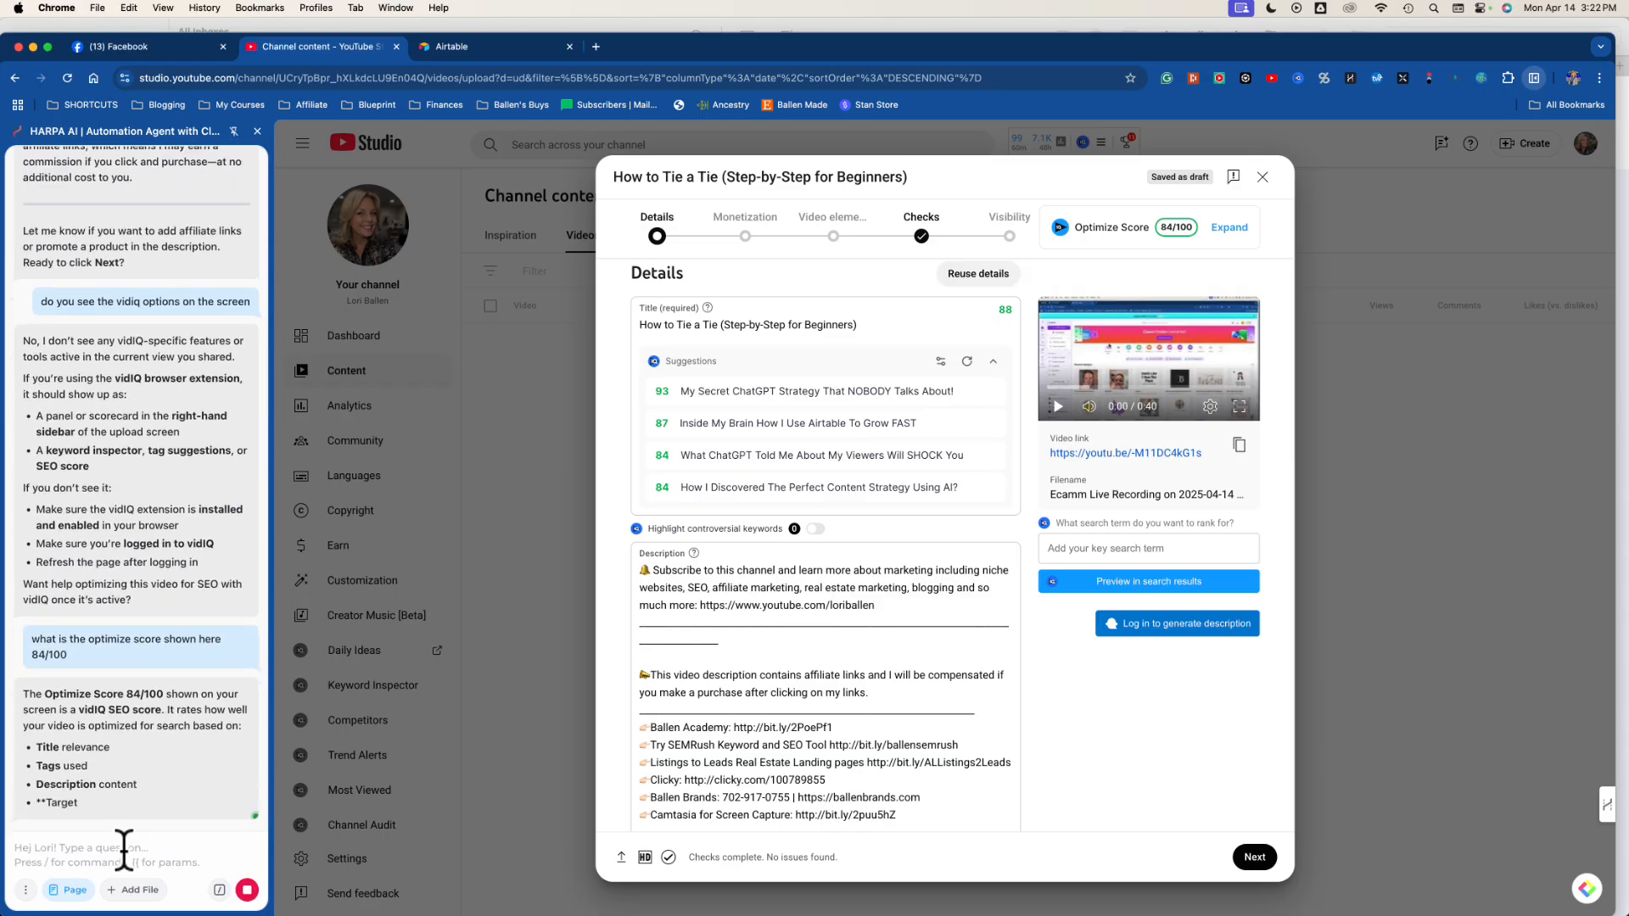
{"action": "scroll", "scroll_direction": "down", "scroll_amount": 3}
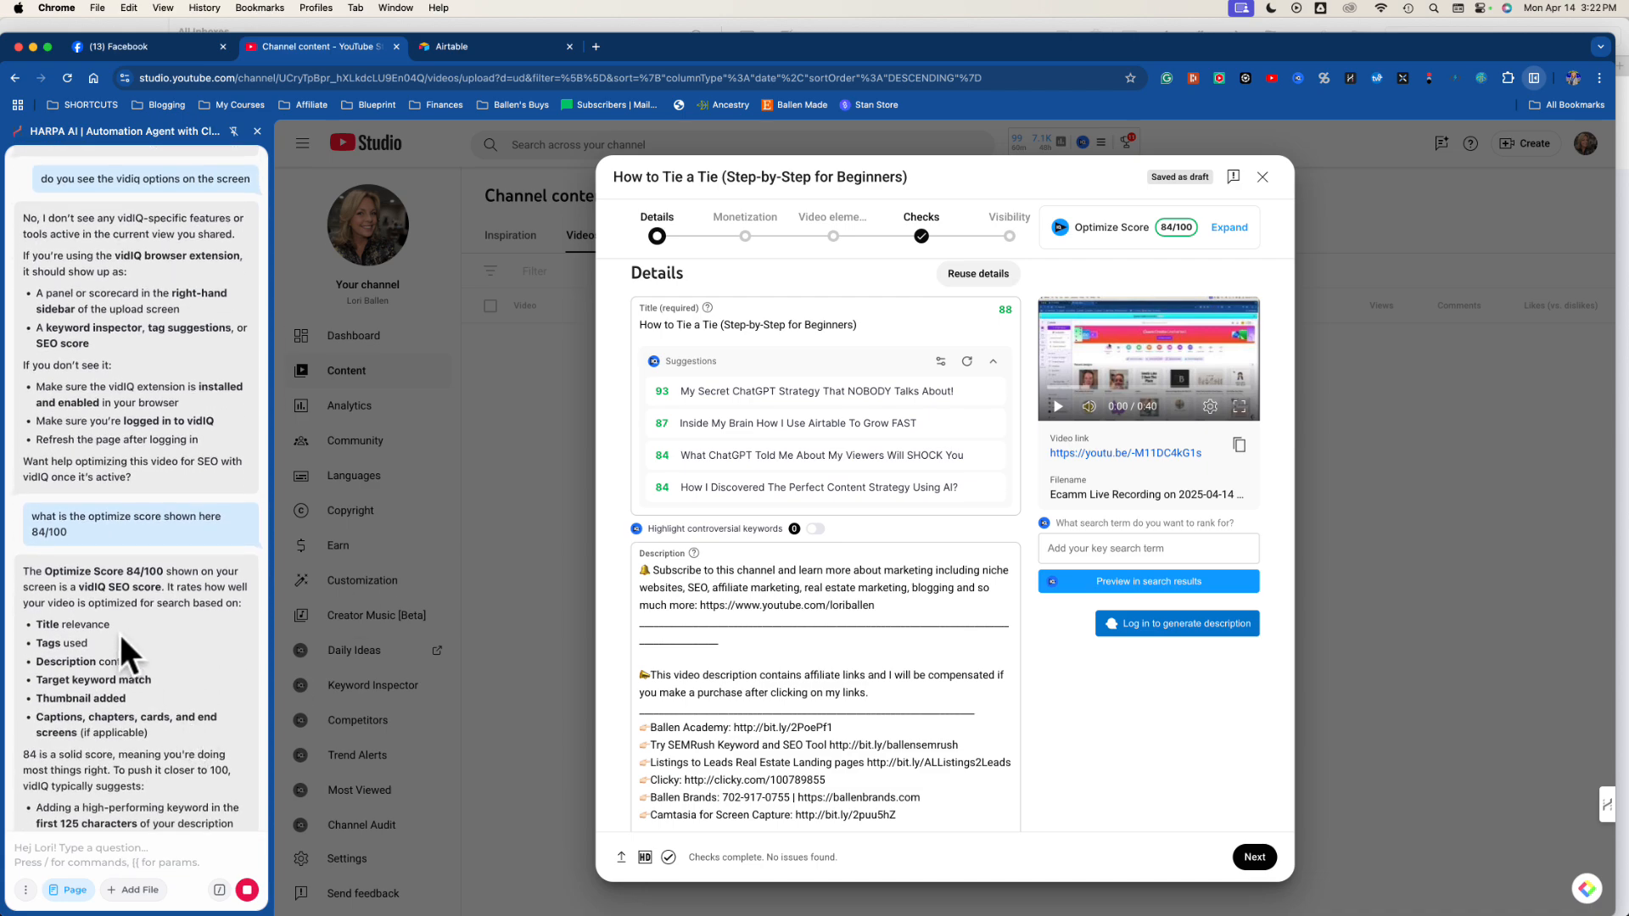
{"action": "mouse_move", "coordinate": [156, 672]}
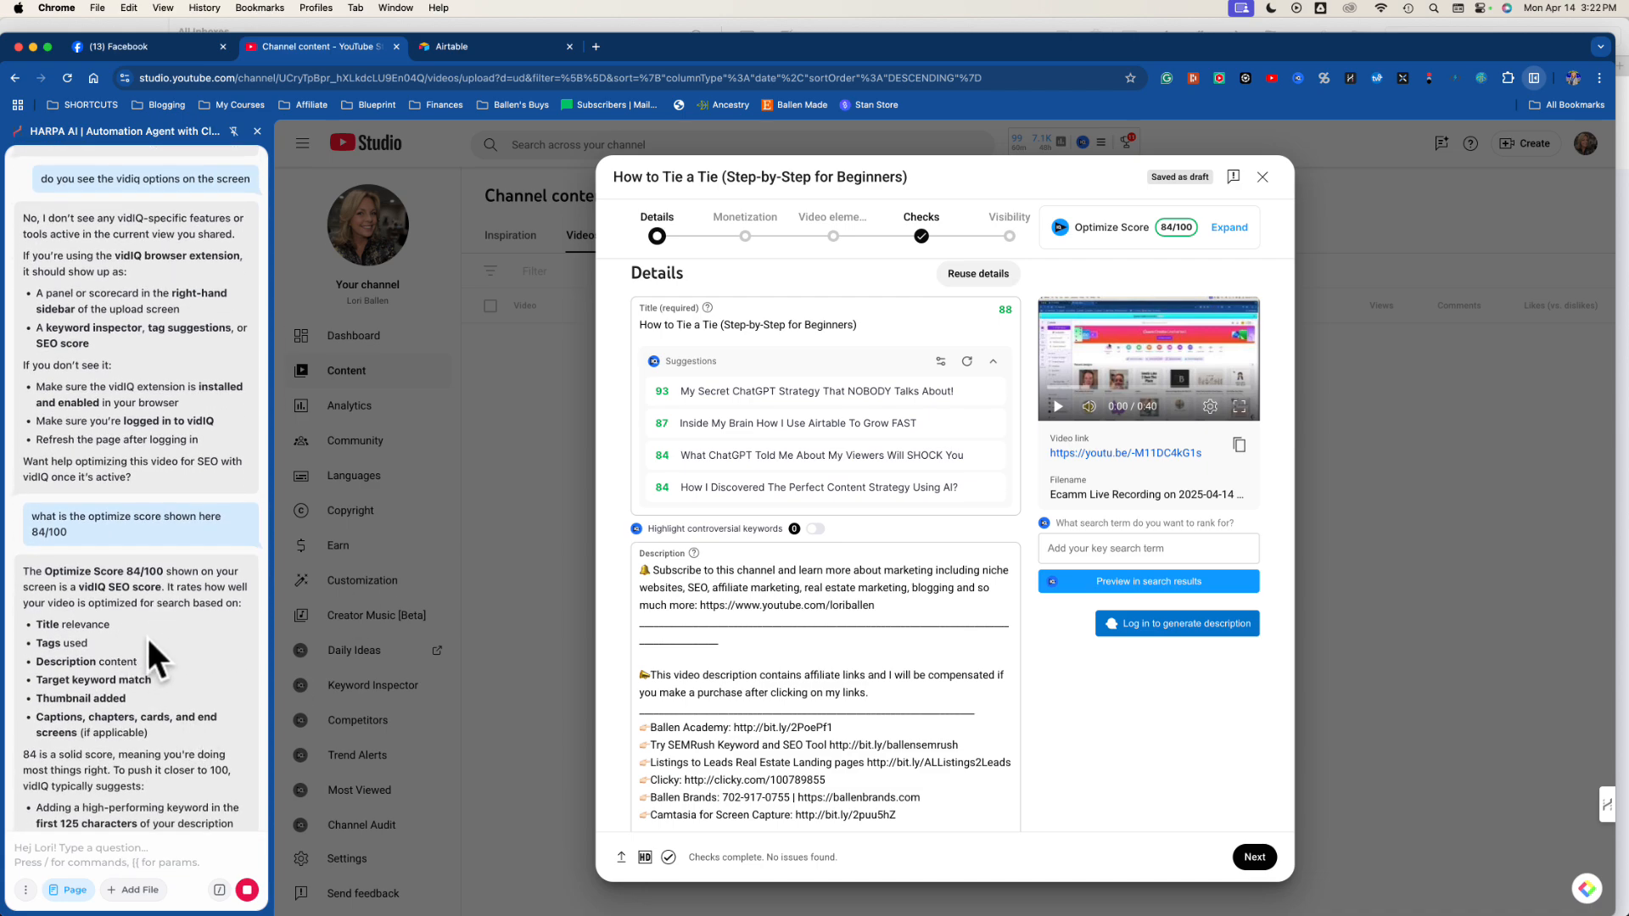
{"action": "scroll", "scroll_direction": "down", "scroll_amount": 3}
{"action": "type", "text": "how can I"}
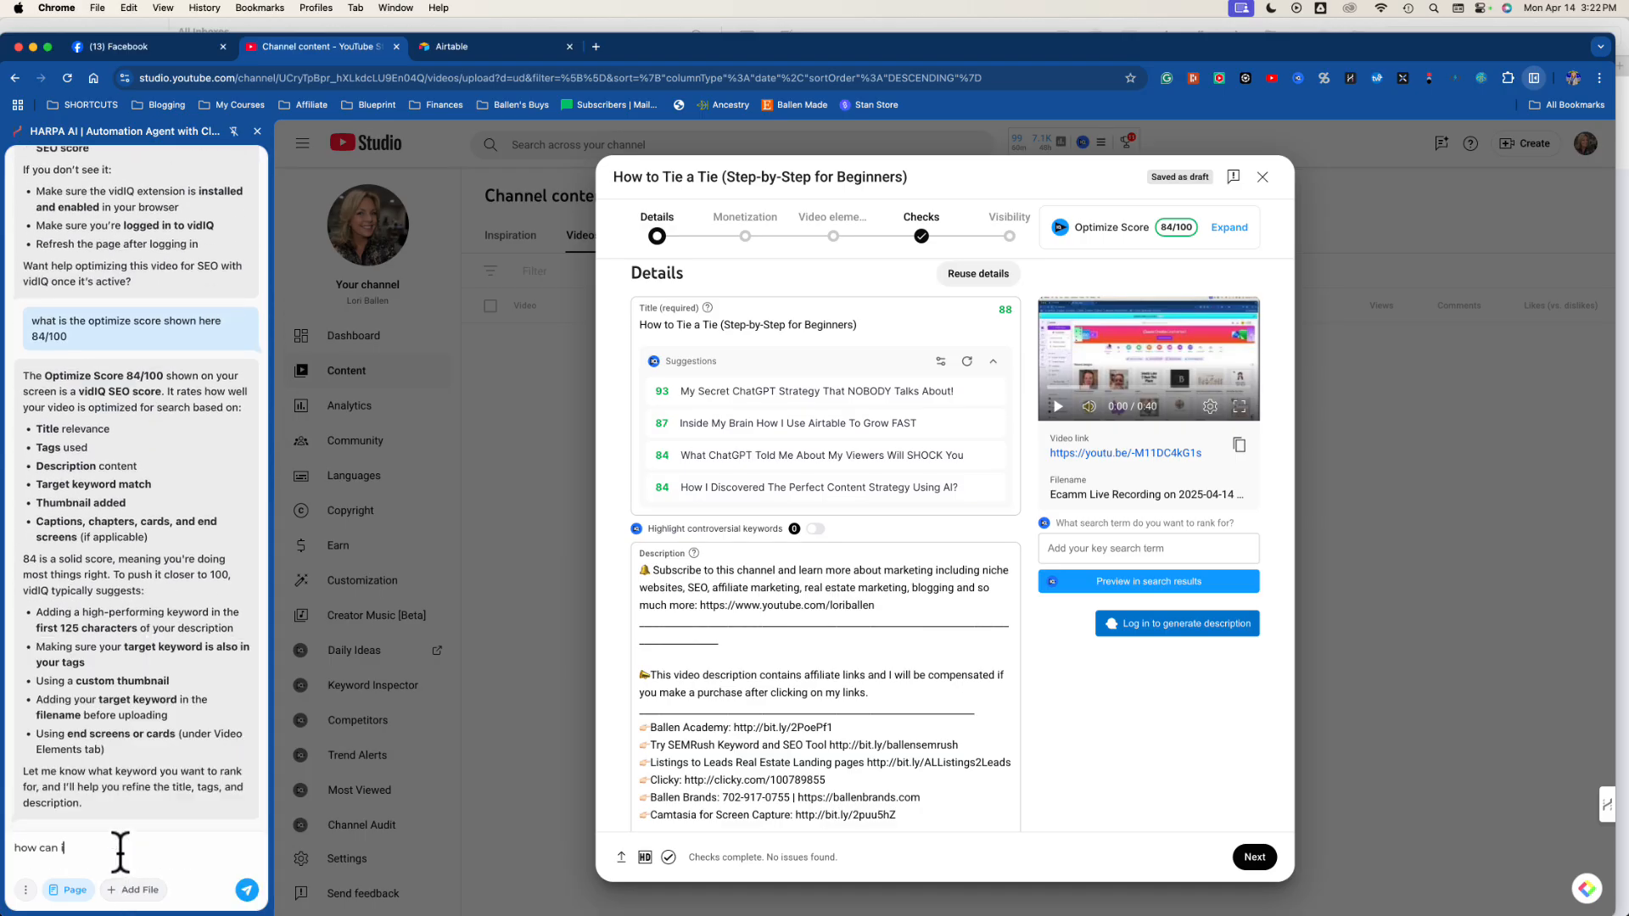
Ask 'how can i get 100/100' and read HARPA's step-by-step keyword and description plan.
{"action": "type", "text": "g"}
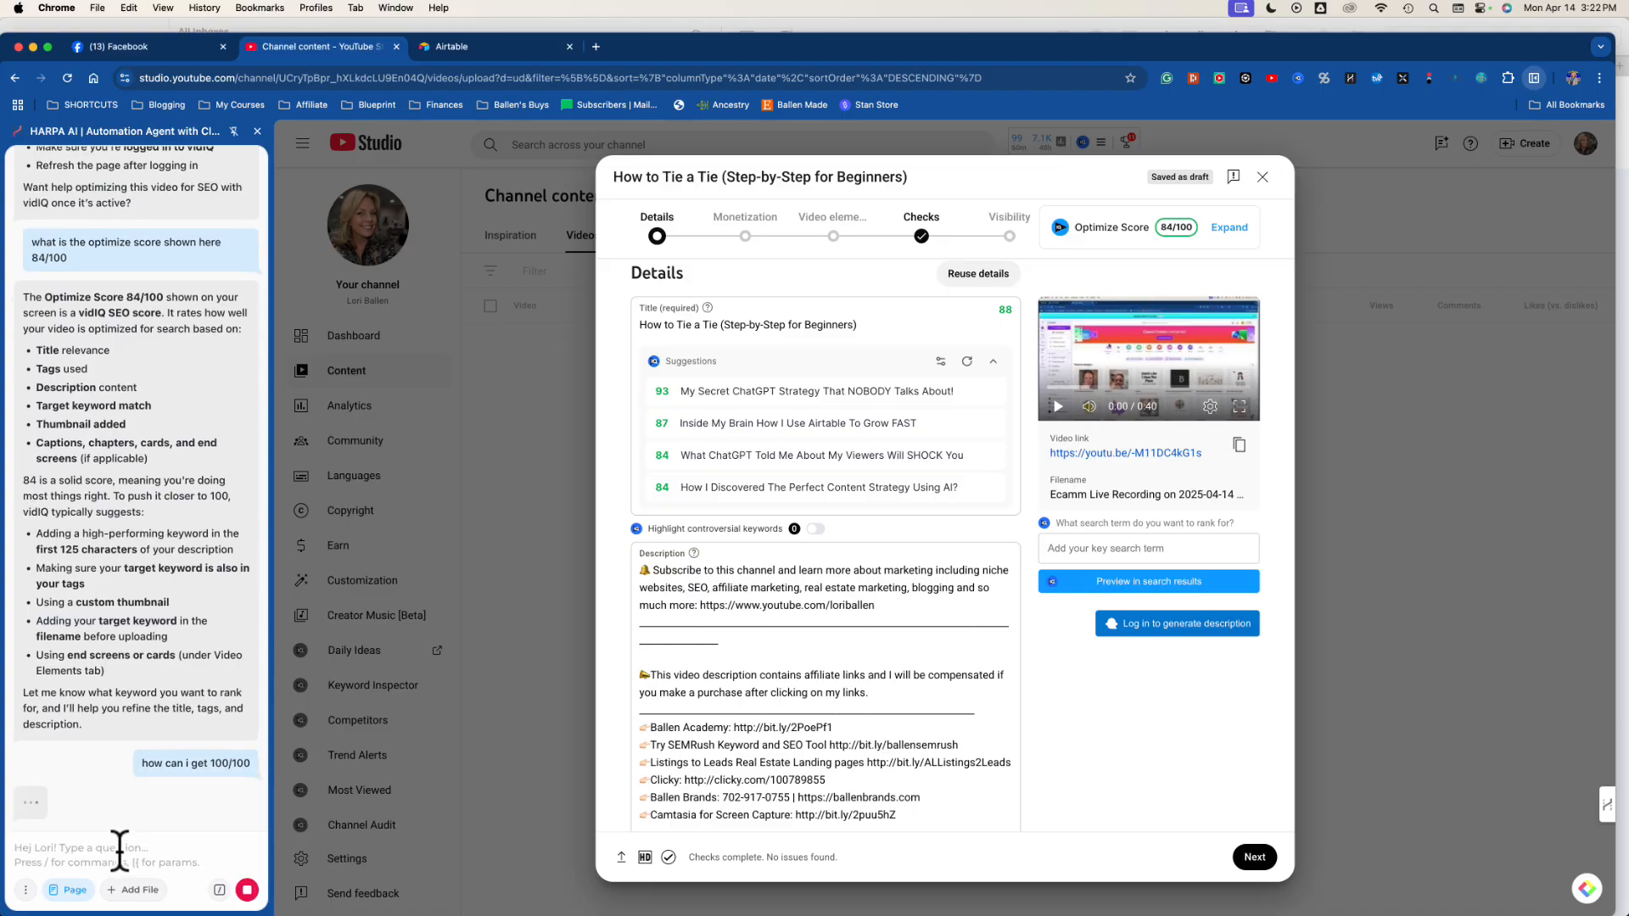
{"action": "mouse_move", "coordinate": [142, 813]}
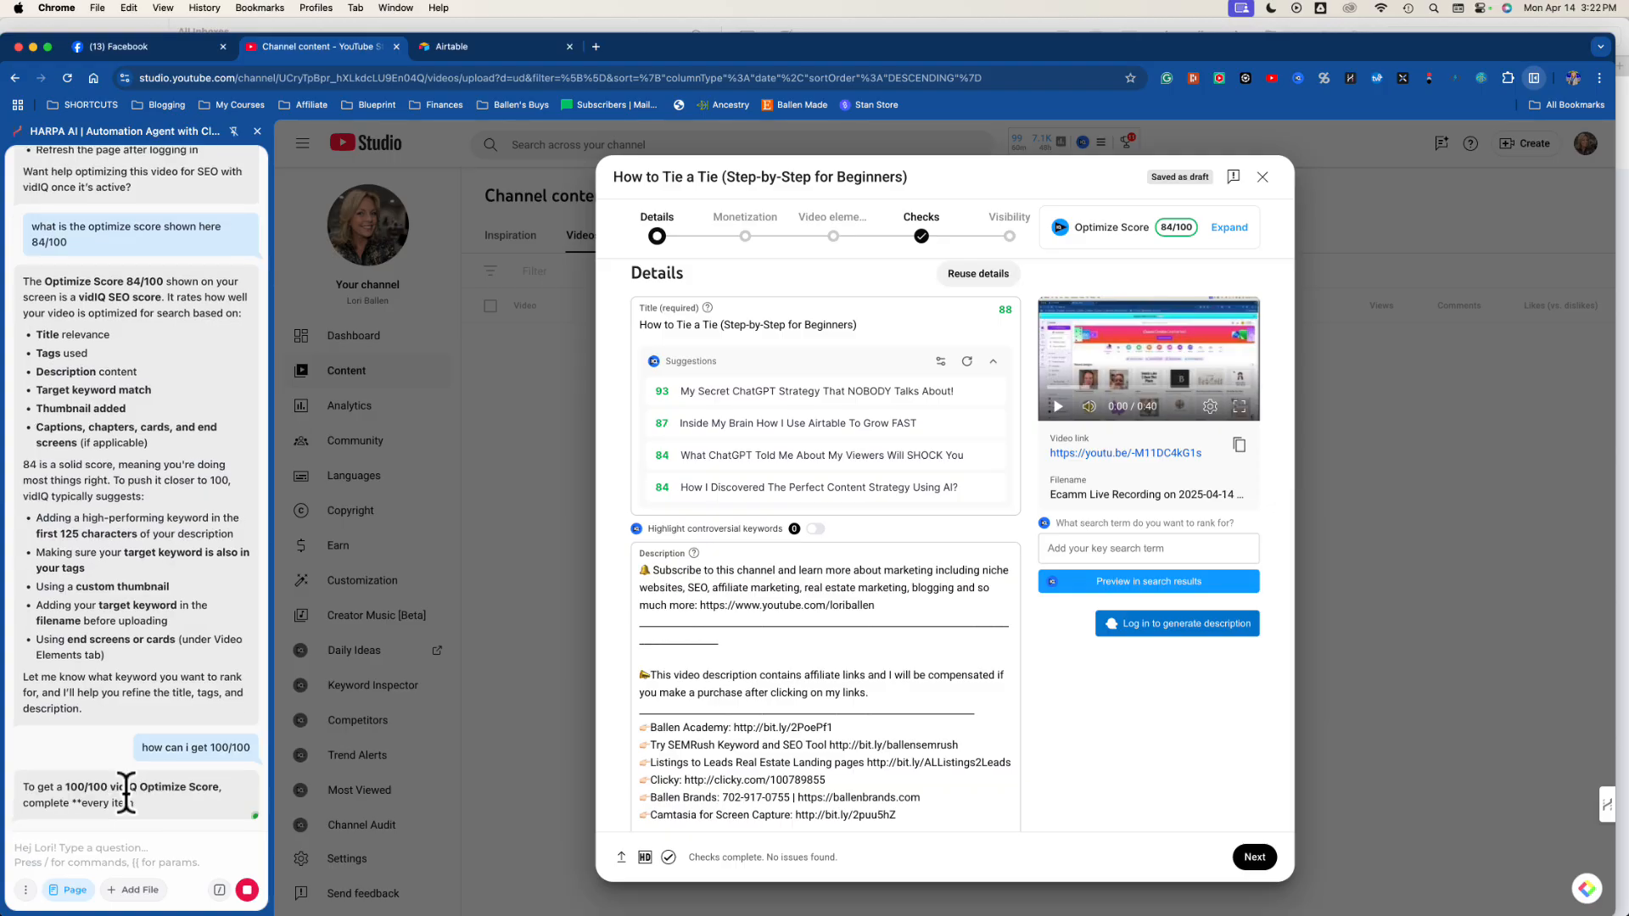
{"action": "scroll", "scroll_direction": "down", "scroll_amount": 3}
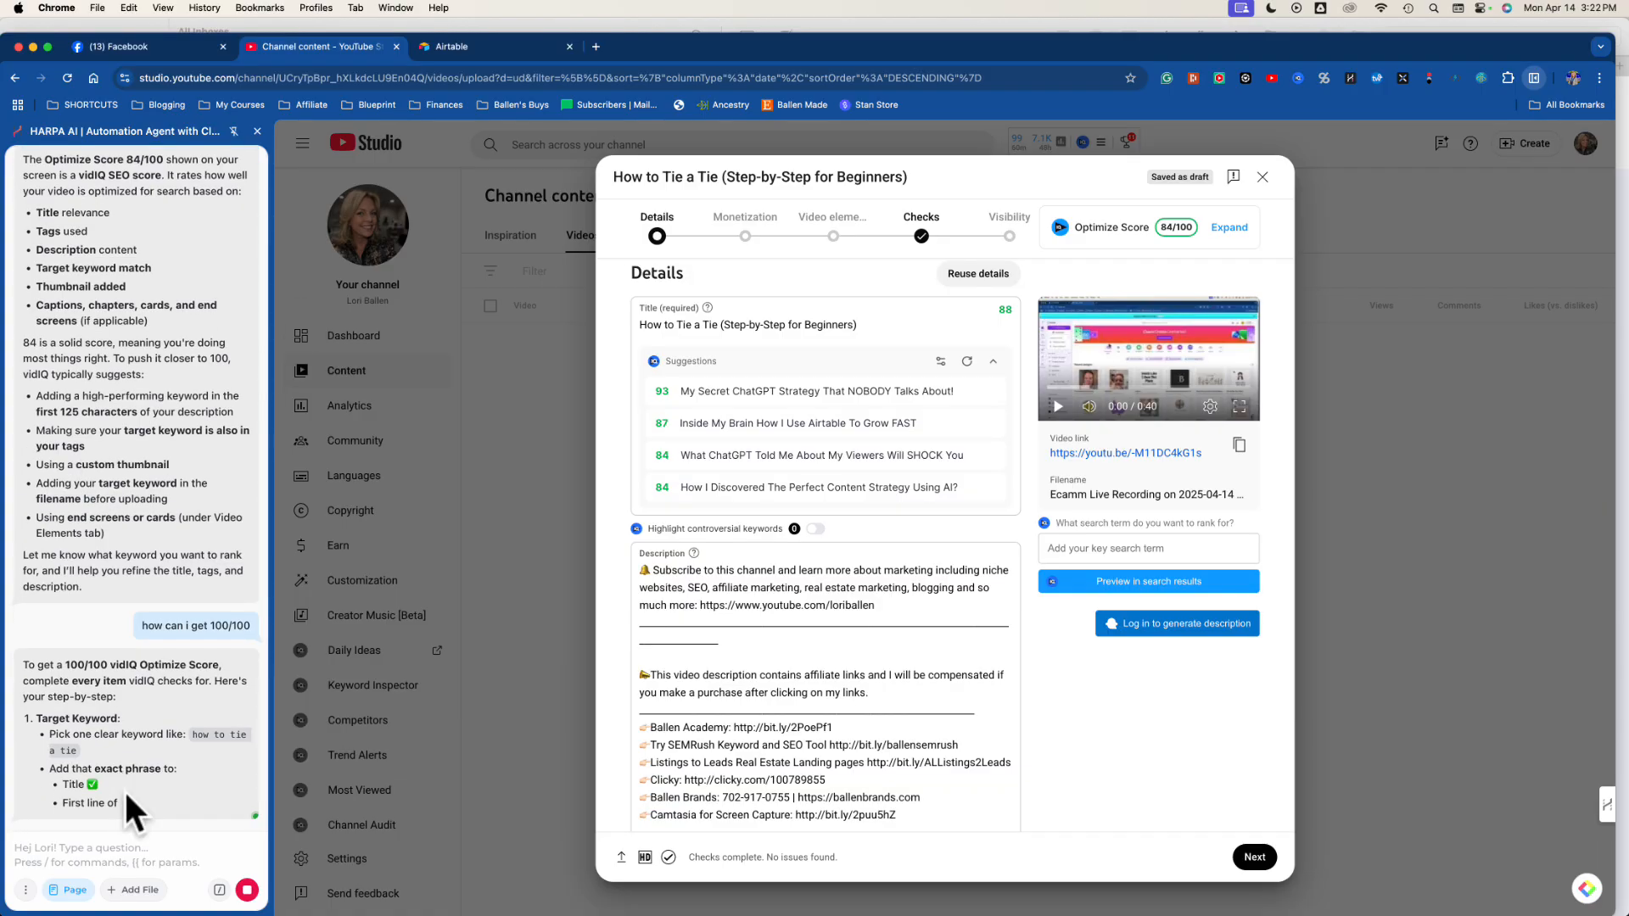
{"action": "scroll", "scroll_direction": "down", "scroll_amount": 3}
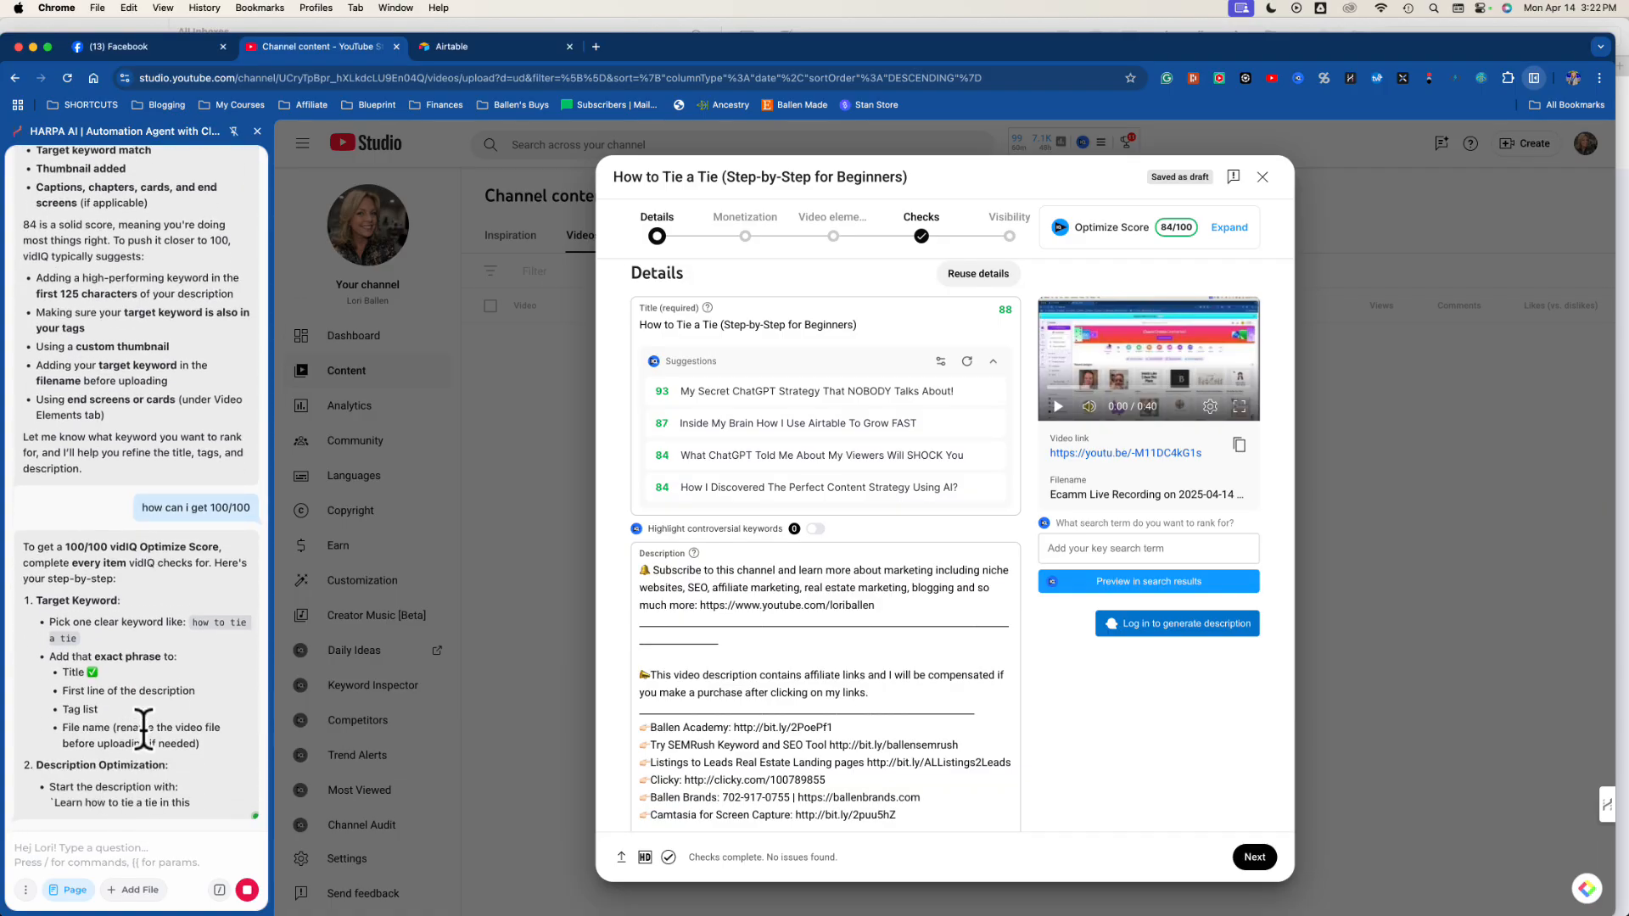
{"action": "scroll", "scroll_direction": "down", "scroll_amount": 3}
{"action": "type", "text": "it also shows highlig"}
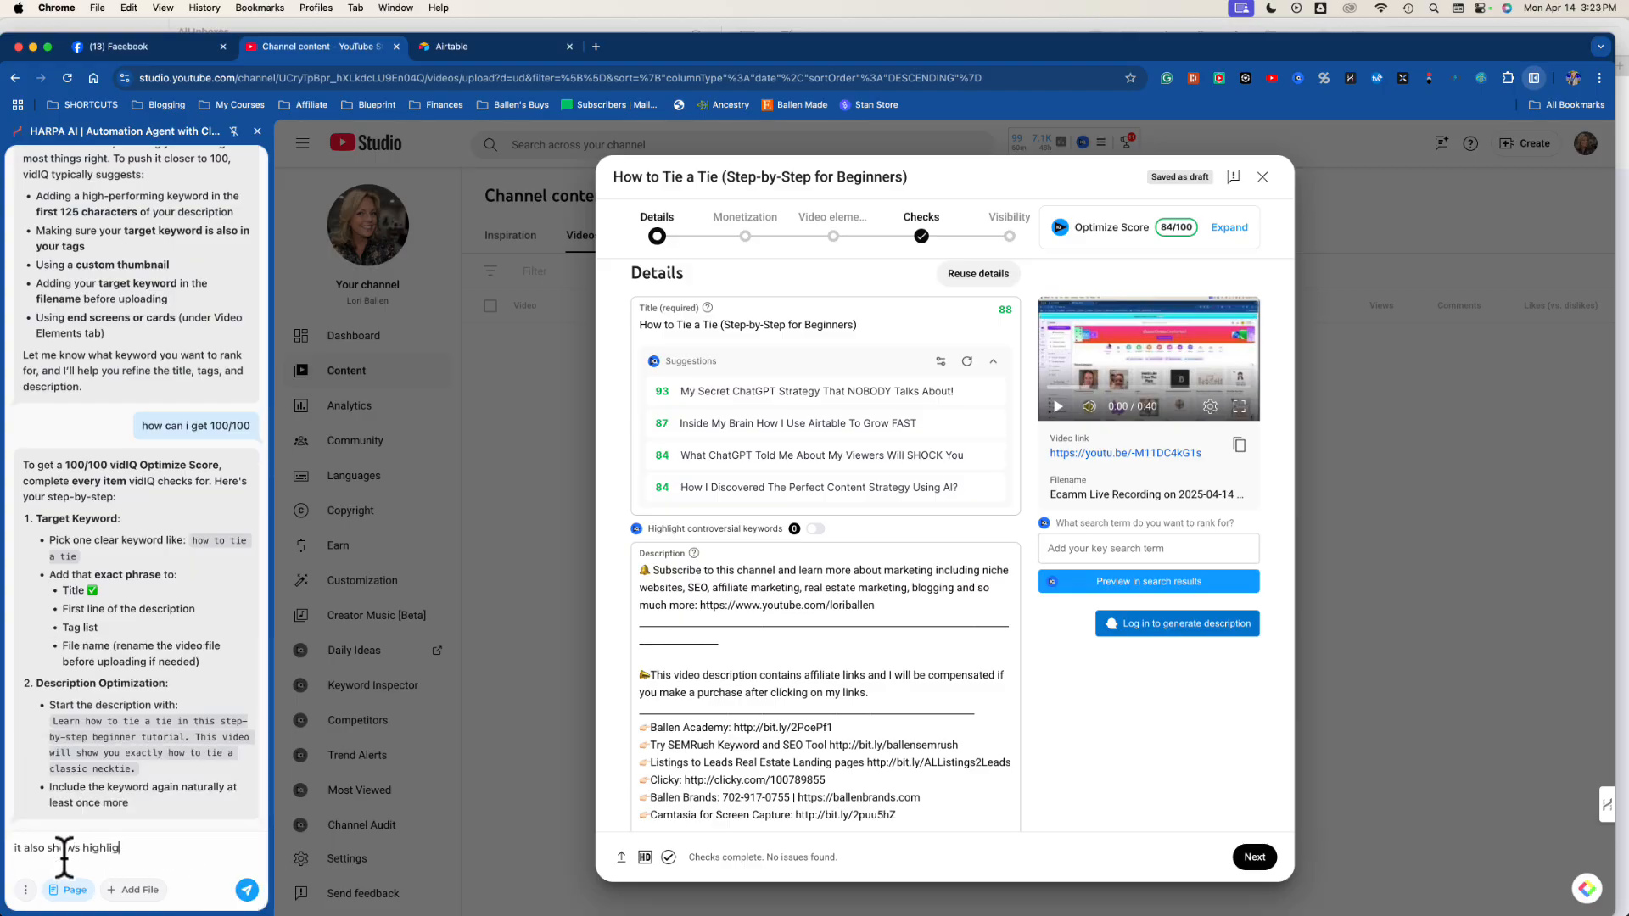
Ask HARPA what the 'highlight controversial keywords' feature is and read its explanation.
{"action": "type", "text": "ht controv"}
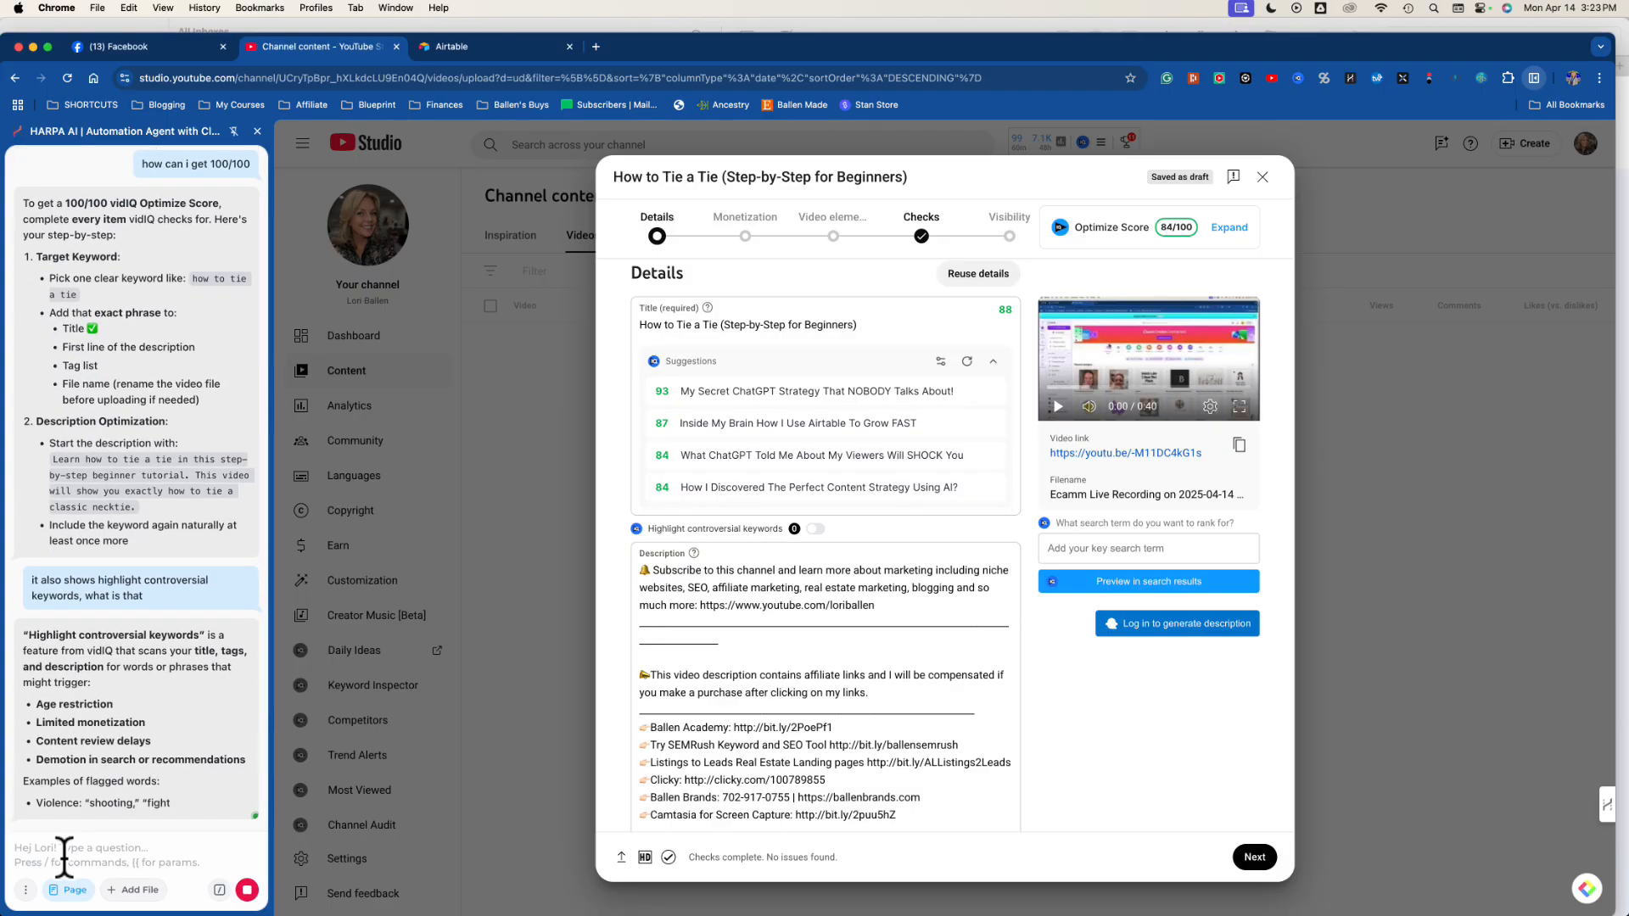
{"action": "scroll", "scroll_direction": "down", "scroll_amount": 3}
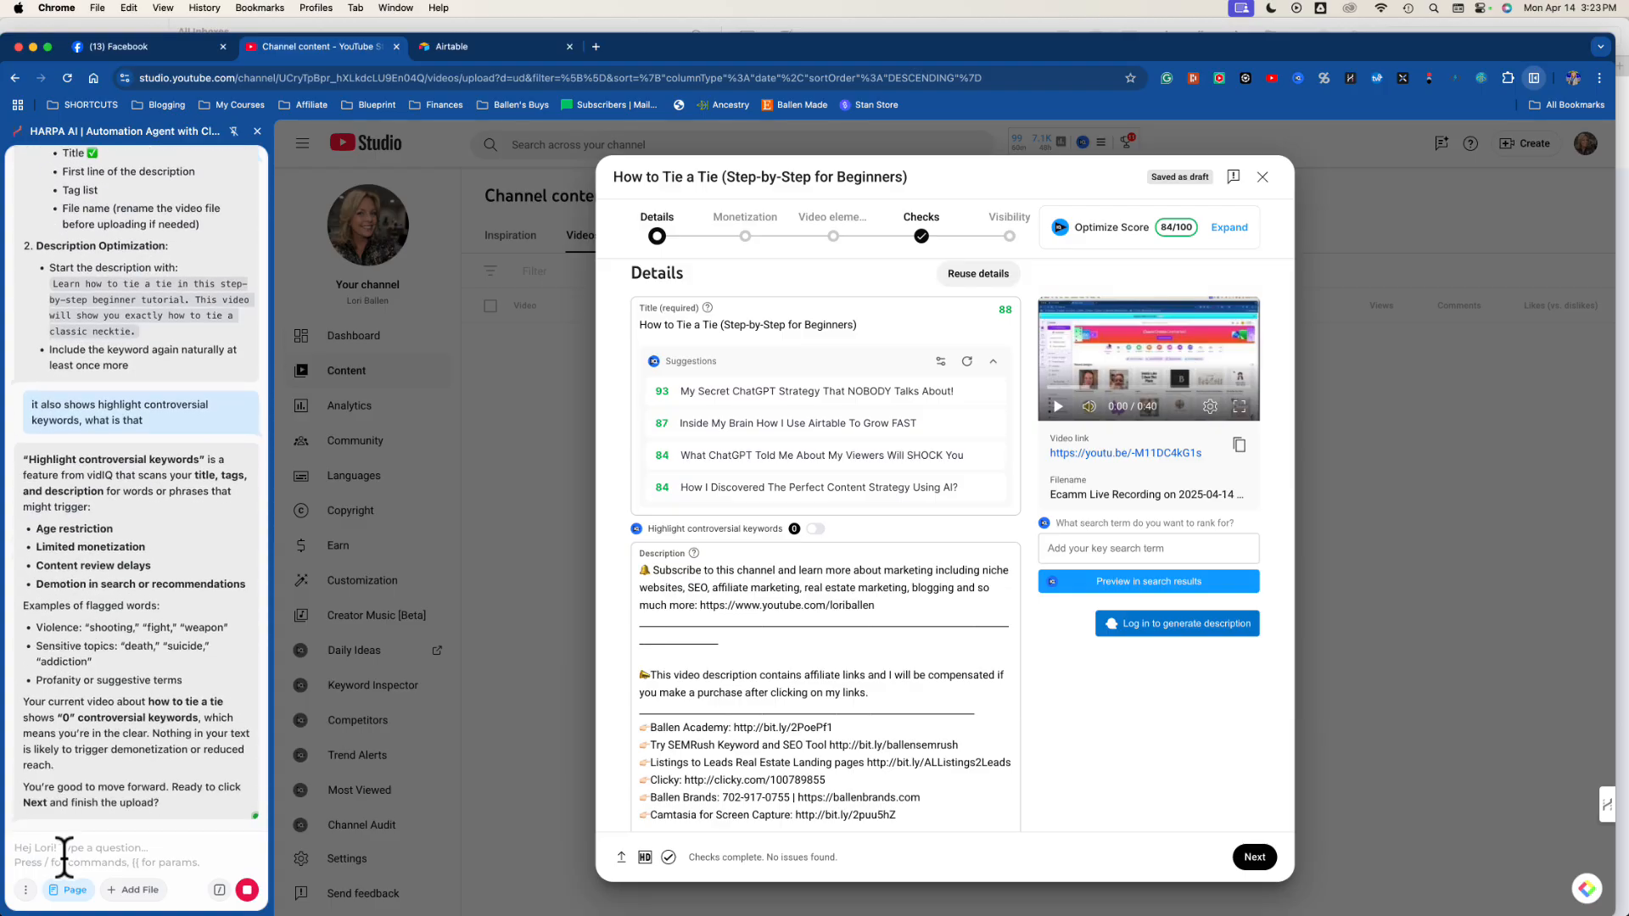
Ask HARPA to talk at an 8th-grade learning level and read the simpler re-explanation.
{"action": "type", "text": "talk to m like I am at an 8th"}
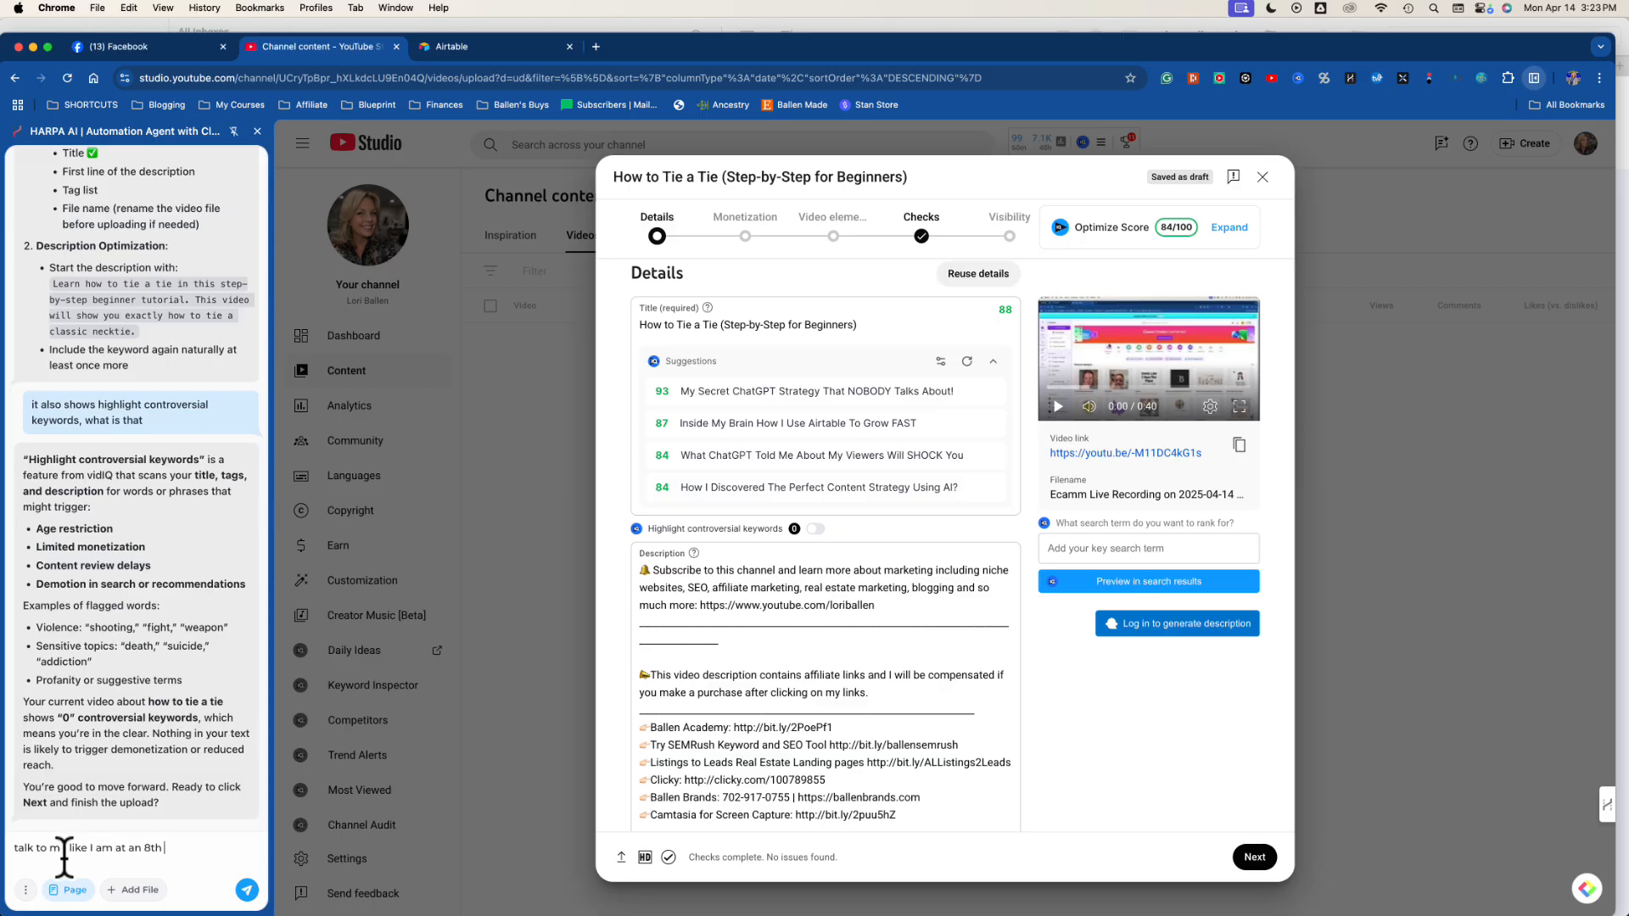
{"action": "type", "text": "grade learning"}
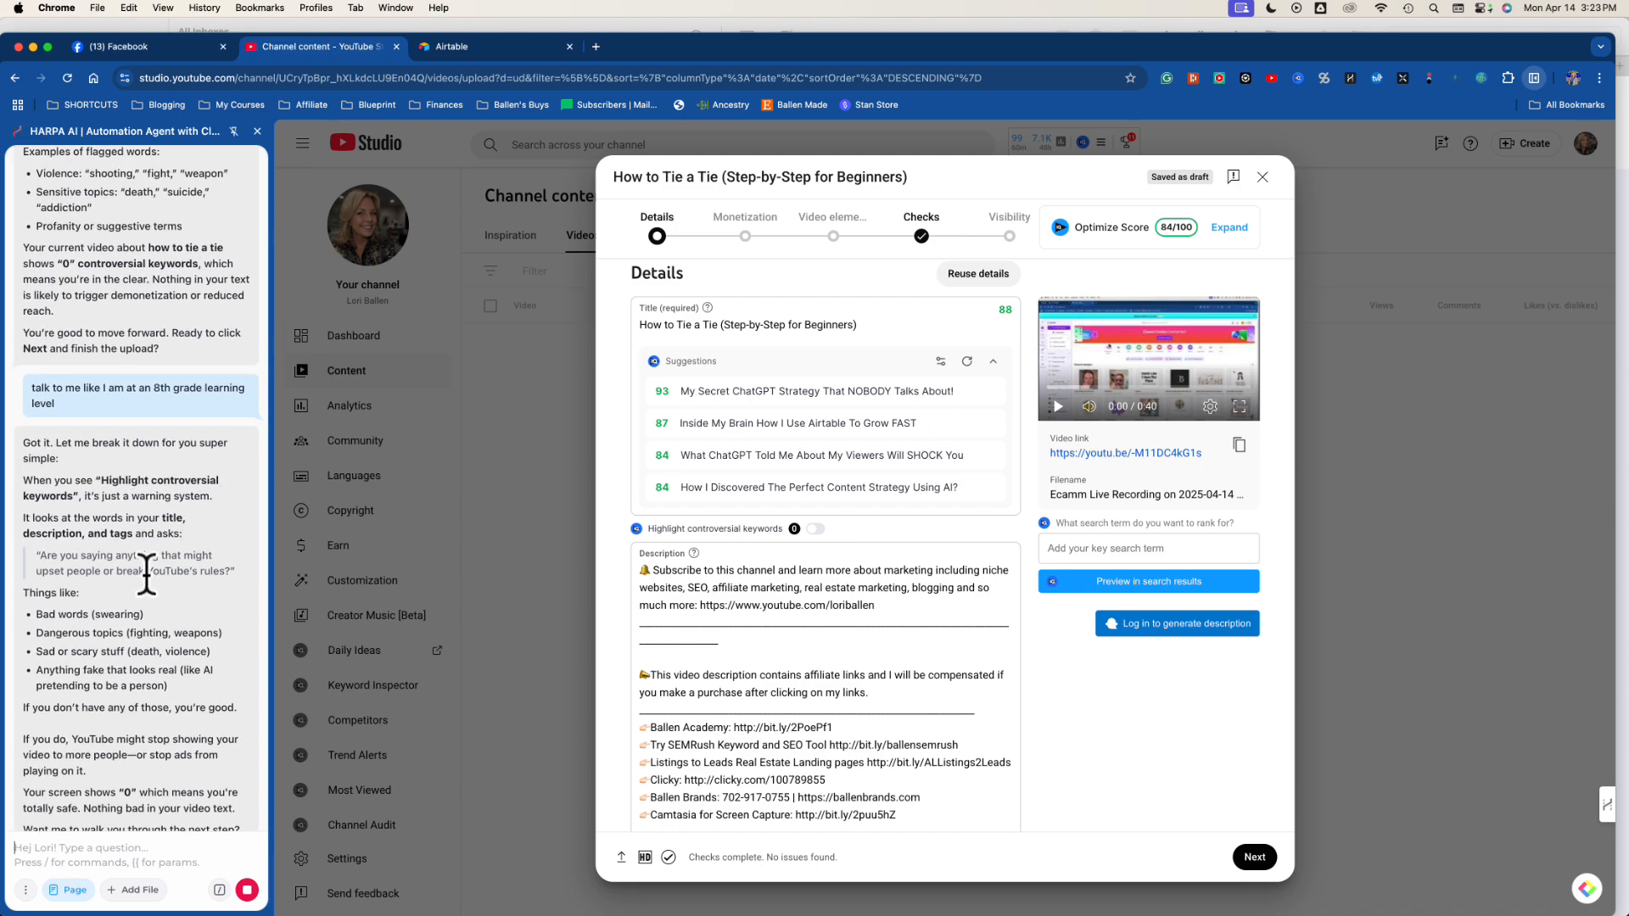
{"action": "scroll", "scroll_direction": "down", "scroll_amount": 3}
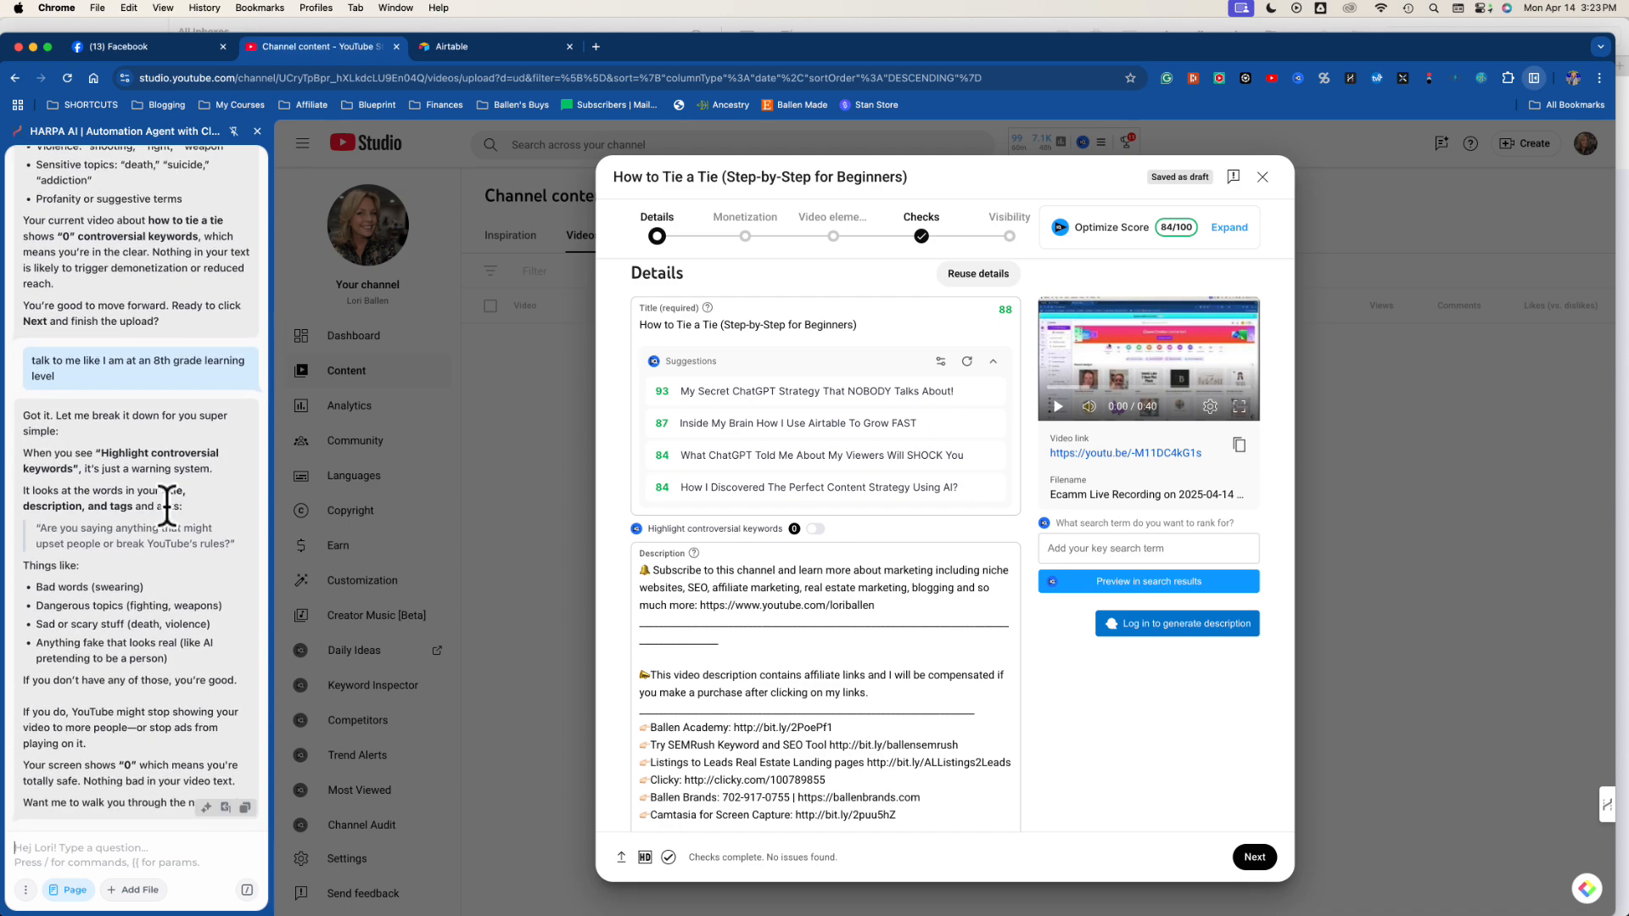
{"action": "mouse_move", "coordinate": [82, 529]}
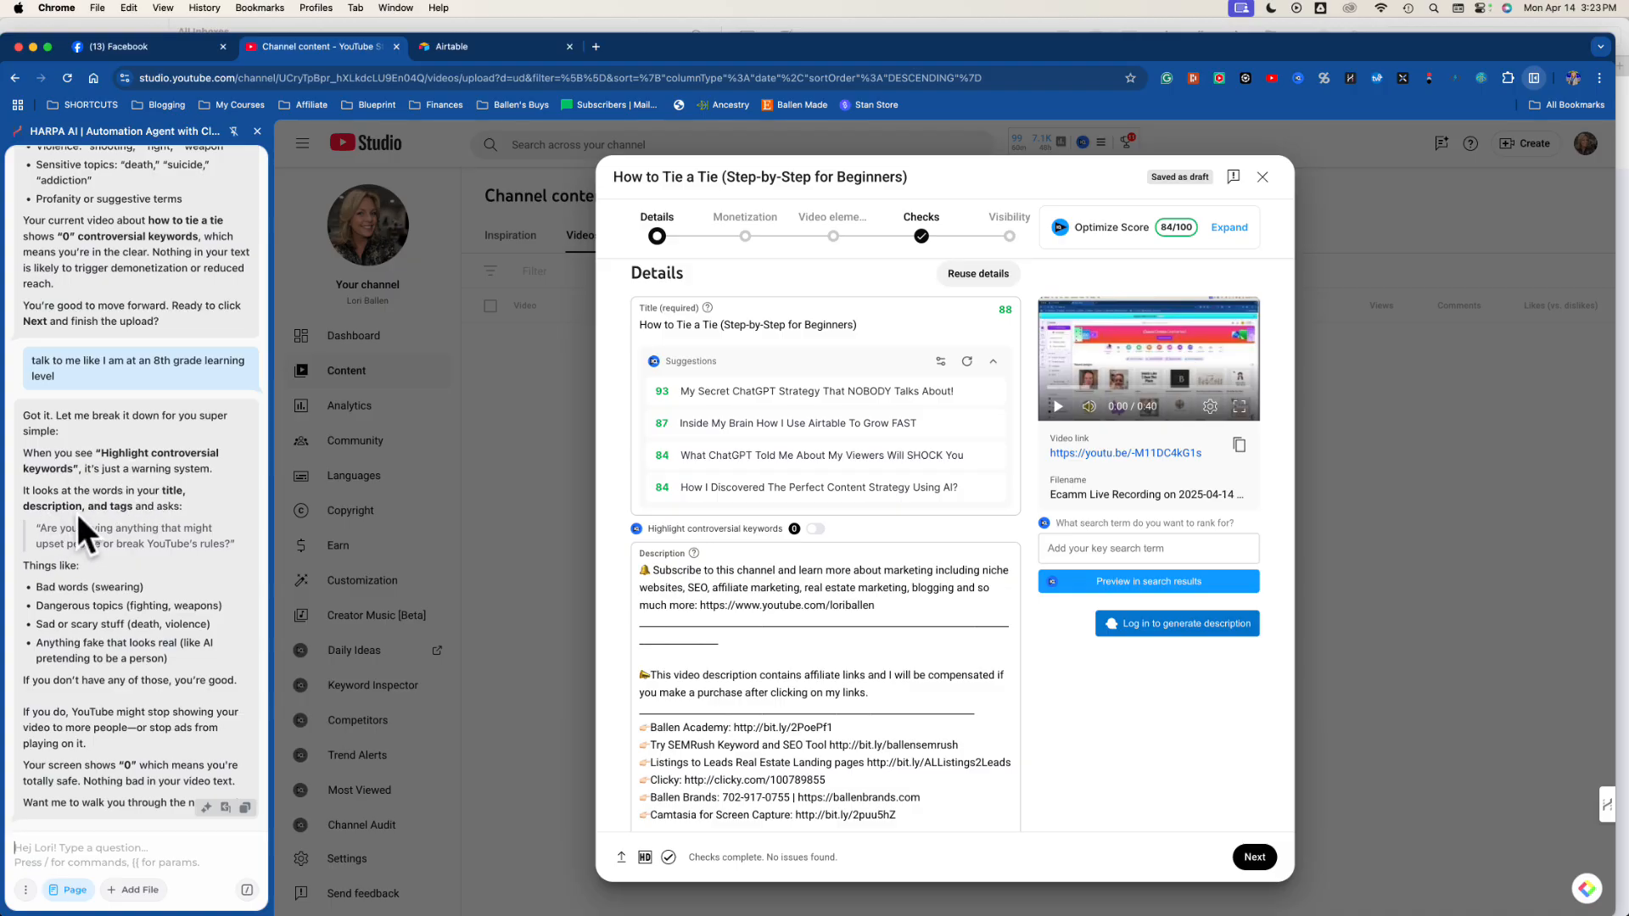
{"action": "mouse_move", "coordinate": [163, 610]}
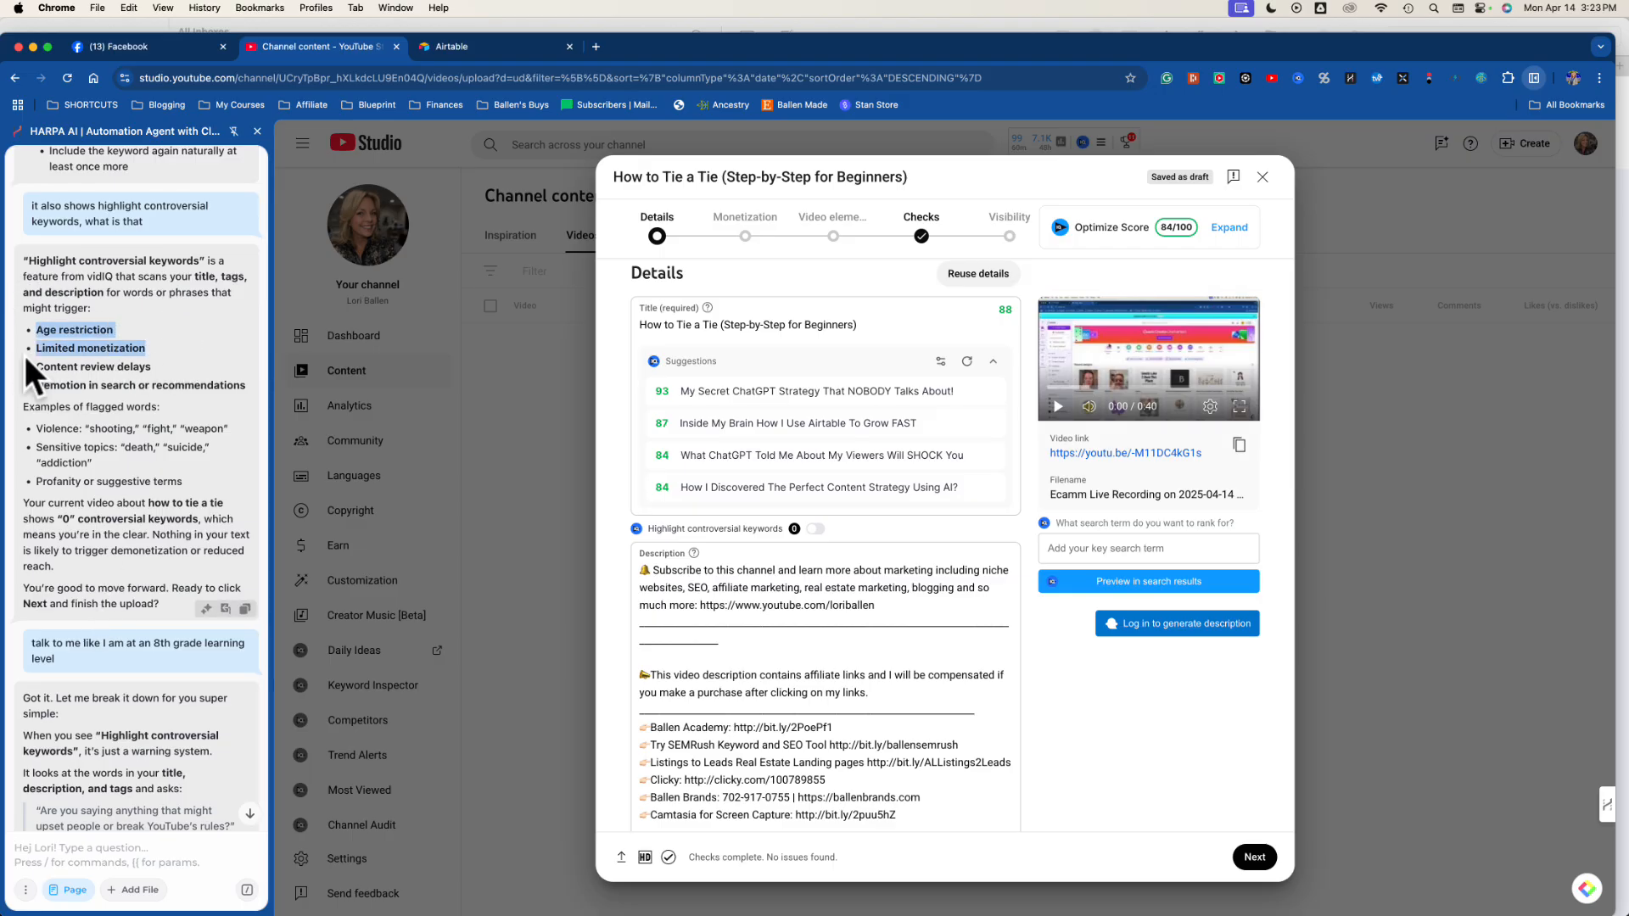
{"action": "scroll", "scroll_direction": "down", "scroll_amount": 3}
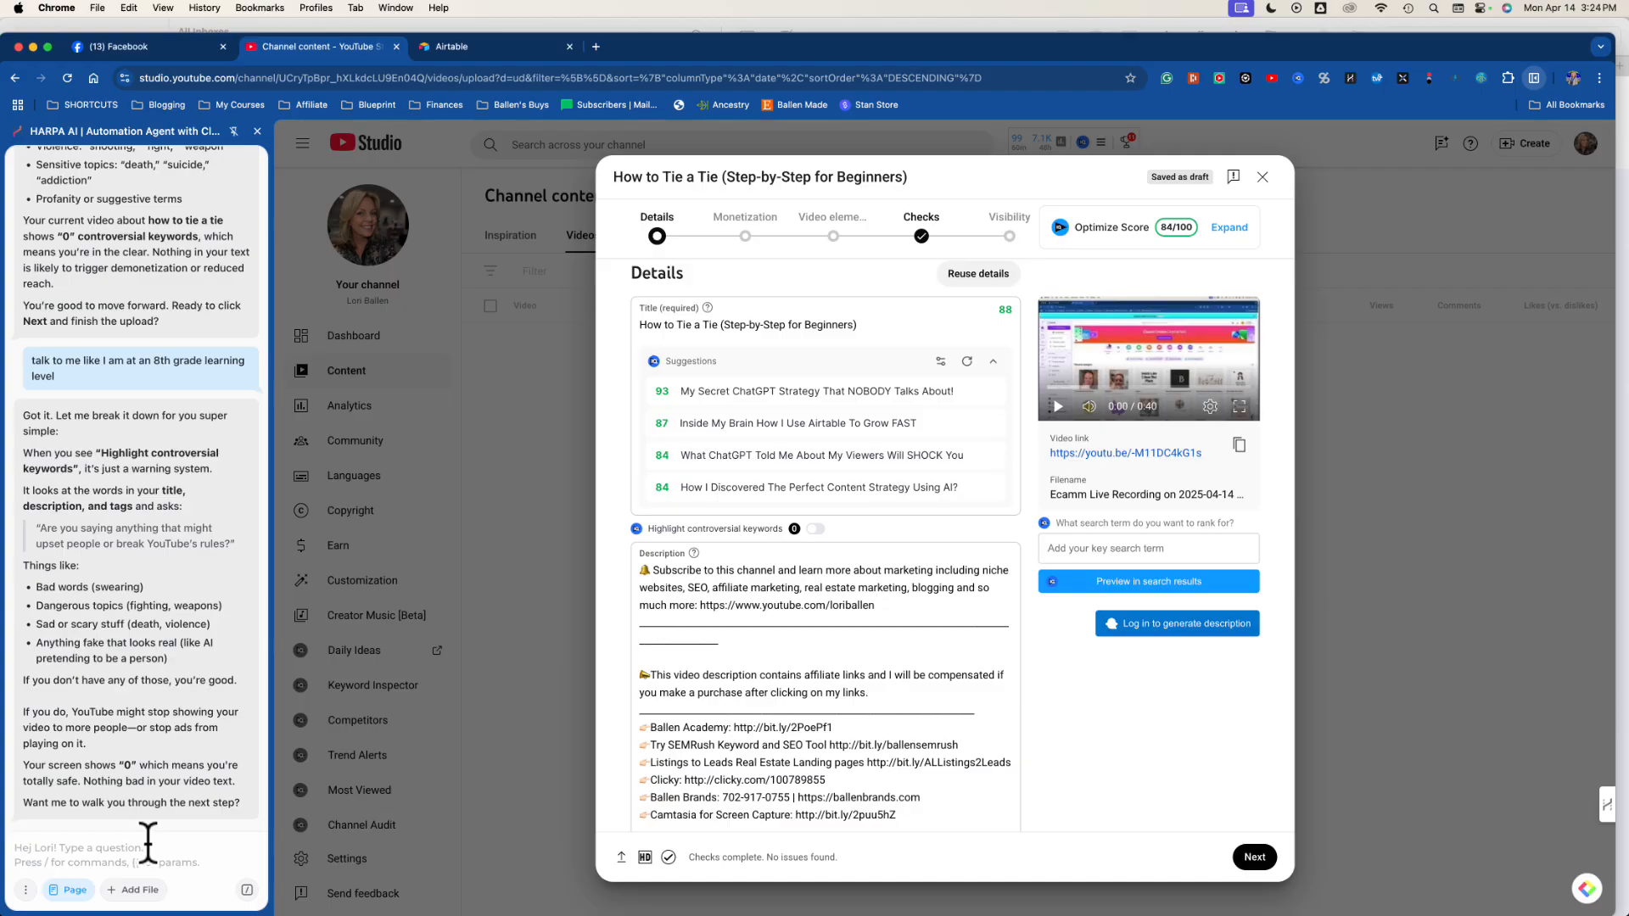
Ask HARPA a follow-up 'now how' question about the description box and read the reply.
{"action": "type", "text": "now how"}
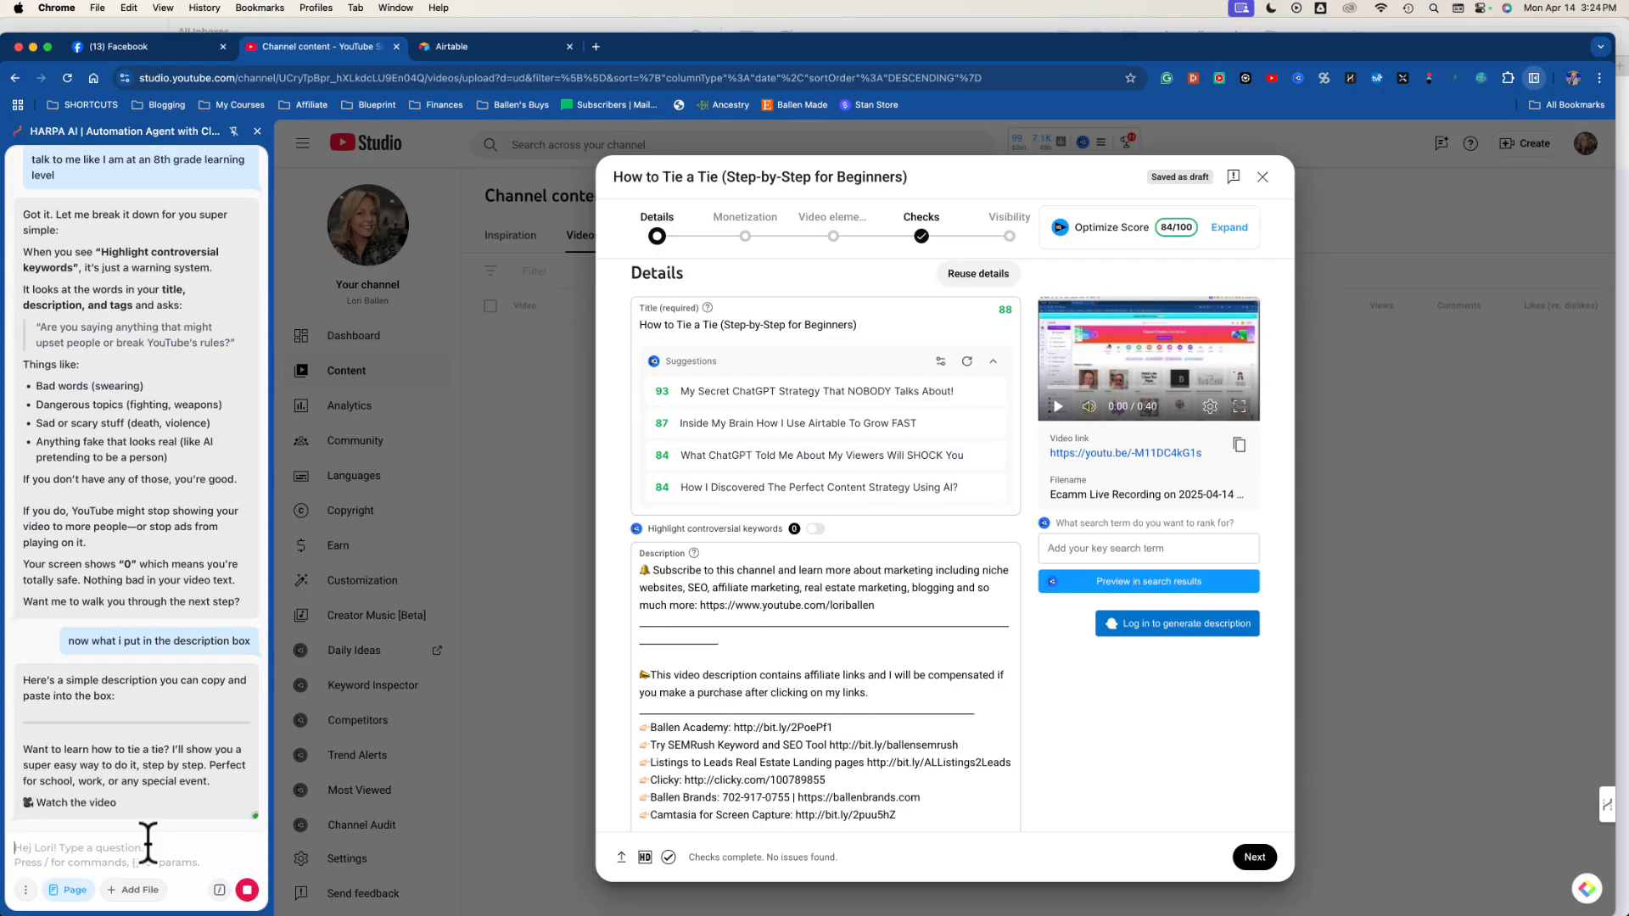
{"action": "scroll", "scroll_direction": "down", "scroll_amount": 3}
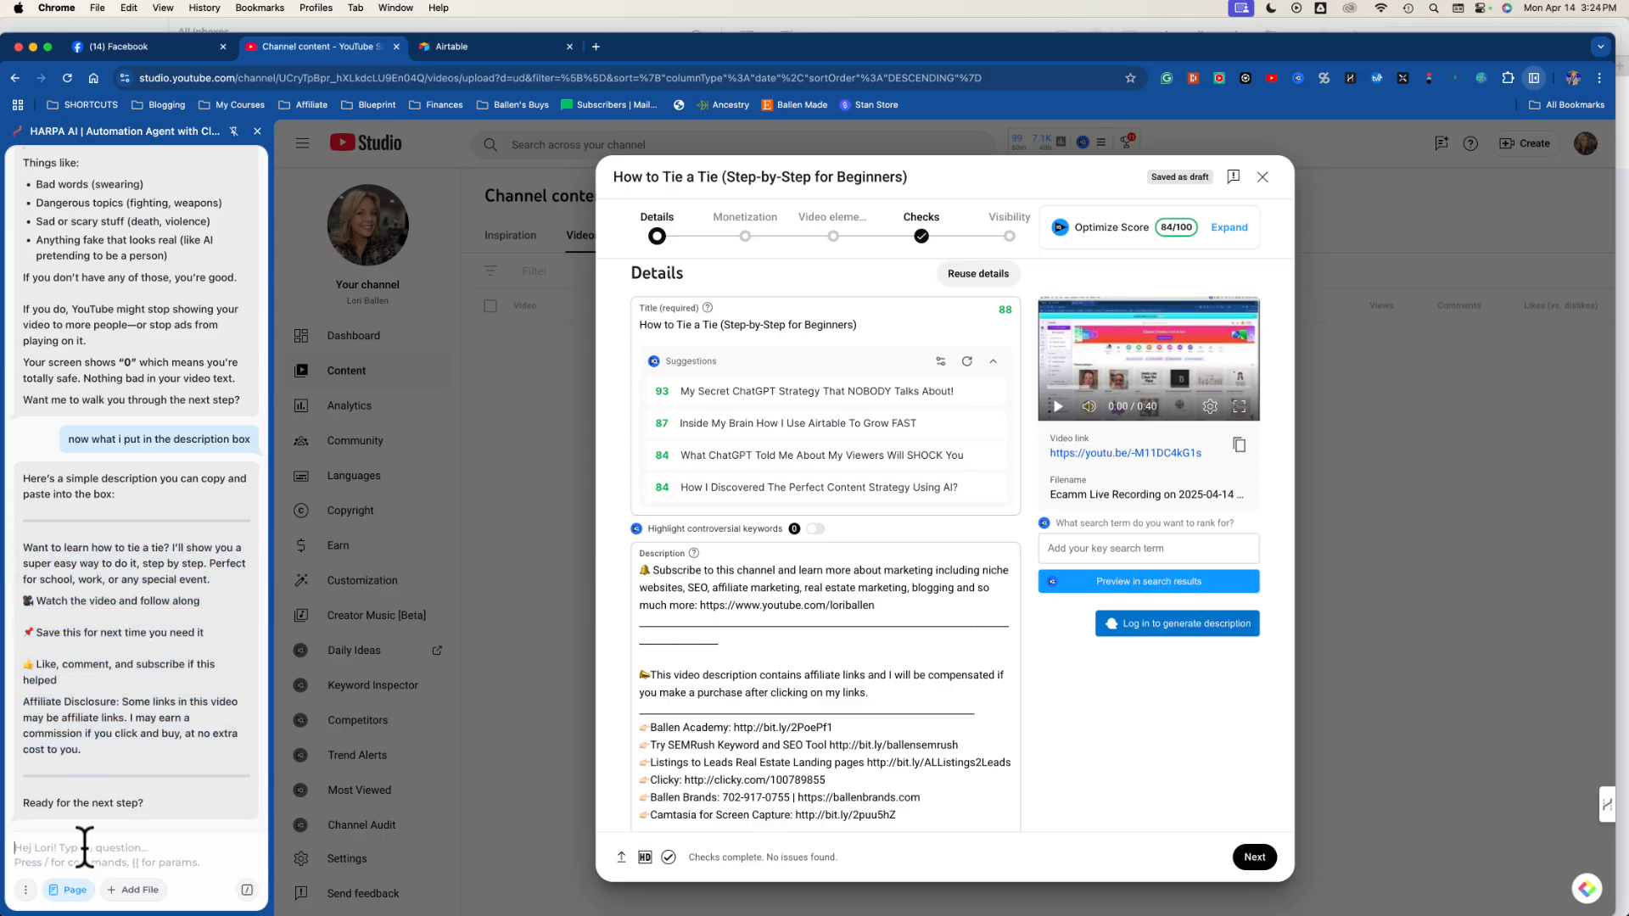
Ask what most people use the YouTube description box for and read the five listed uses.
{"action": "type", "text": "what do more peopl"}
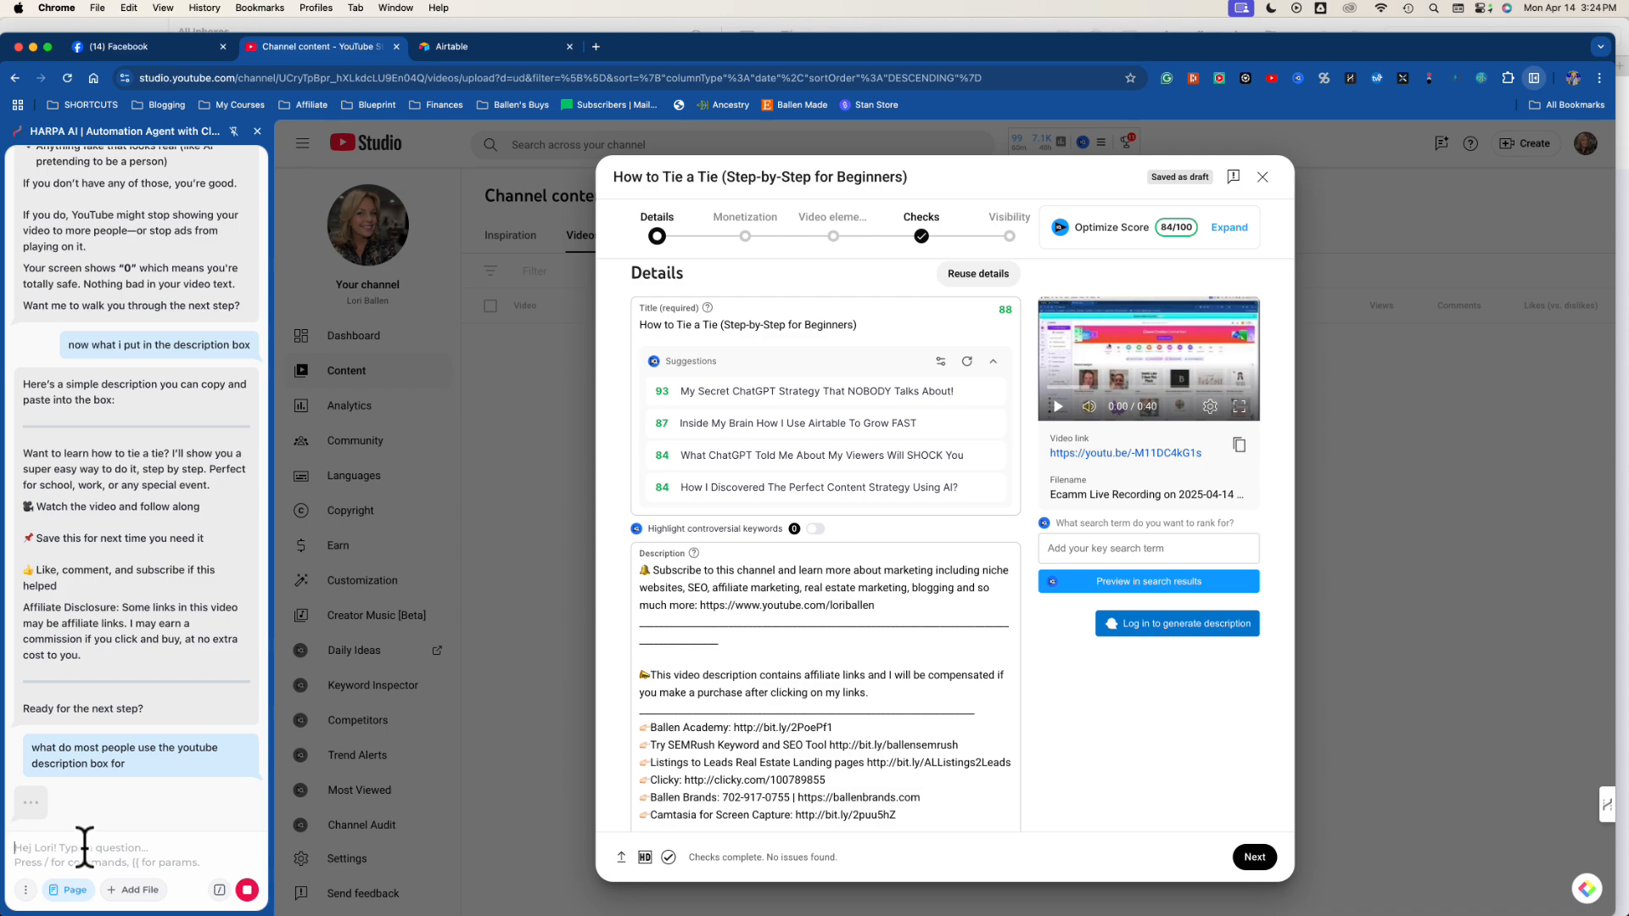
{"action": "scroll", "scroll_direction": "down", "scroll_amount": 3}
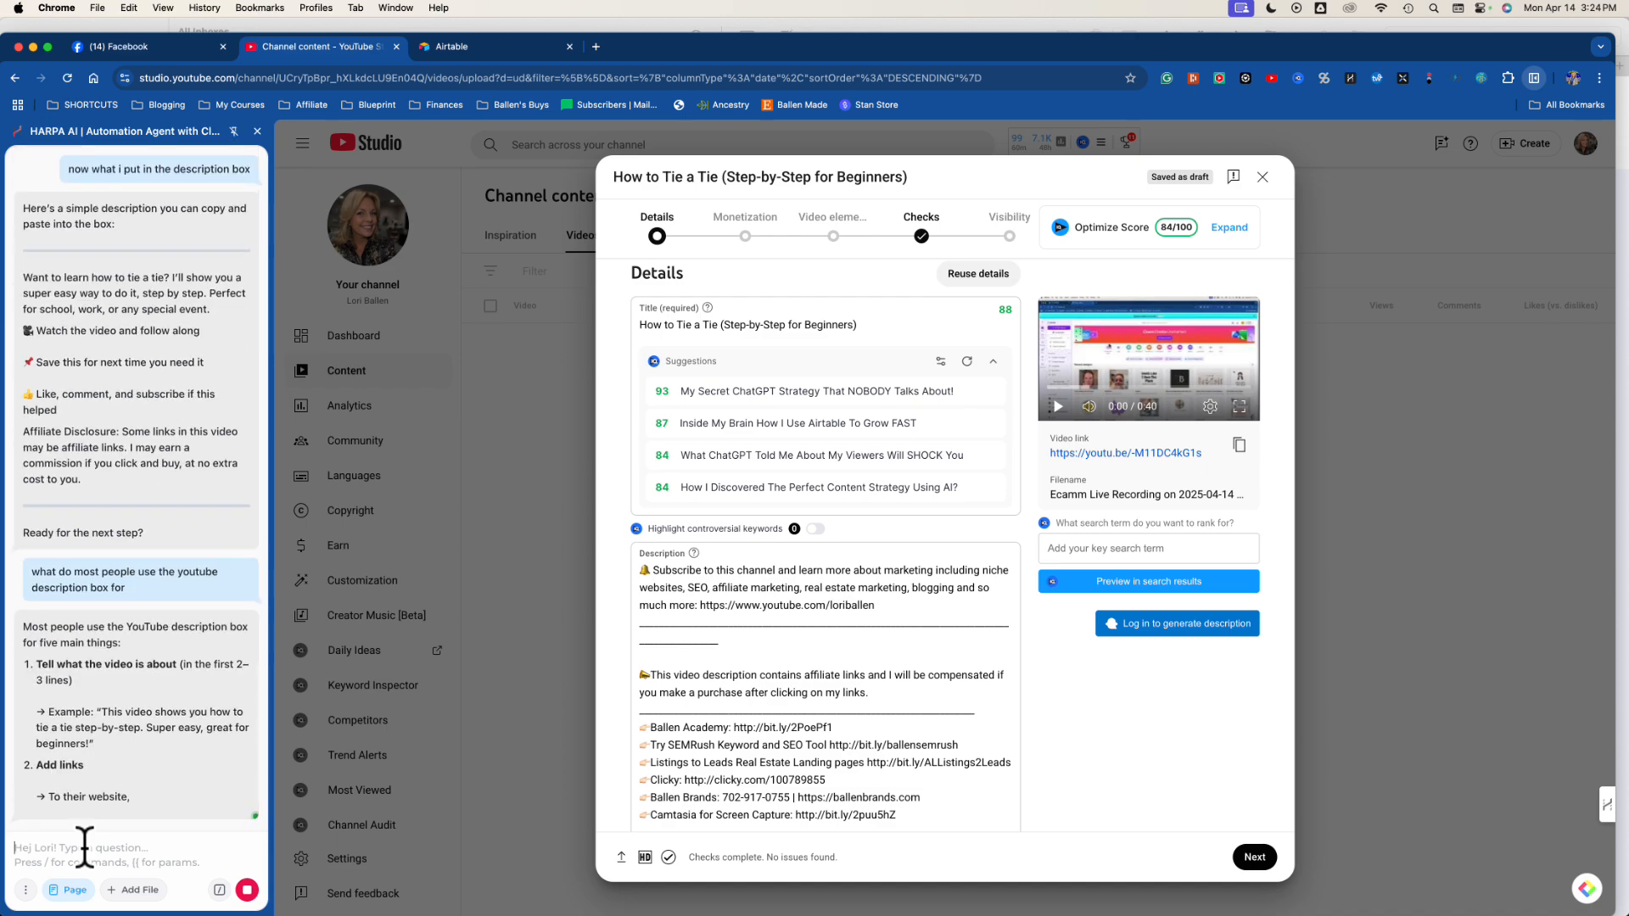
{"action": "scroll", "scroll_direction": "down", "scroll_amount": 3}
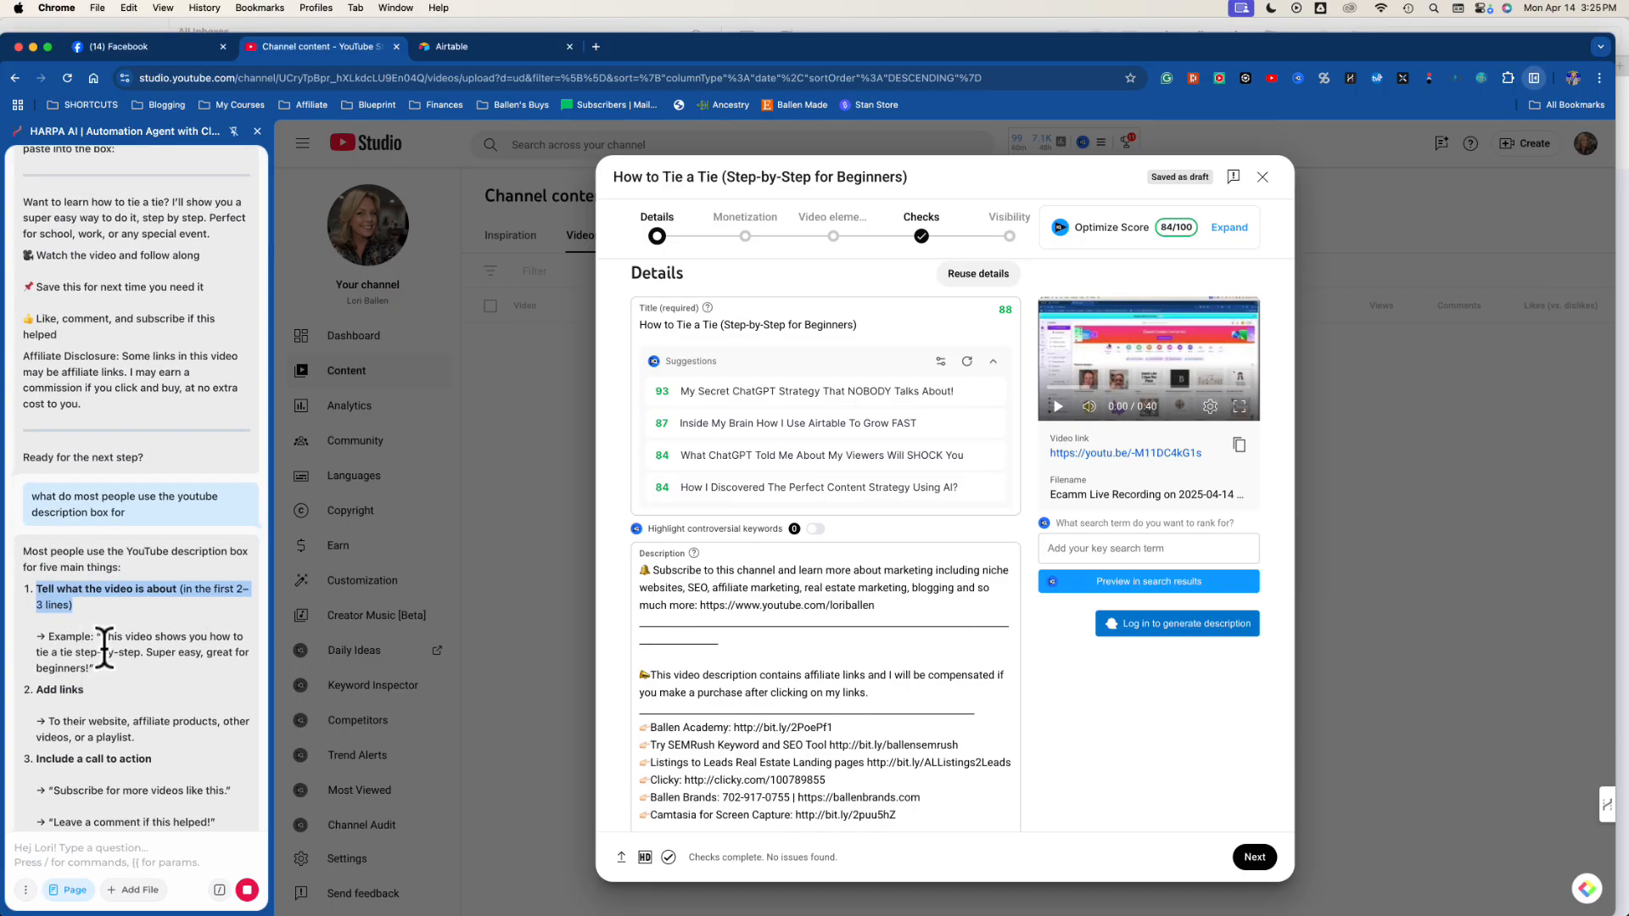
{"action": "mouse_move", "coordinate": [188, 660]}
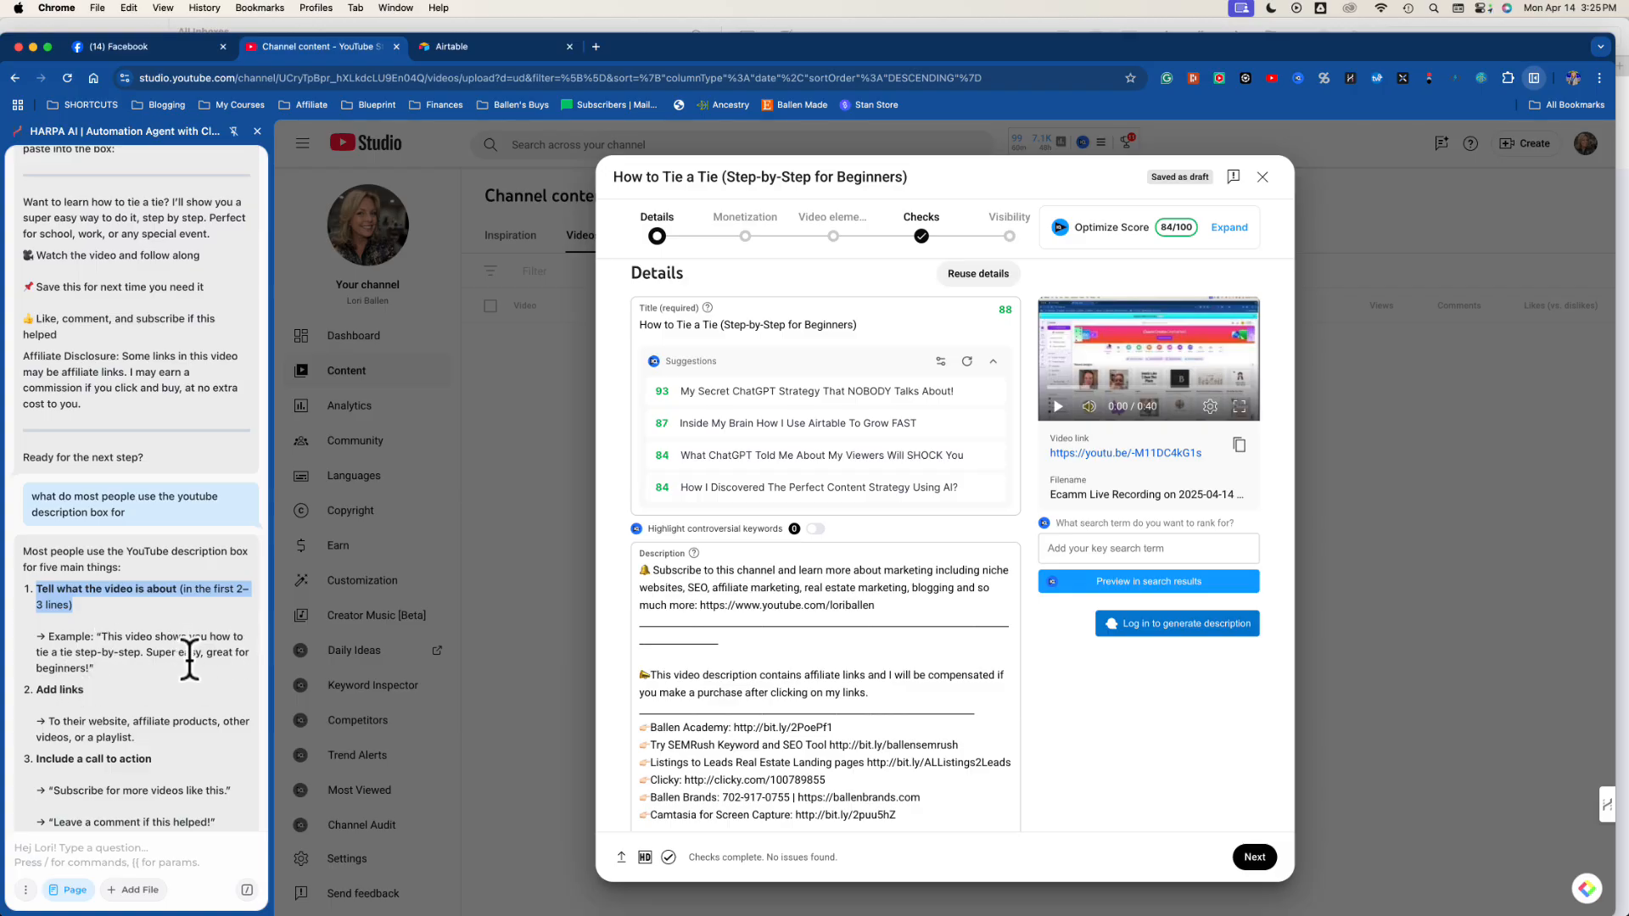
{"action": "scroll", "scroll_direction": "down", "scroll_amount": 3}
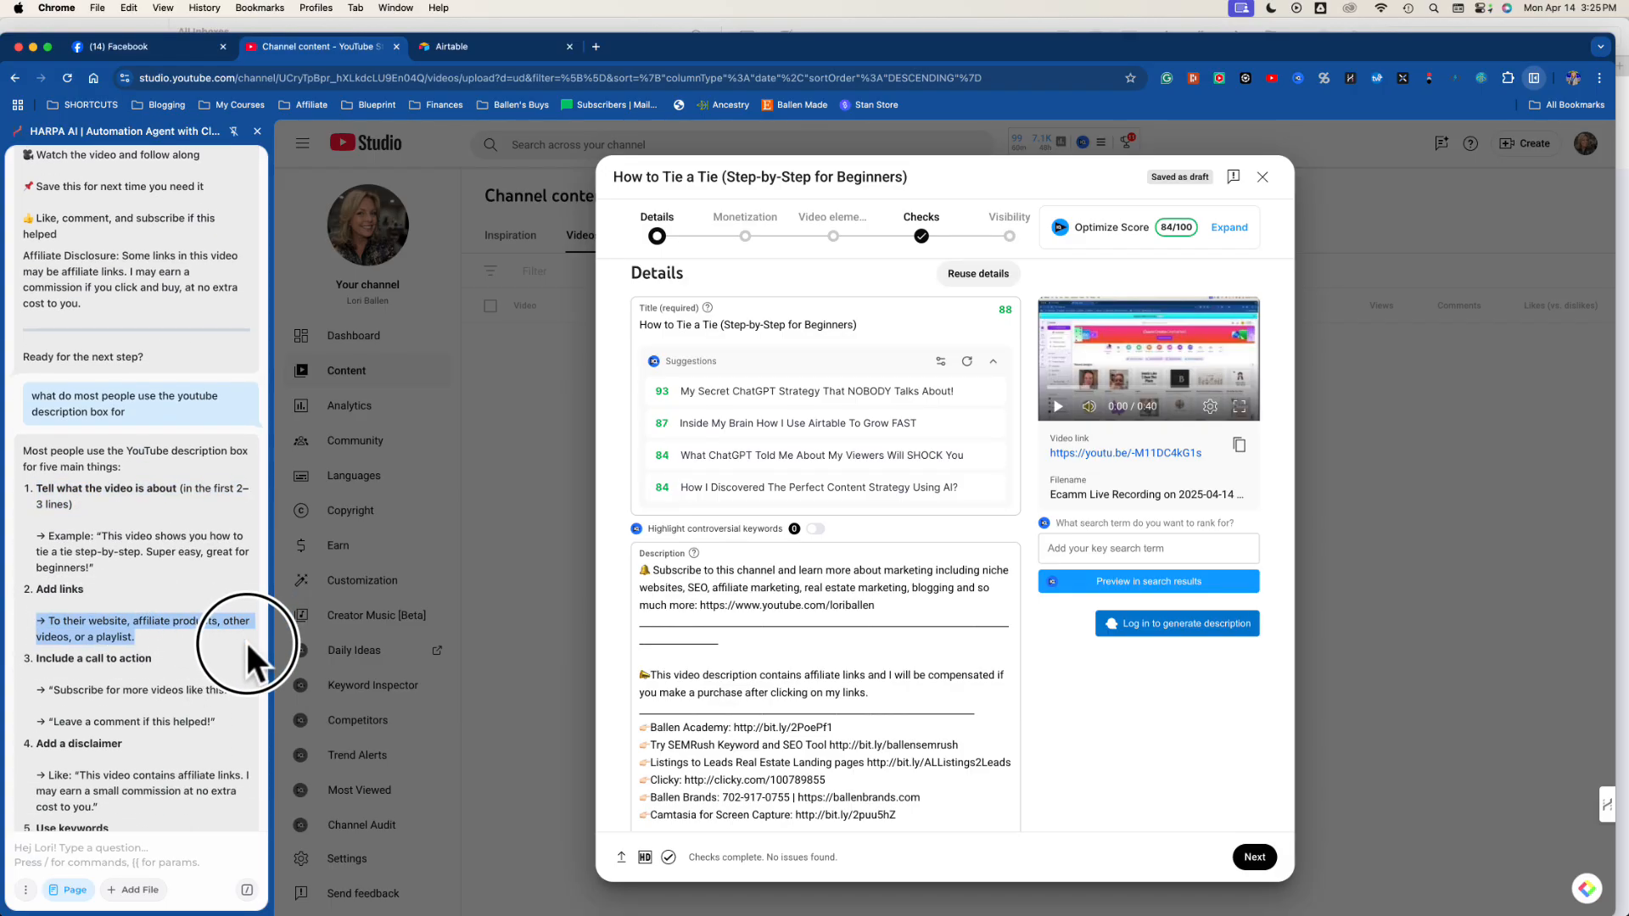
{"action": "scroll", "scroll_direction": "down", "scroll_amount": 3}
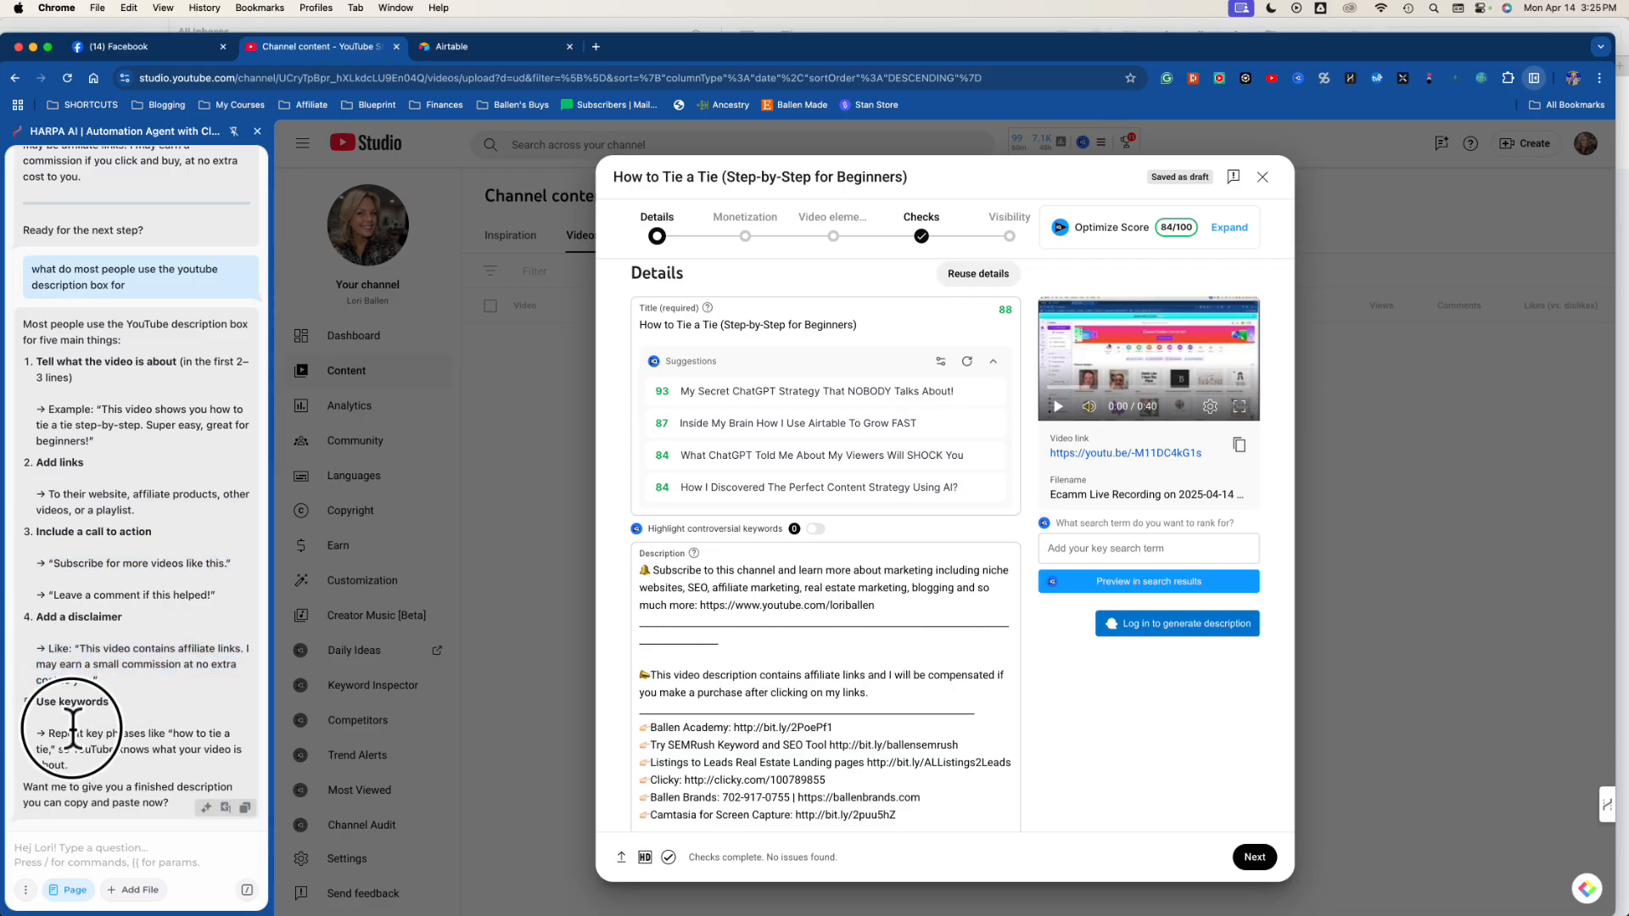
{"action": "double_click", "coordinate": [85, 733]}
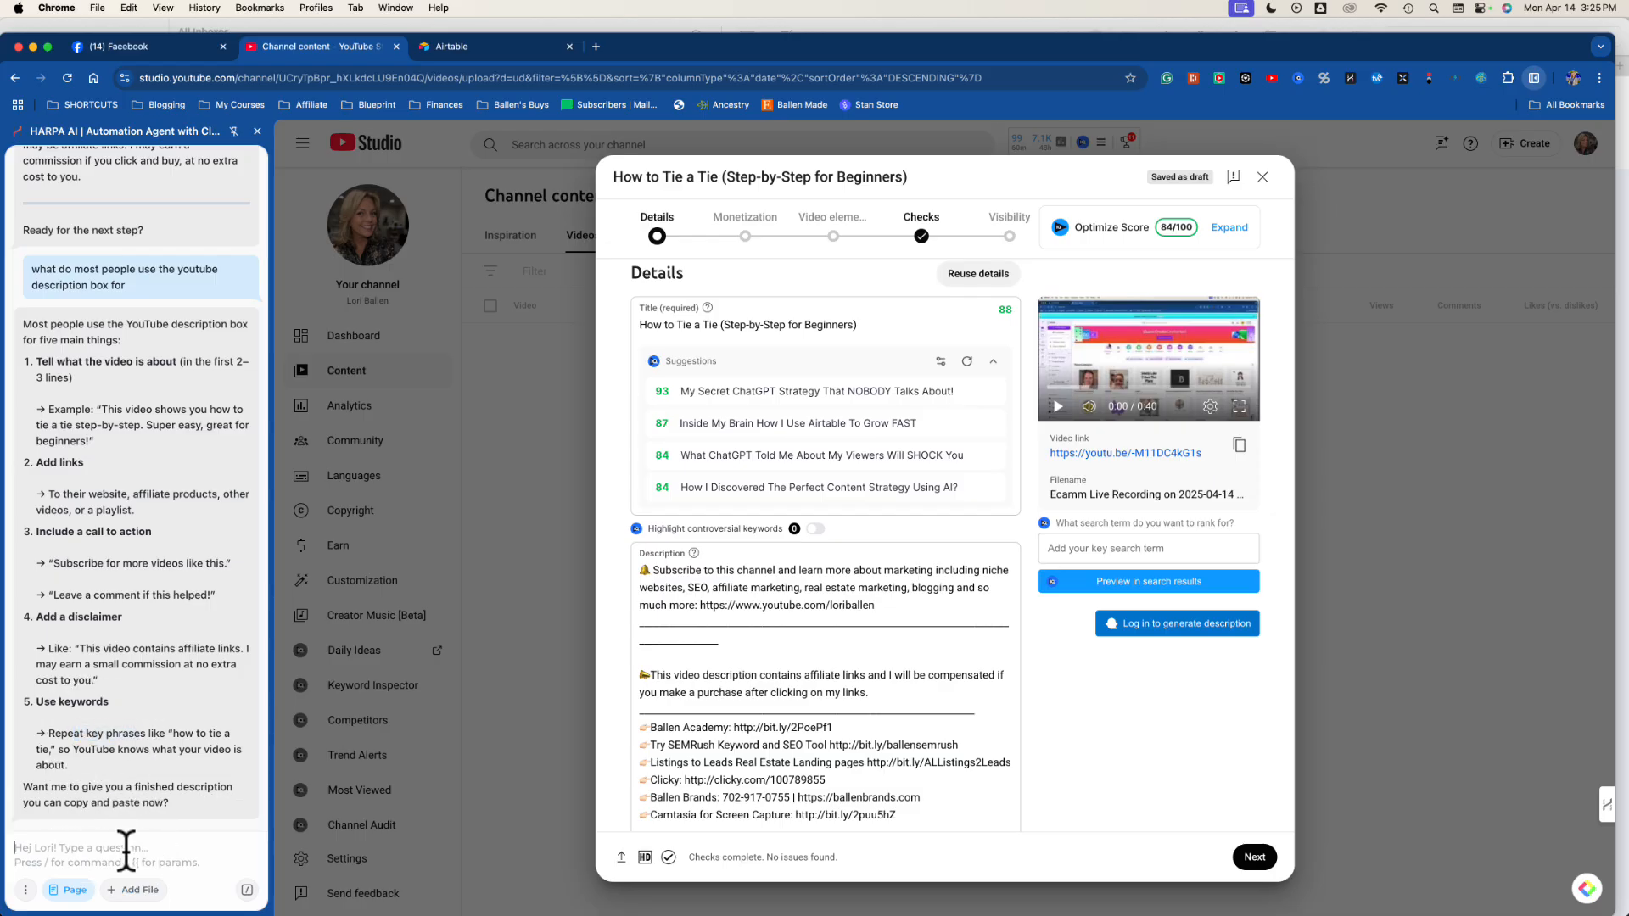
Reply 'yes' so HARPA writes the full ready-to-paste tie-tying video description.
{"action": "type", "text": "yes"}
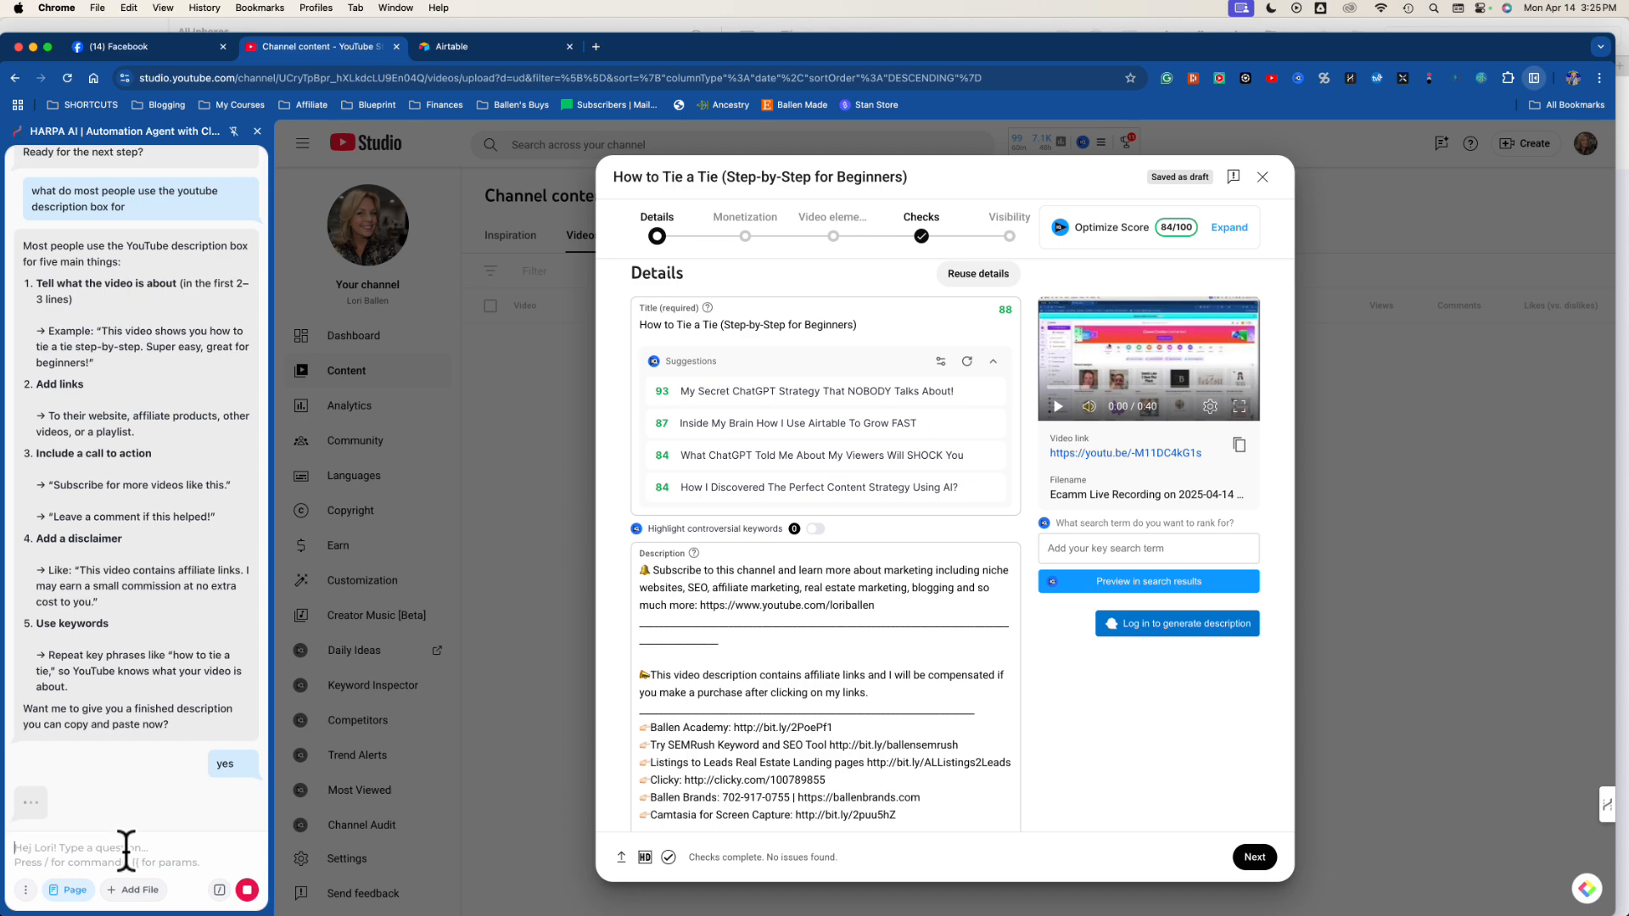
{"action": "scroll", "scroll_direction": "down", "scroll_amount": 3}
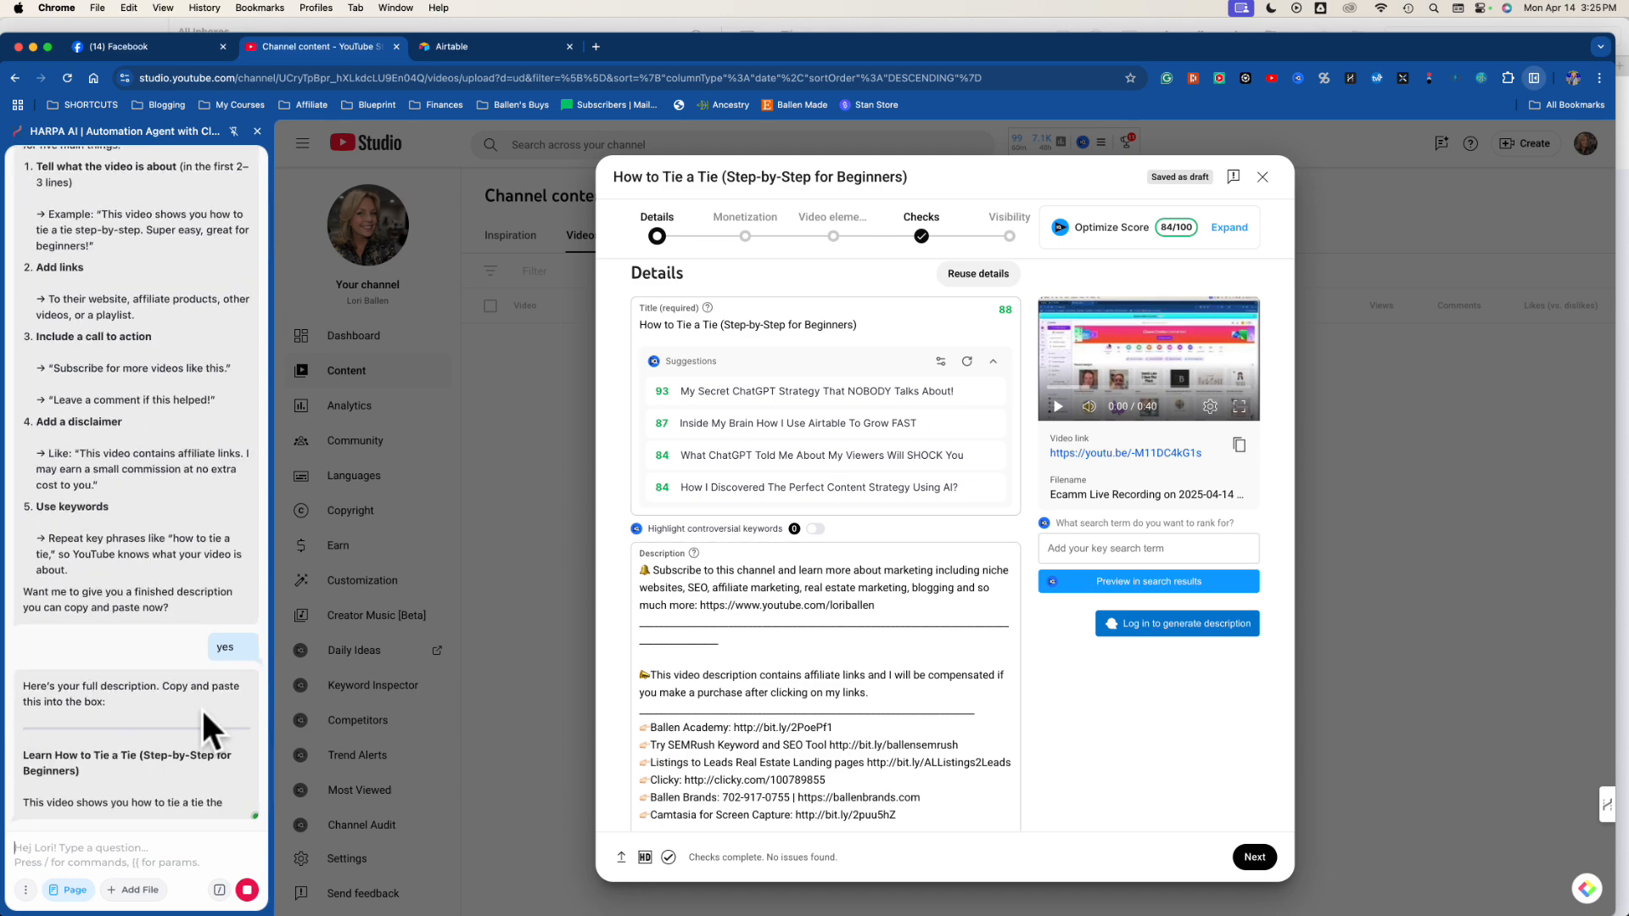
{"action": "scroll", "scroll_direction": "down", "scroll_amount": 3}
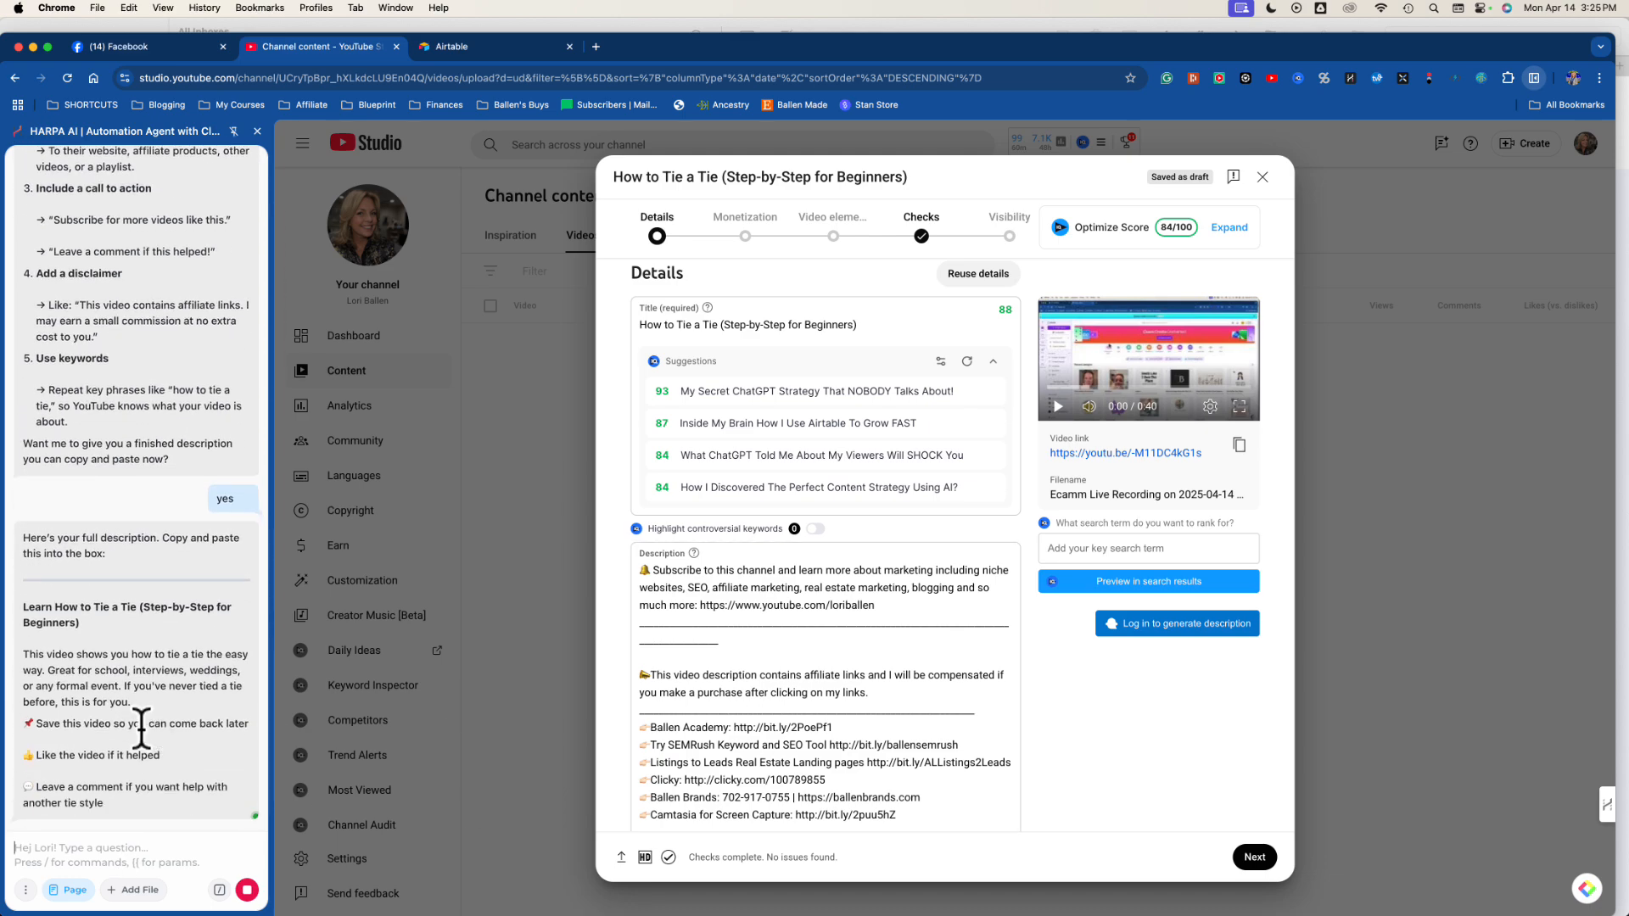
{"action": "scroll", "scroll_direction": "down", "scroll_amount": 3}
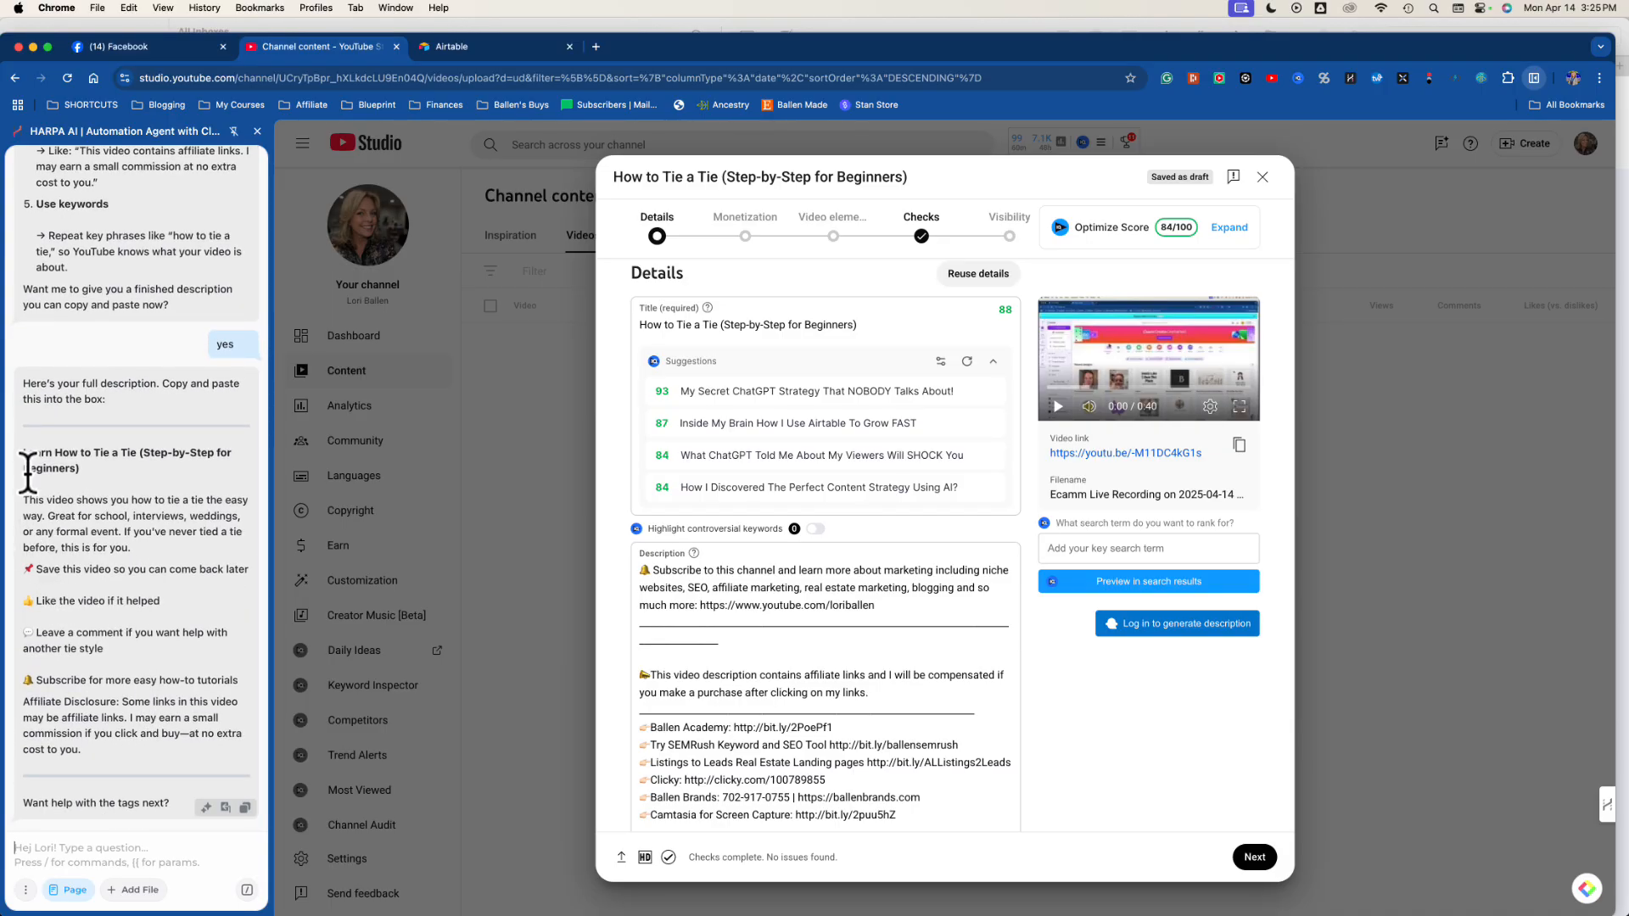
{"action": "mouse_move", "coordinate": [24, 520]}
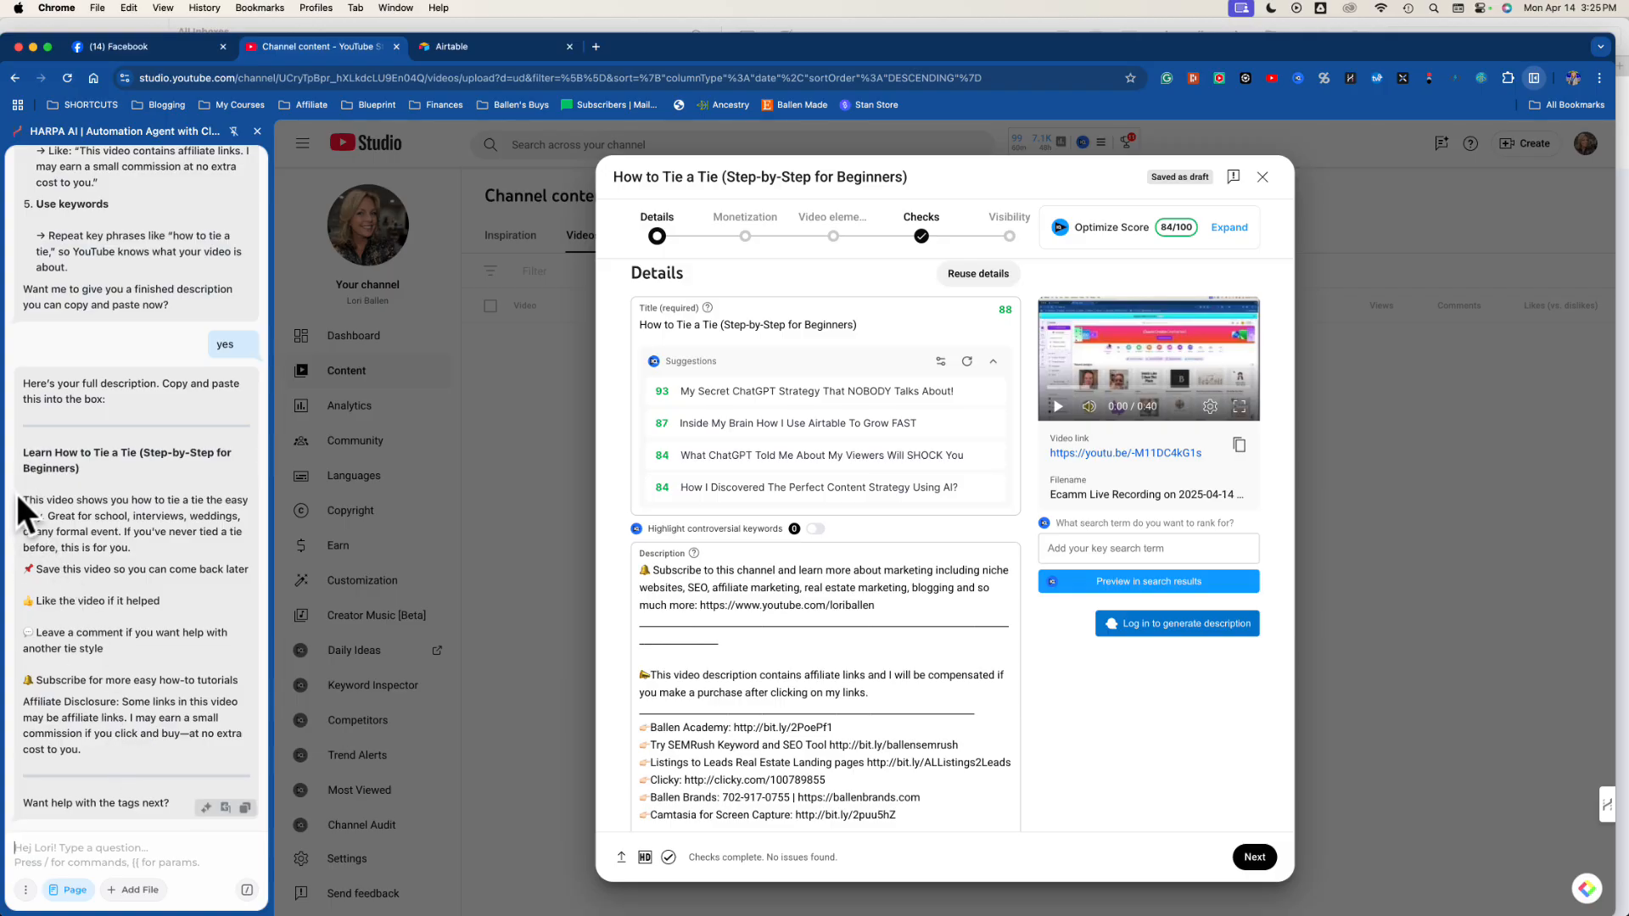
Copy HARPA's description and paste it into YouTube Studio's Description box (495/5000 characters).
{"action": "left_click_drag", "start_coordinate": [25, 499], "coordinate": [83, 748]}
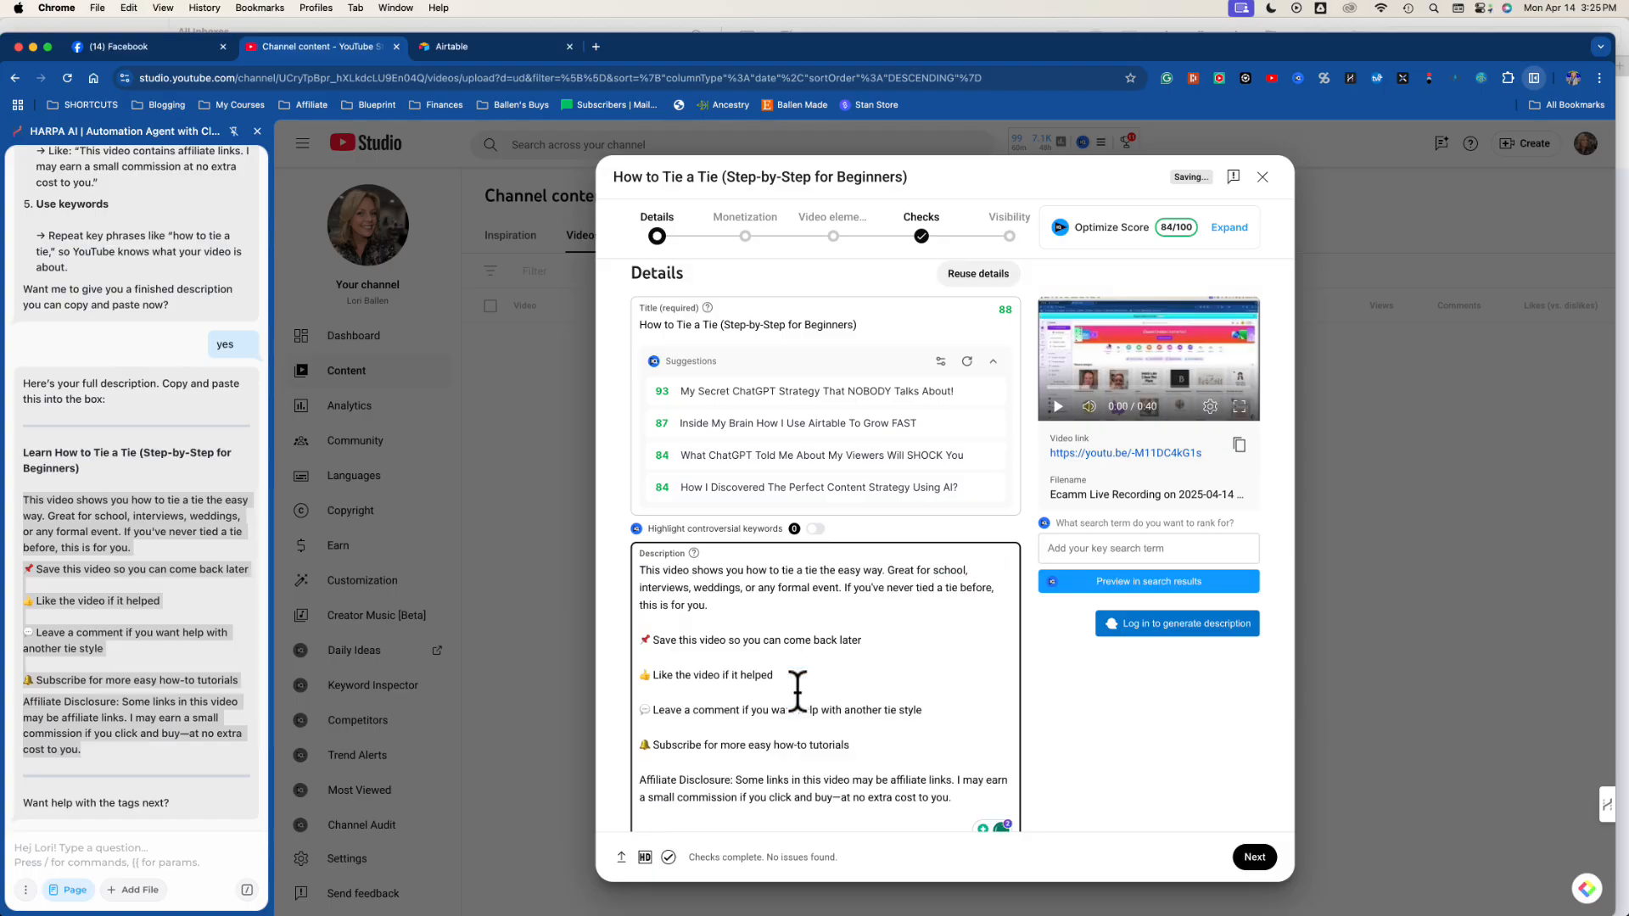
{"action": "scroll", "scroll_direction": "down", "scroll_amount": 3}
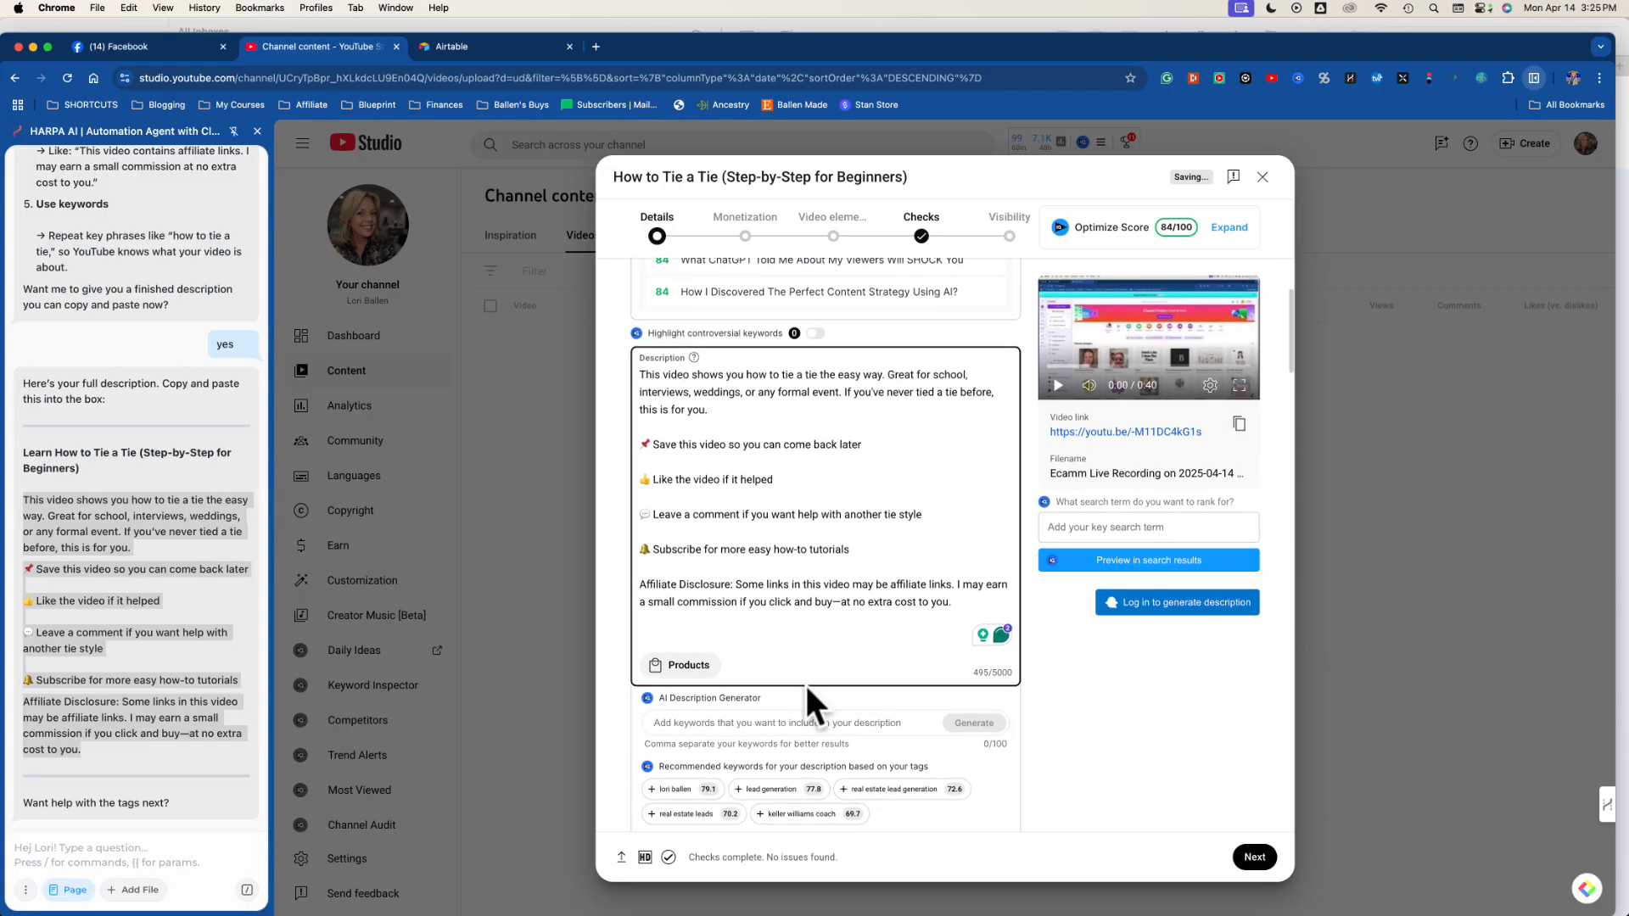
{"action": "scroll", "scroll_direction": "down", "scroll_amount": 3}
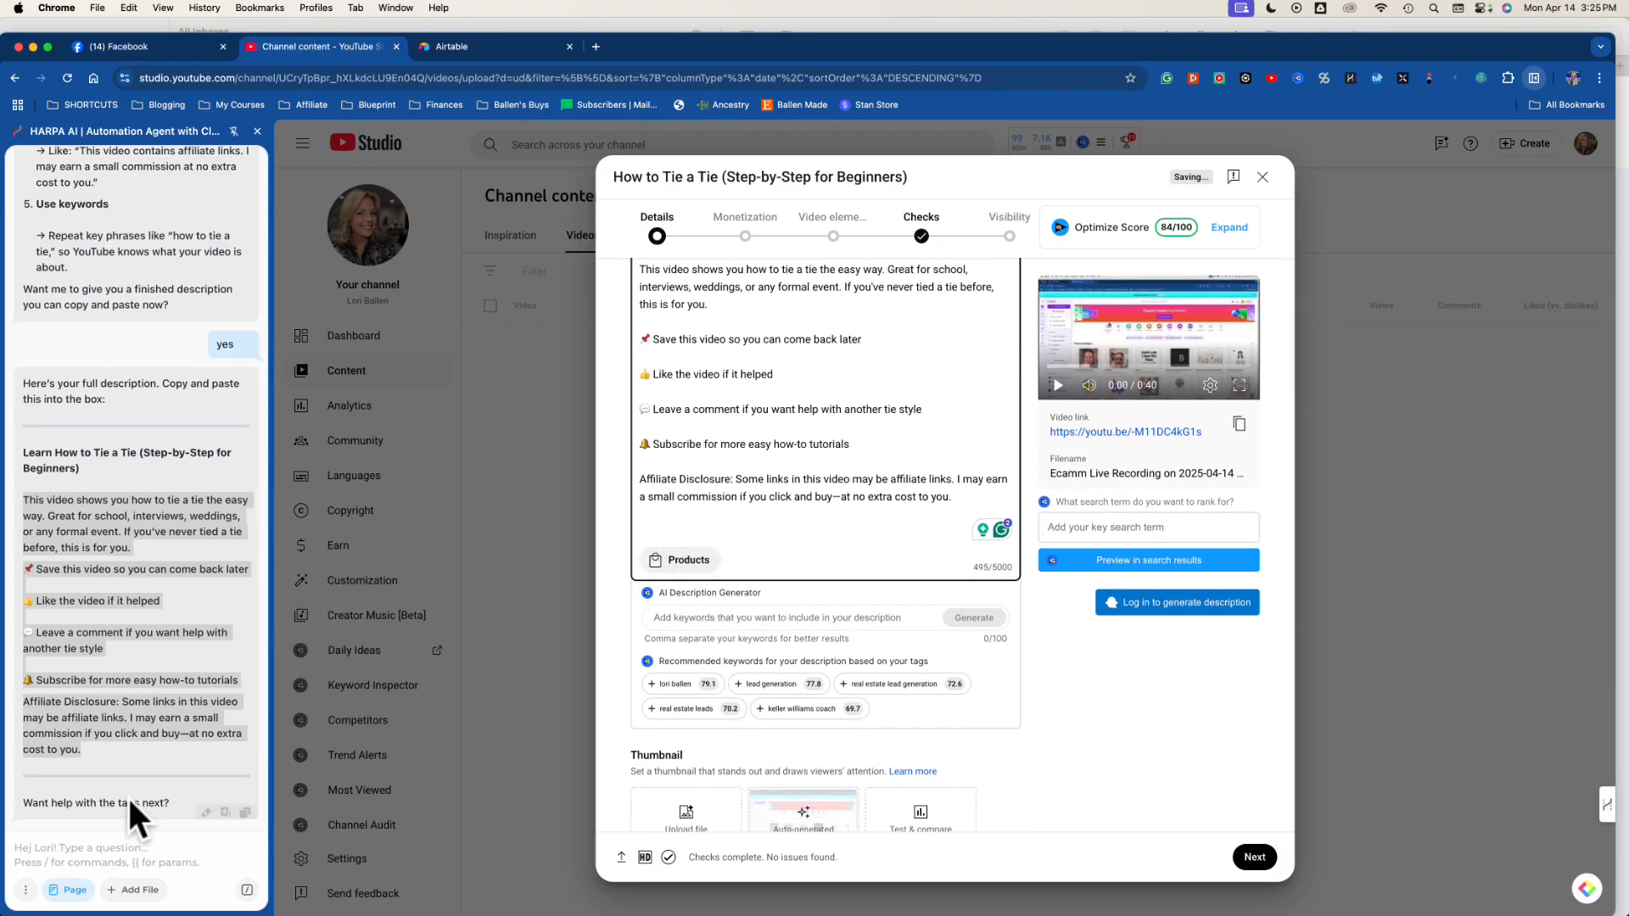
Ask HARPA what the Products tab on this page is and read its product-tagging explanation.
{"action": "type", "text": "on this screen, there is a P"}
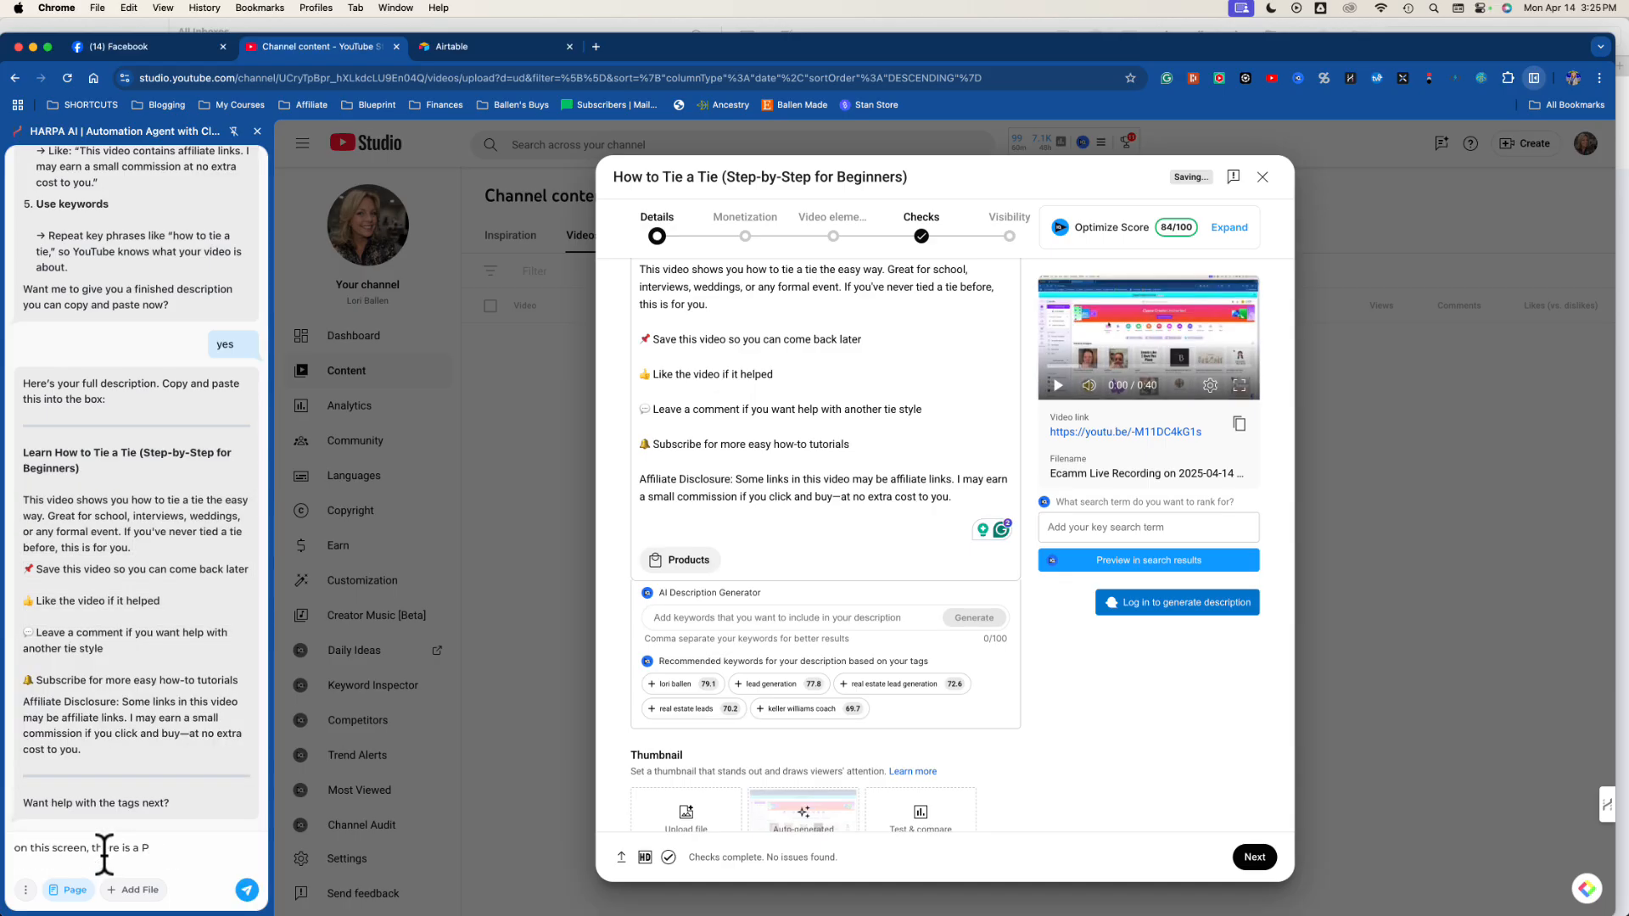
{"action": "type", "text": "roducts tab,"}
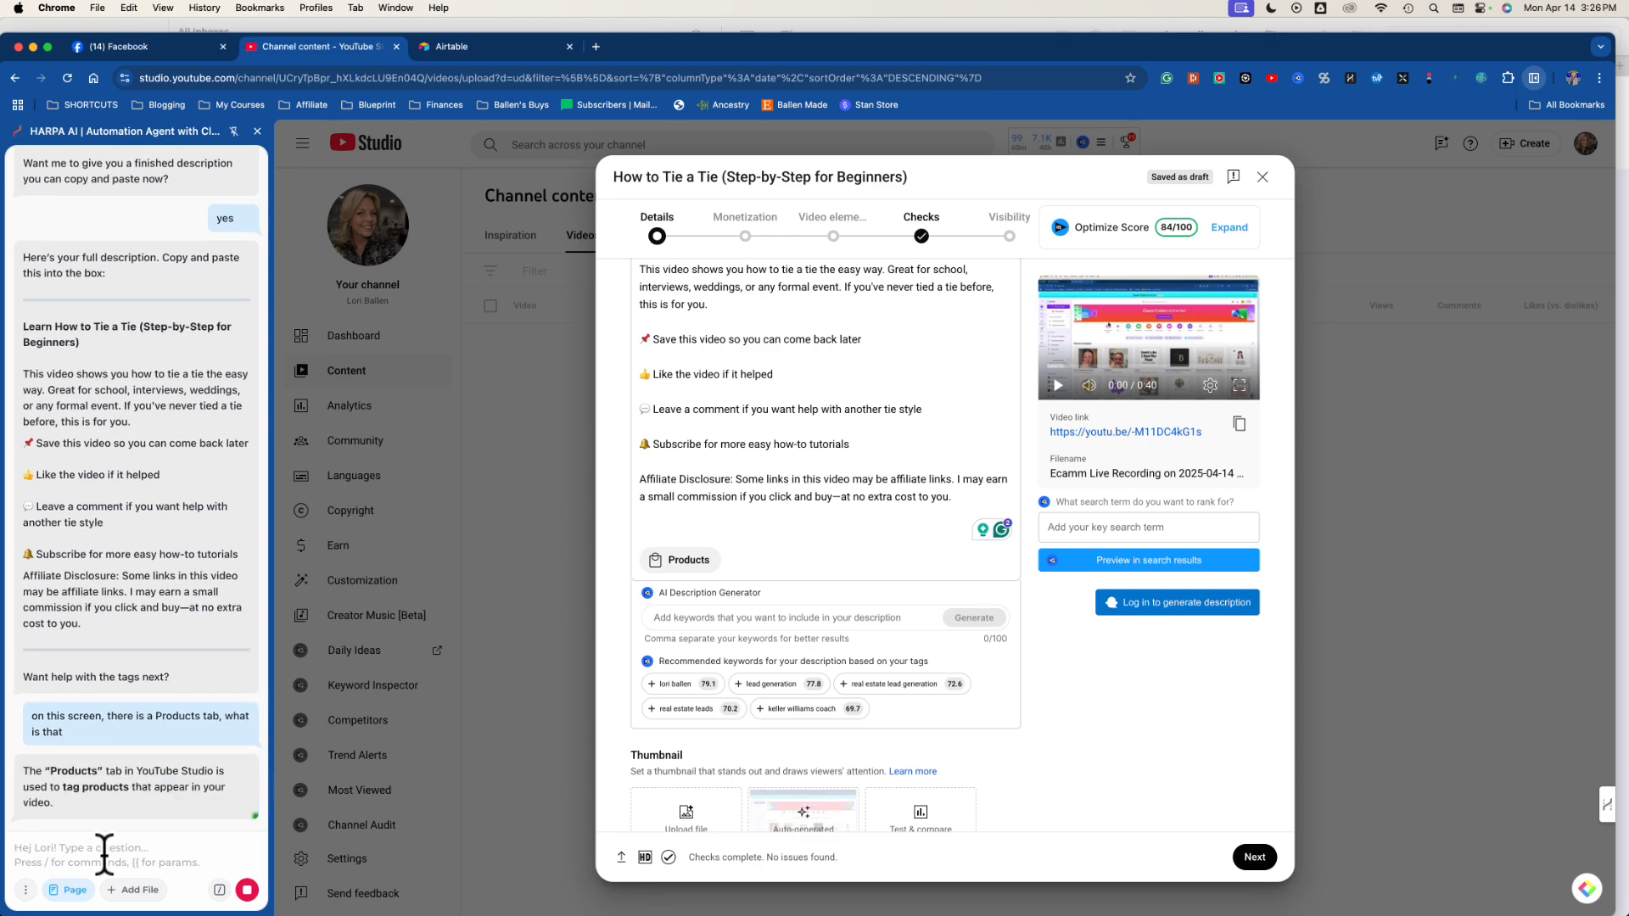
{"action": "scroll", "scroll_direction": "down", "scroll_amount": 3}
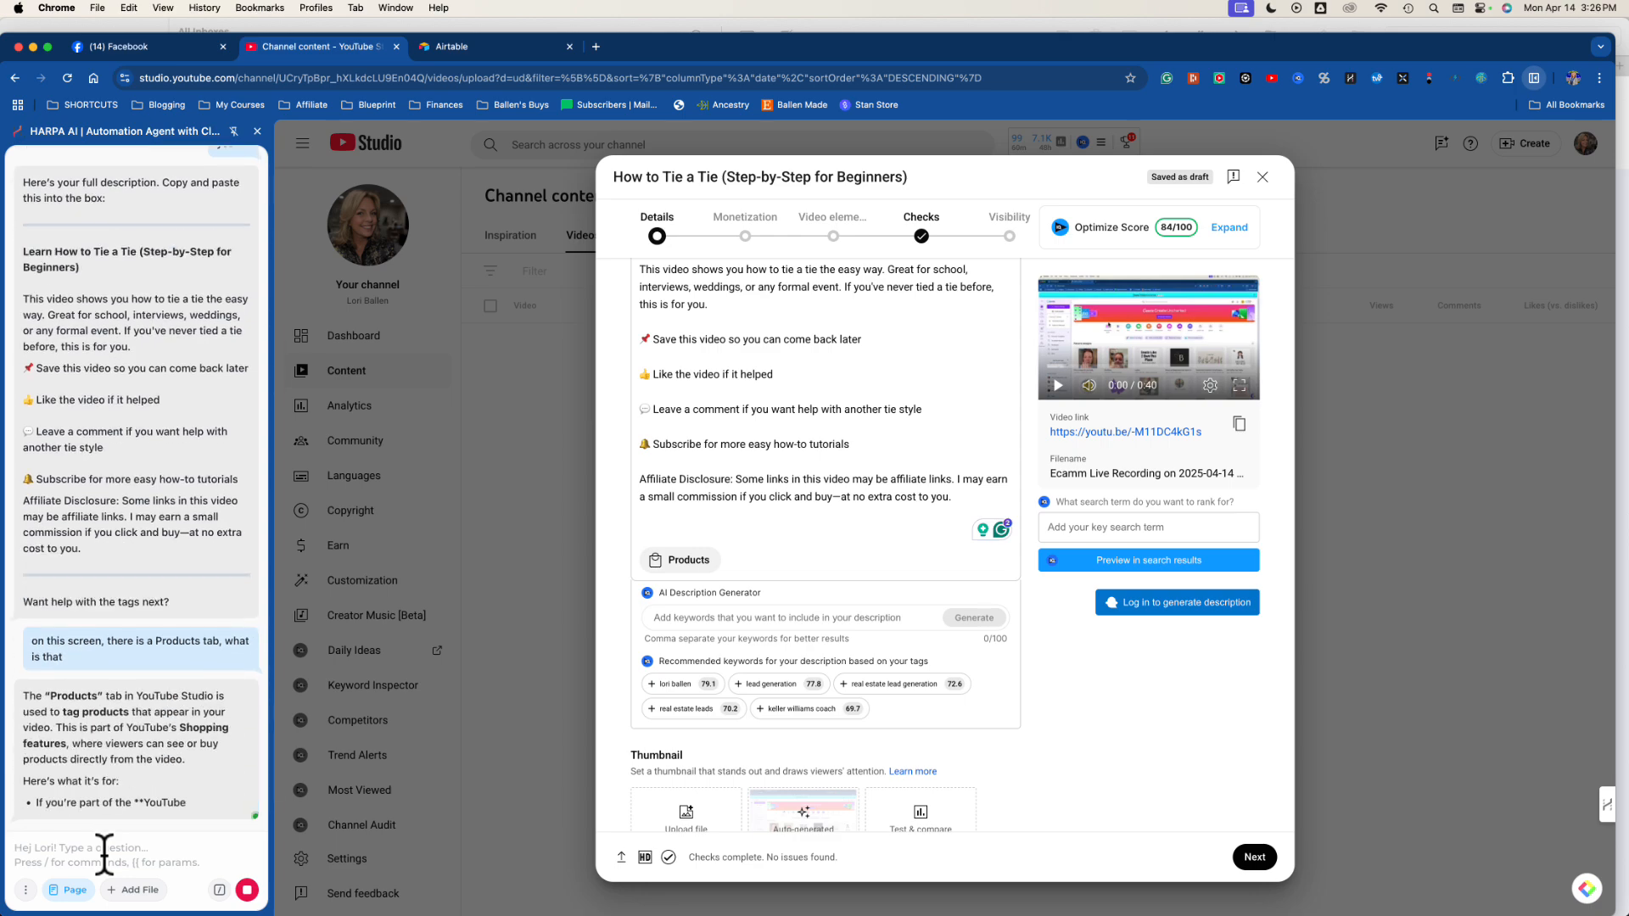
{"action": "scroll", "scroll_direction": "down", "scroll_amount": 3}
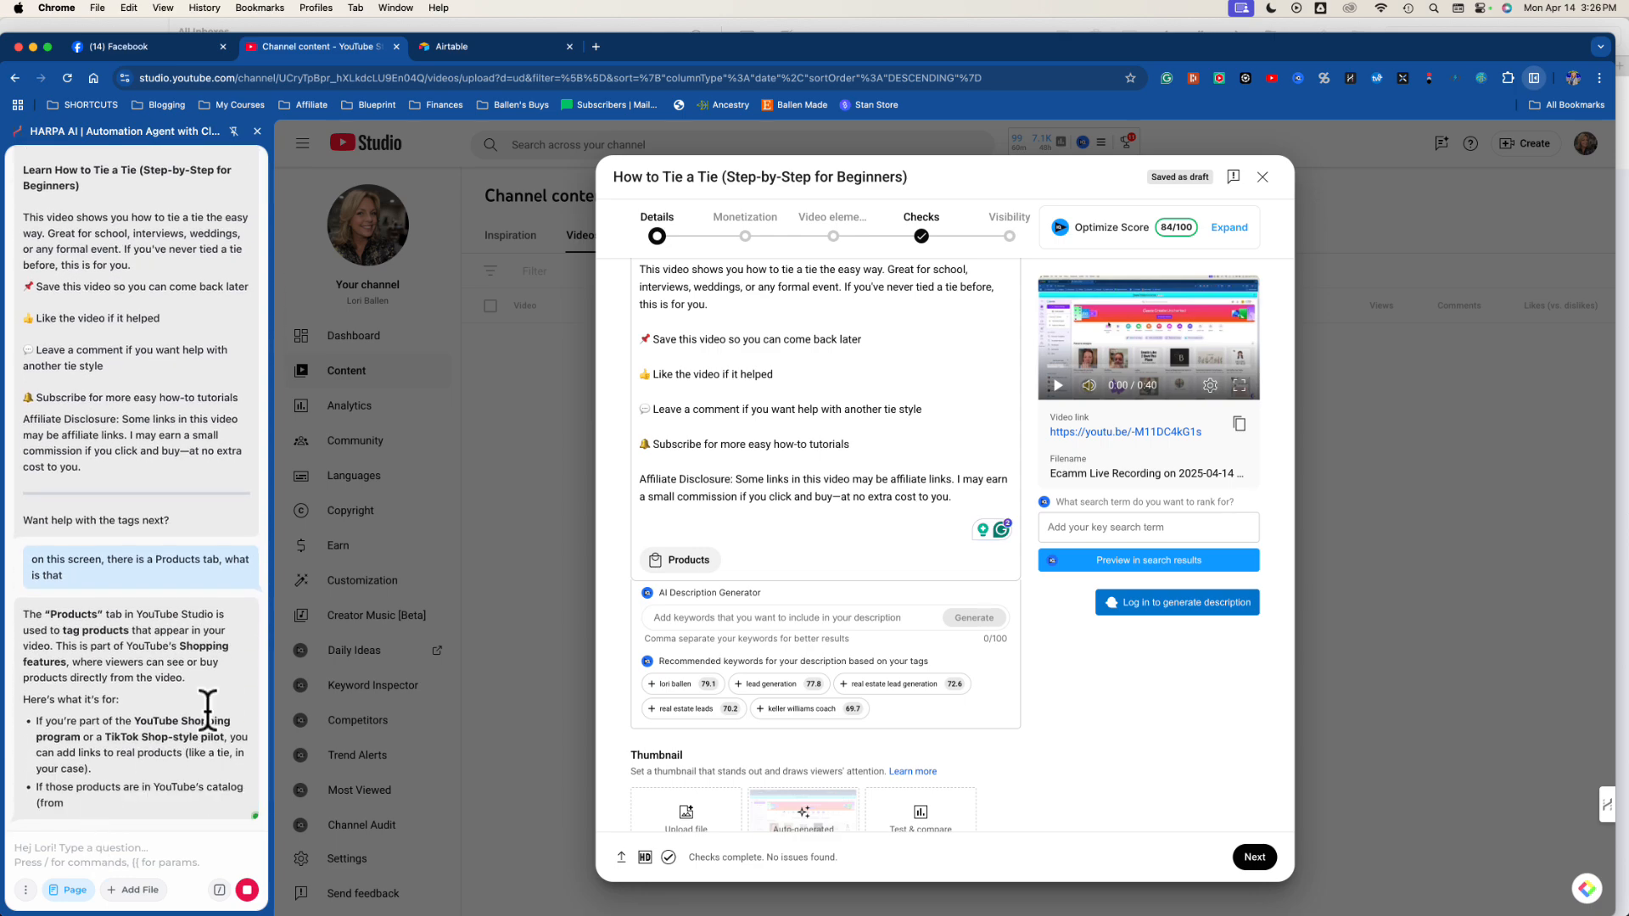
{"action": "scroll", "scroll_direction": "down", "scroll_amount": 3}
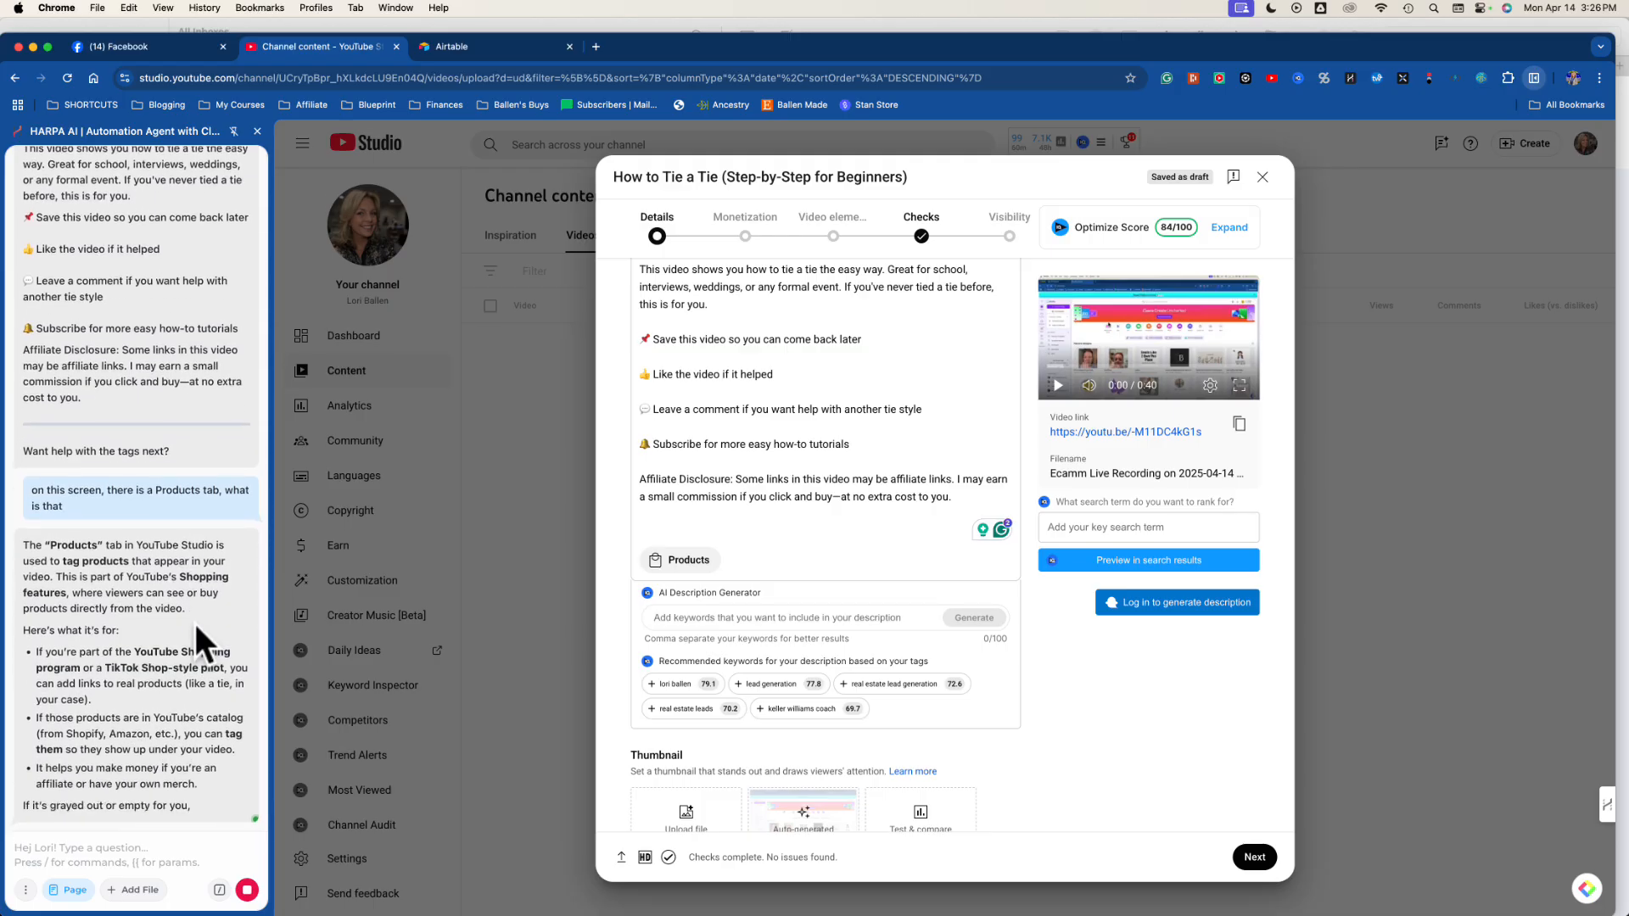
{"action": "scroll", "scroll_direction": "down", "scroll_amount": 3}
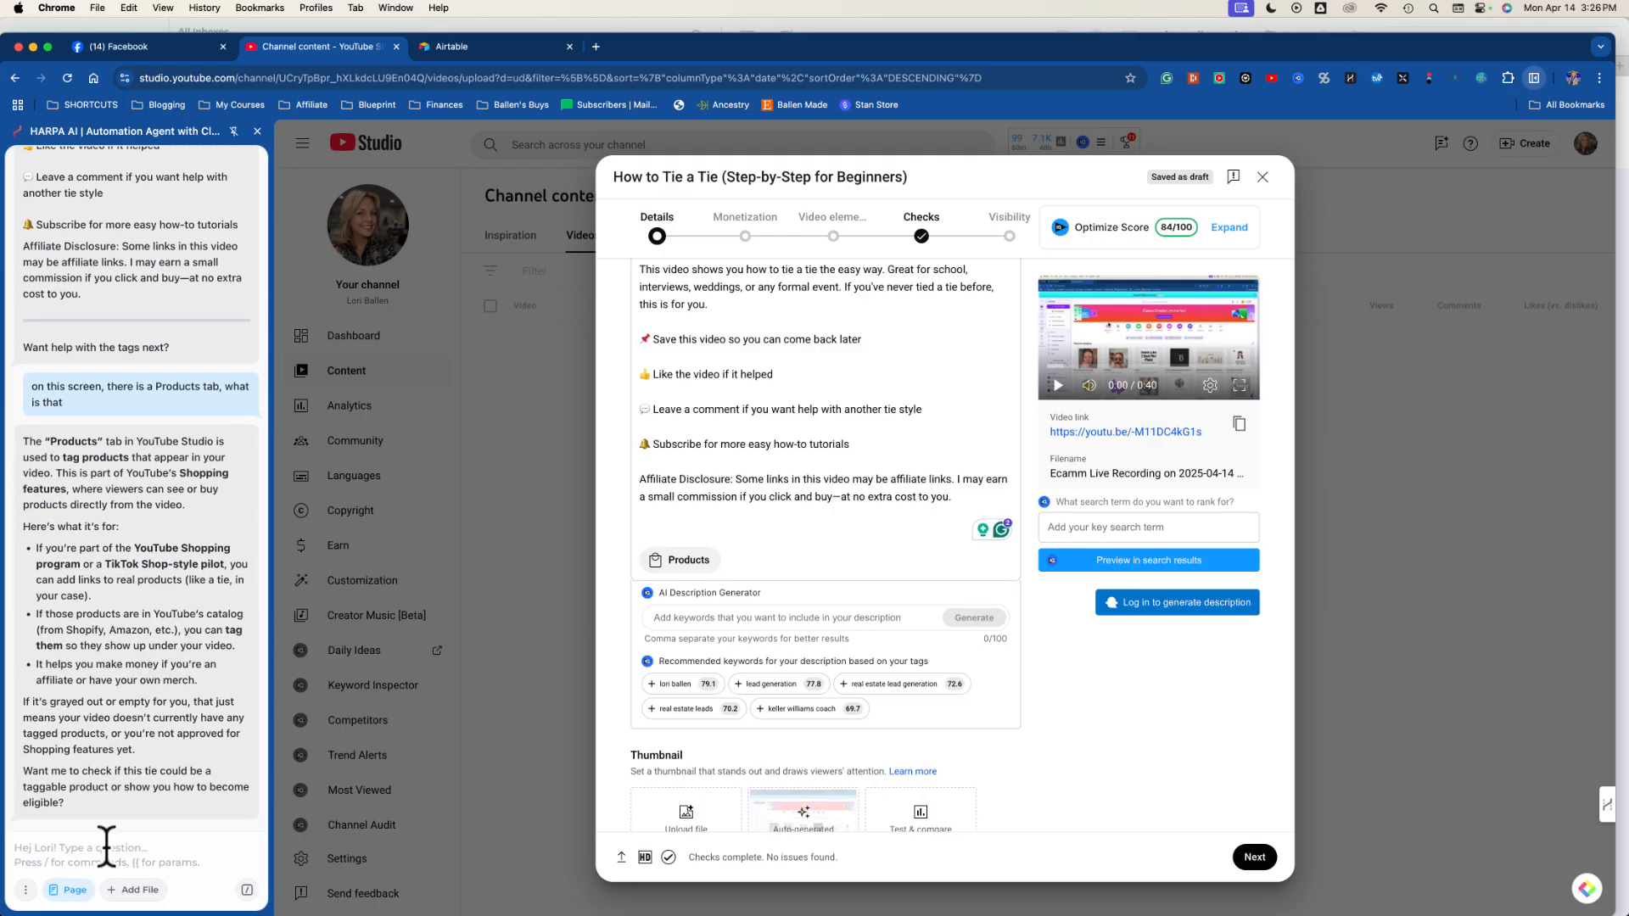
Ask 'do i need to add keywords to the video' and read HARPA's suggested tie tags.
{"action": "type", "text": "do i"}
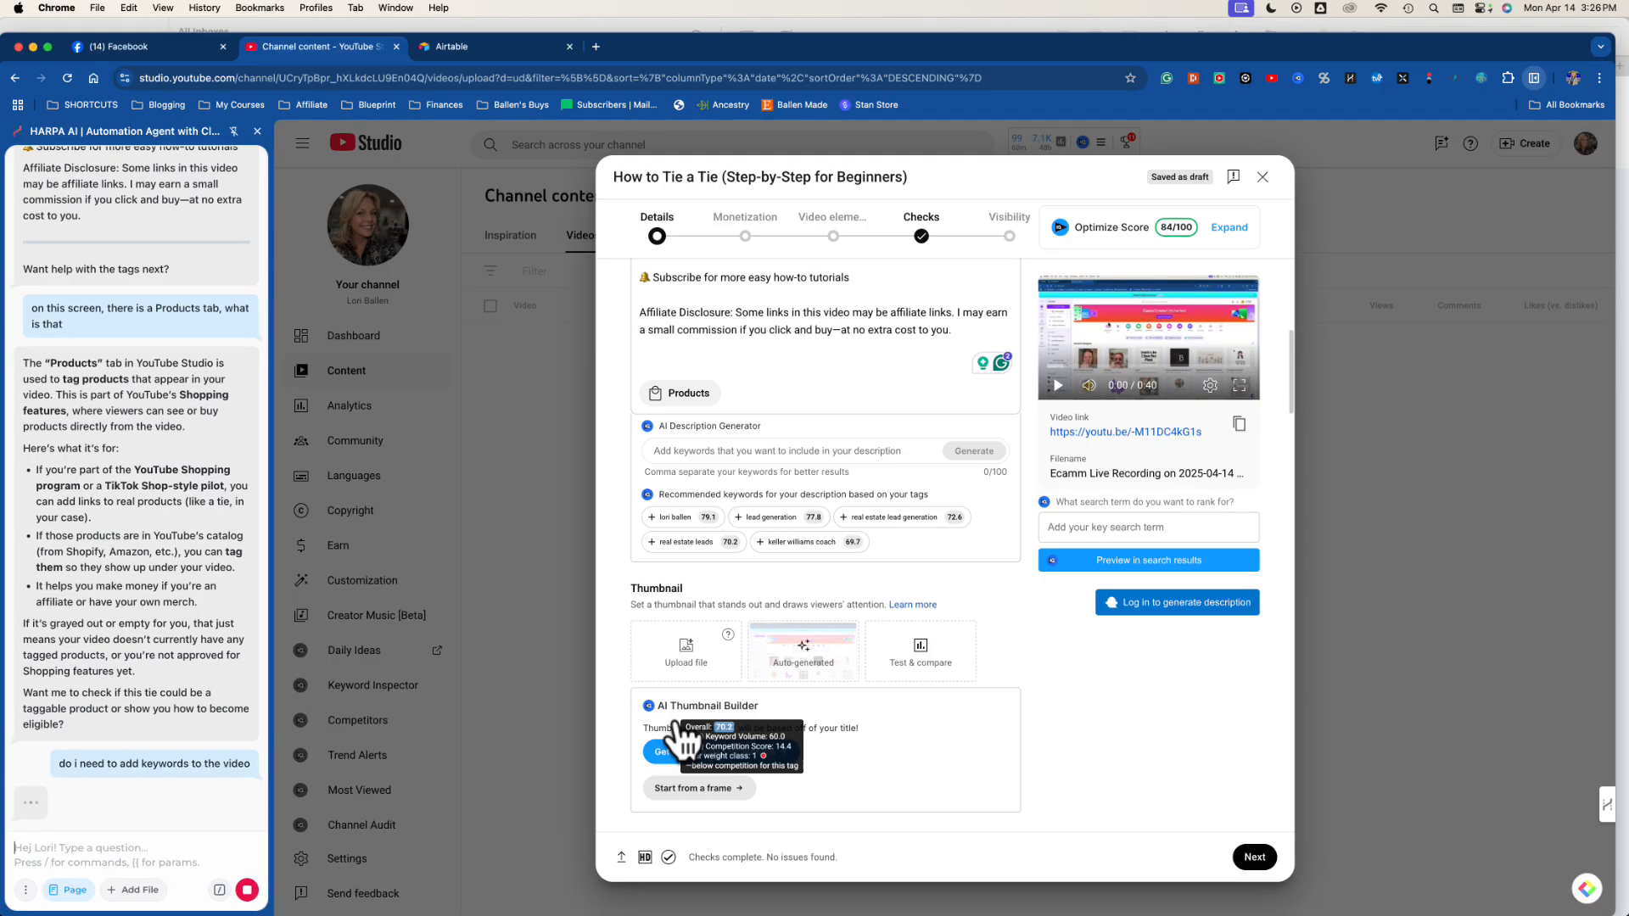
{"action": "scroll", "scroll_direction": "down", "scroll_amount": 3}
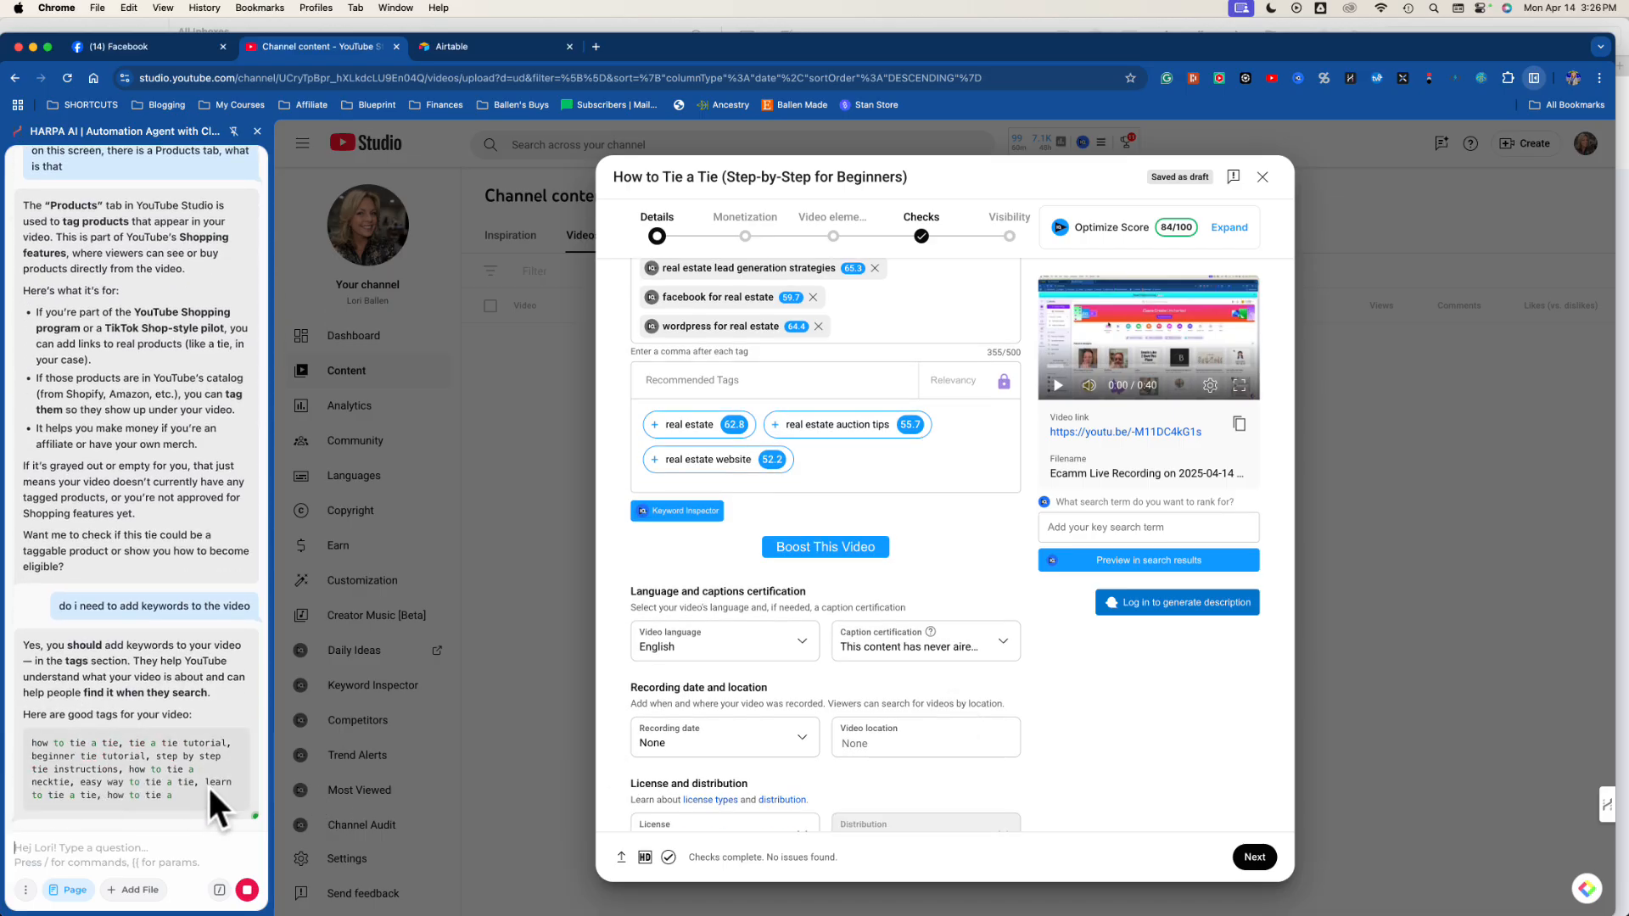
{"action": "scroll", "scroll_direction": "down", "scroll_amount": 3}
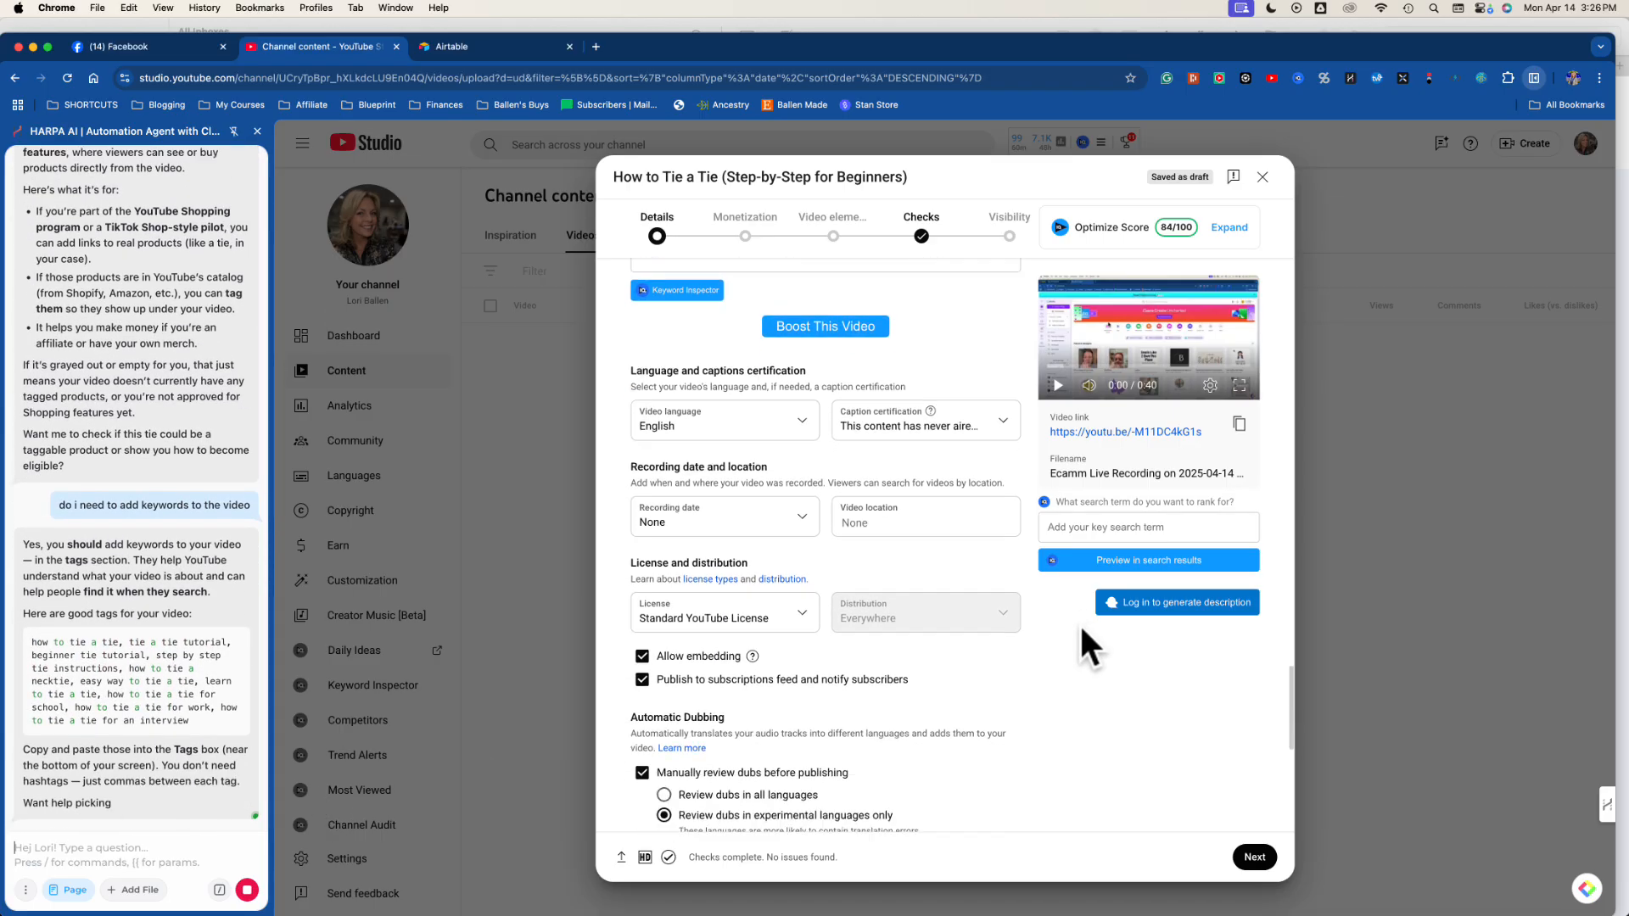
{"action": "scroll", "scroll_direction": "down", "scroll_amount": 3}
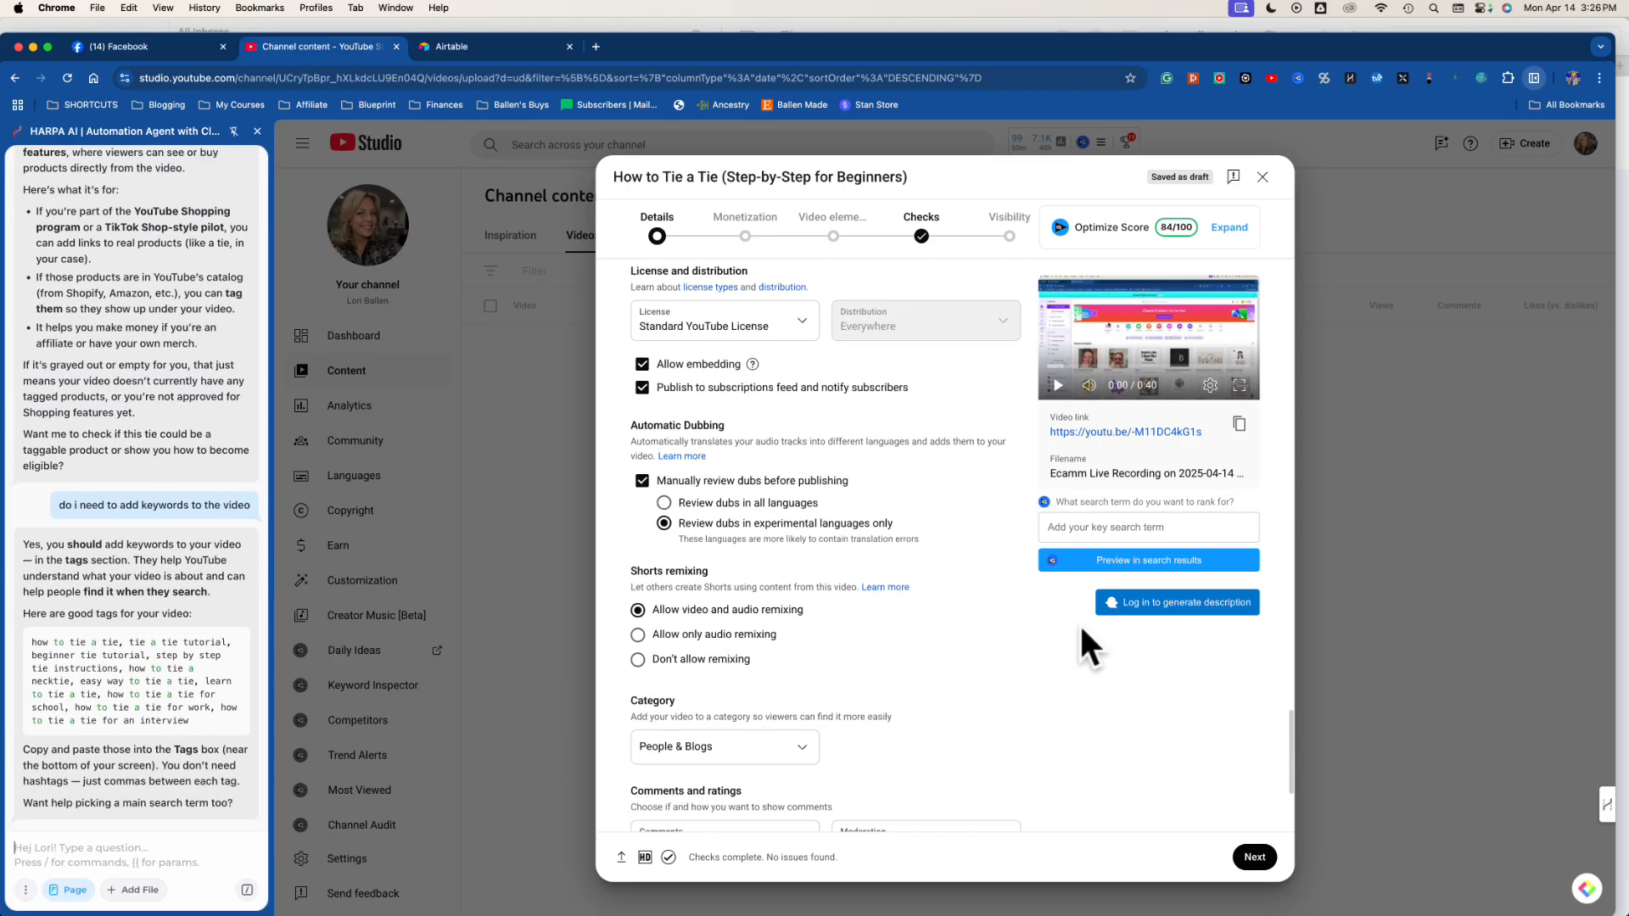
{"action": "scroll", "scroll_direction": "down", "scroll_amount": 3}
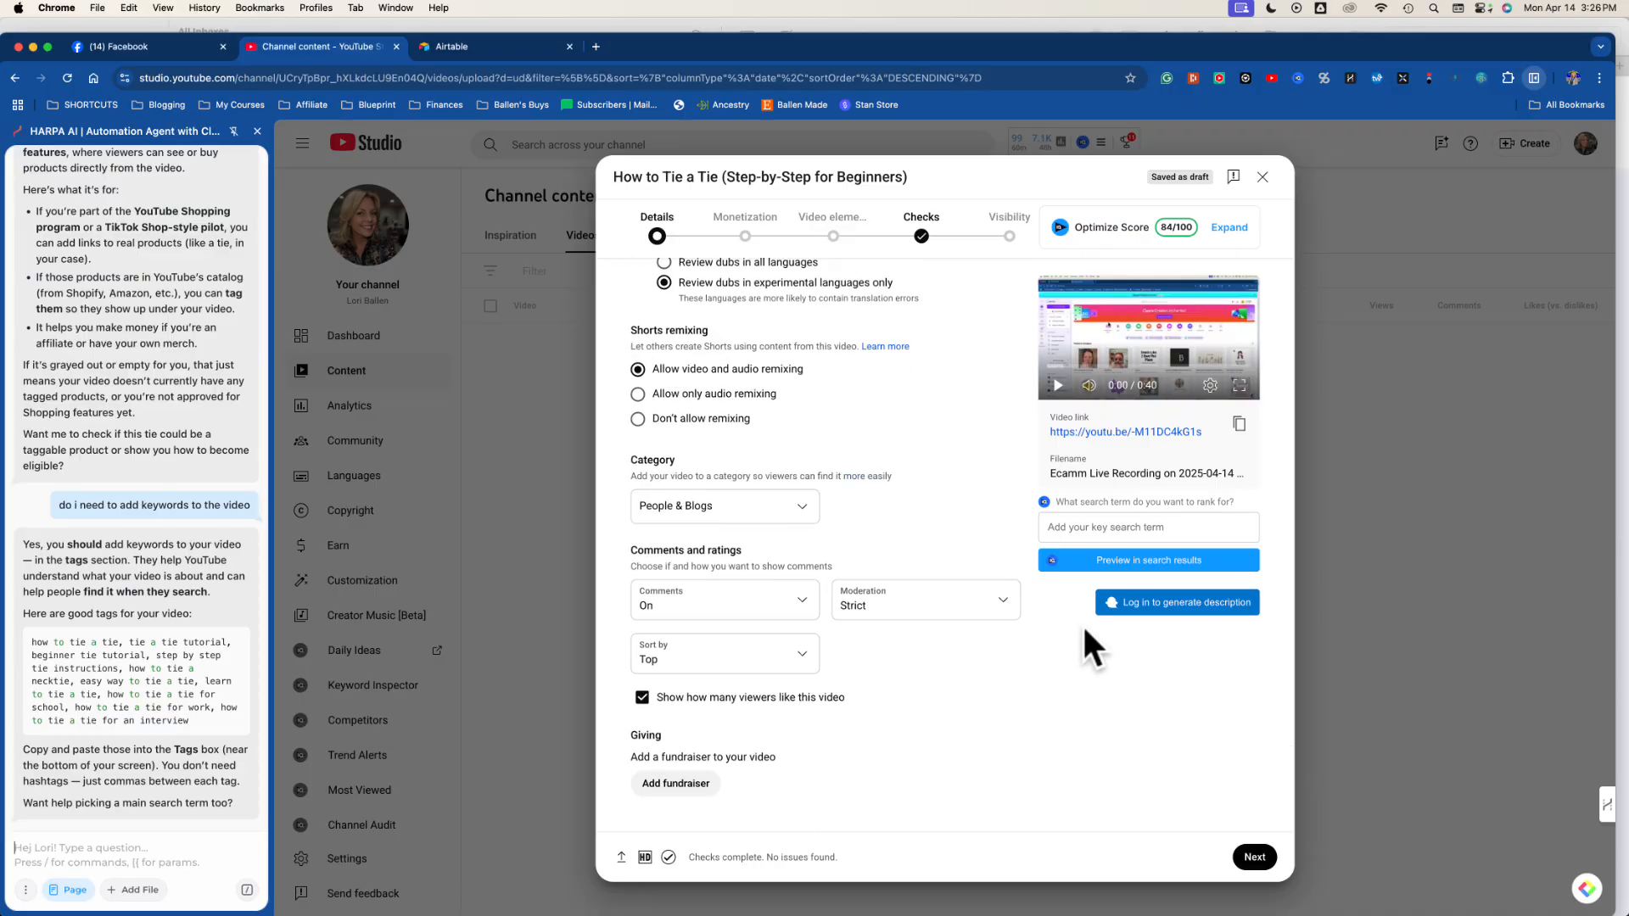
{"action": "mouse_move", "coordinate": [1040, 670]}
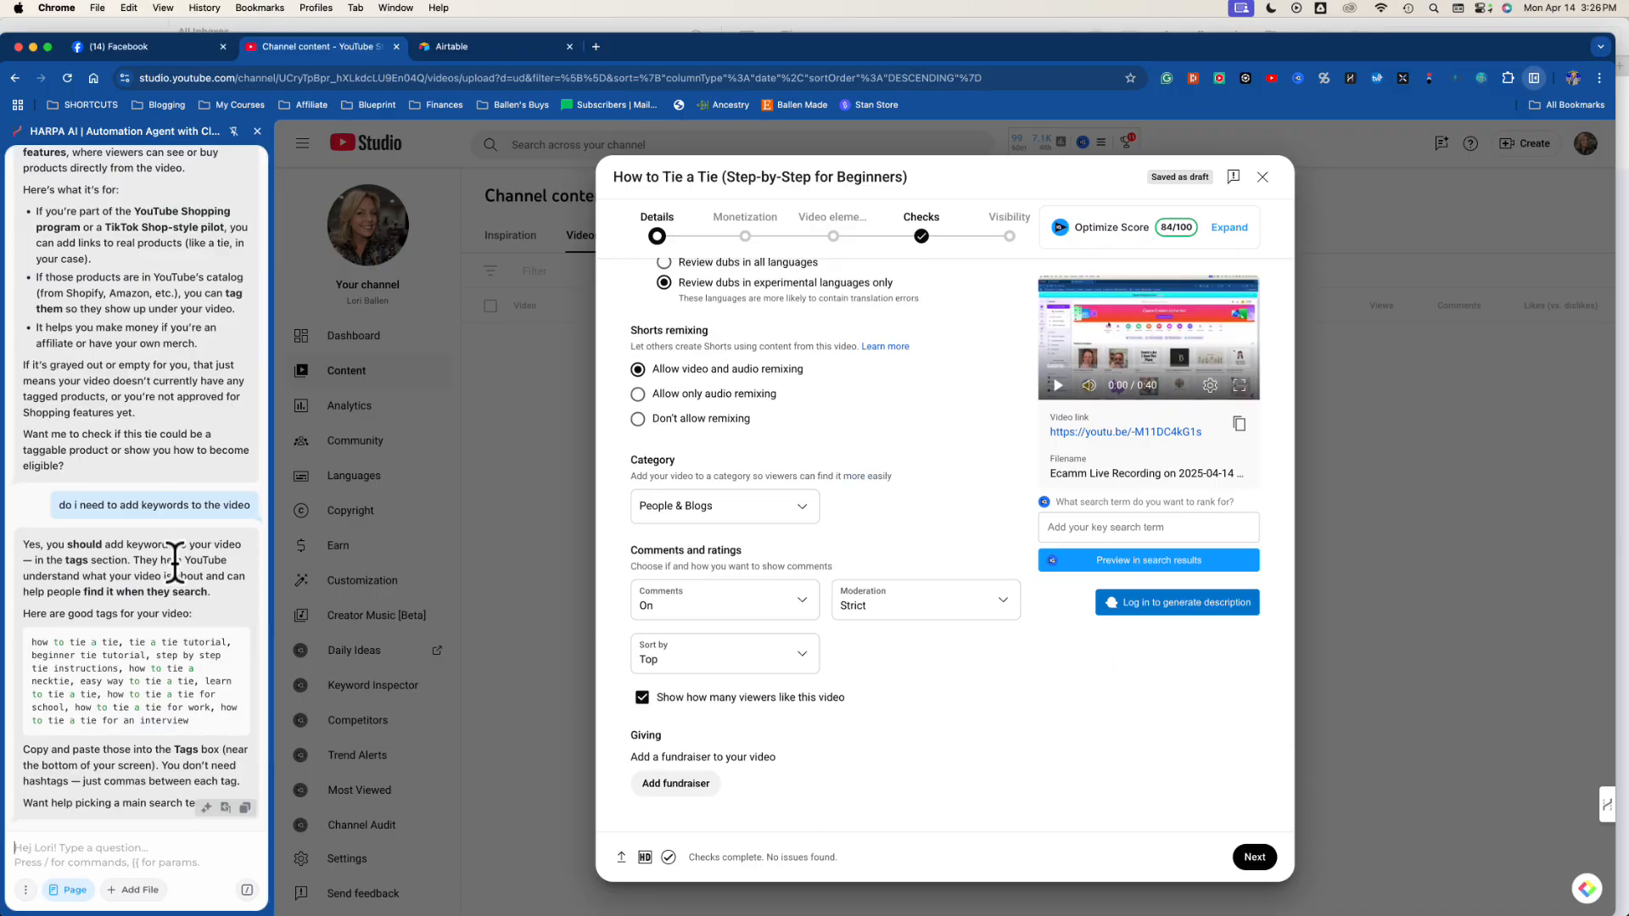
{"action": "mouse_move", "coordinate": [166, 567]}
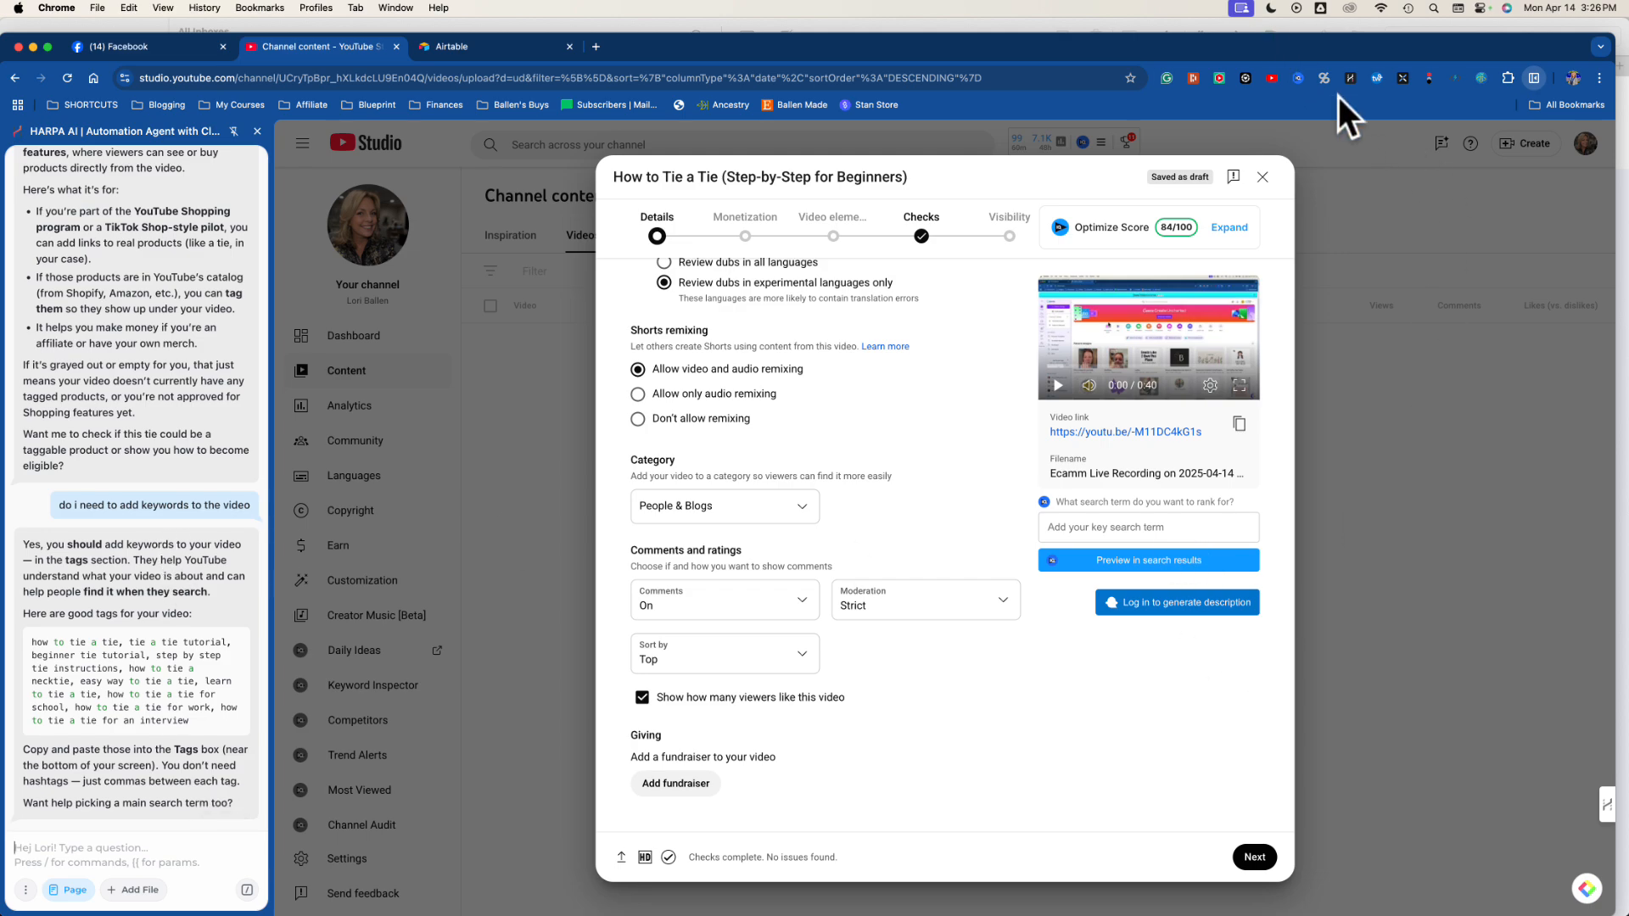
{"action": "mouse_move", "coordinate": [1316, 102]}
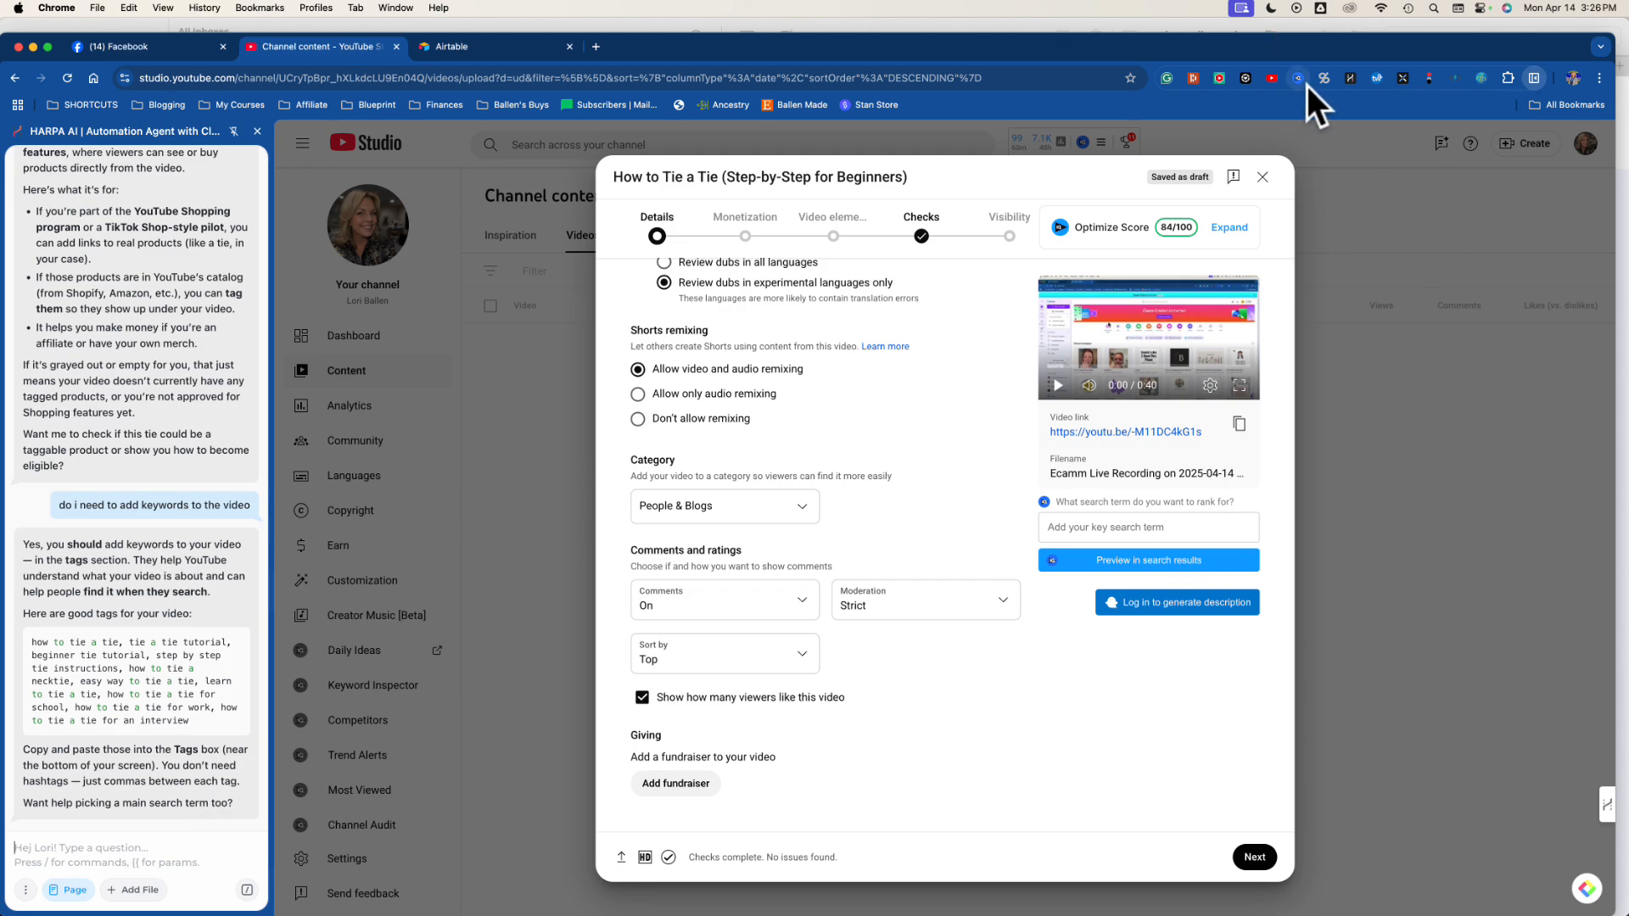